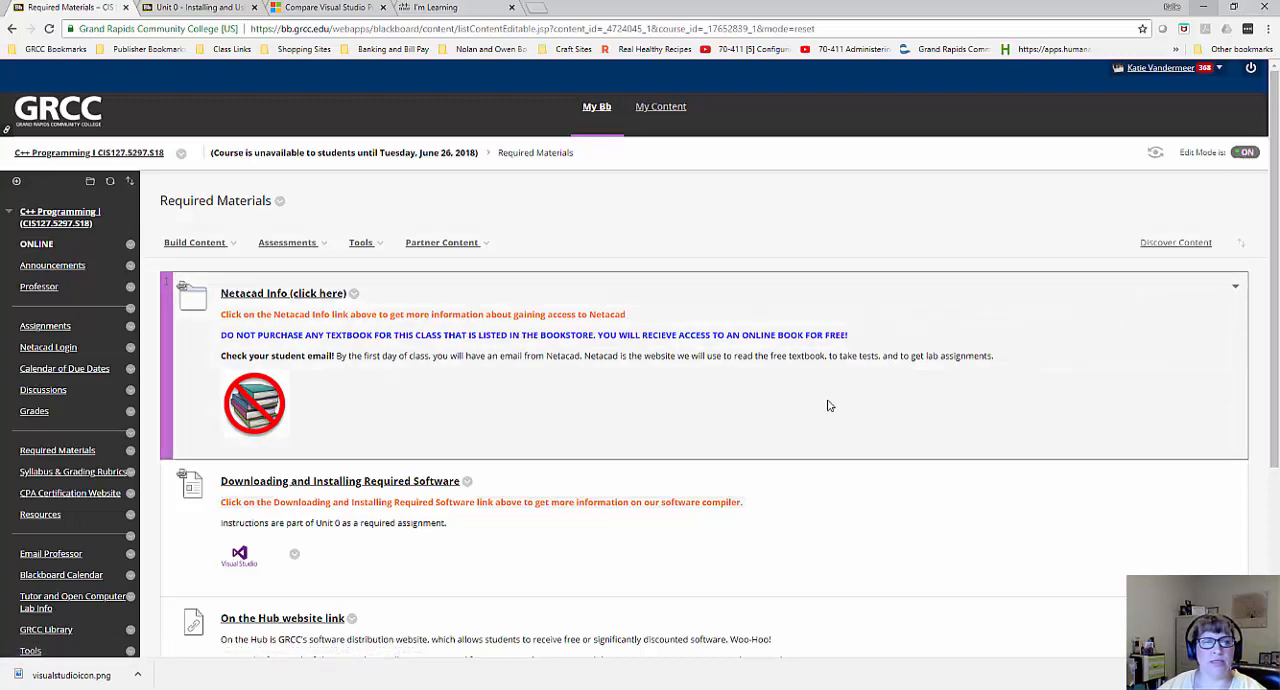
mouse_move(328, 298)
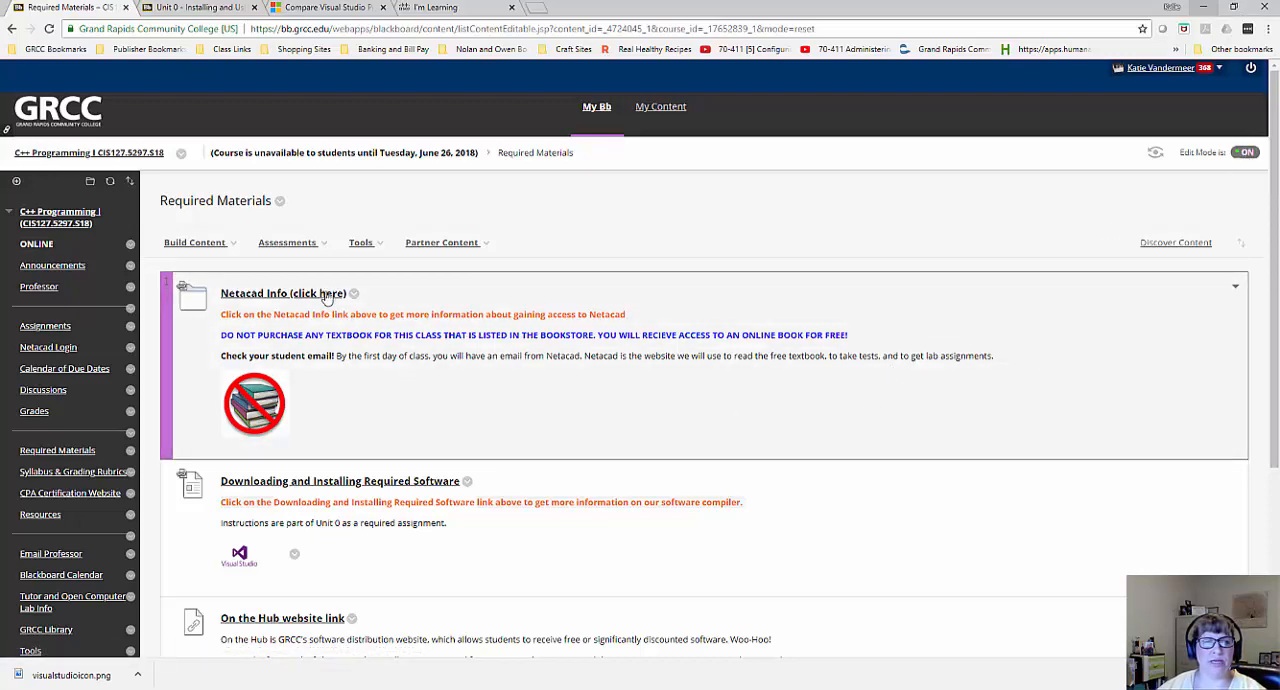
mouse_move(452, 348)
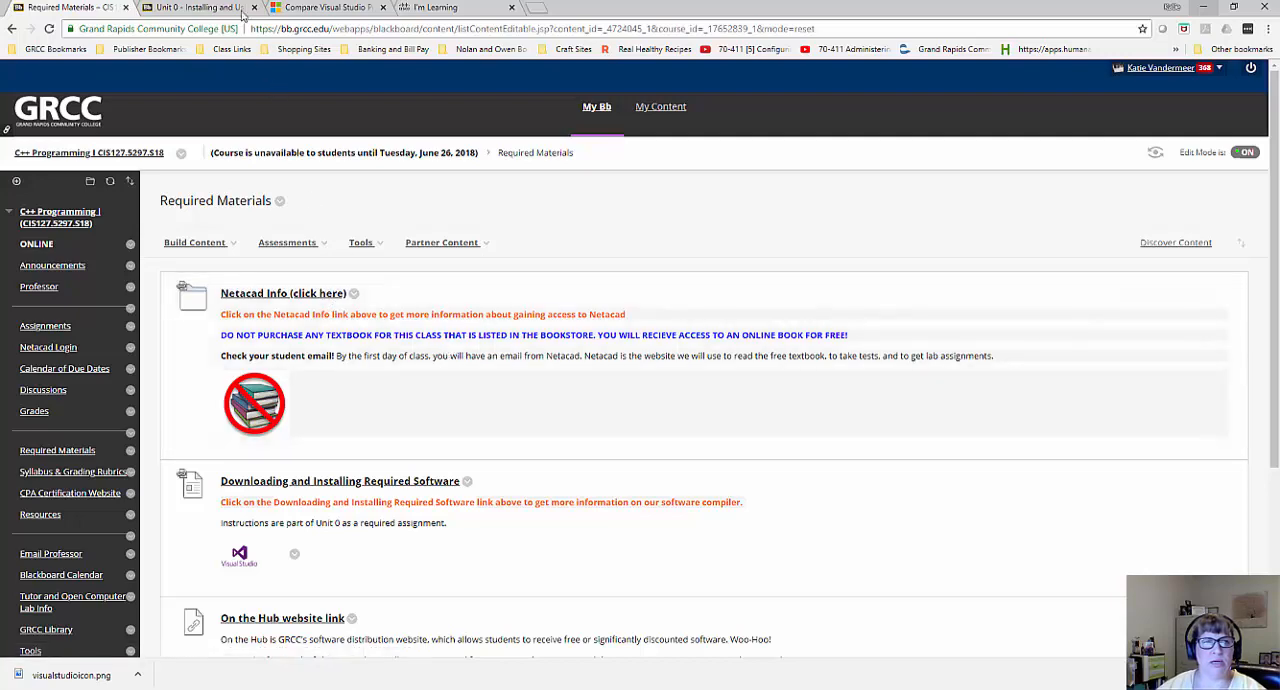
Switch to the Unit 0 folder page listing Welcome, Netacad Info and work environment.
click(360, 242)
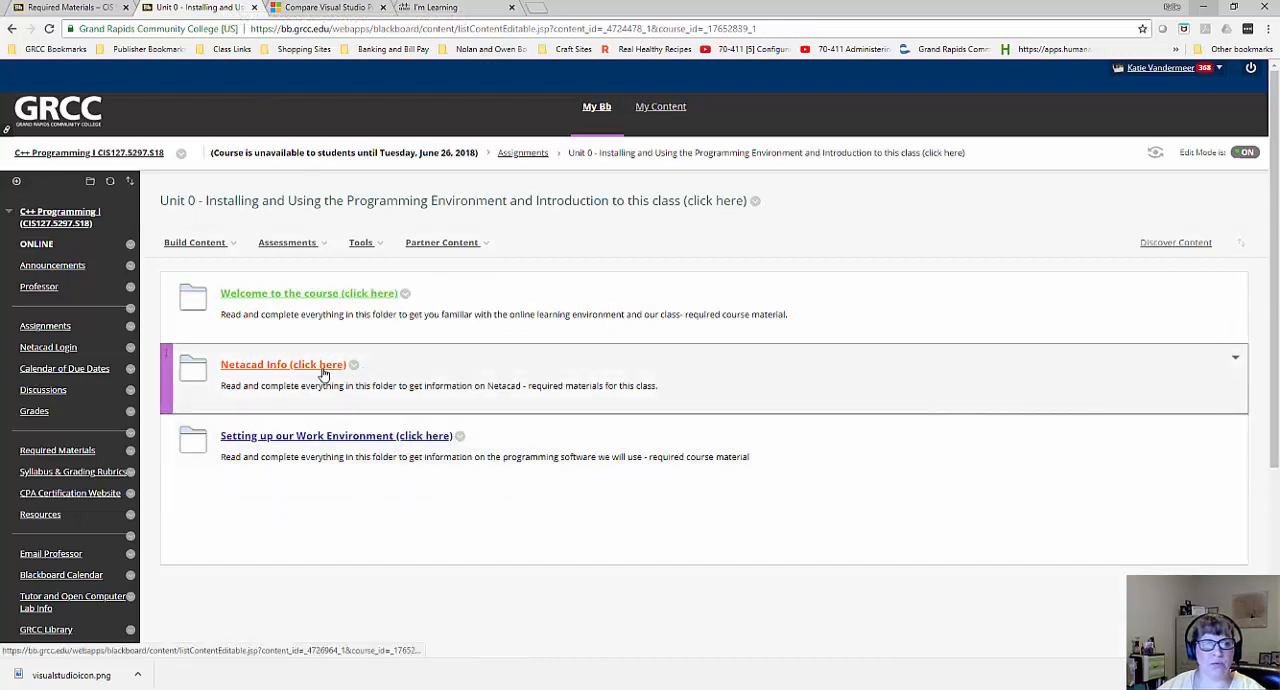
Open the Netacad Info item with the 'Get connected to Netacad' instructions.
click(284, 364)
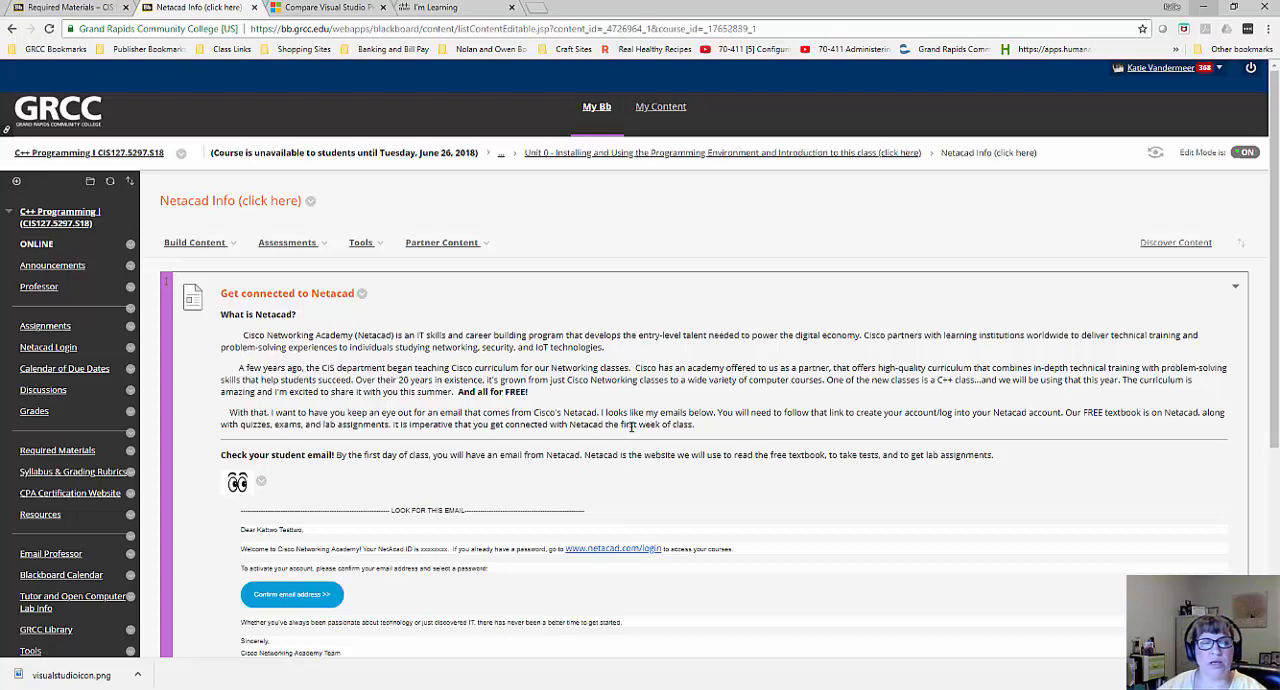
mouse_move(630, 410)
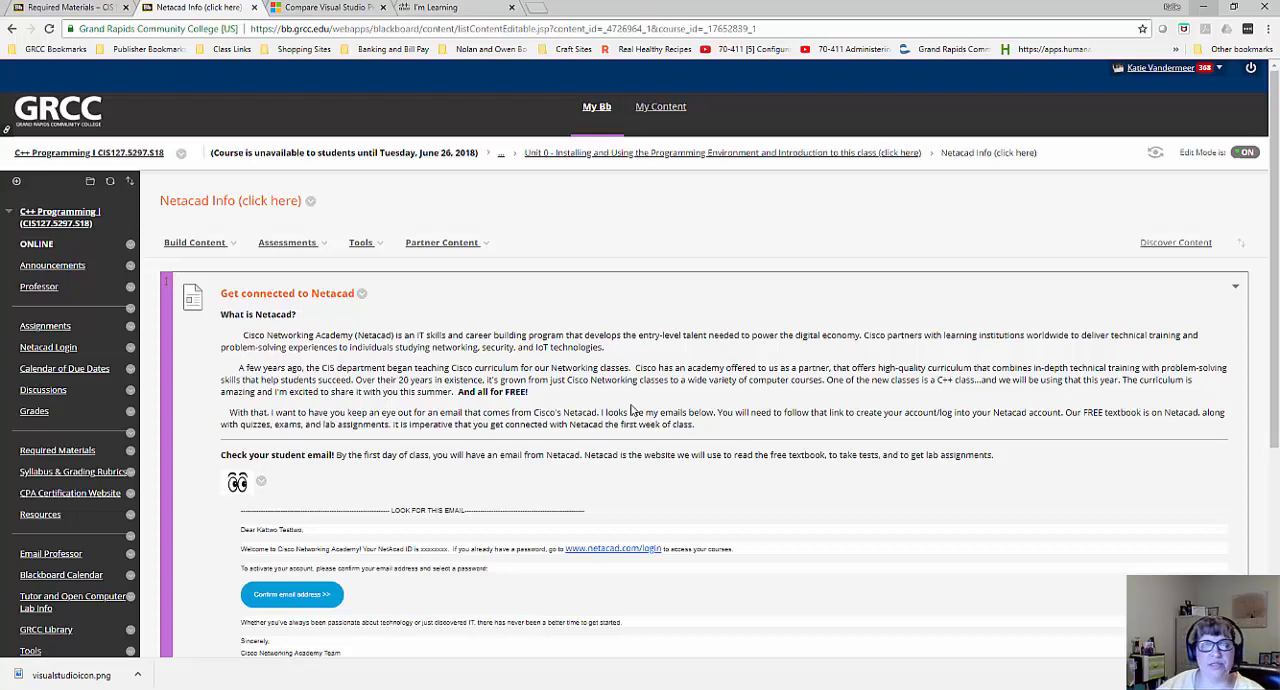
mouse_move(562, 364)
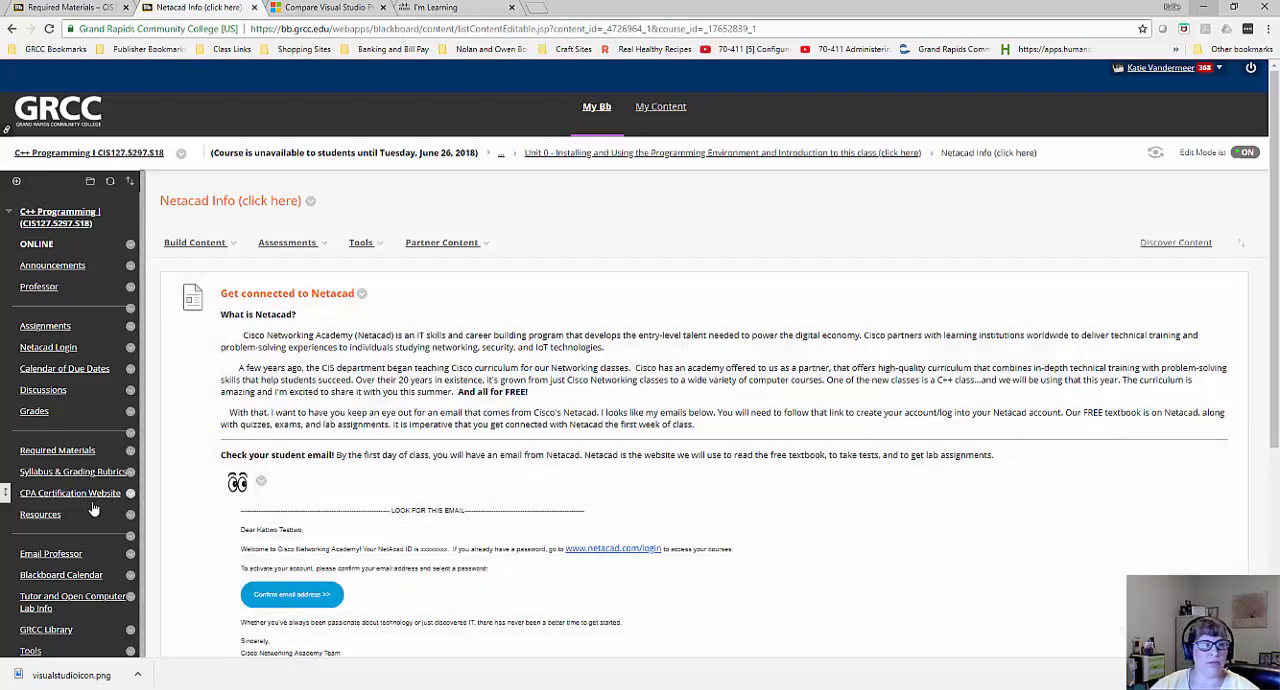
mouse_move(64, 506)
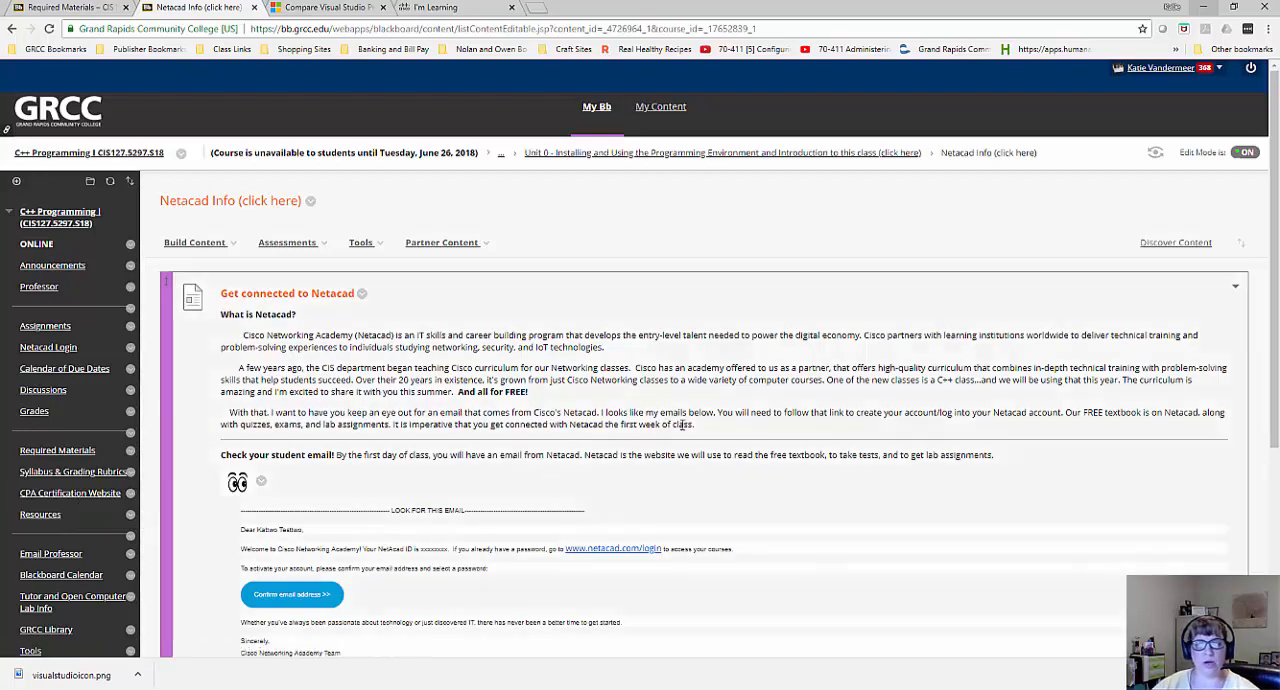
mouse_move(712, 406)
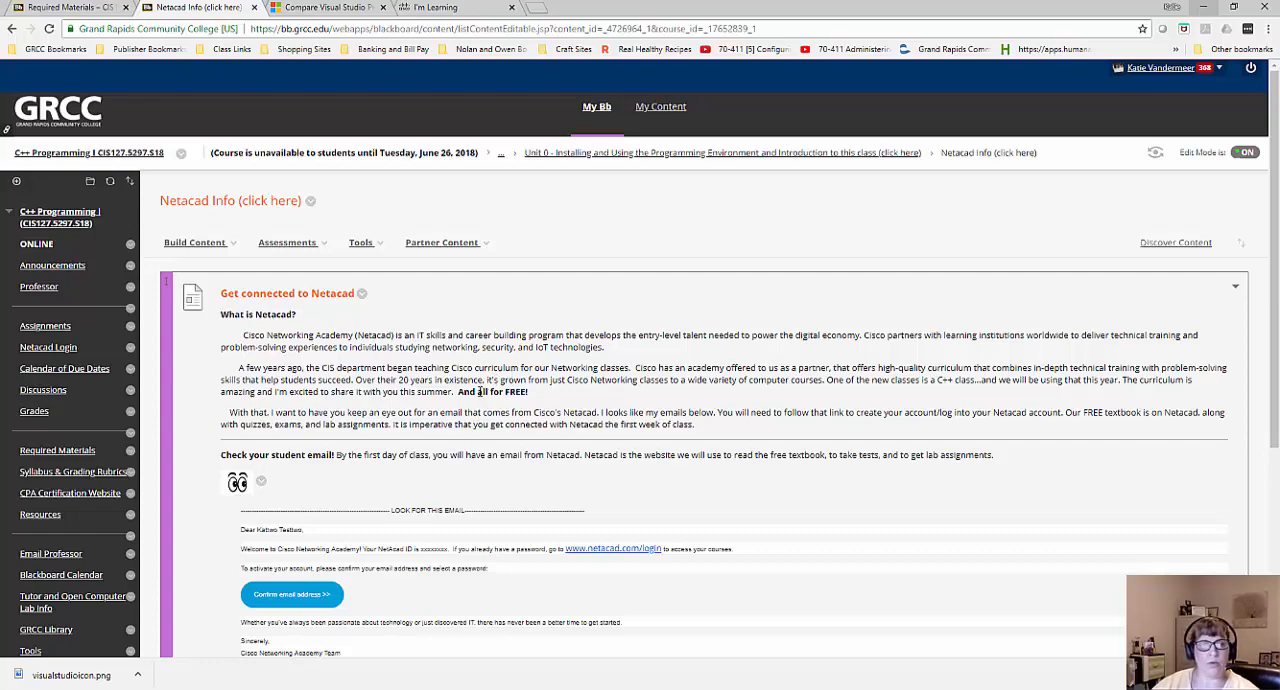
scroll(down, 3)
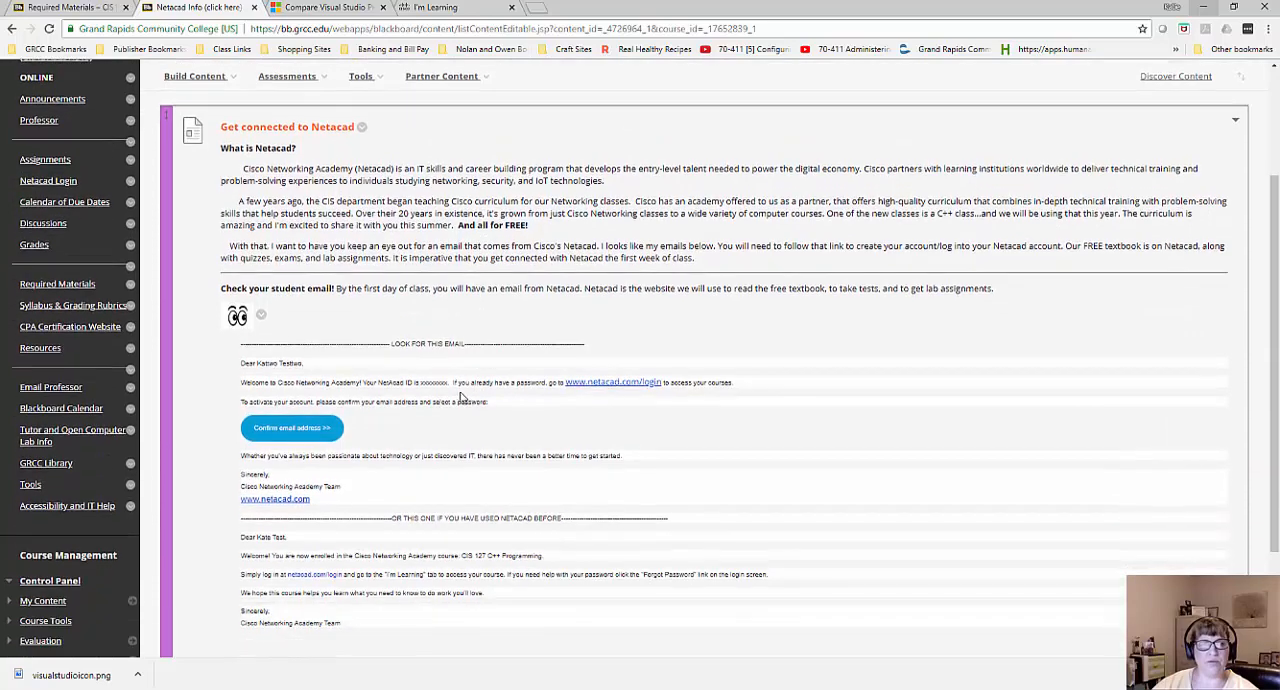
mouse_move(340, 388)
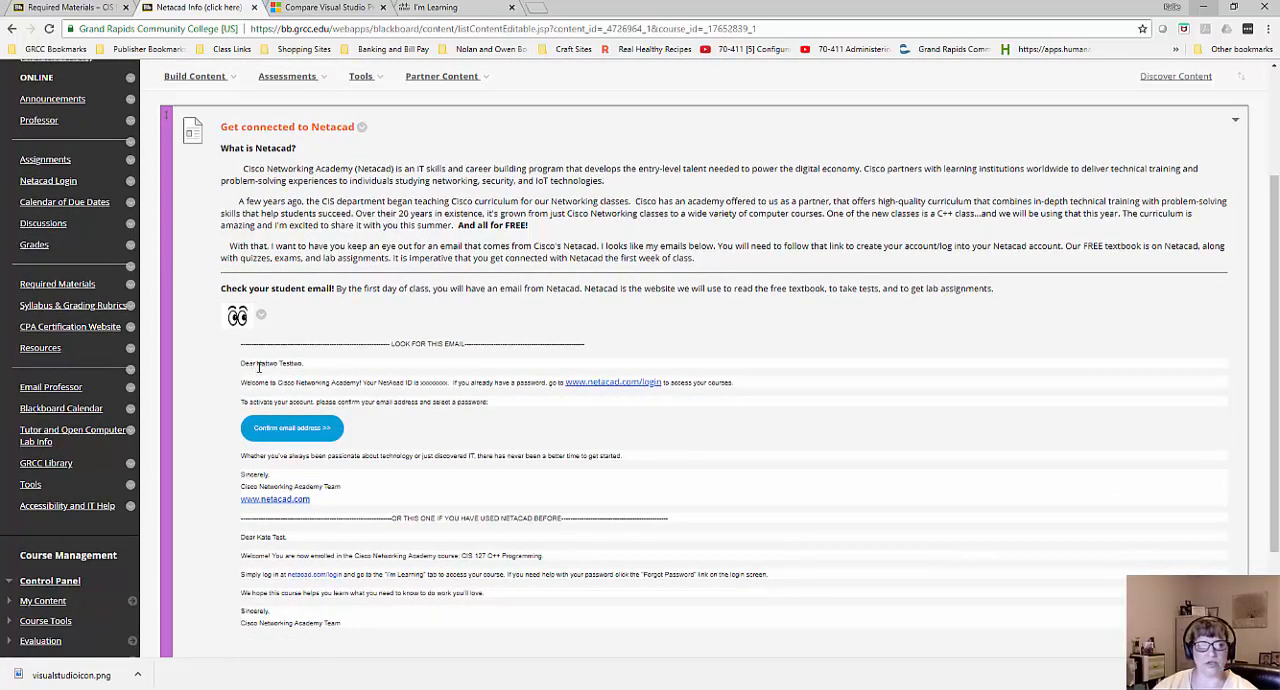
mouse_move(416, 420)
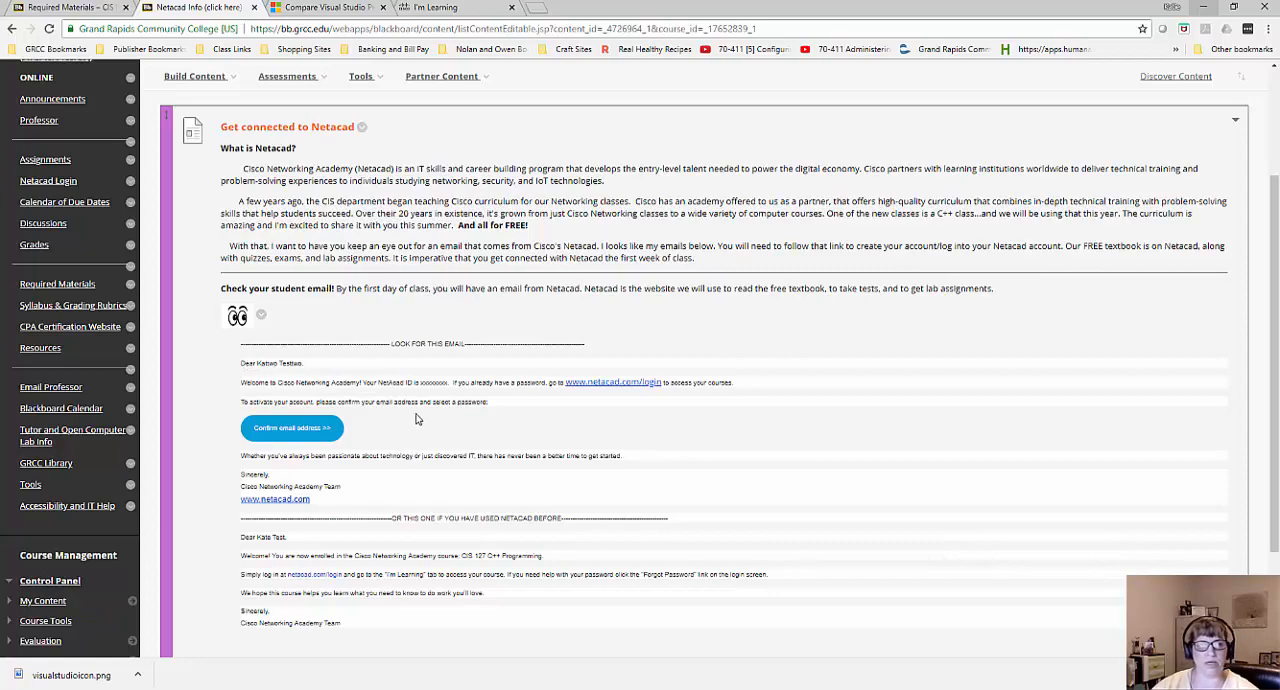
scroll(down, 3)
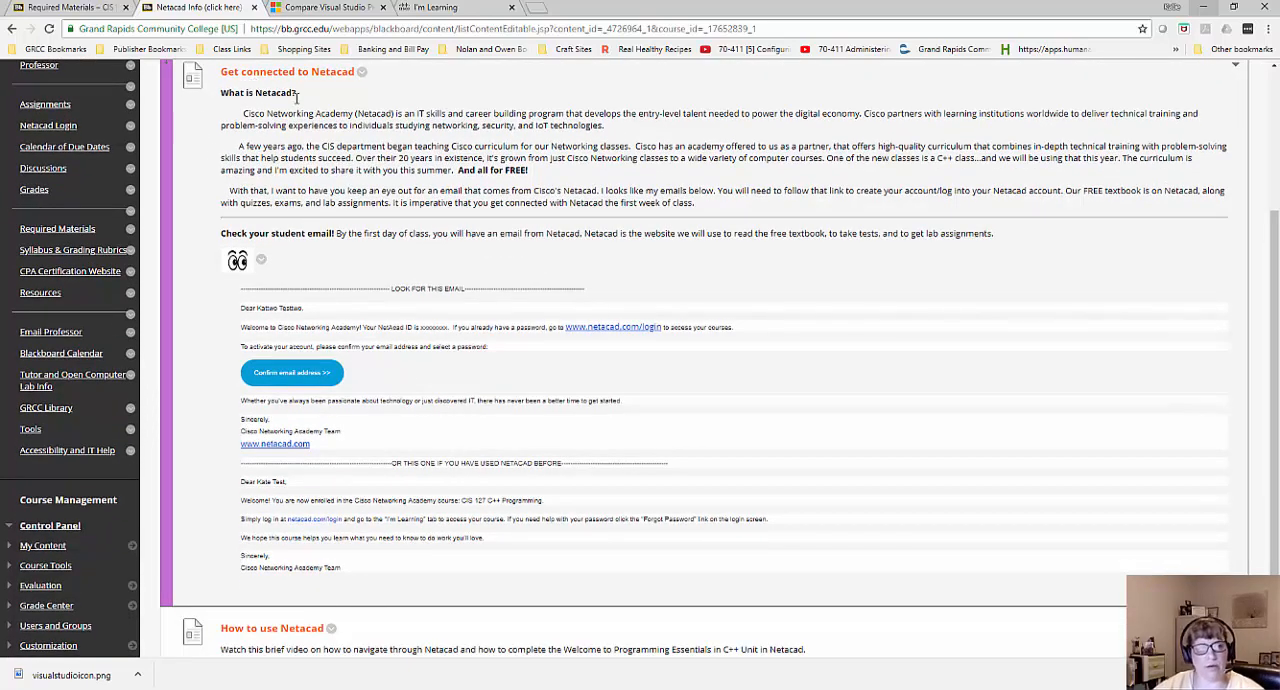
mouse_move(296, 134)
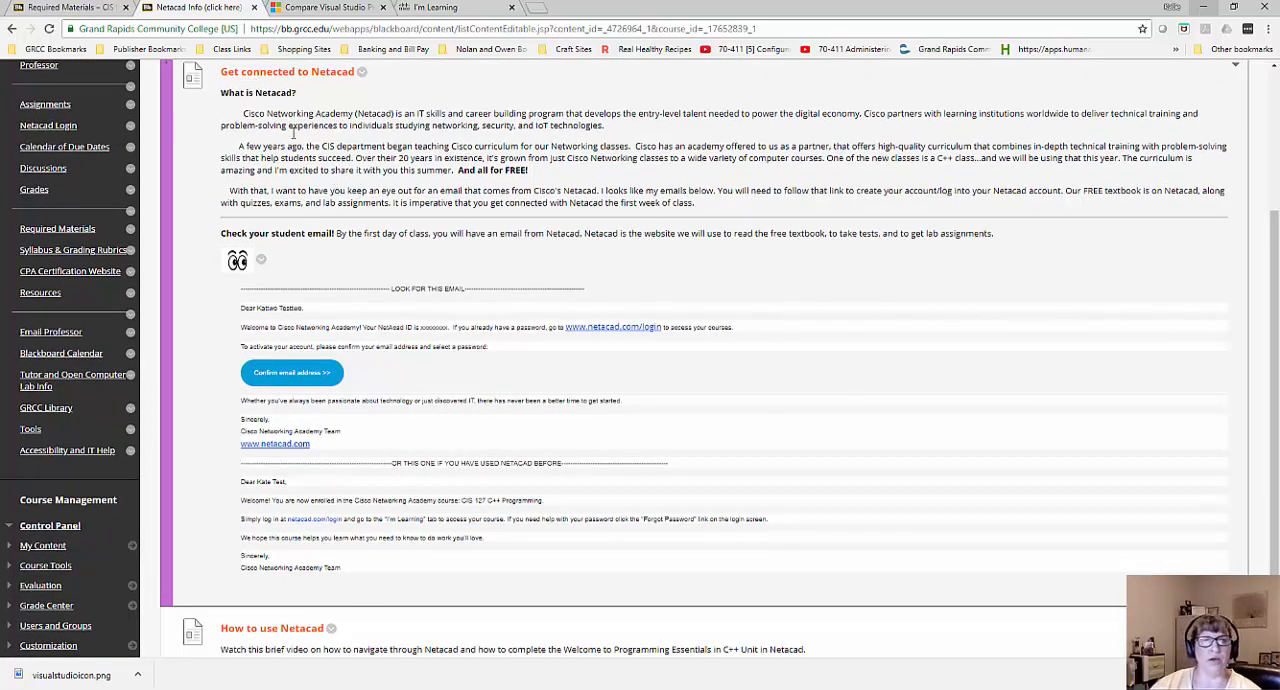
mouse_move(348, 340)
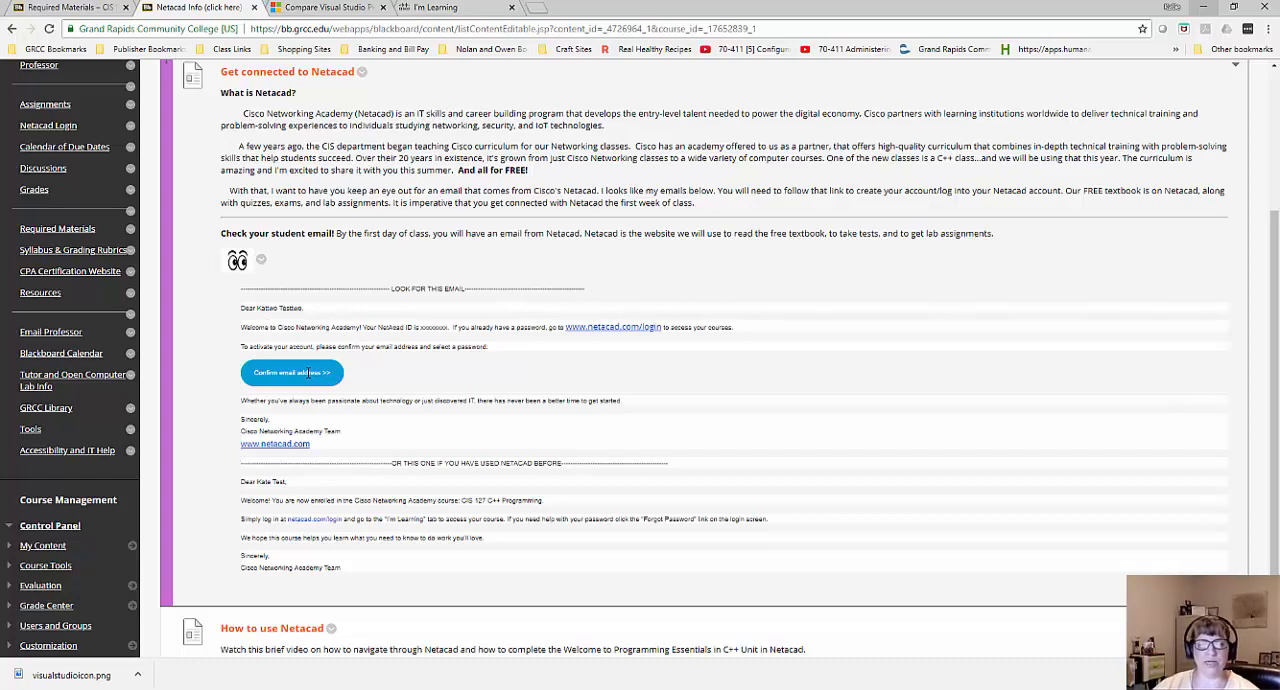
mouse_move(304, 520)
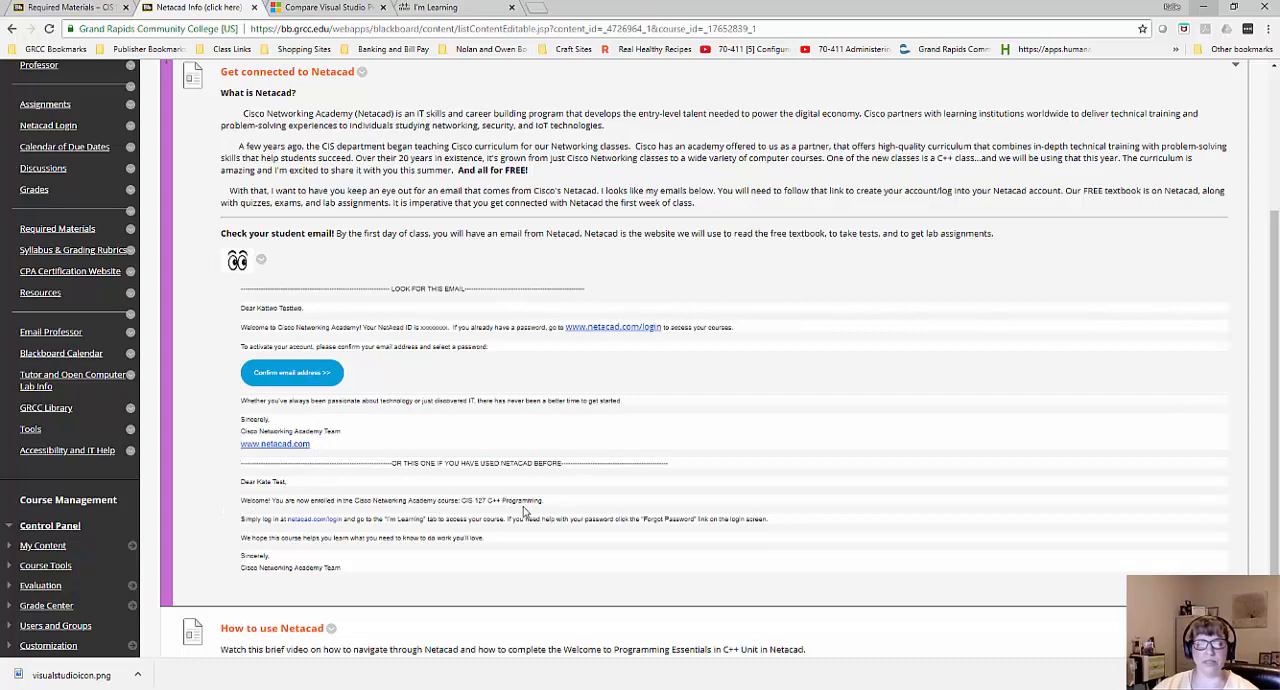
mouse_move(356, 536)
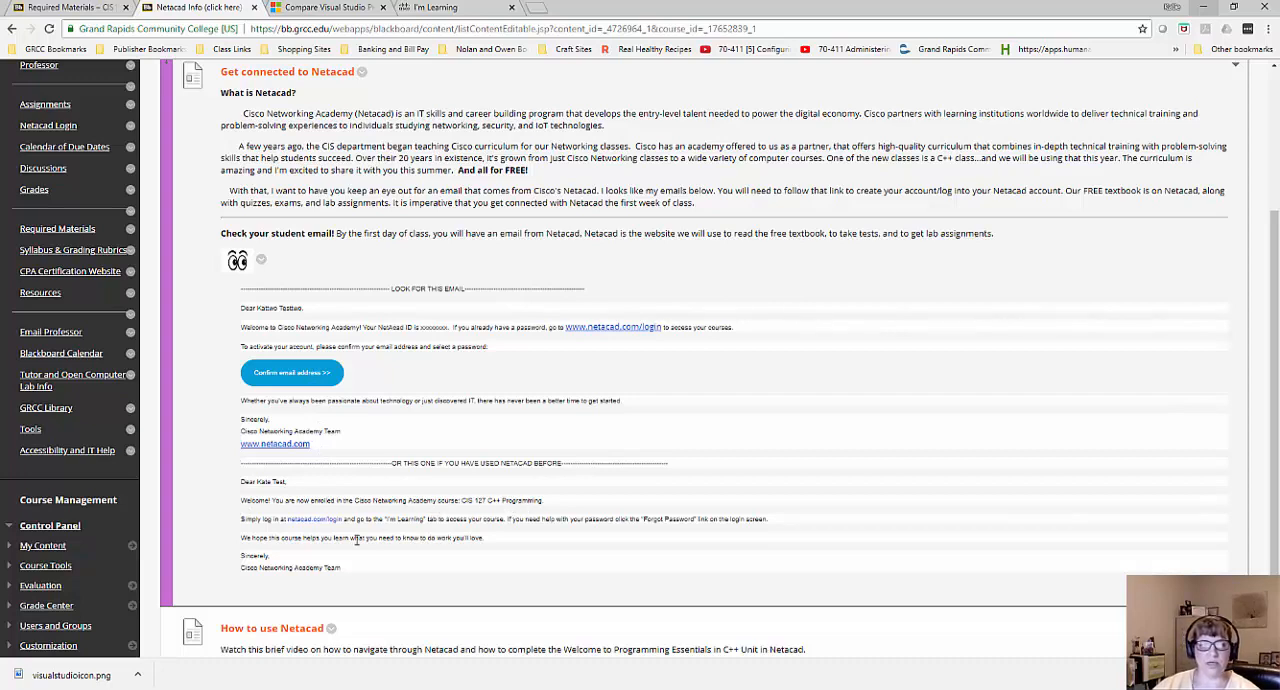
mouse_move(448, 452)
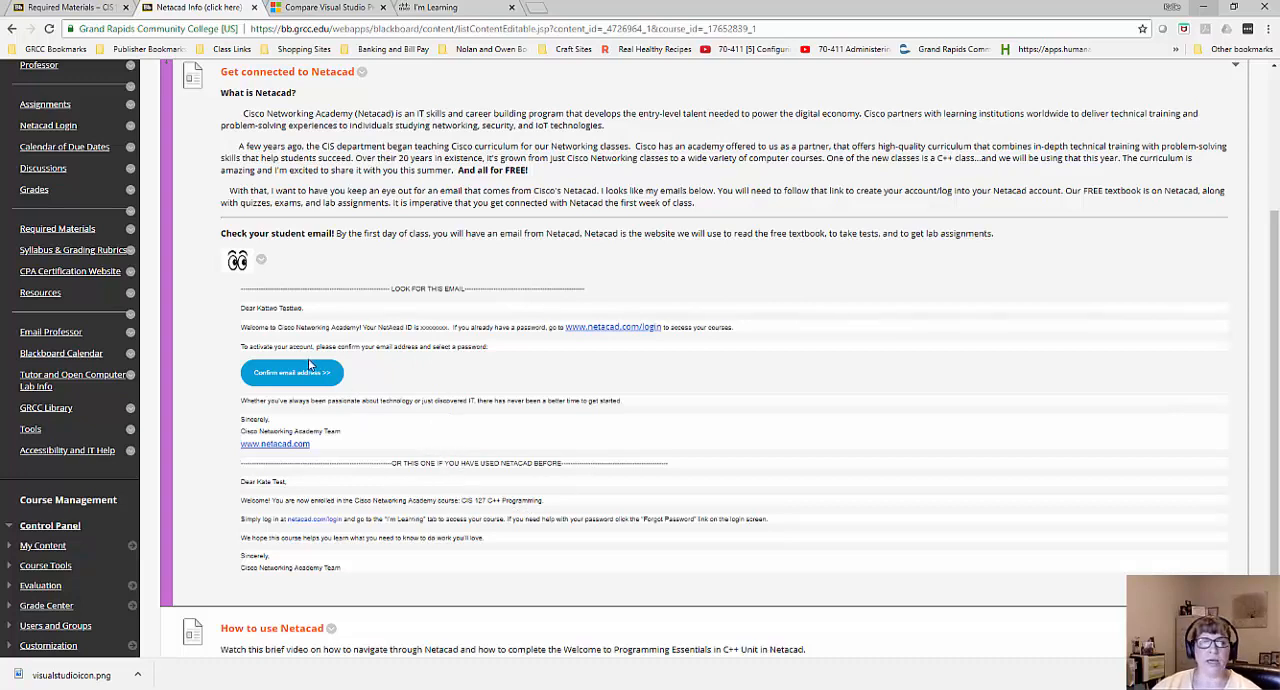
mouse_move(368, 344)
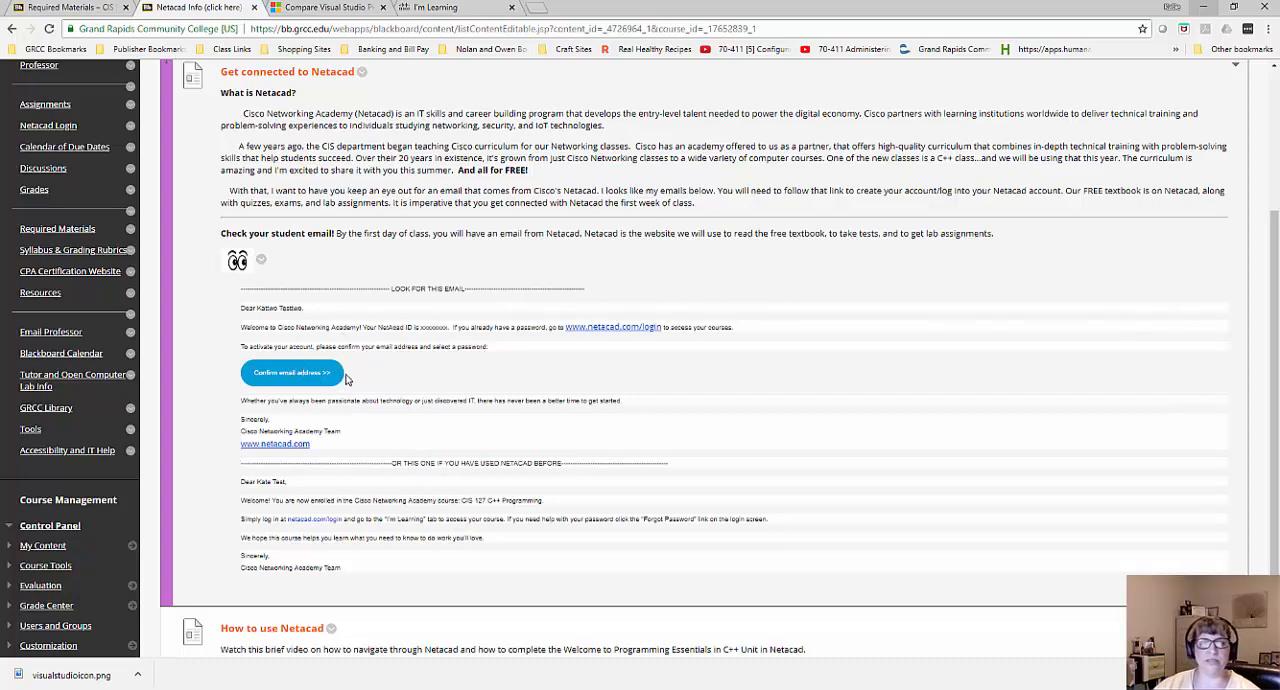
mouse_move(352, 376)
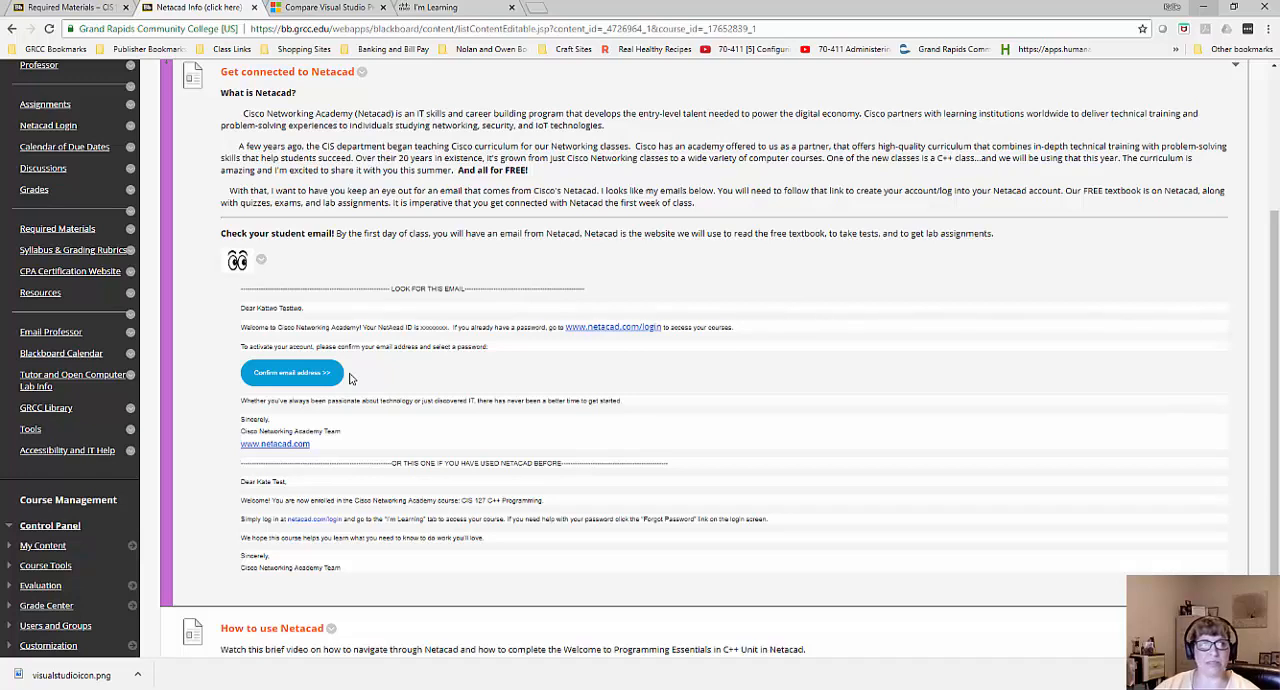
mouse_move(448, 428)
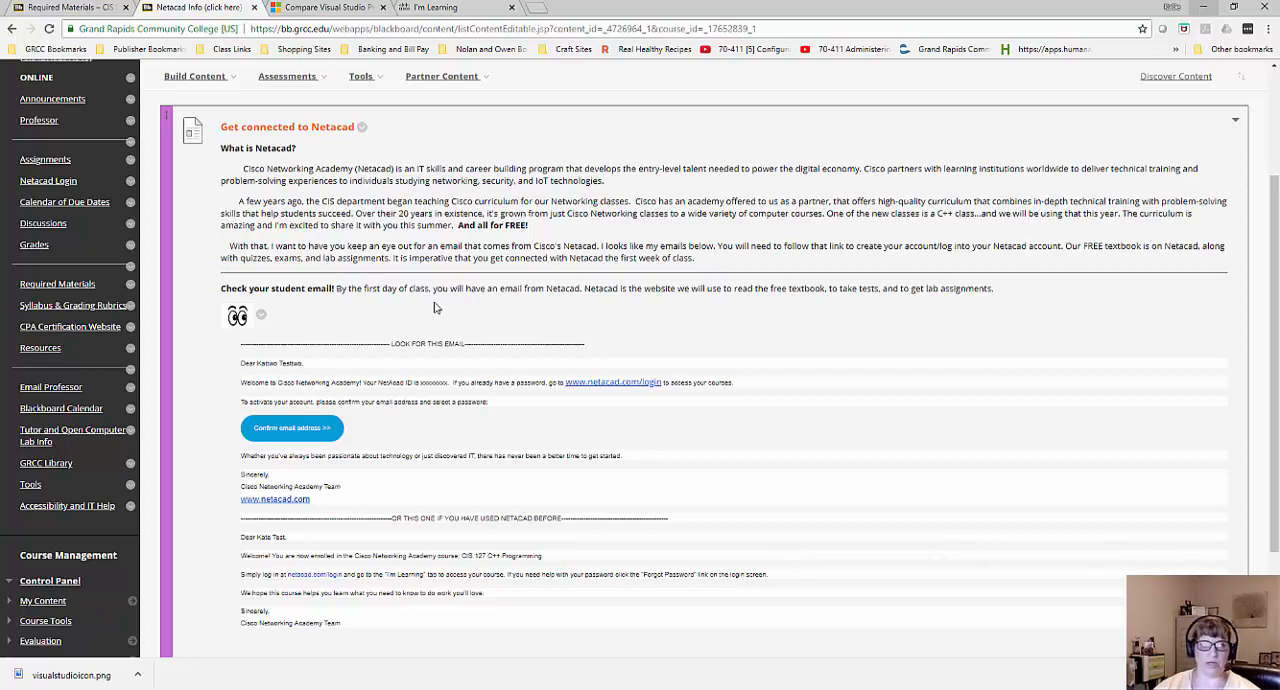
mouse_move(258, 302)
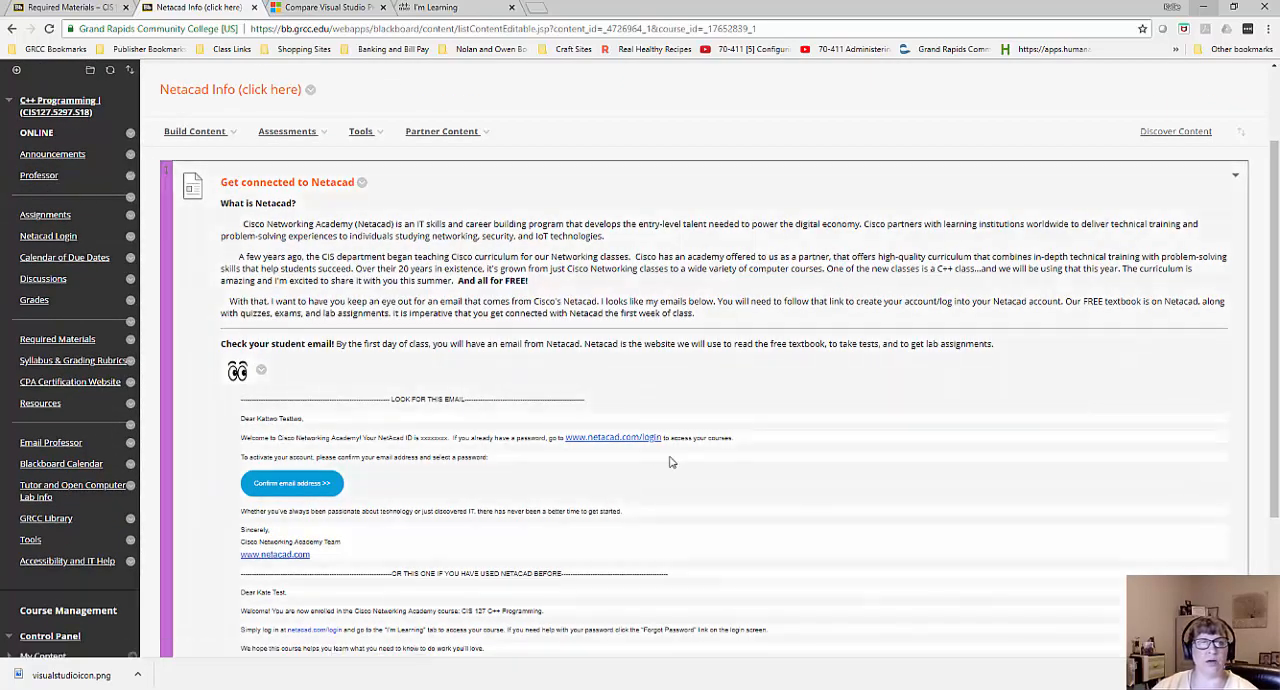
Scroll down to the 'How to use Netacad' section with its survey and video instructions.
scroll(down, 3)
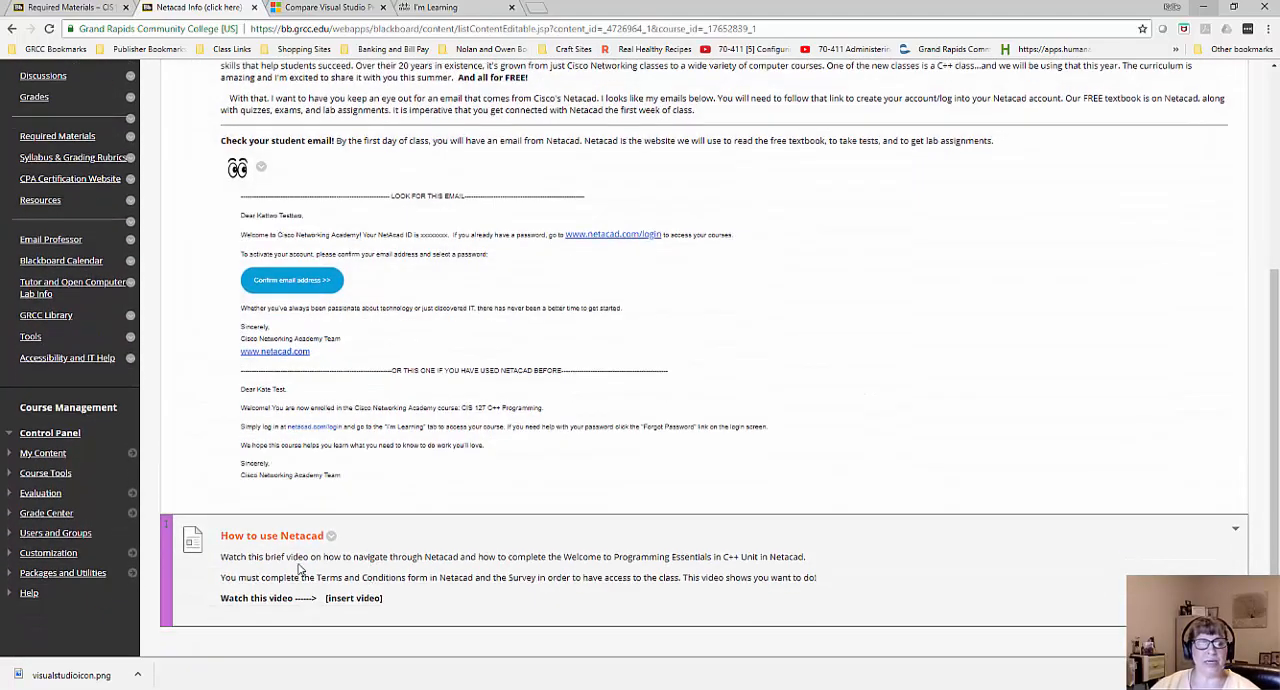
mouse_move(360, 580)
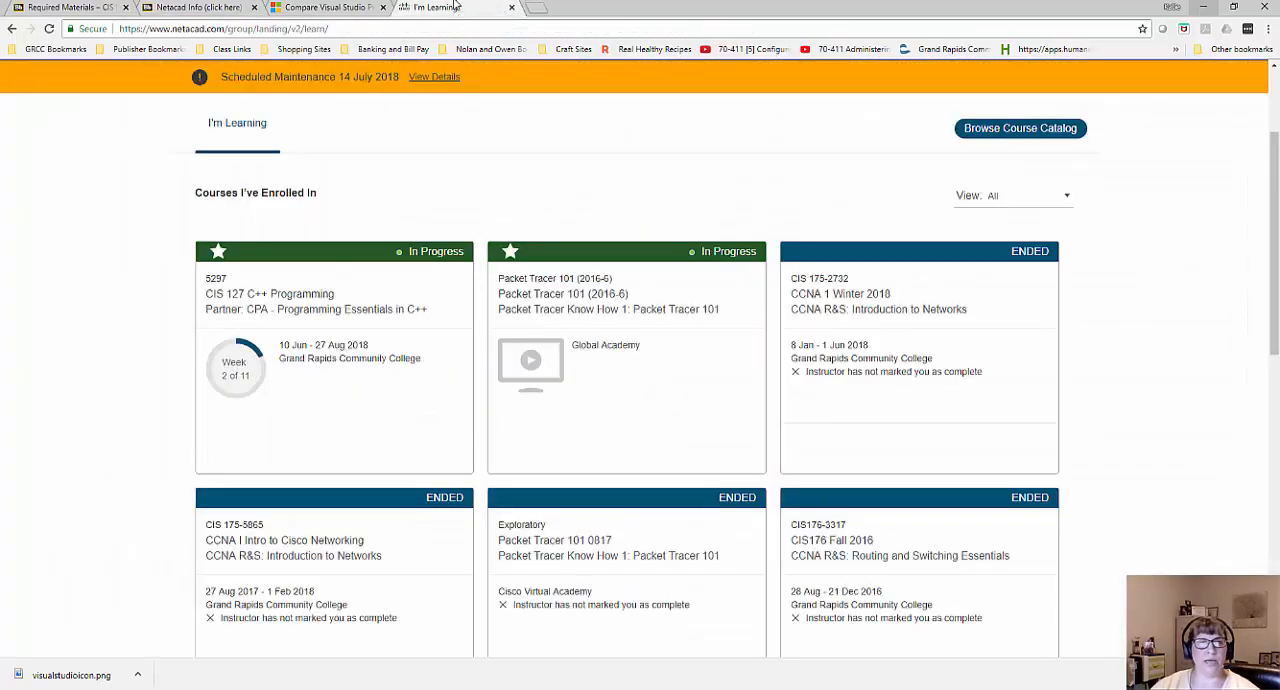
mouse_move(316, 96)
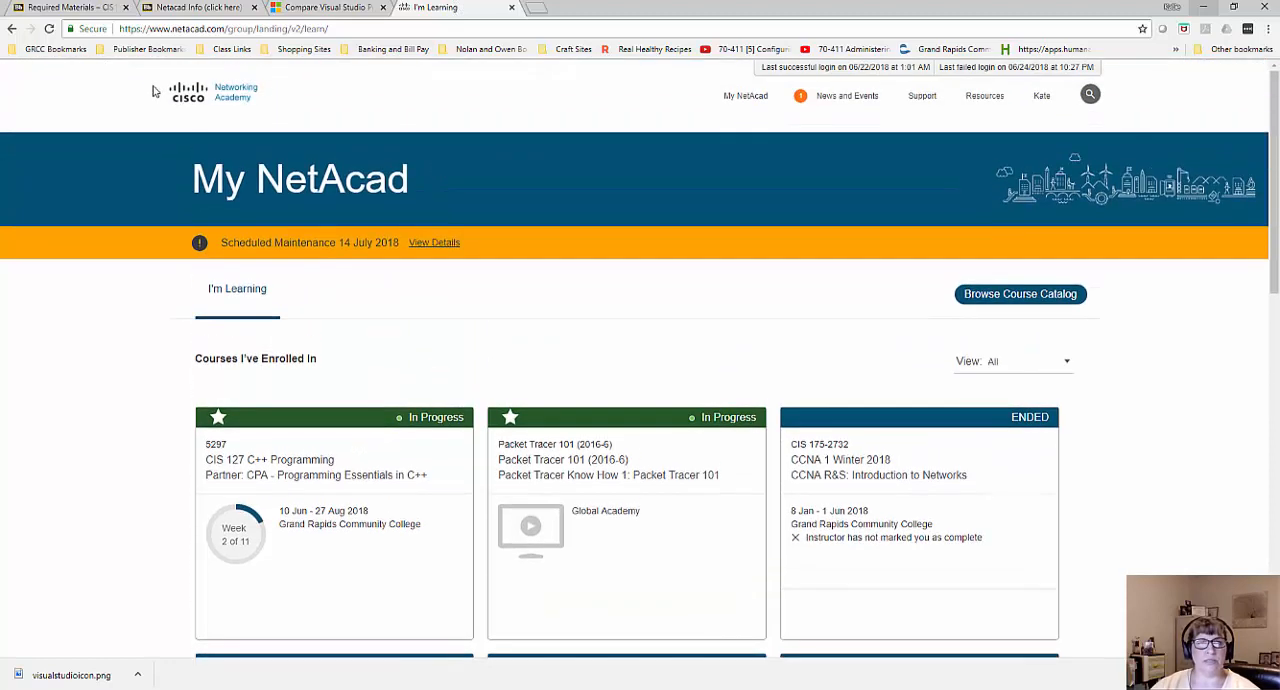
mouse_move(660, 240)
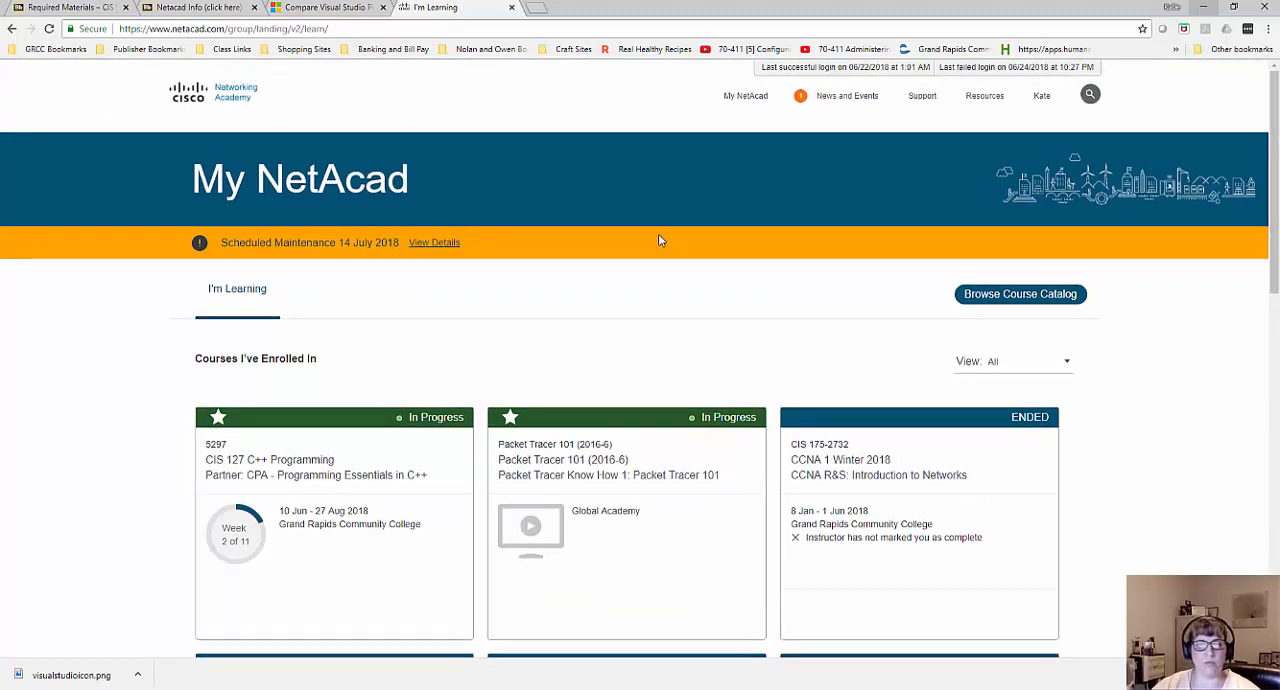
mouse_move(652, 250)
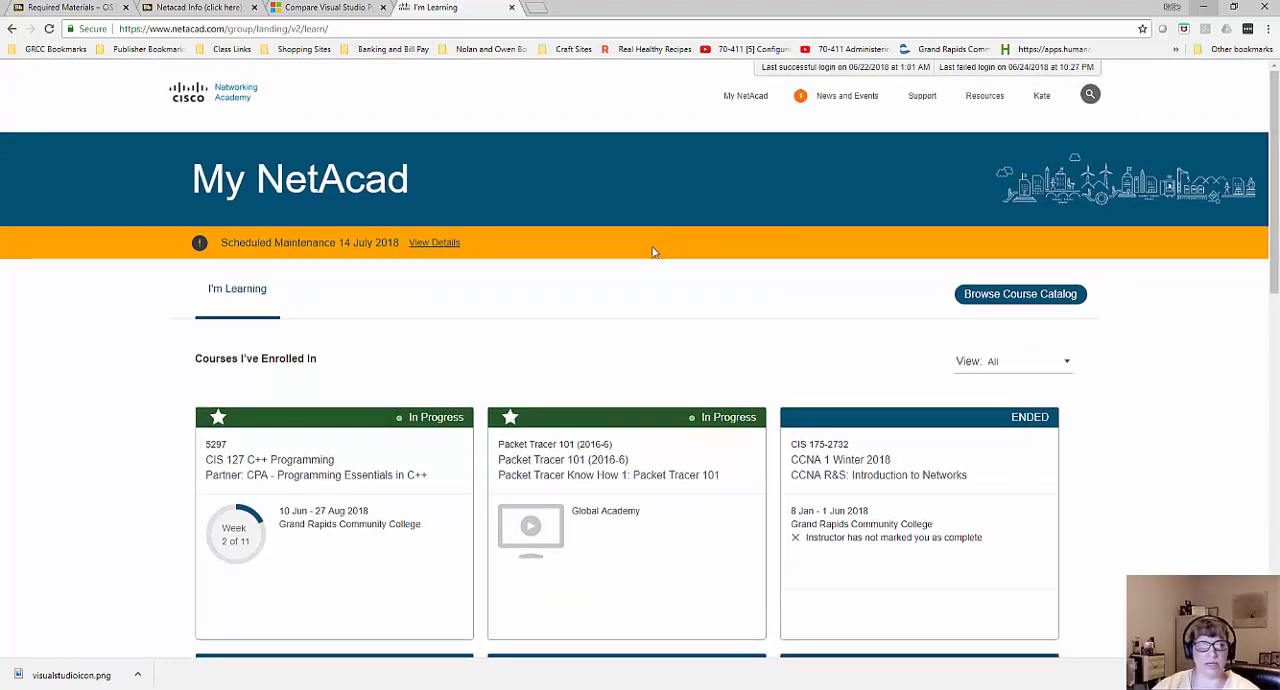
mouse_move(220, 296)
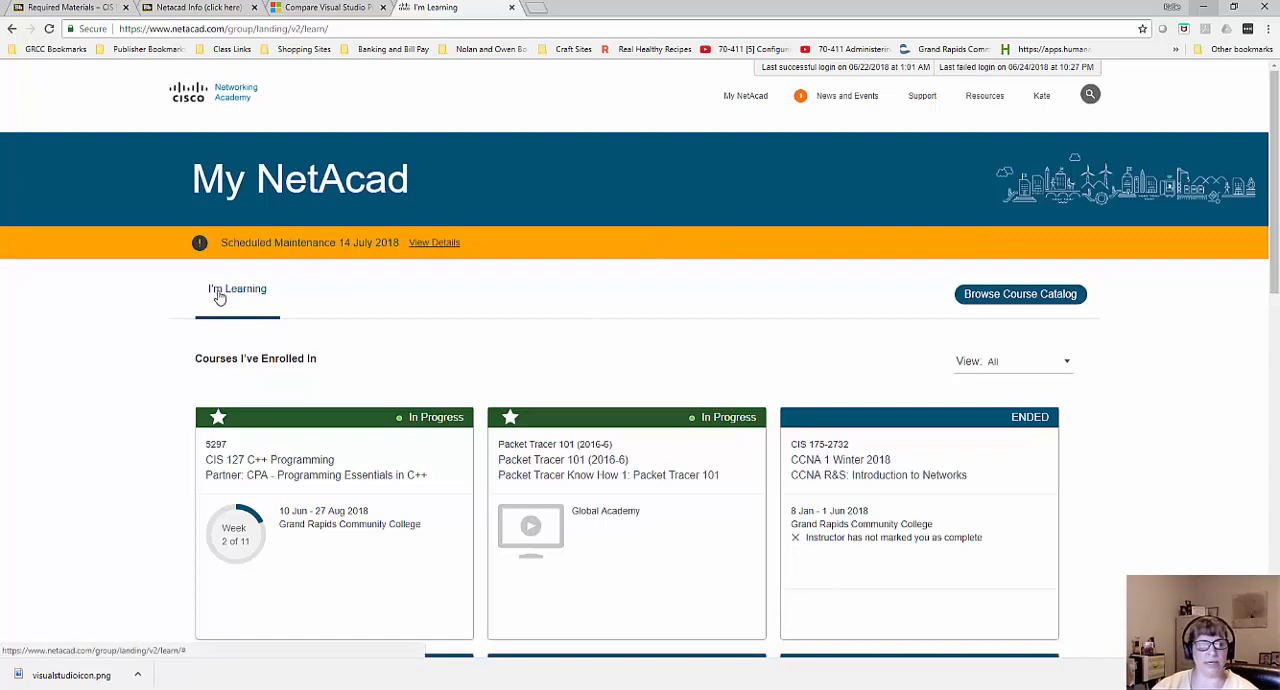
mouse_move(260, 350)
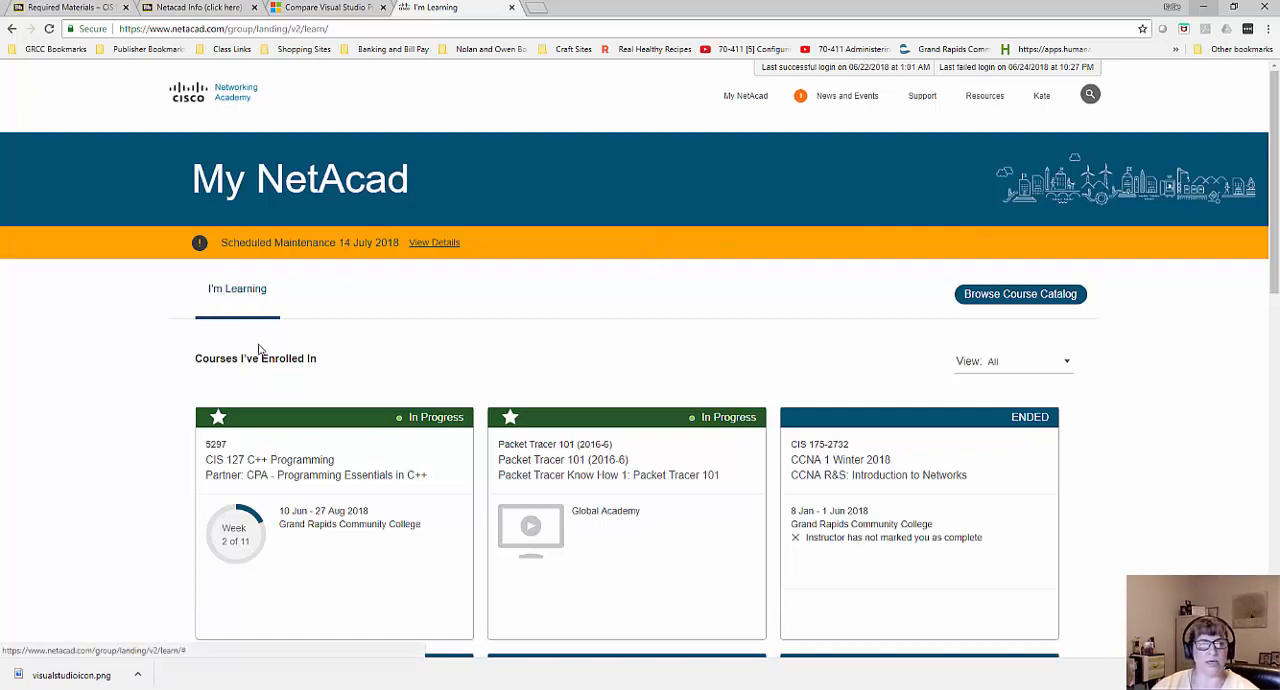
Scroll the I'm Learning dashboard through the enrolled courses, including CIS 127 C++ Programming.
scroll(down, 3)
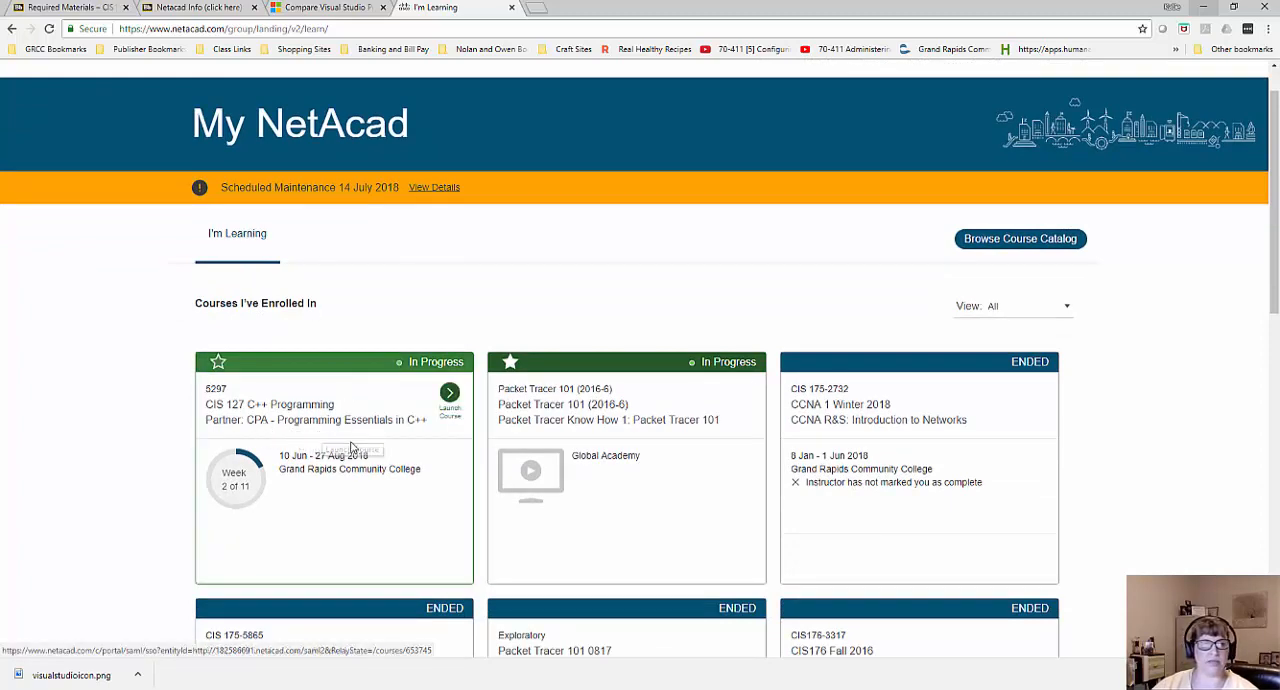
mouse_move(268, 420)
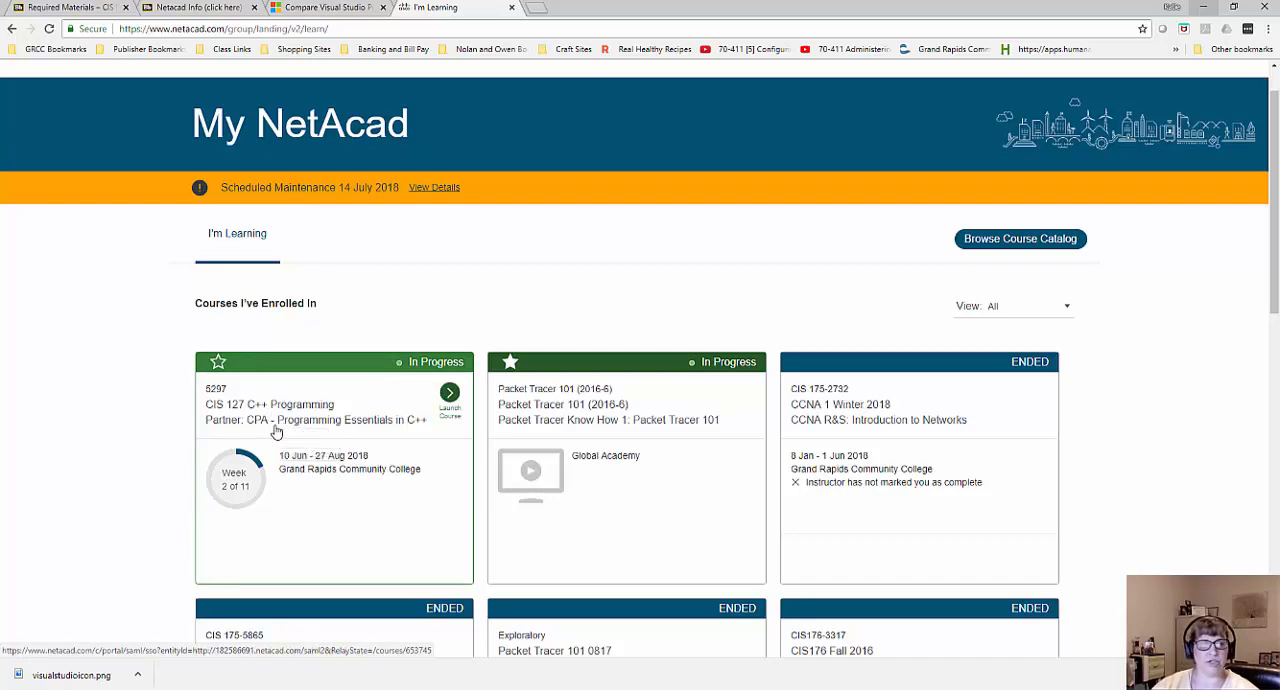
mouse_move(316, 430)
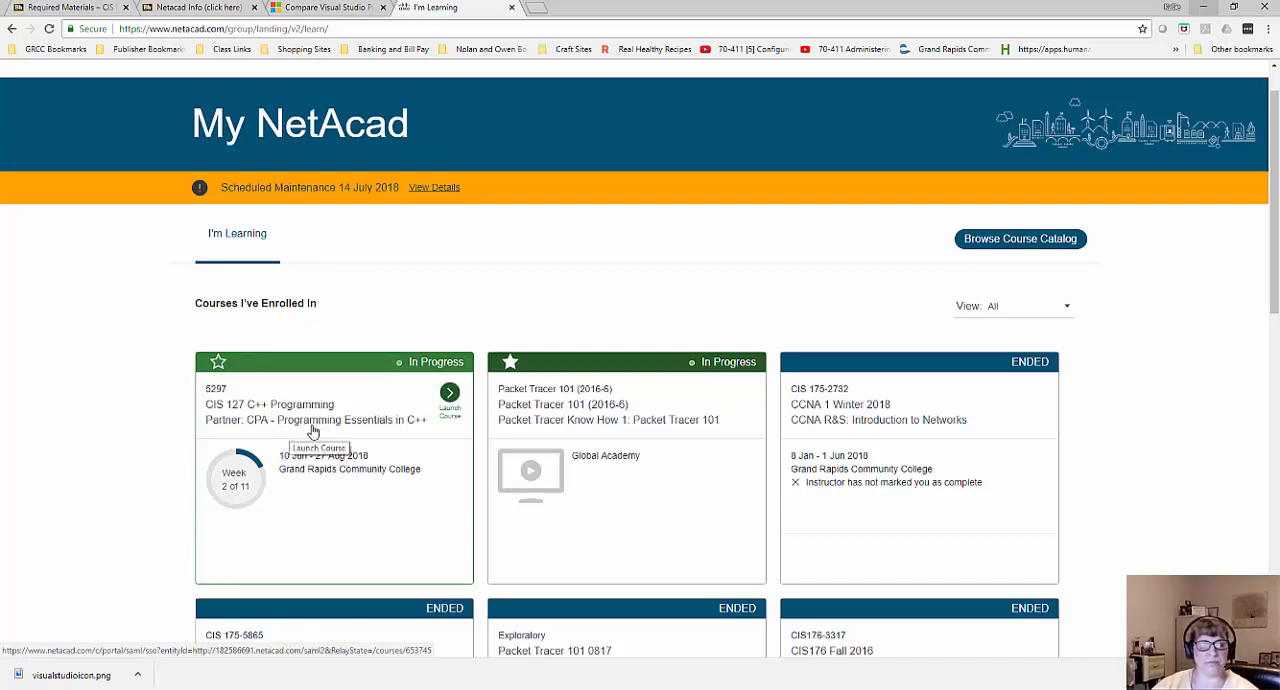
scroll(down, 3)
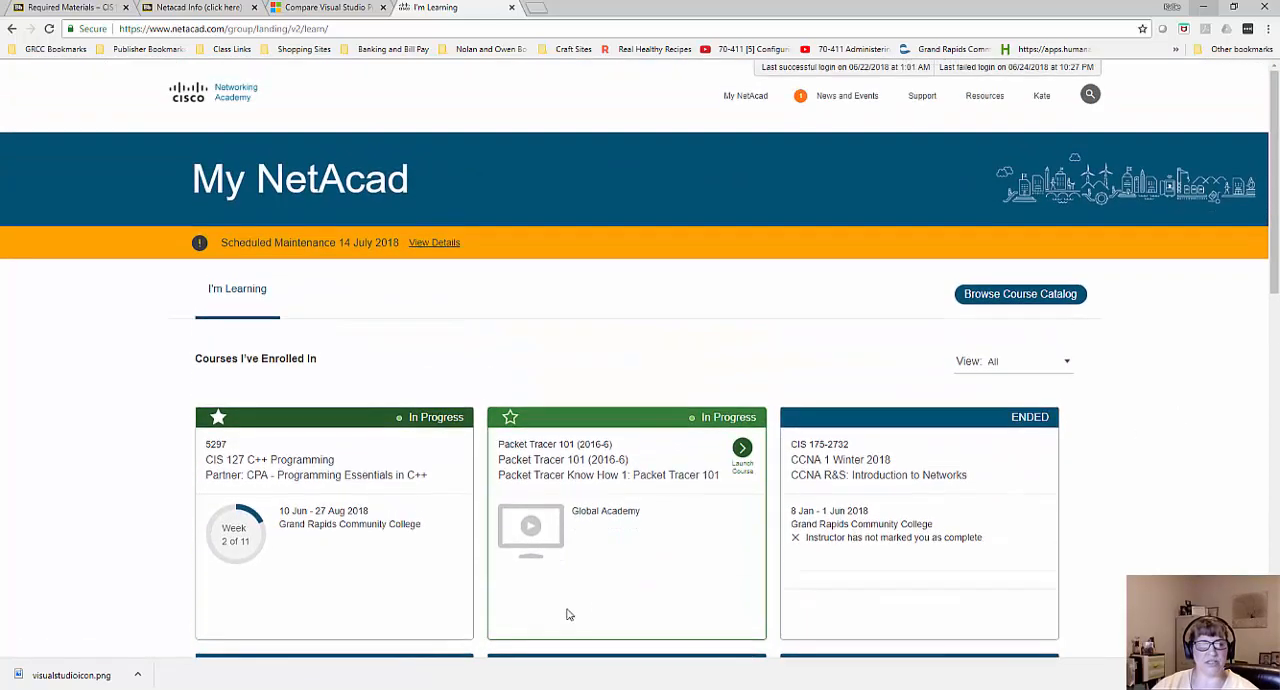
mouse_move(292, 474)
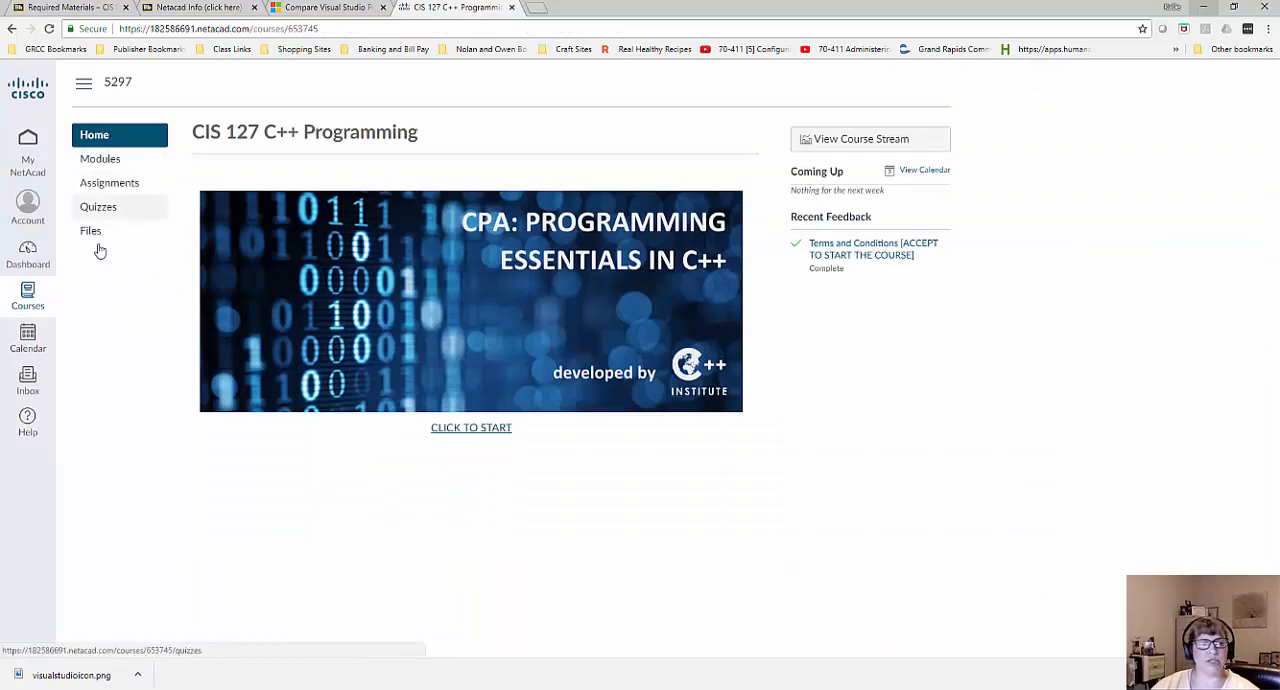
mouse_move(96, 208)
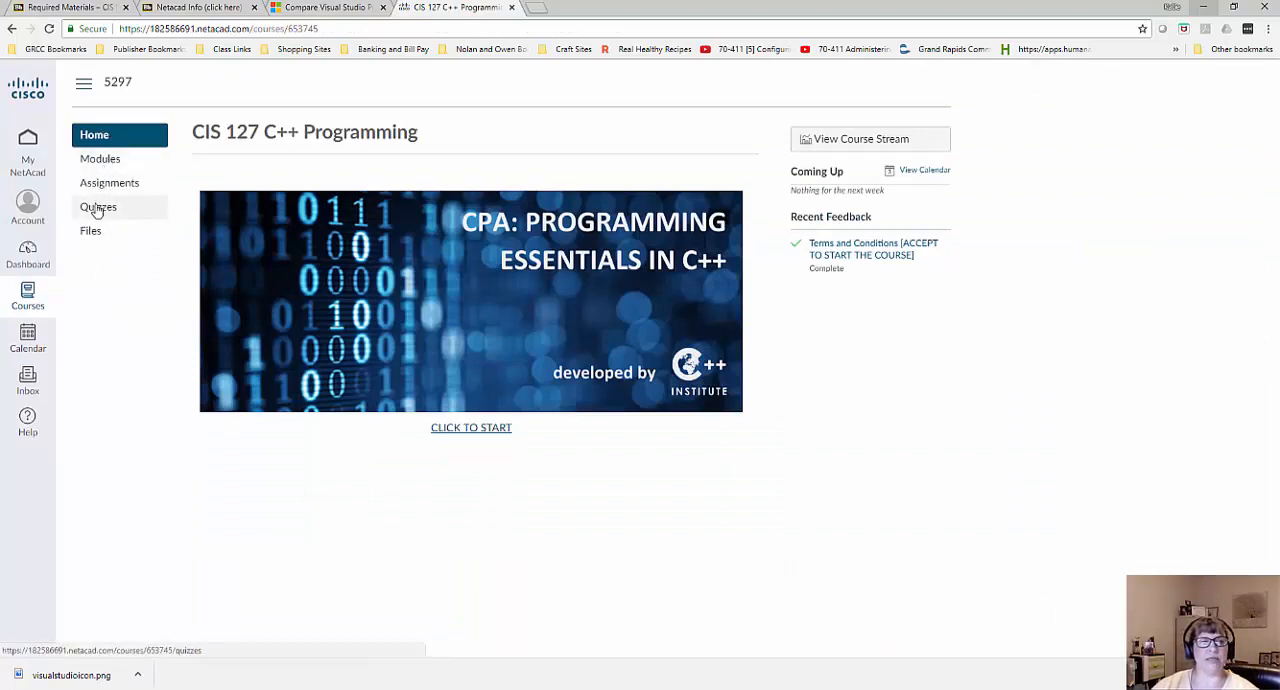
mouse_move(100, 158)
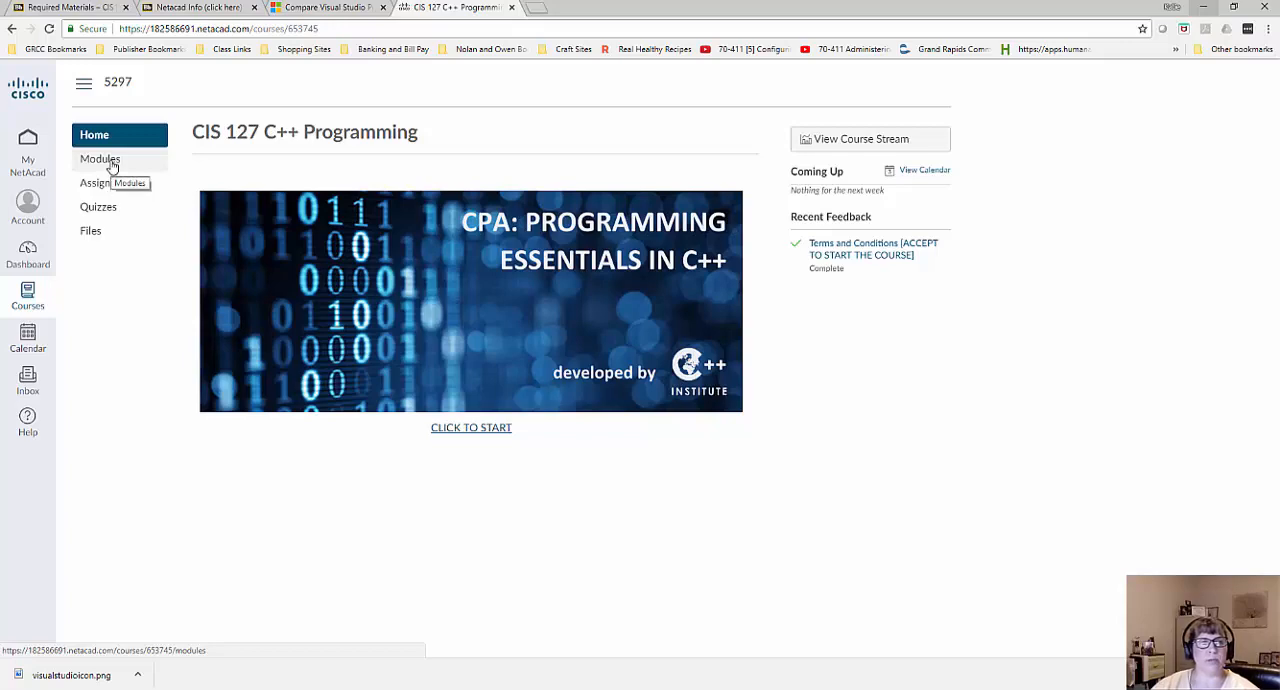
Show the CIS 127 C++ Programming course's Modules list with Welcome, Chapter 0 and Chapter 1.
click(100, 160)
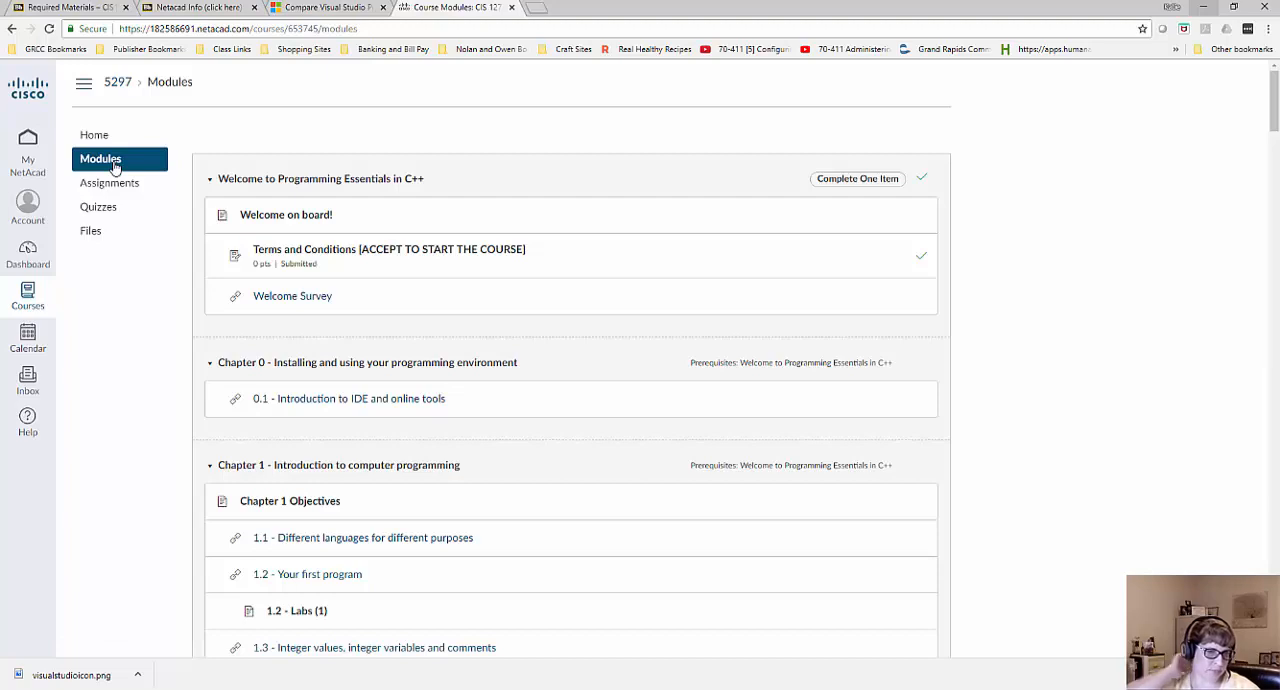
mouse_move(520, 300)
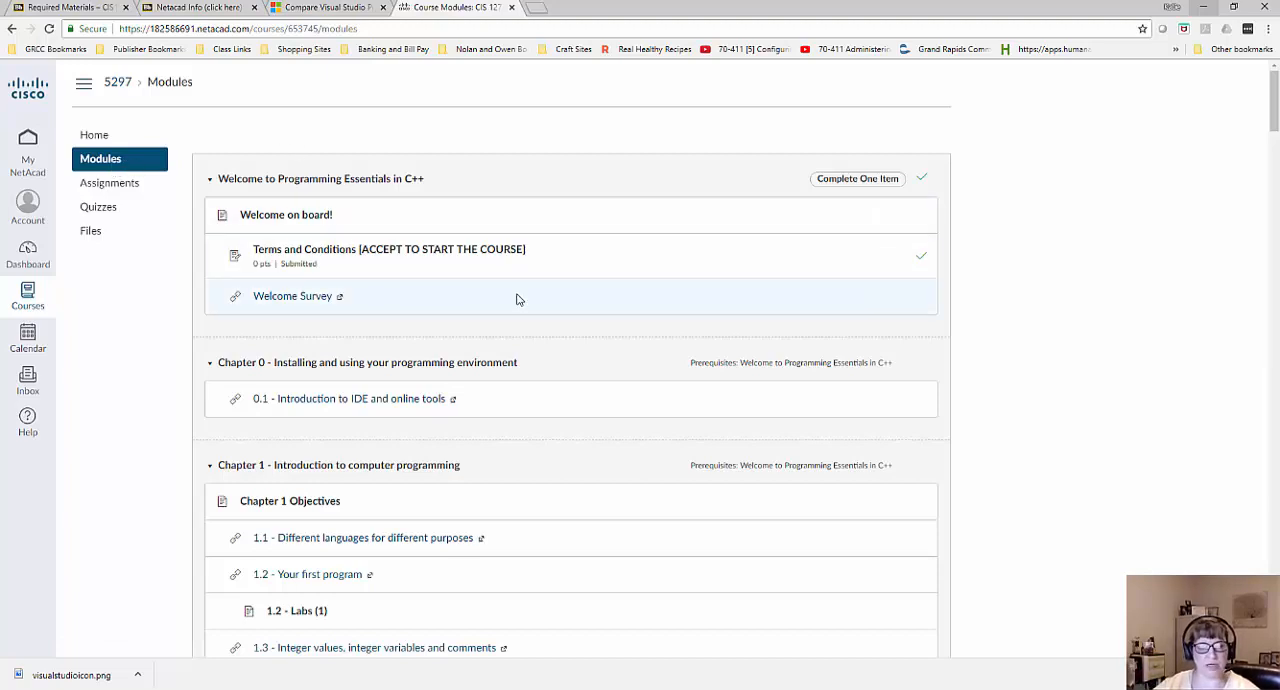
Scroll through the module list from the welcome section into Chapter 0 and Chapter 1.
scroll(down, 3)
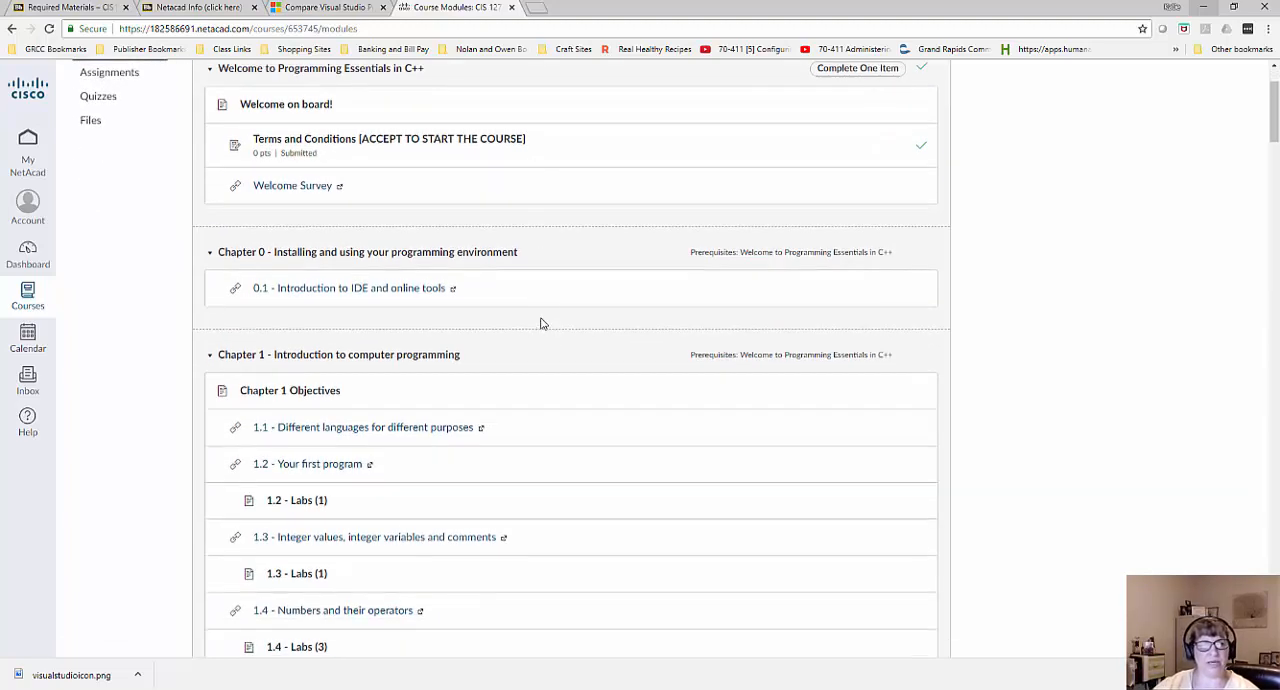
scroll(down, 3)
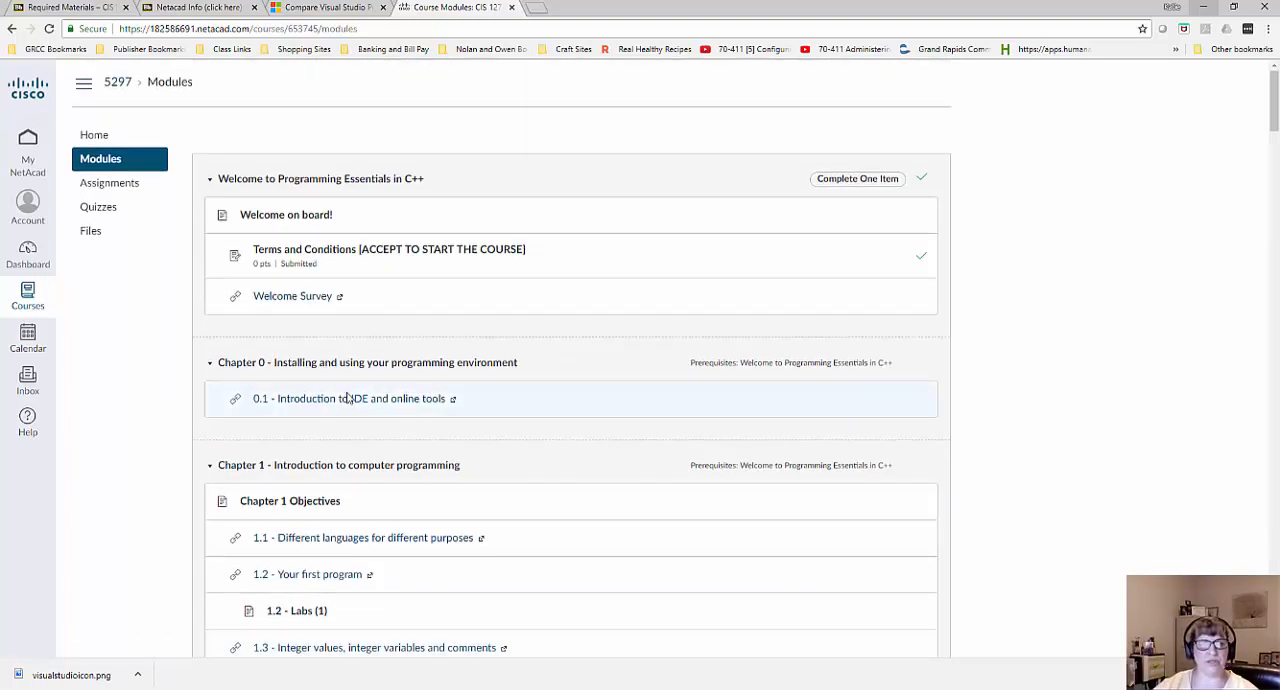
mouse_move(412, 408)
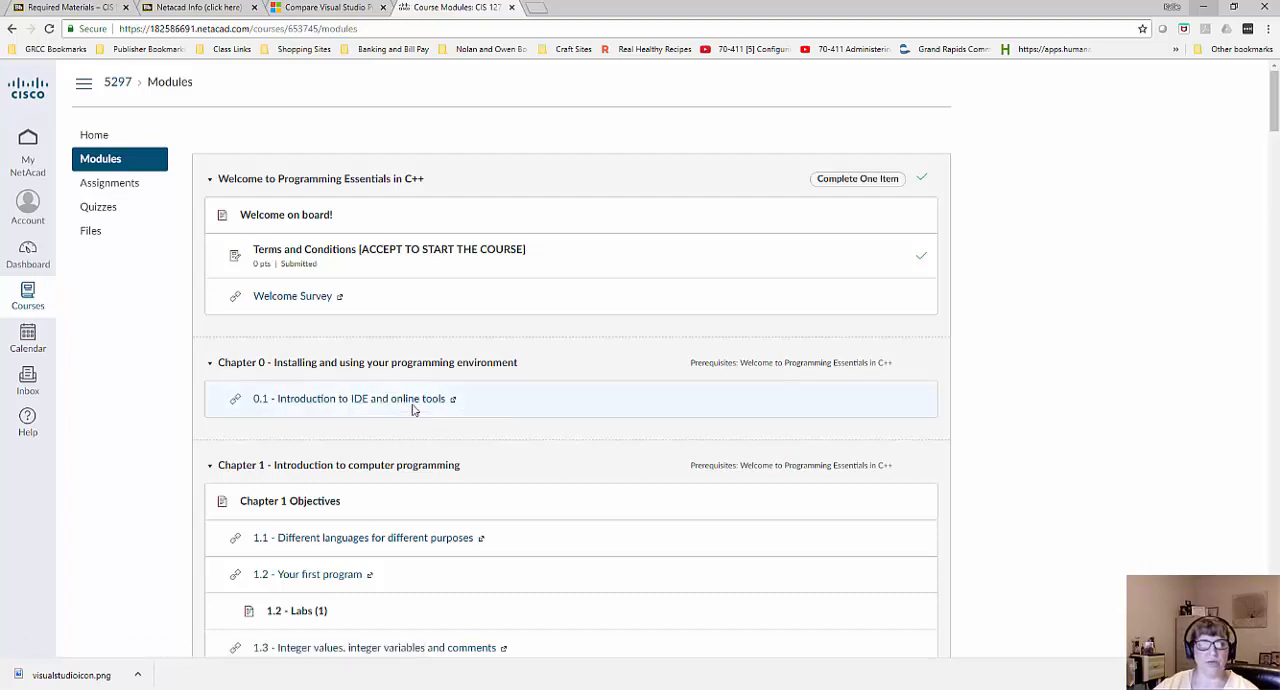
mouse_move(460, 434)
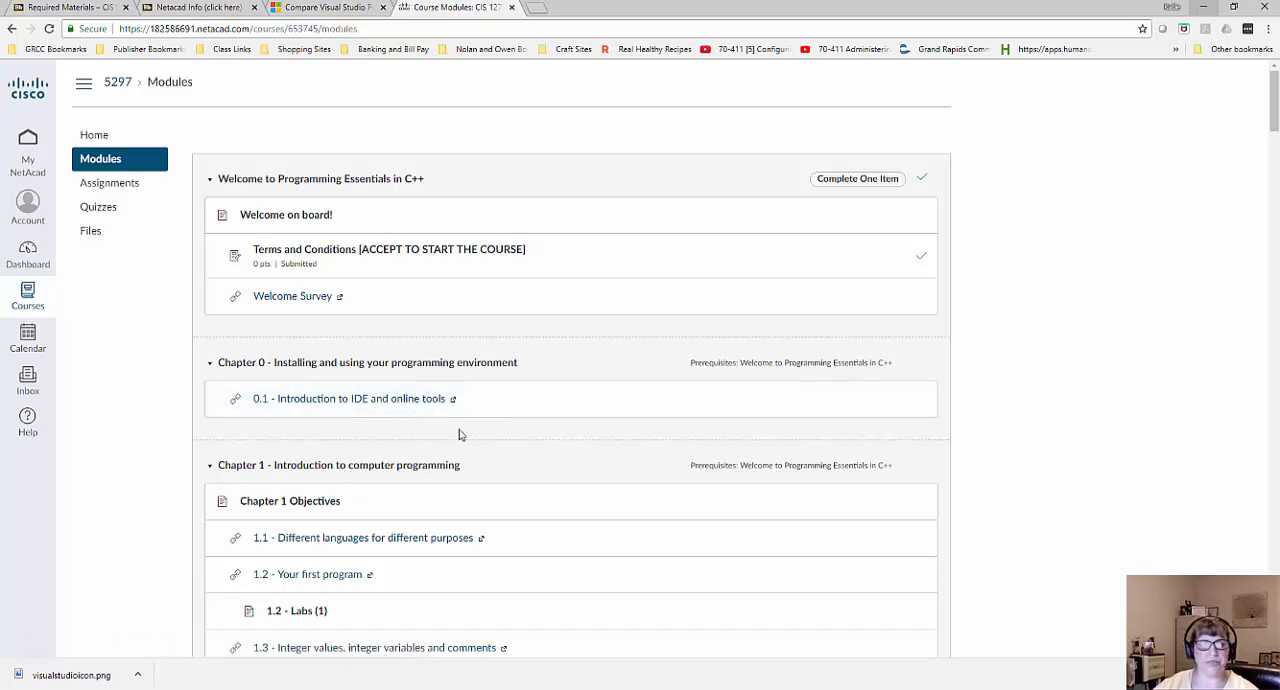
mouse_move(452, 440)
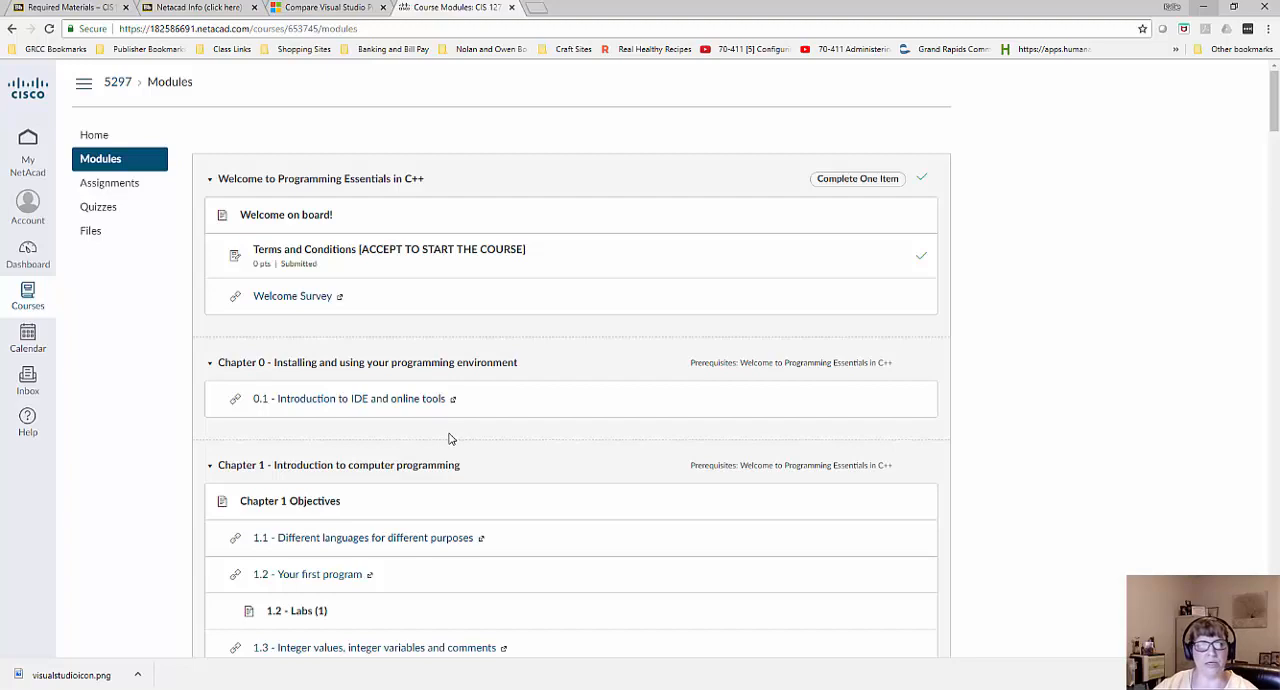
mouse_move(294, 324)
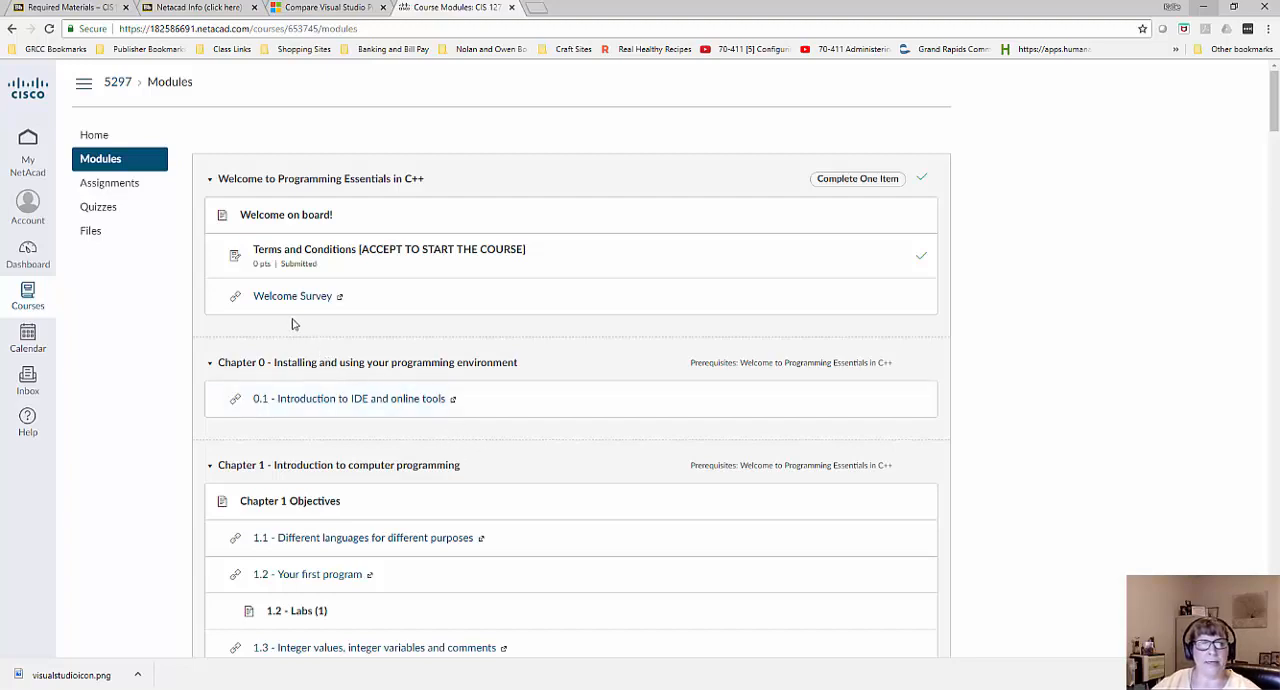
Browse the course's Assignments and Files lists, ending on the Quizzes list of Chapter 1–8 Assessments, Final and Mock Test.
click(108, 184)
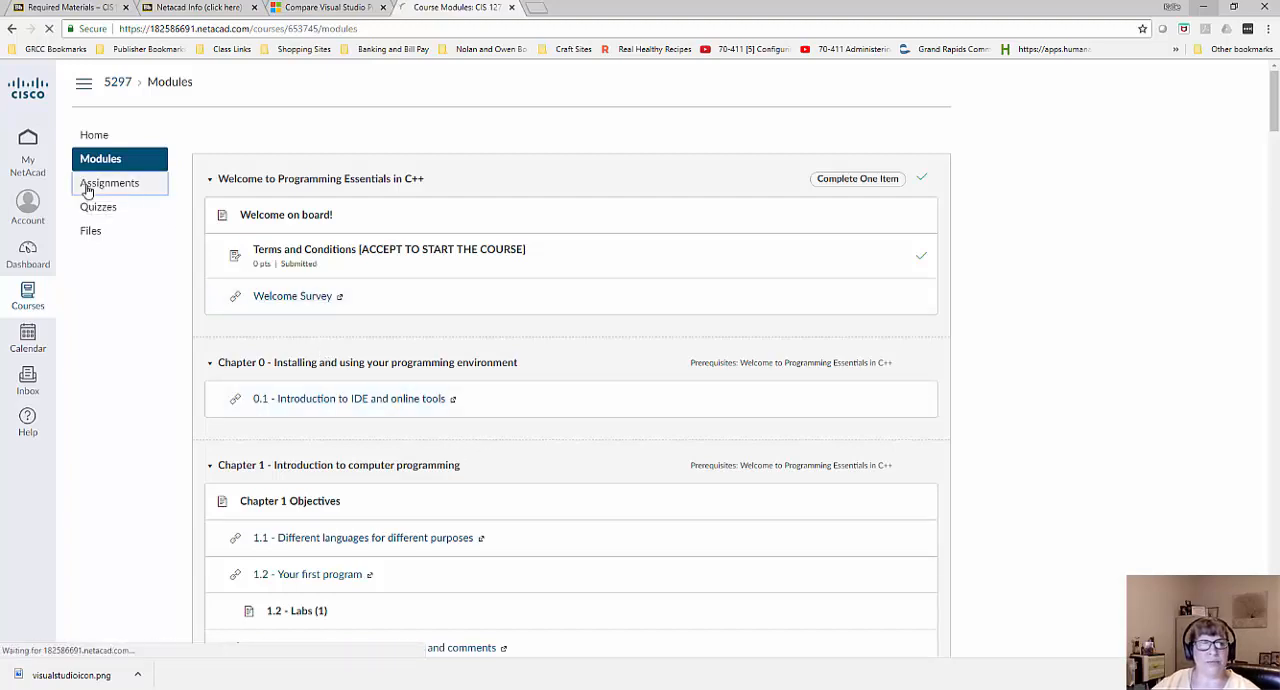
click(110, 184)
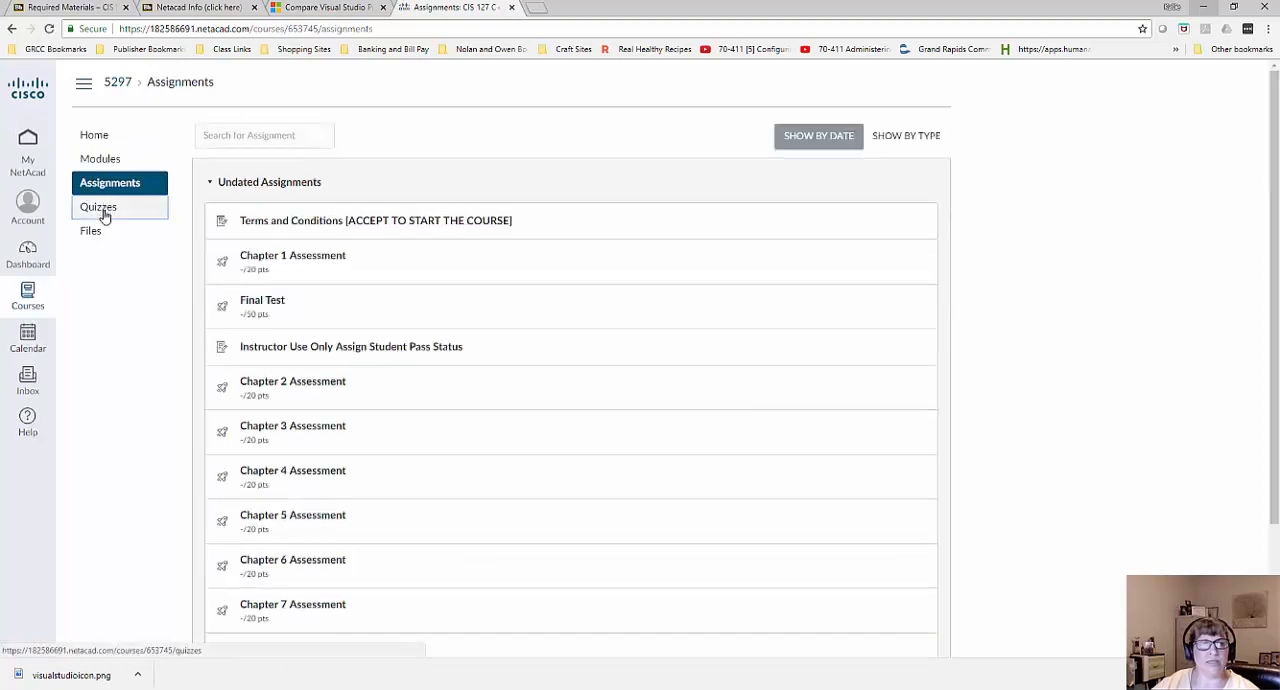
click(74, 206)
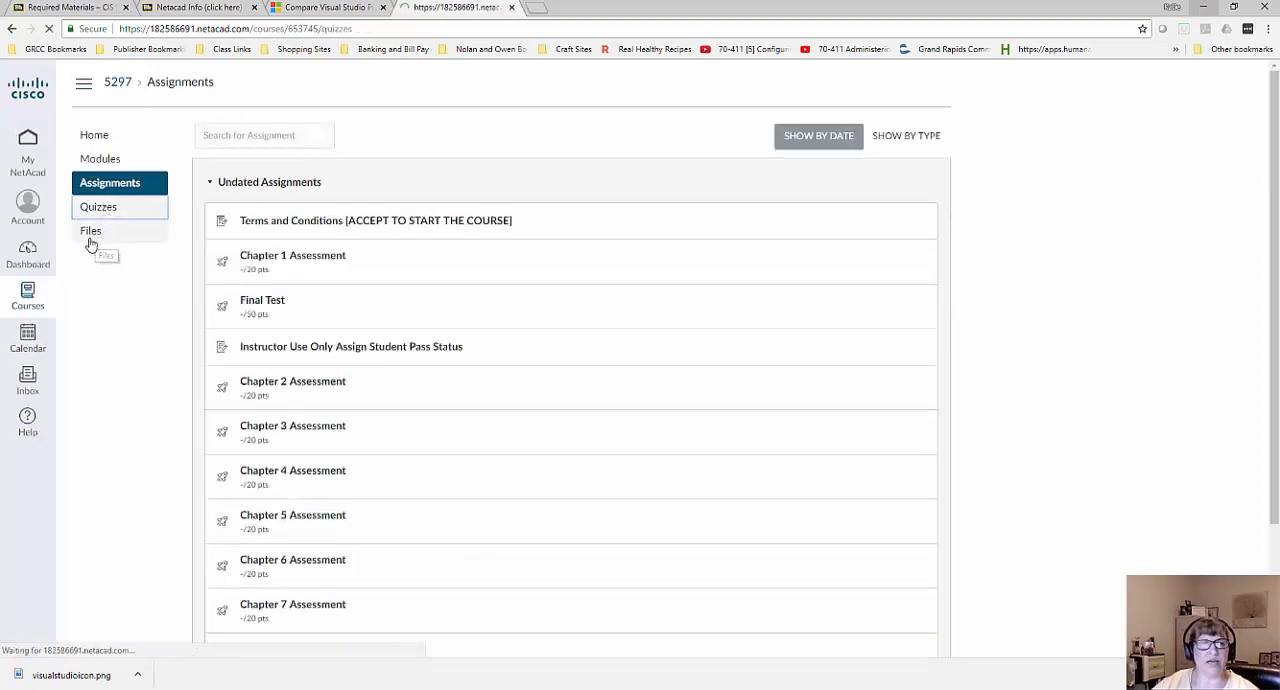
click(90, 232)
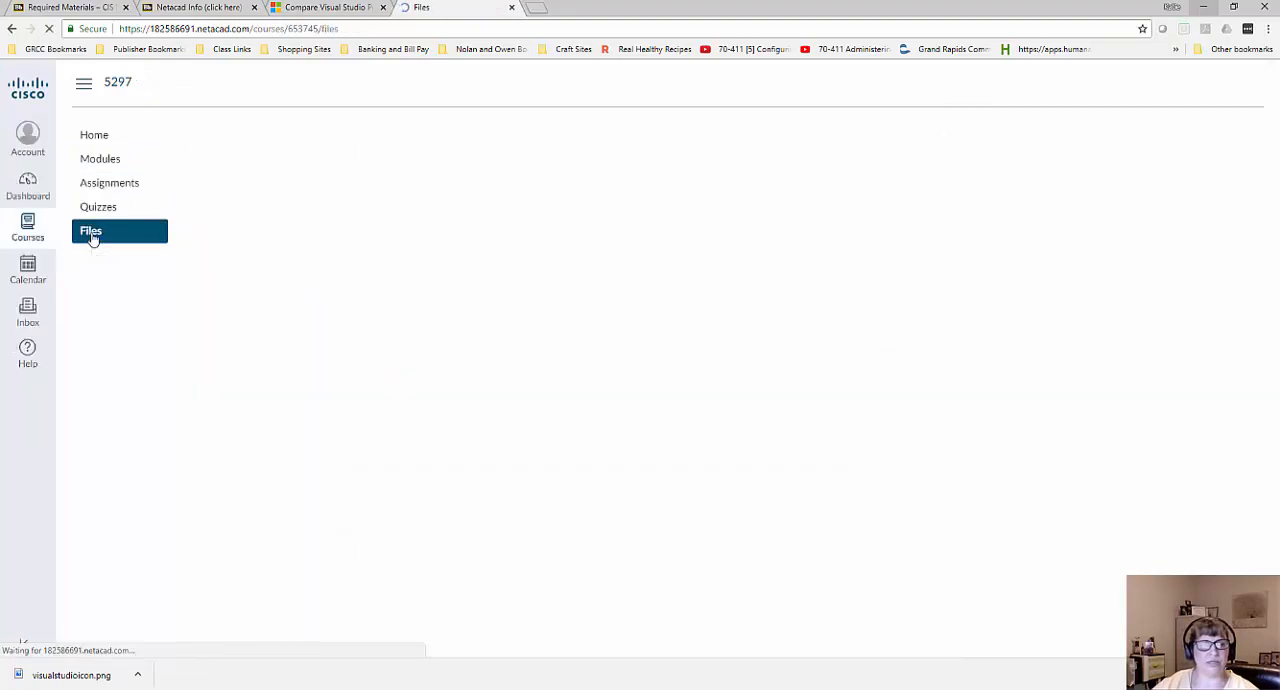
click(92, 232)
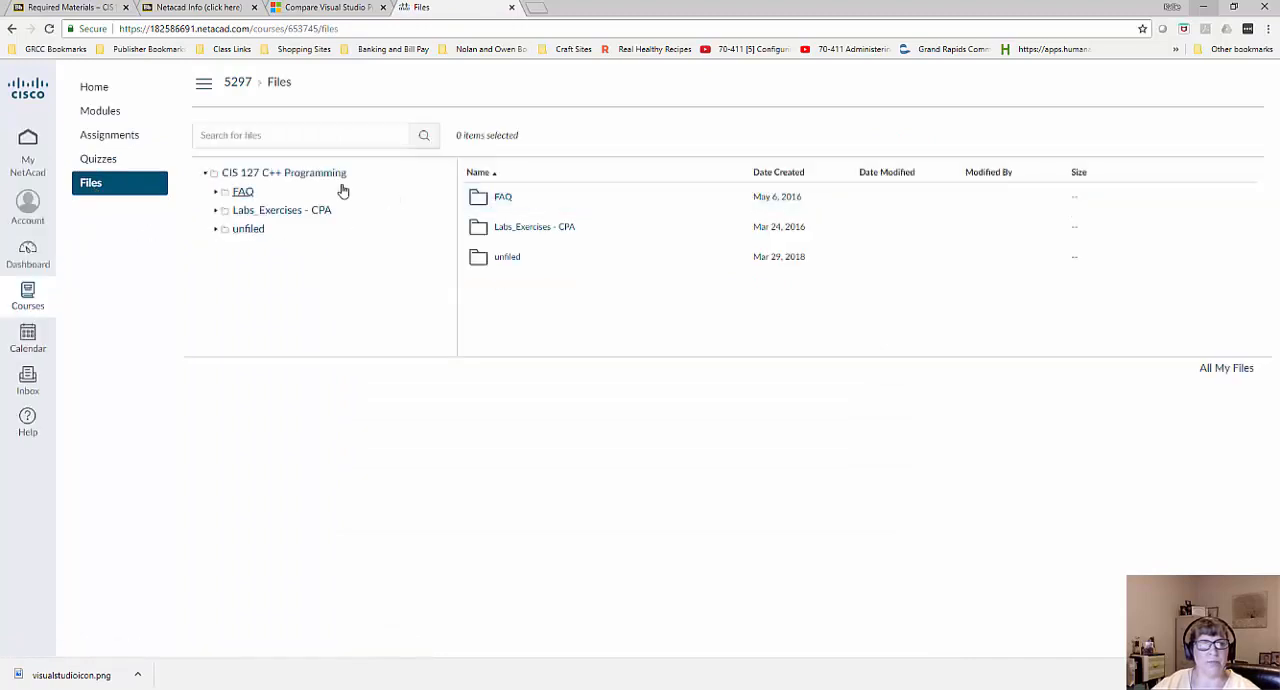
mouse_move(280, 214)
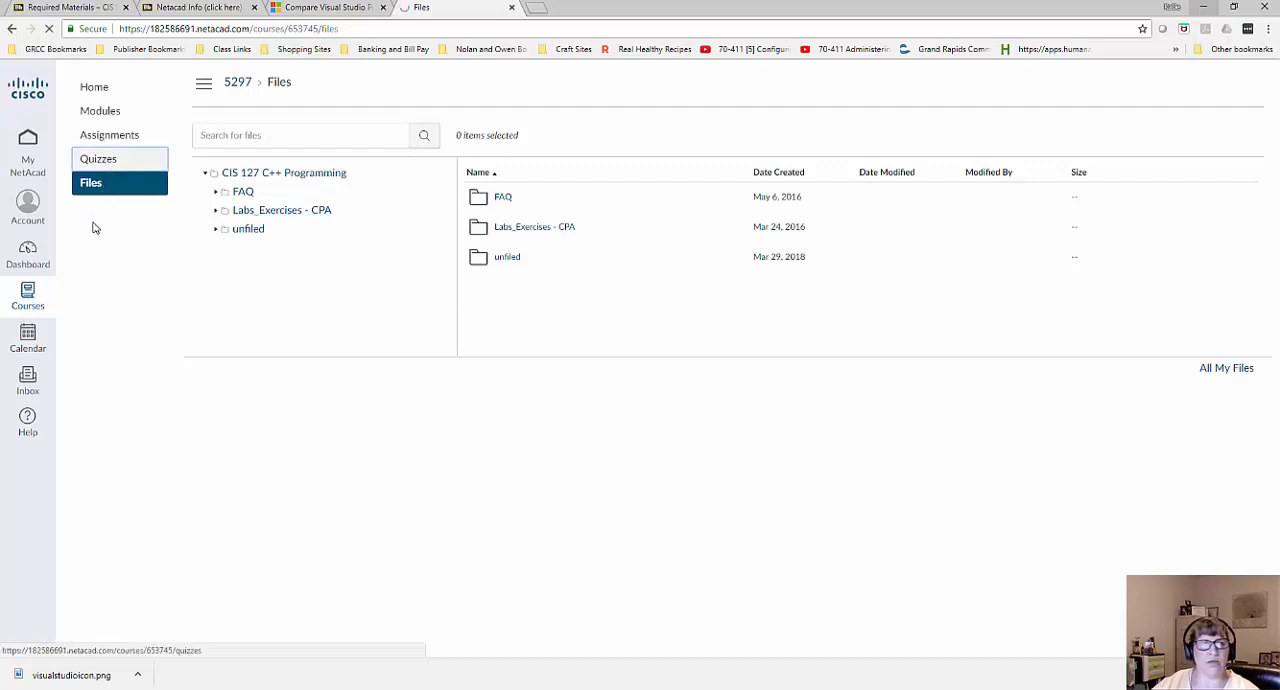
click(98, 158)
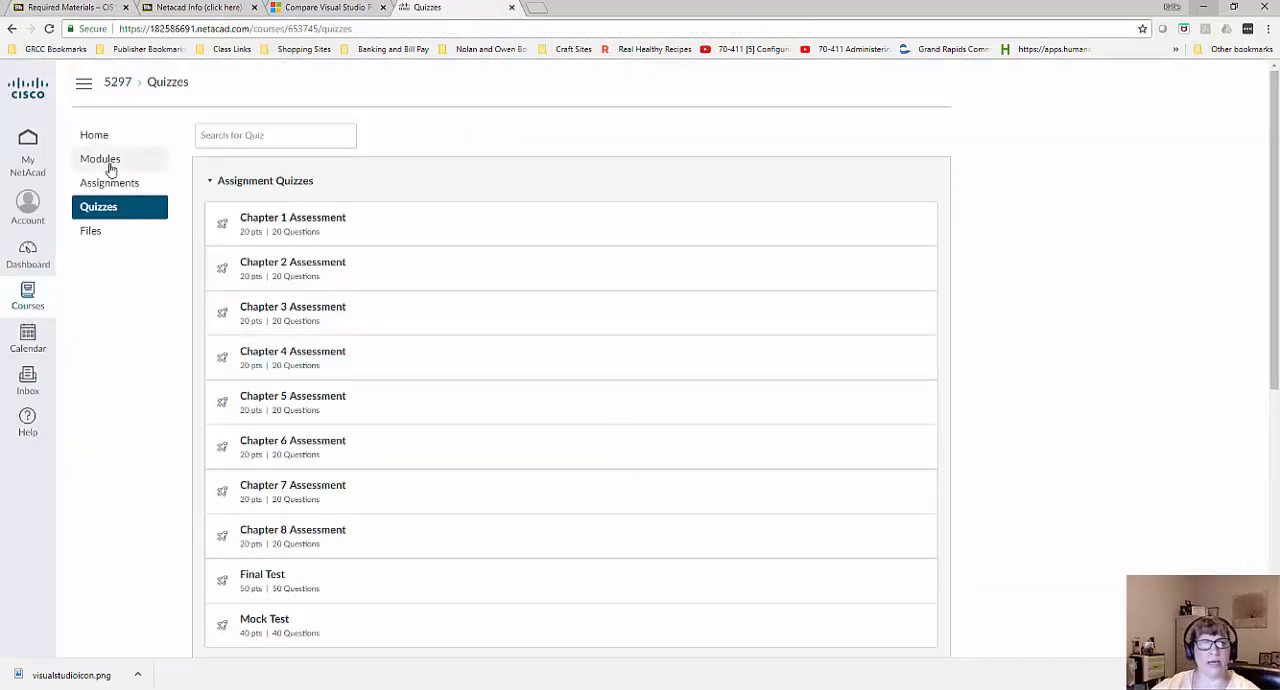
From the Modules list, read the Chapter 1 Objectives page and advance to the next lesson.
click(100, 160)
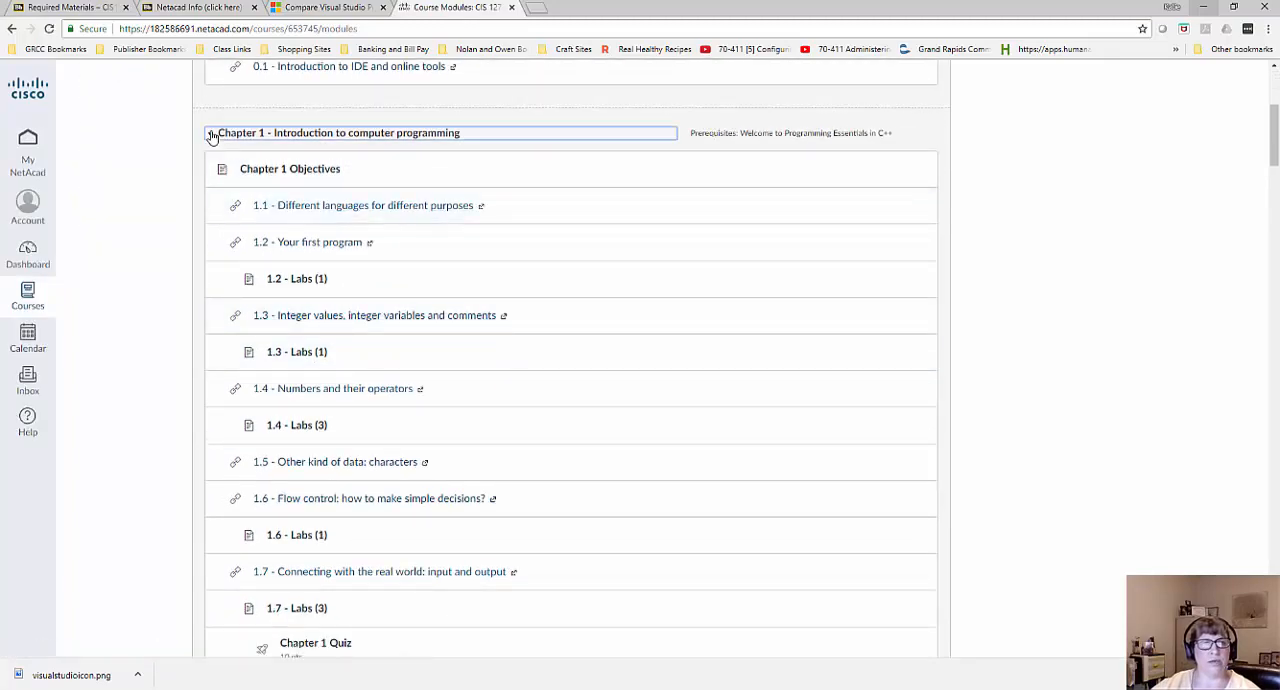
click(210, 132)
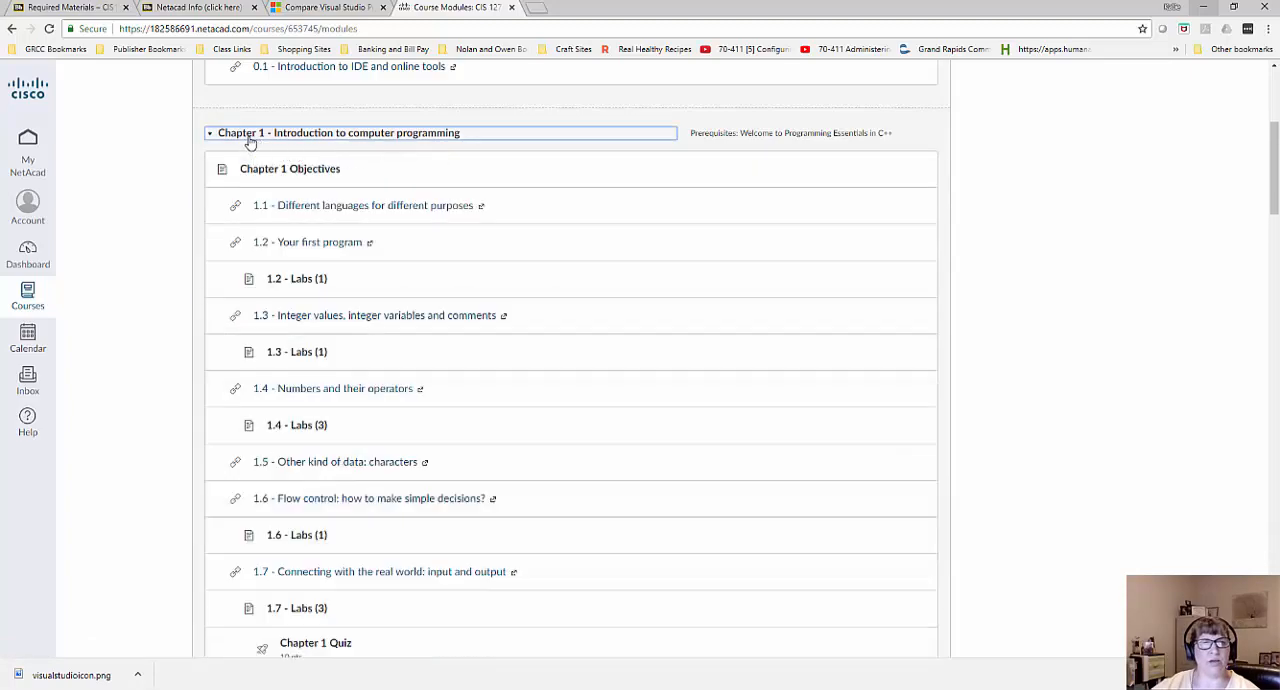
click(288, 168)
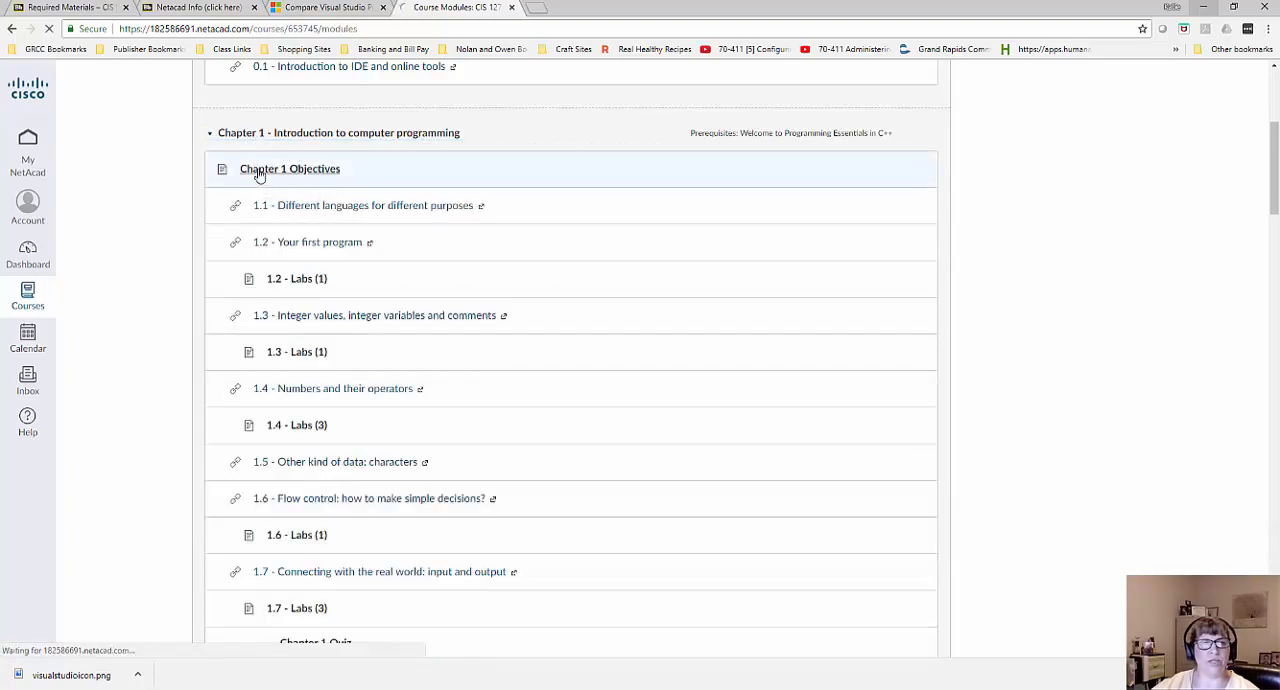
click(288, 168)
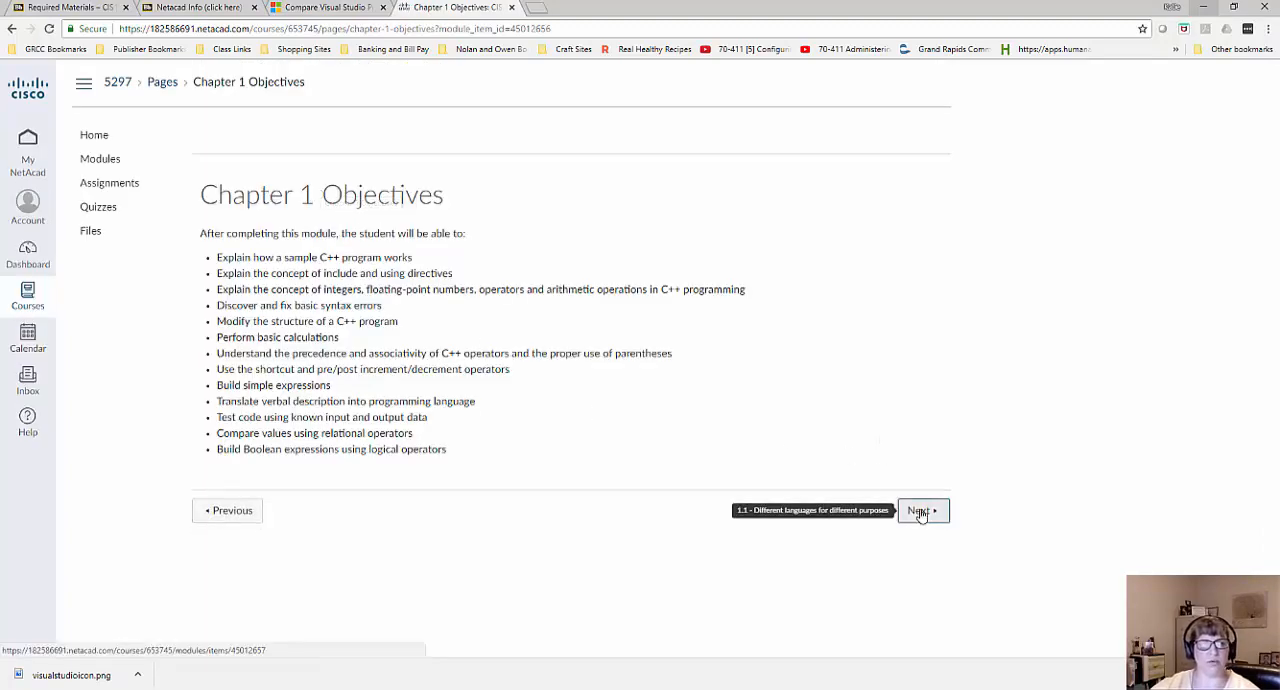
click(920, 510)
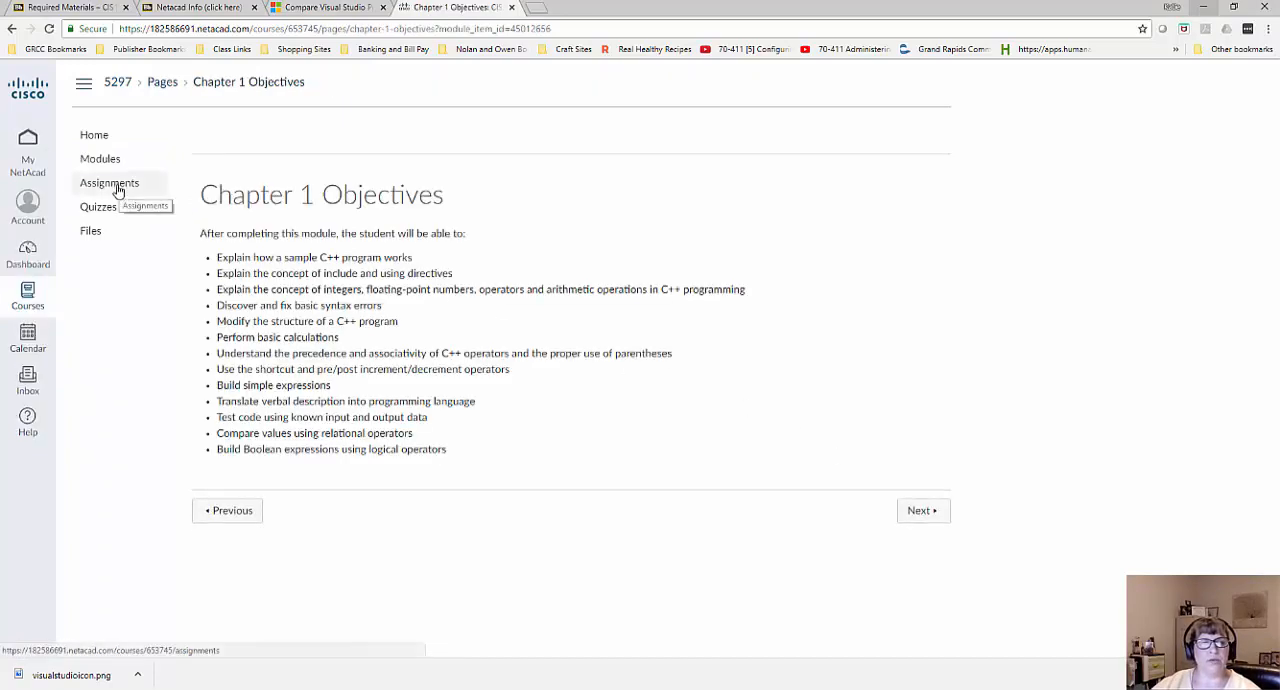
mouse_move(96, 208)
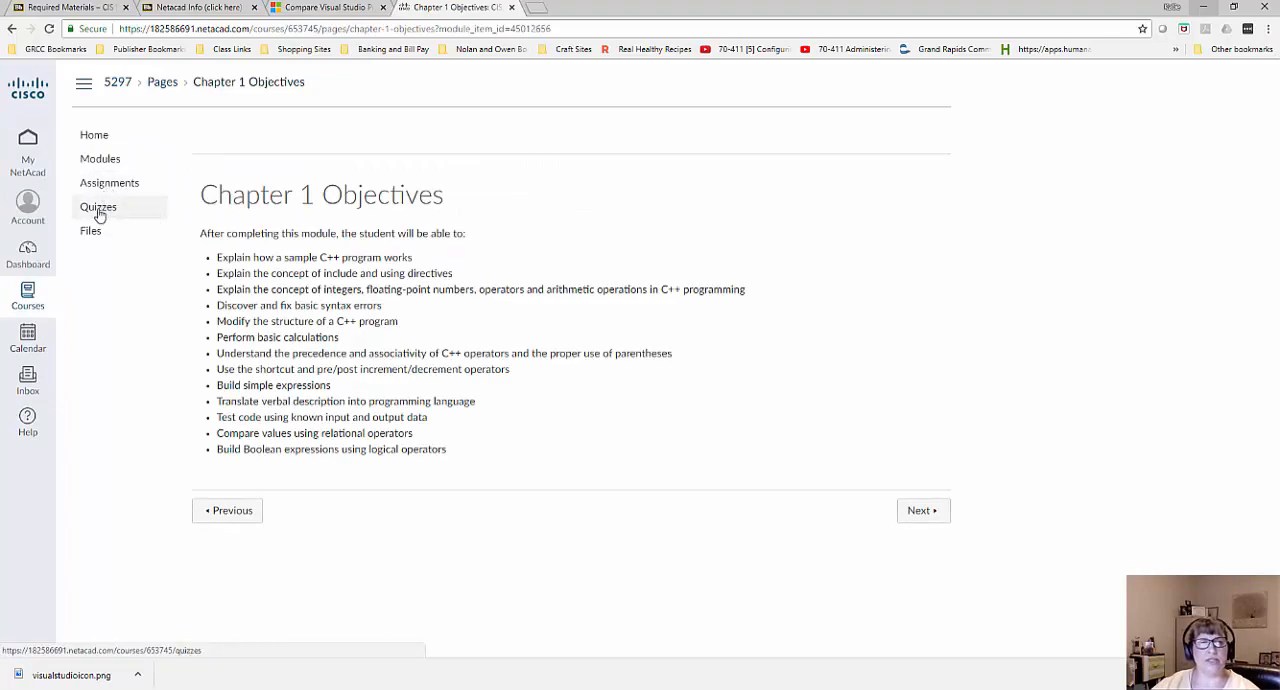
mouse_move(444, 346)
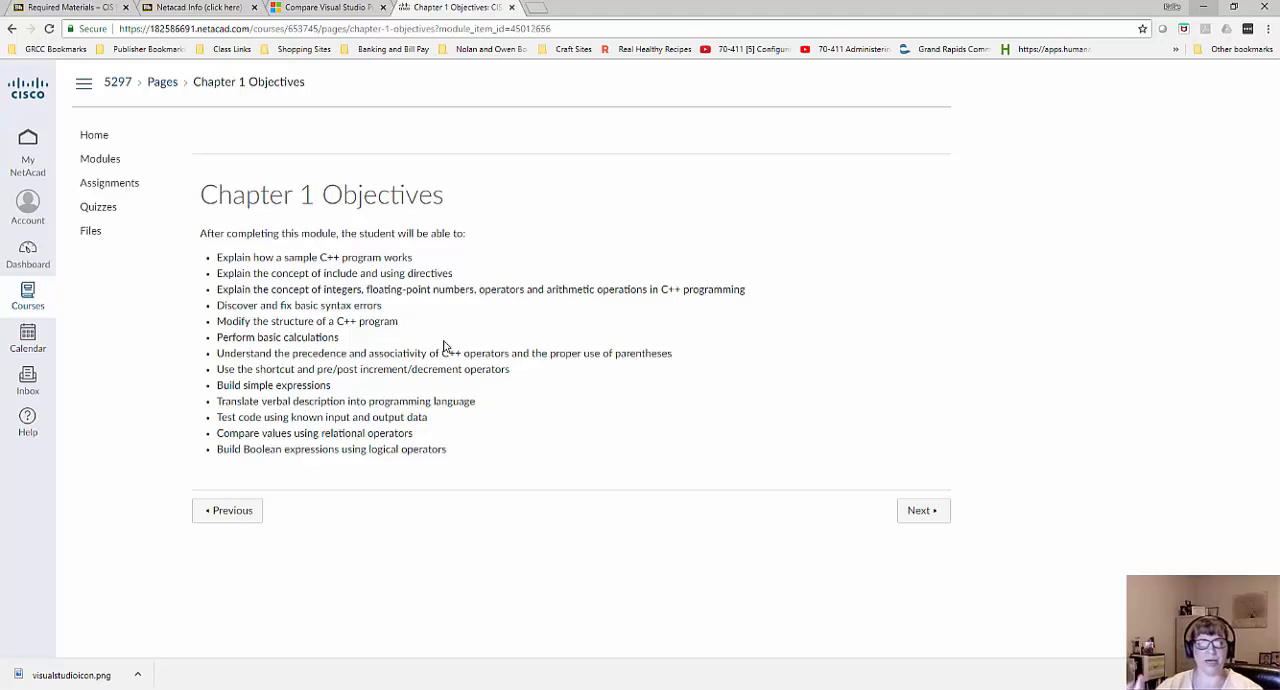
mouse_move(444, 346)
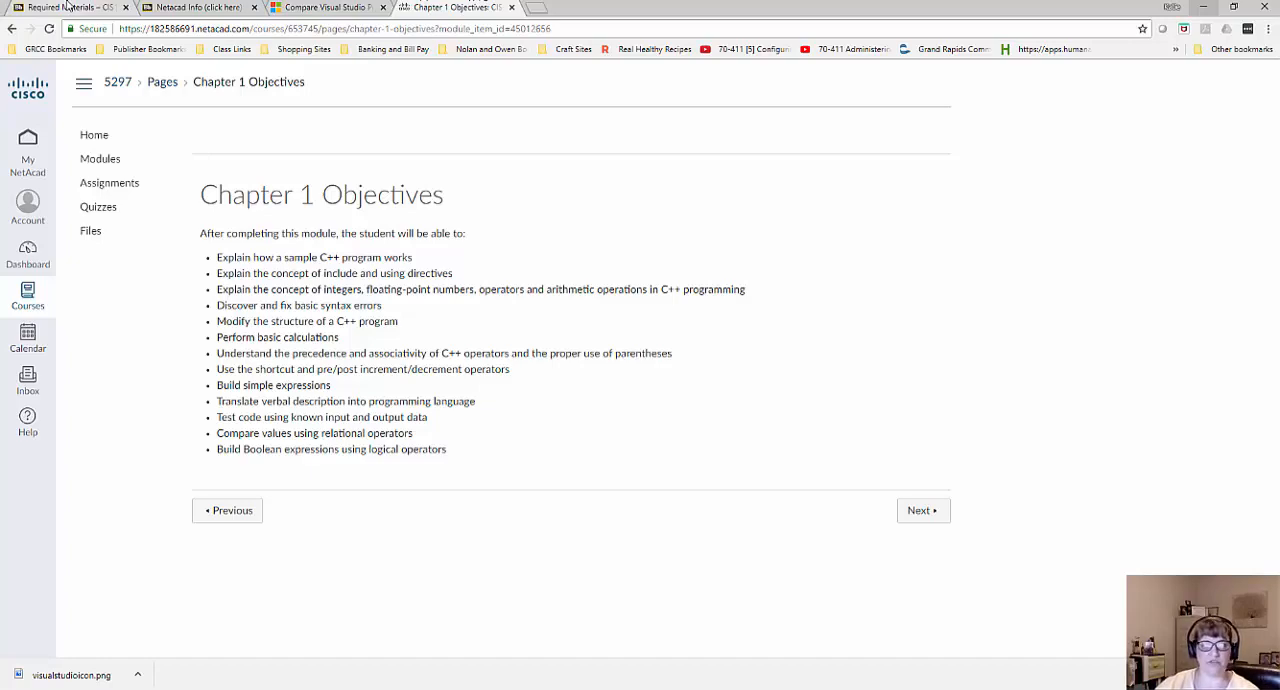
mouse_move(108, 182)
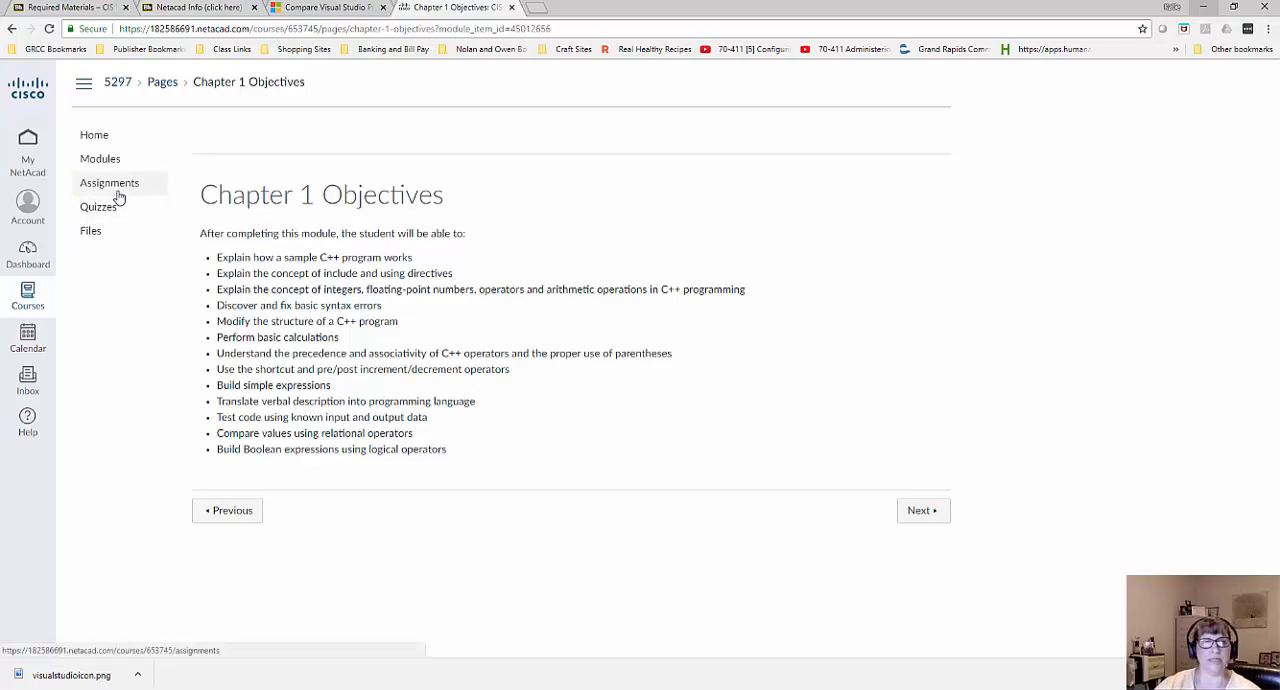
mouse_move(828, 476)
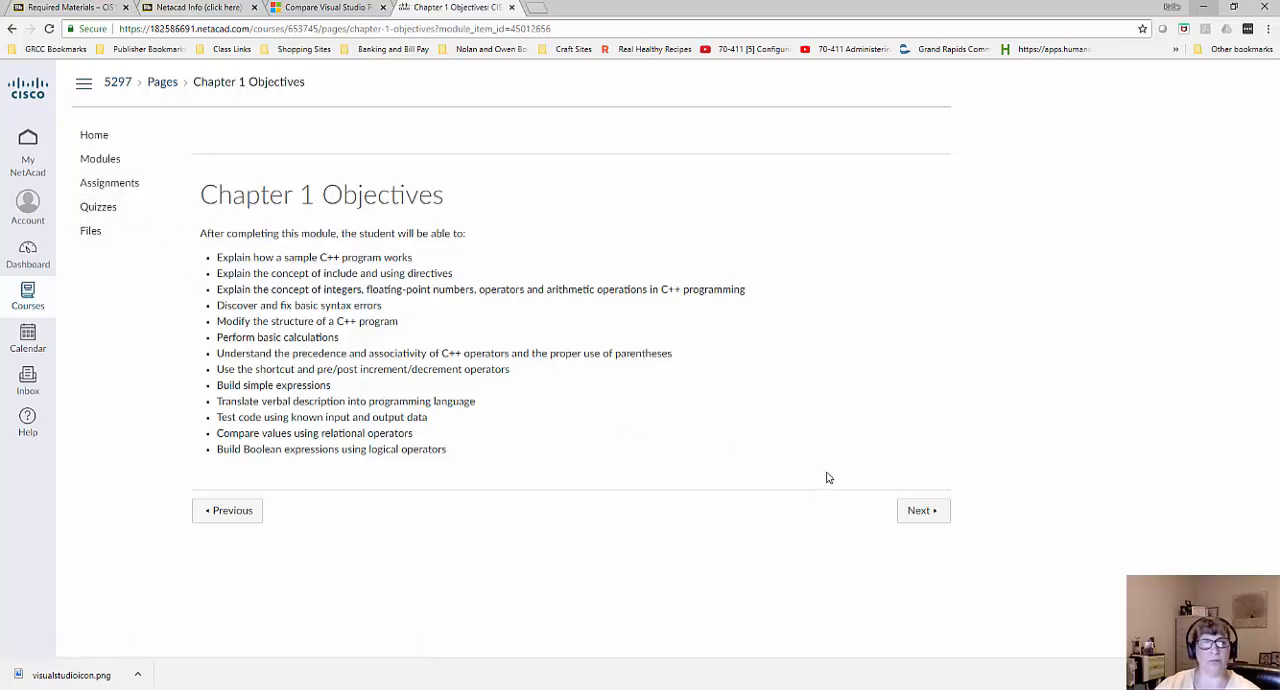
mouse_move(10, 140)
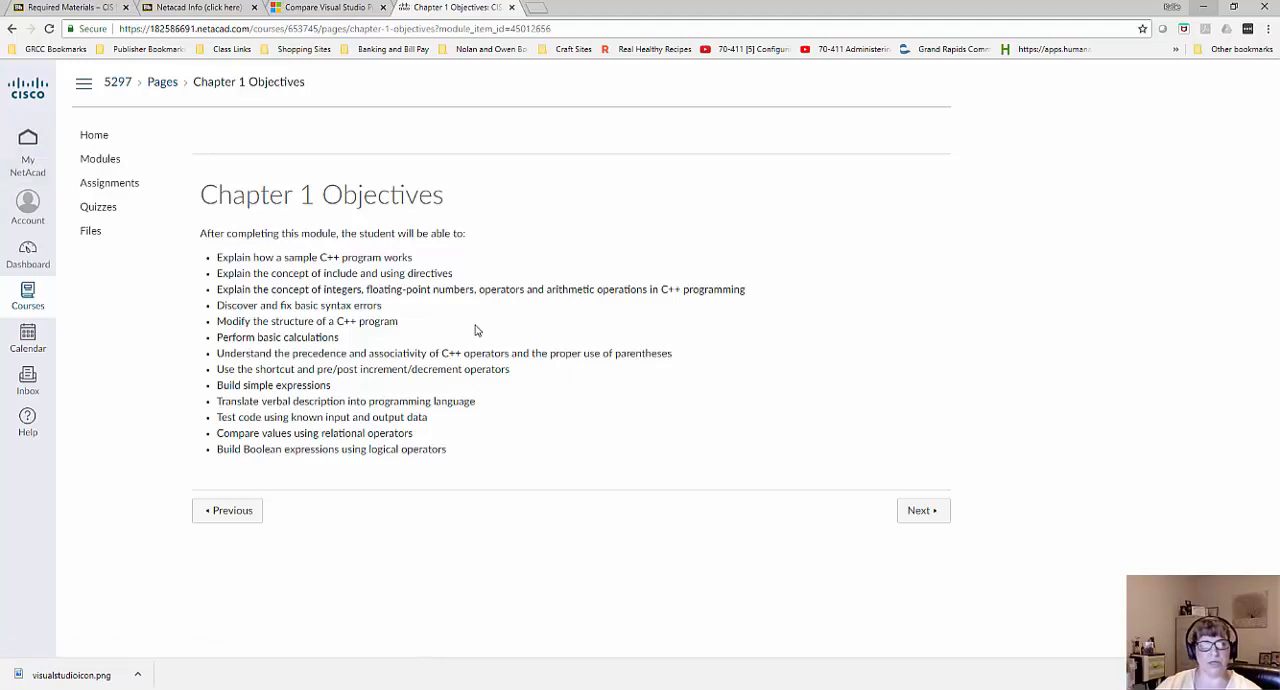
mouse_move(472, 332)
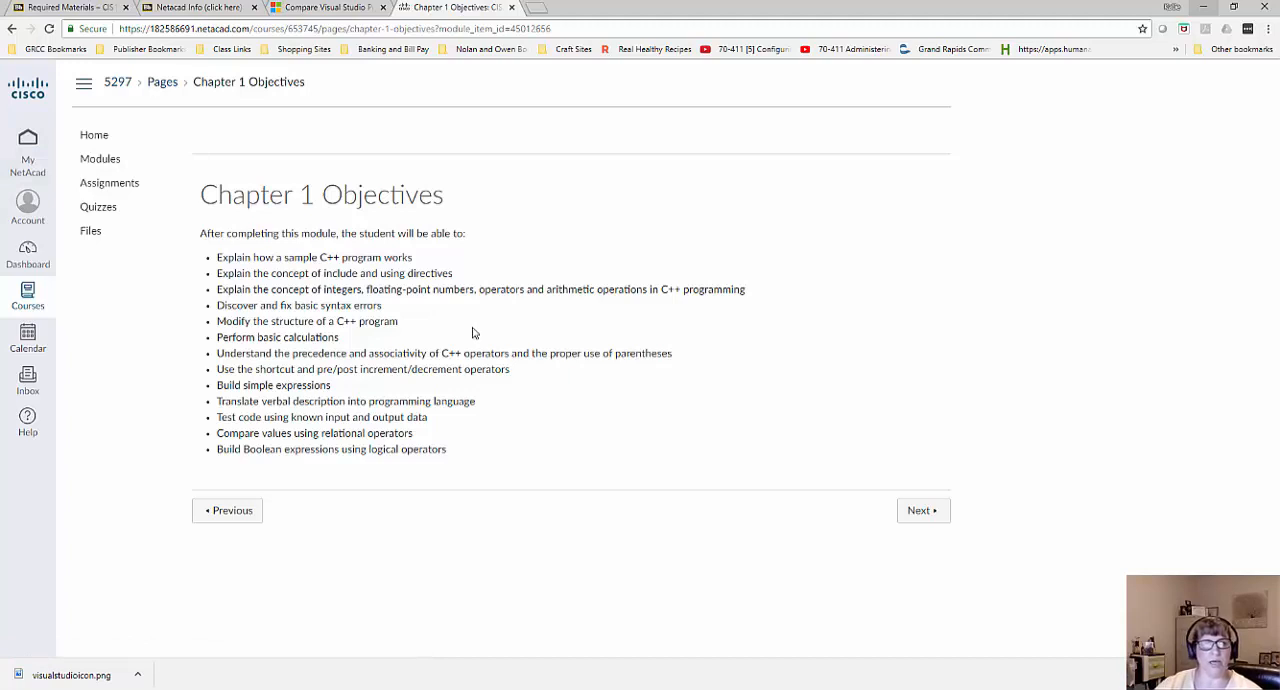
mouse_move(612, 426)
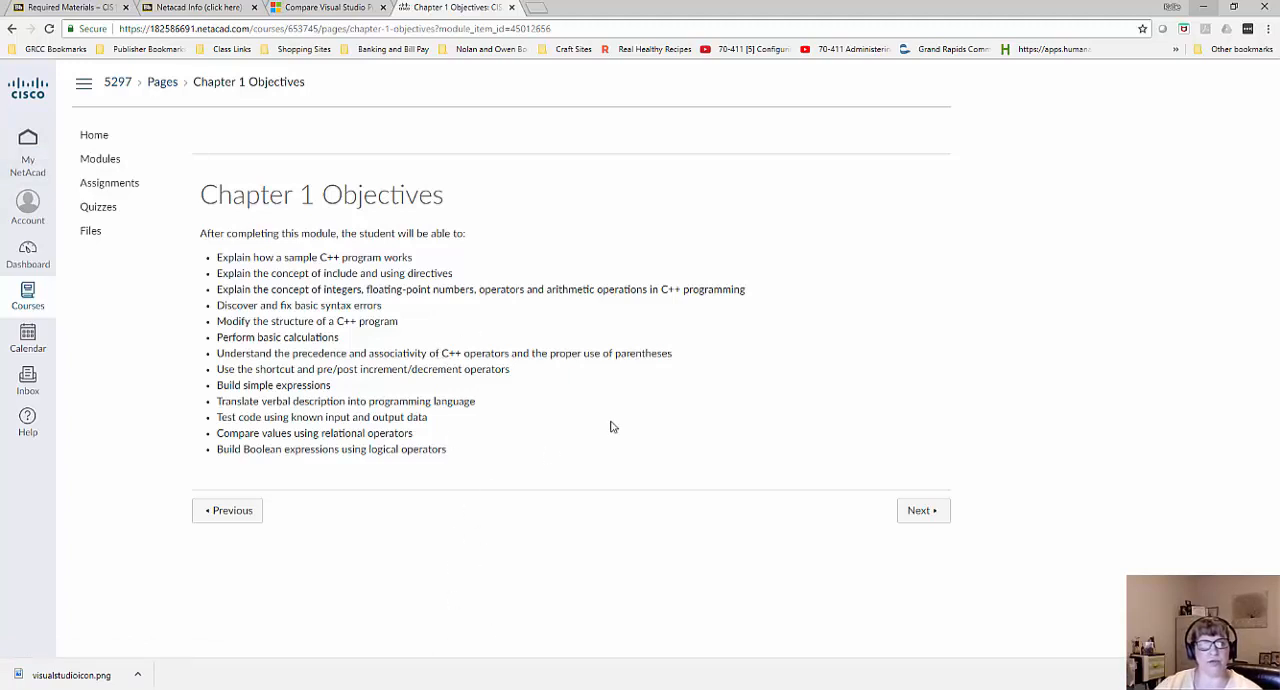
mouse_move(668, 412)
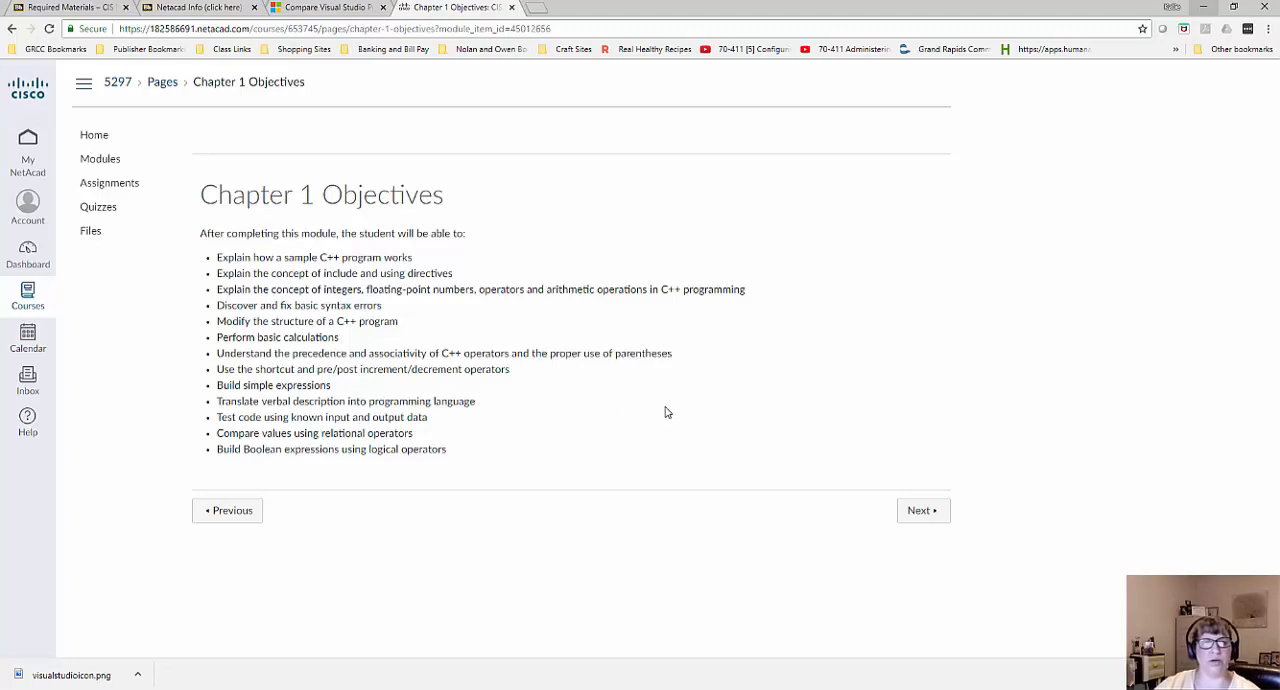
mouse_move(676, 376)
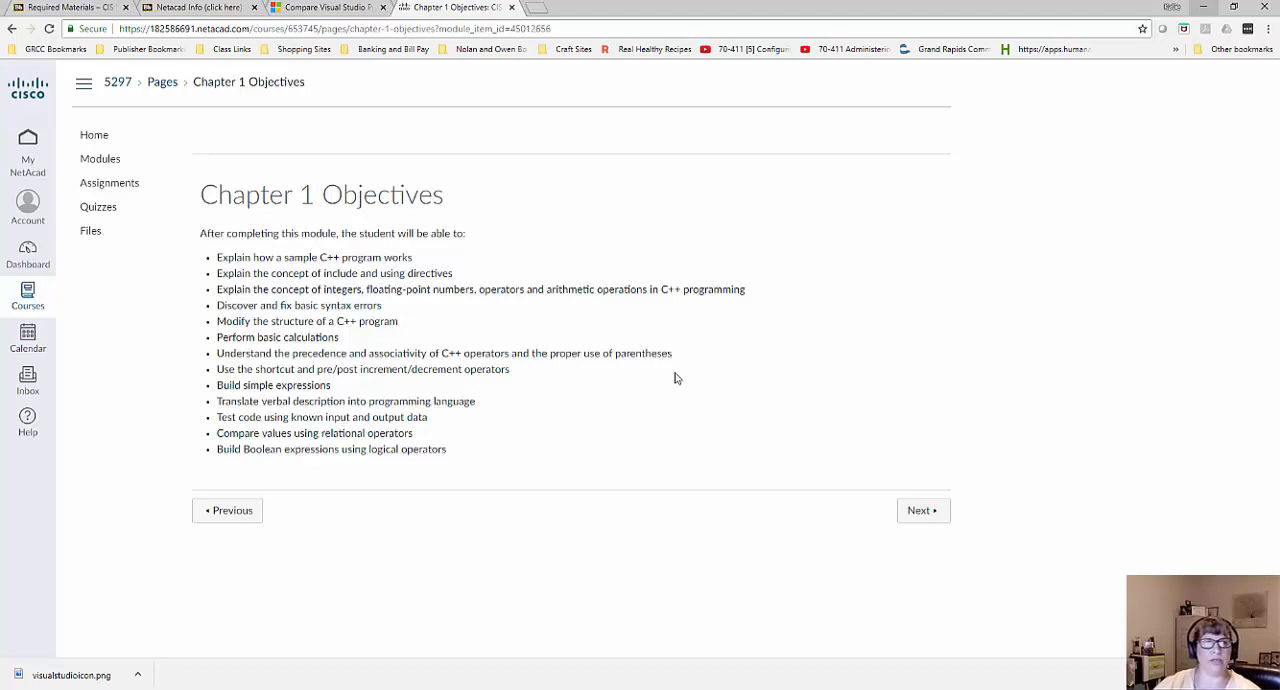
Return to Blackboard's Required Materials page listing Netacad Info and software download.
click(60, 8)
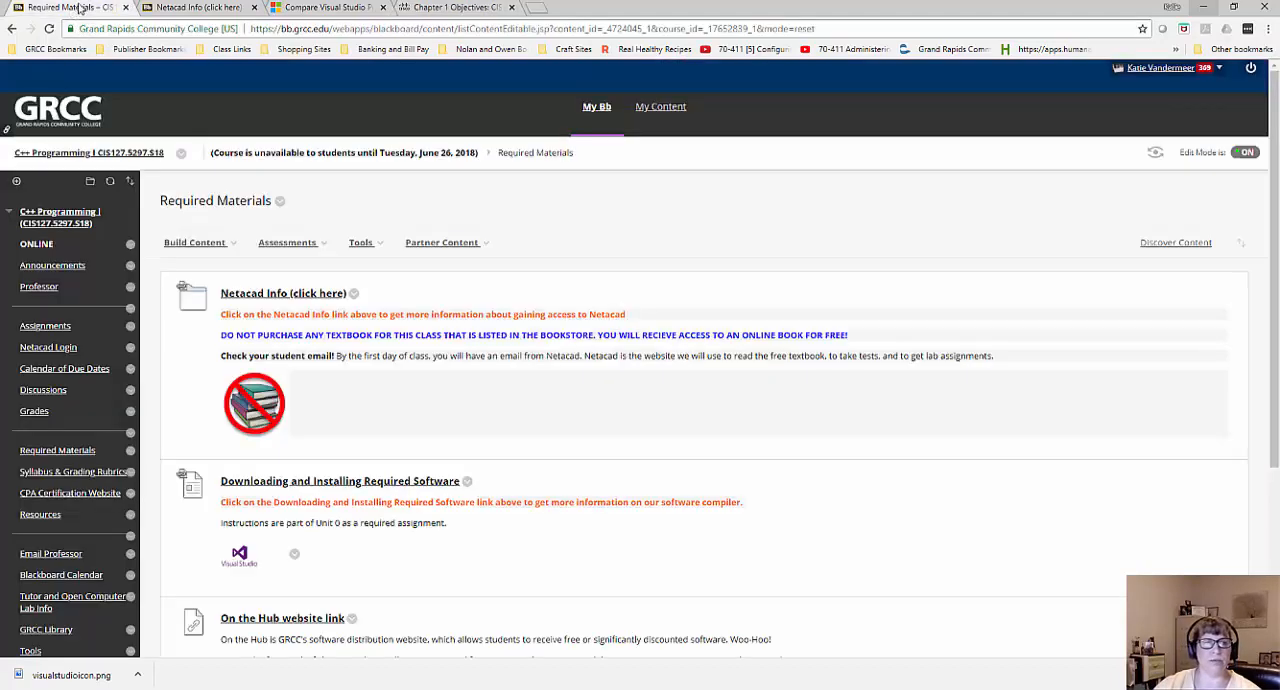
mouse_move(34, 412)
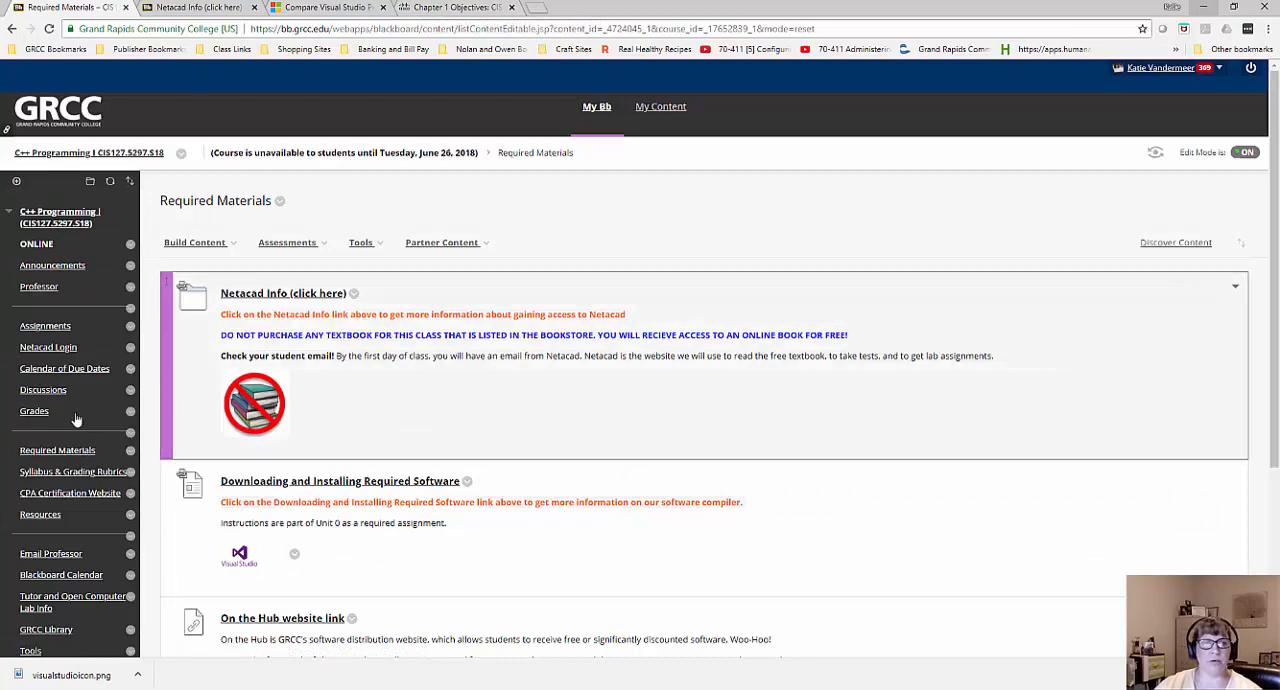
mouse_move(44, 324)
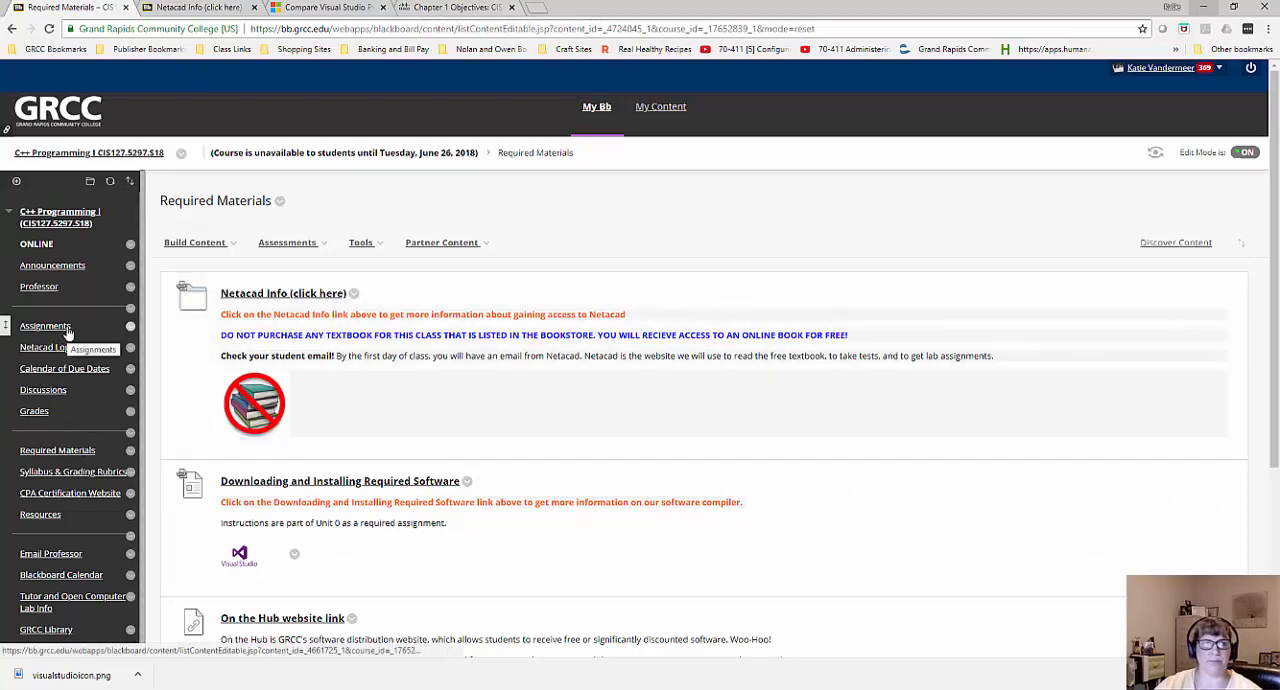
Review the Netacad Info item with its sample emails, then return to the NetAcad Chapter 1 Objectives page.
click(284, 292)
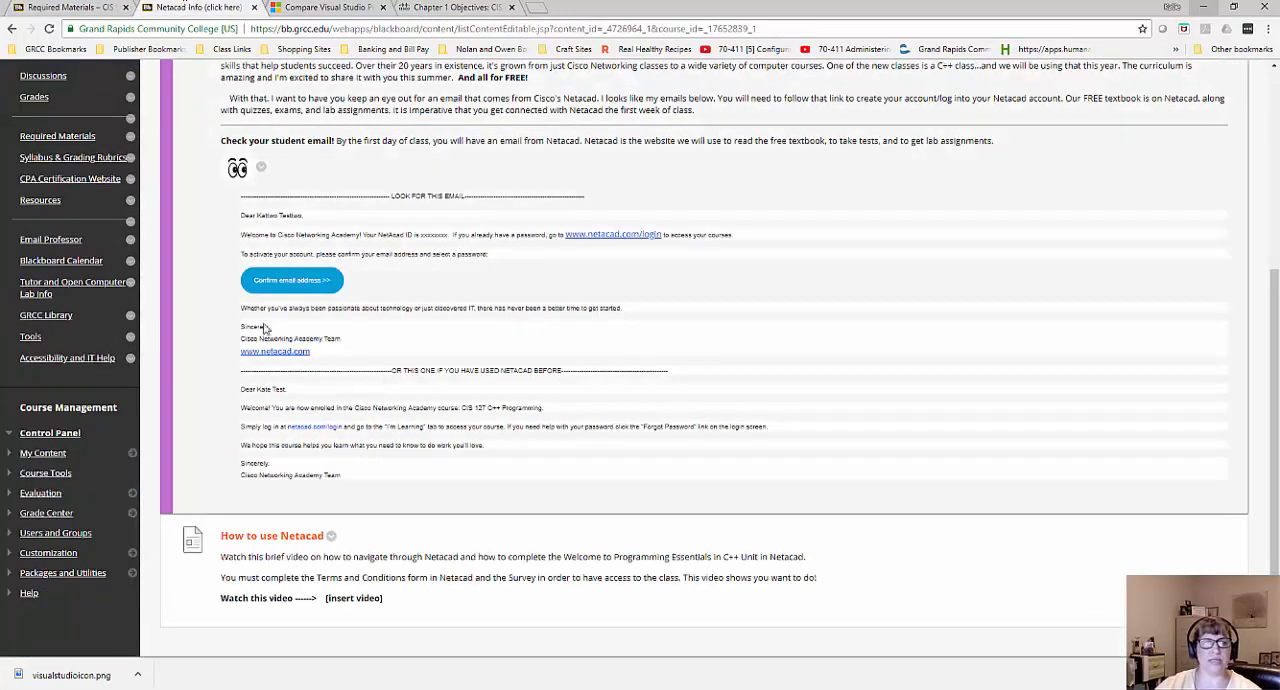
scroll(up, 3)
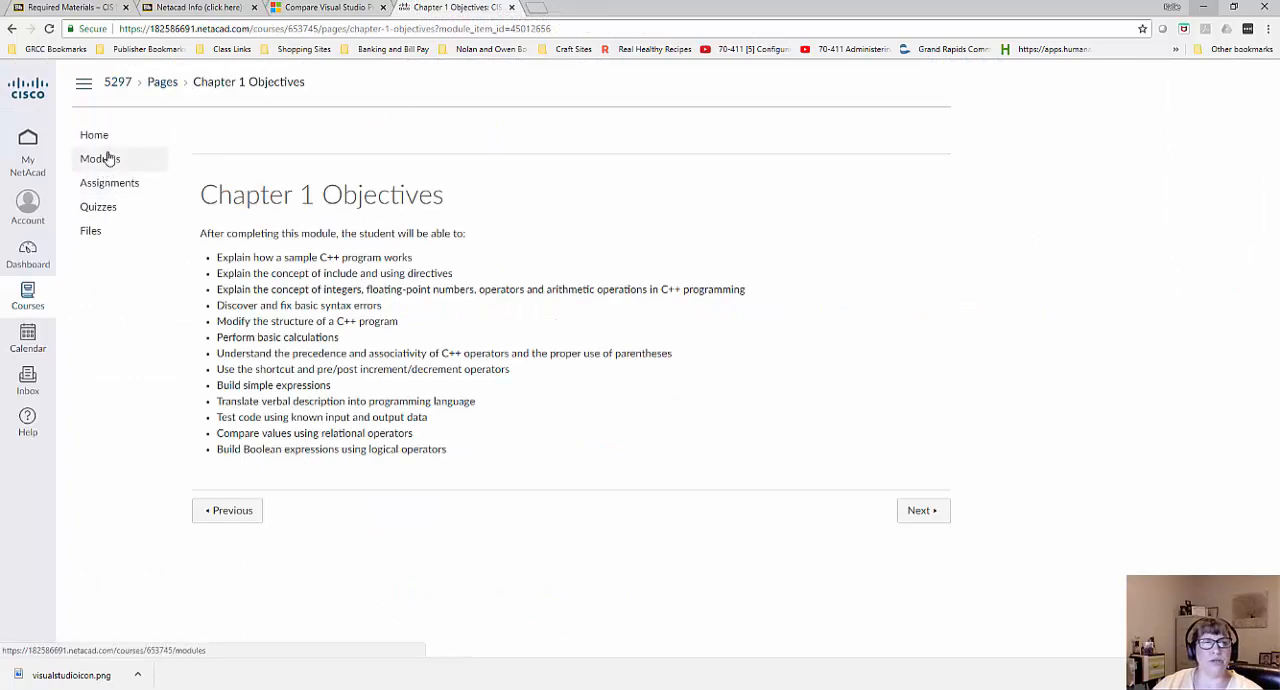
mouse_move(100, 158)
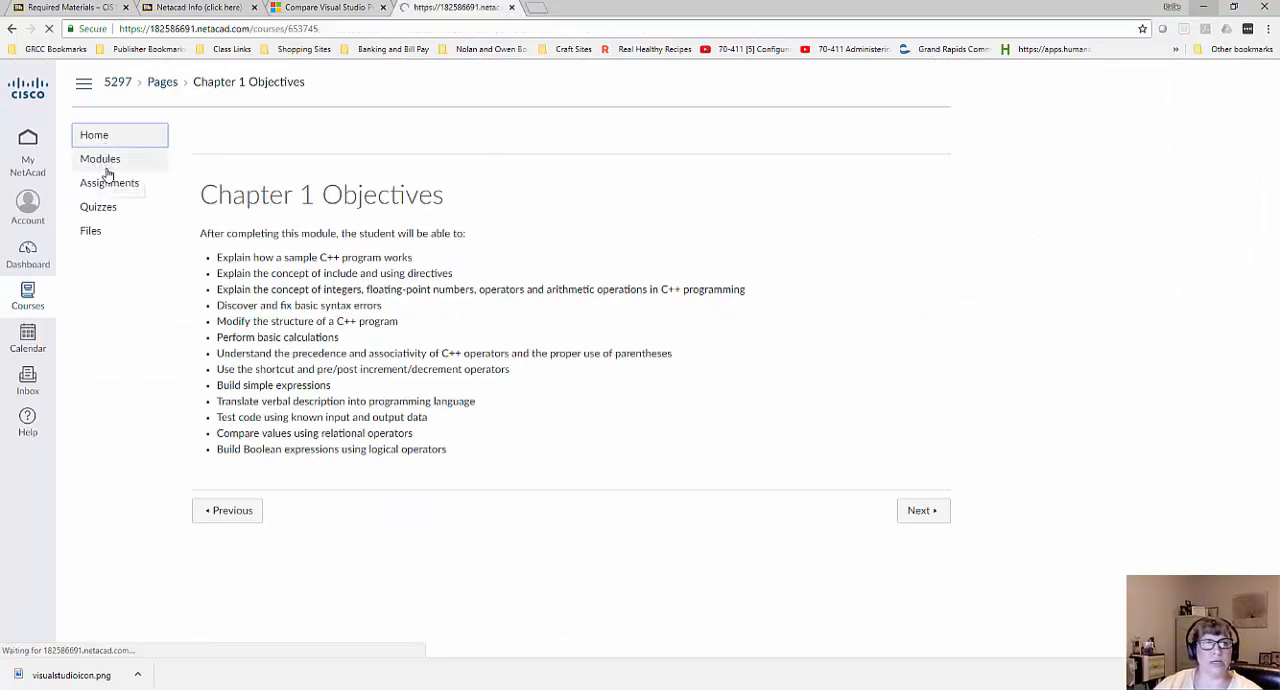
Go to the course home, start the course and show the Modules page with Welcome, Chapters 0 and 1.
click(94, 134)
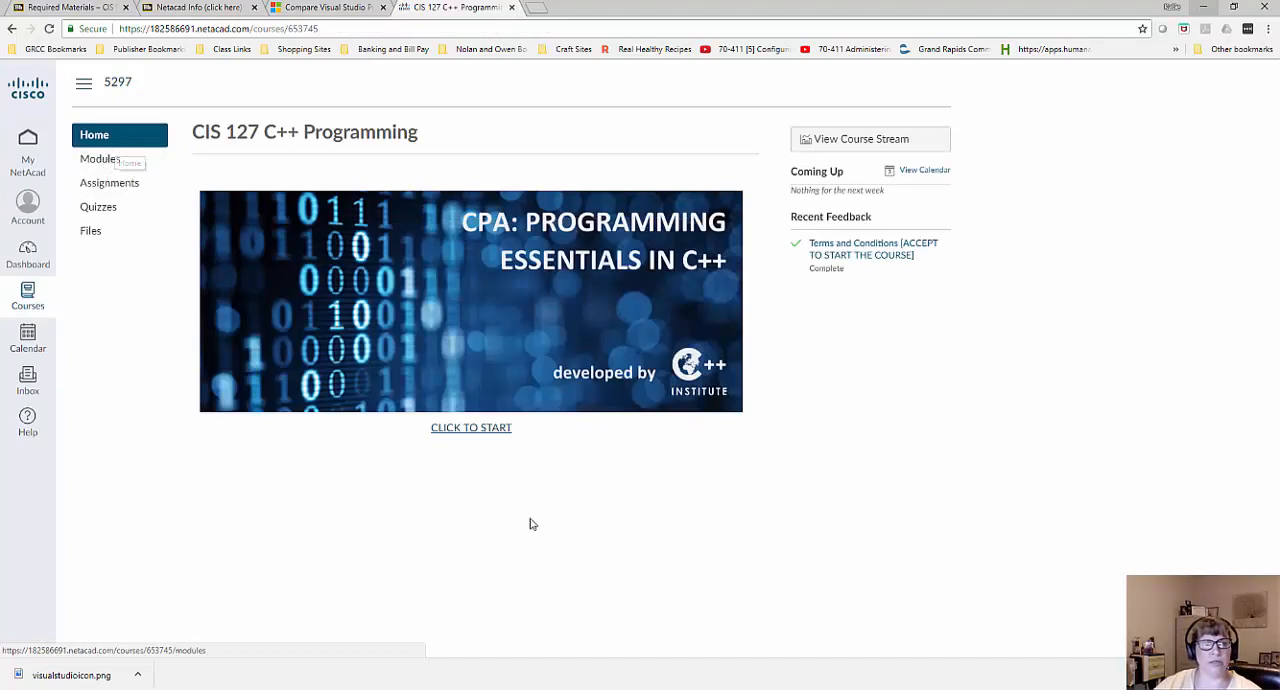
click(472, 428)
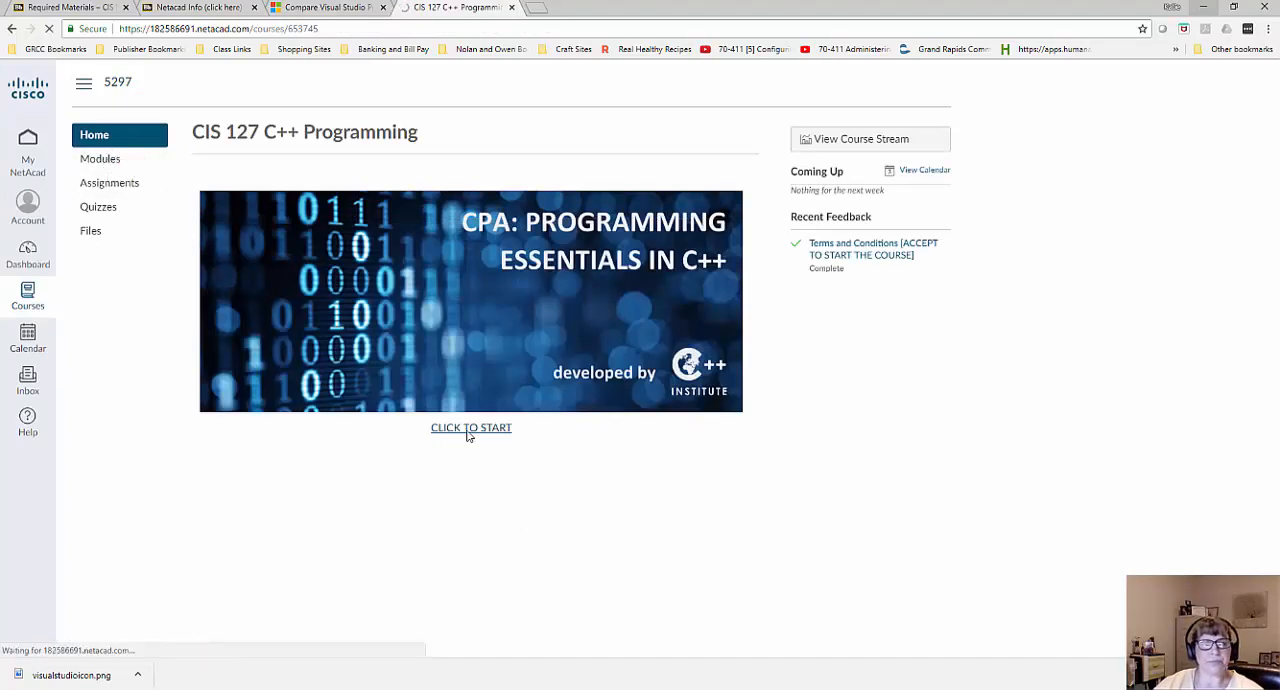
click(472, 428)
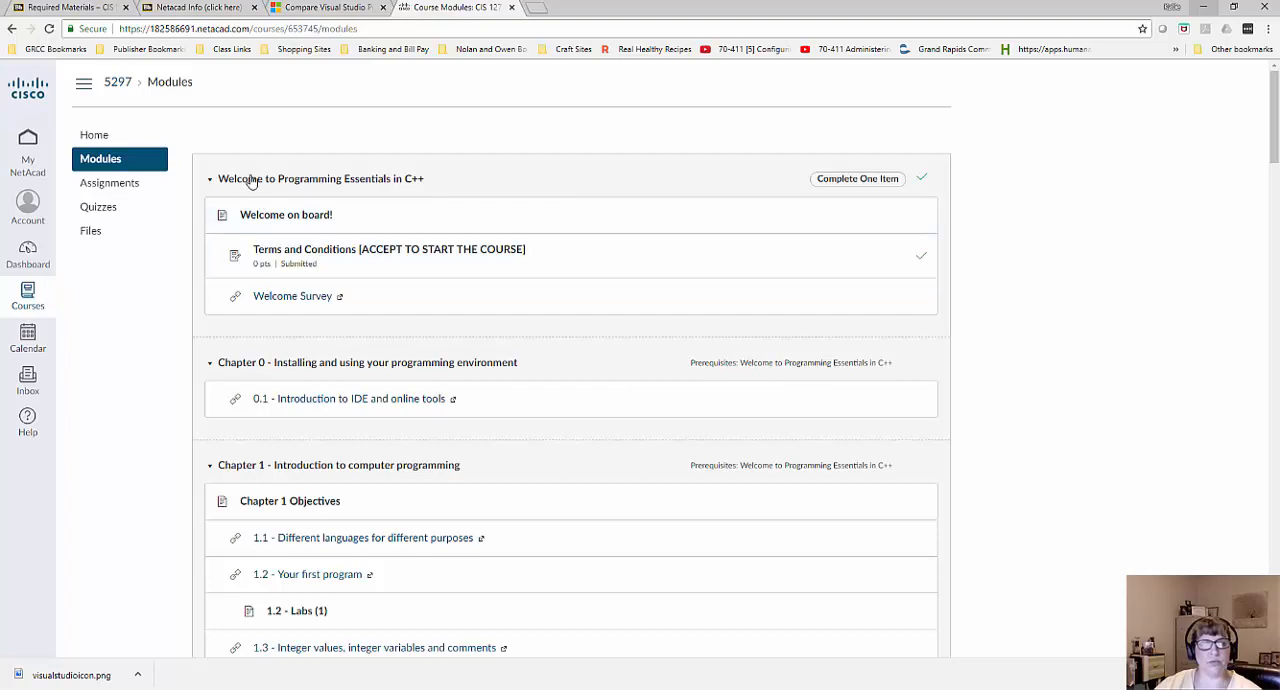
click(286, 214)
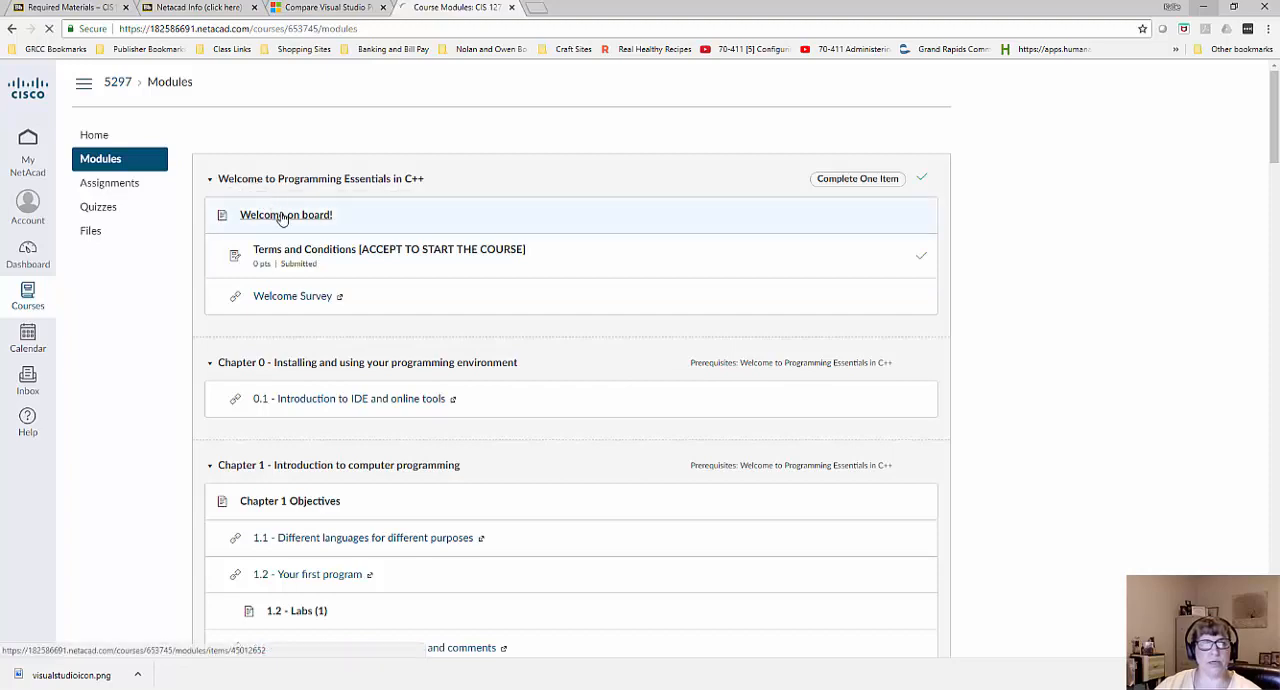
Open the 'Welcome on board!' page from the Modules list and read its welcome text and instructor note.
click(286, 214)
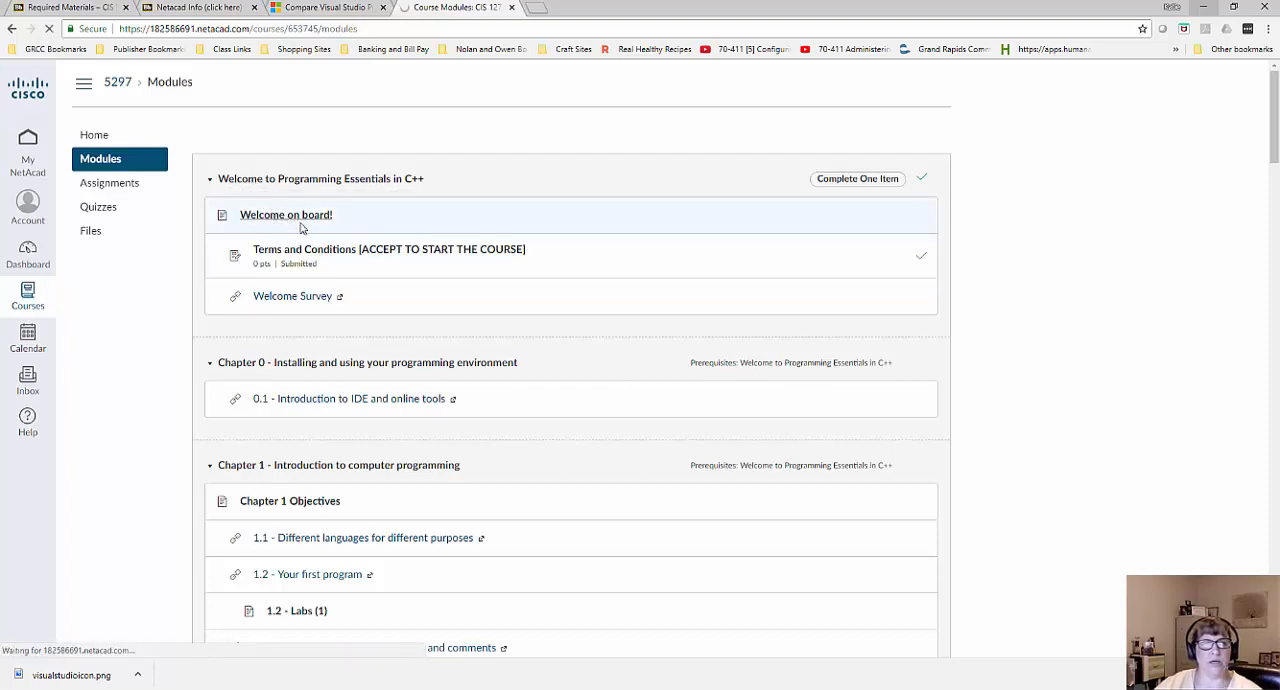
click(286, 214)
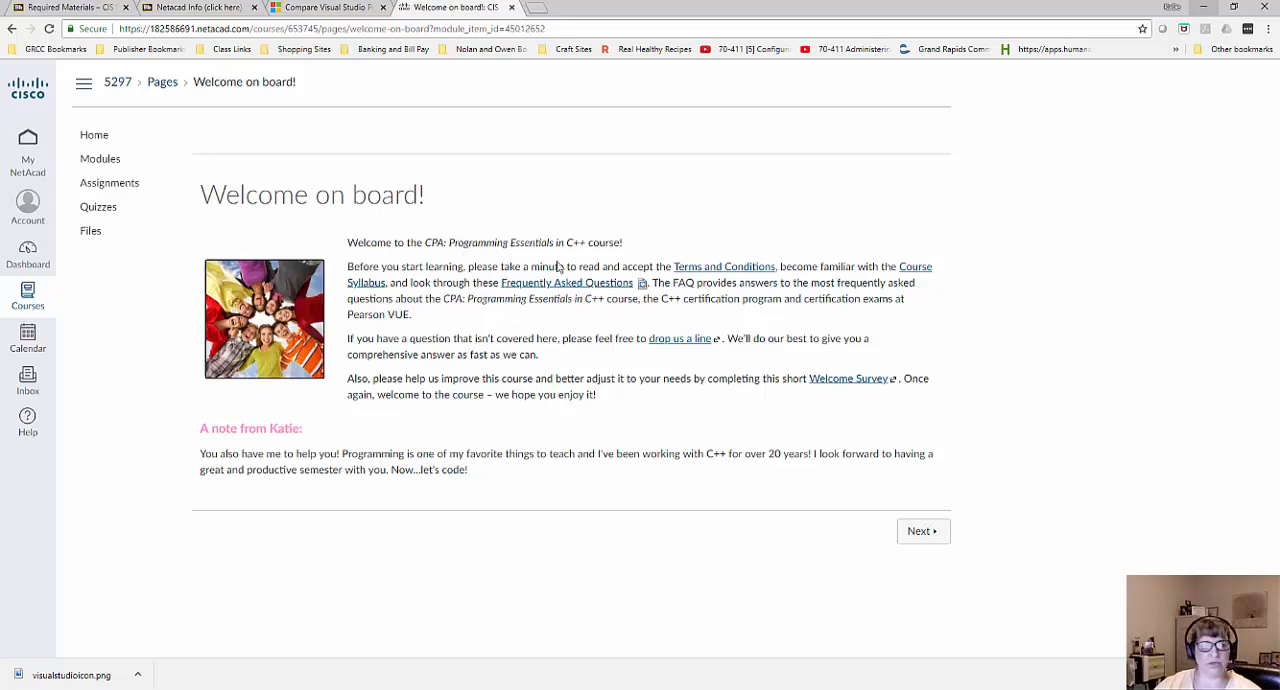
mouse_move(210, 444)
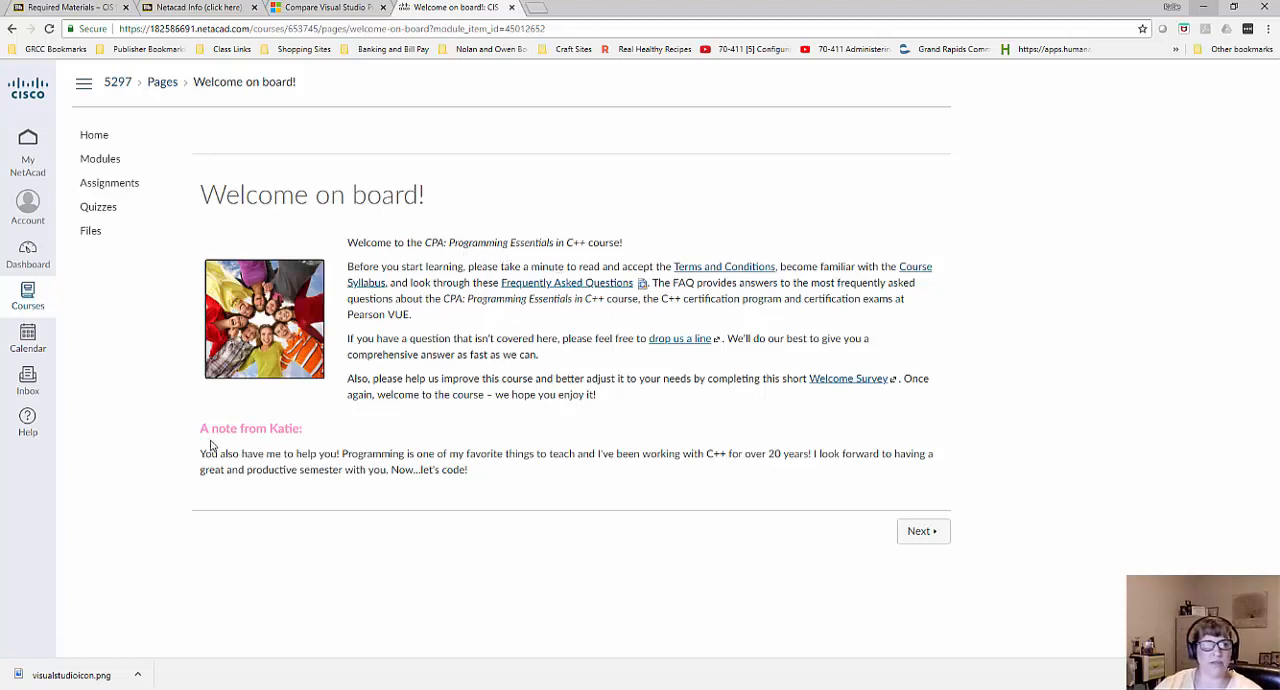
mouse_move(228, 452)
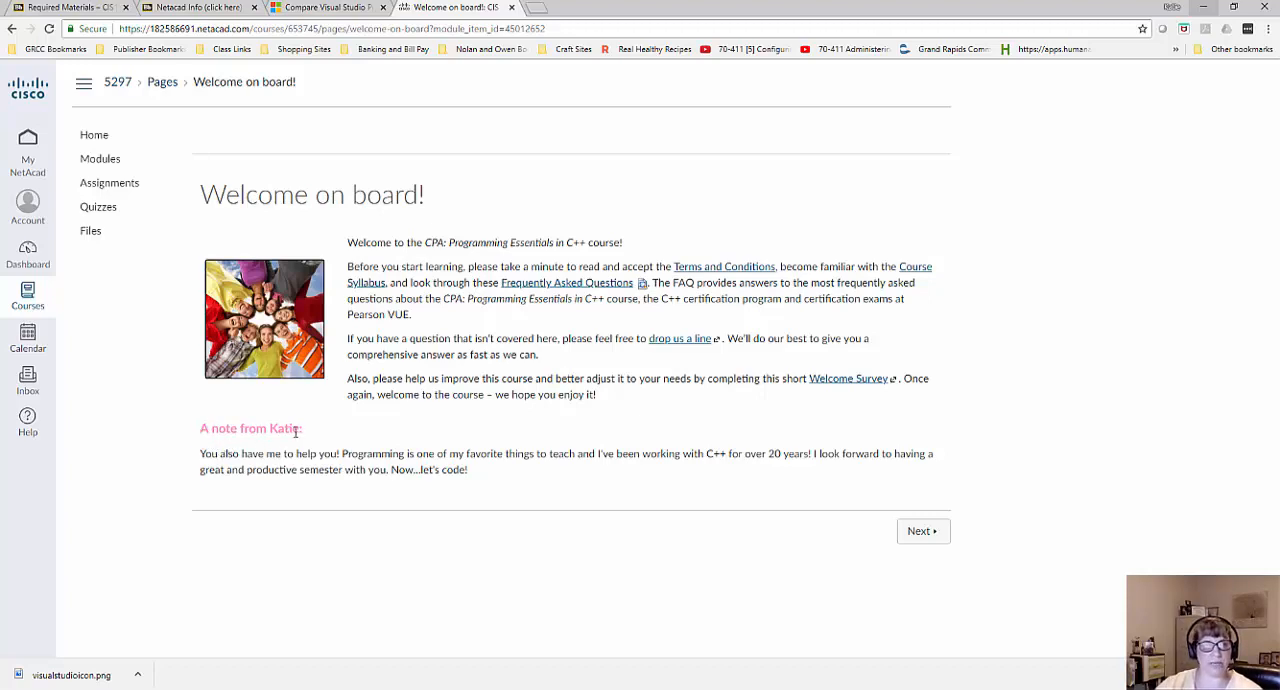
mouse_move(292, 432)
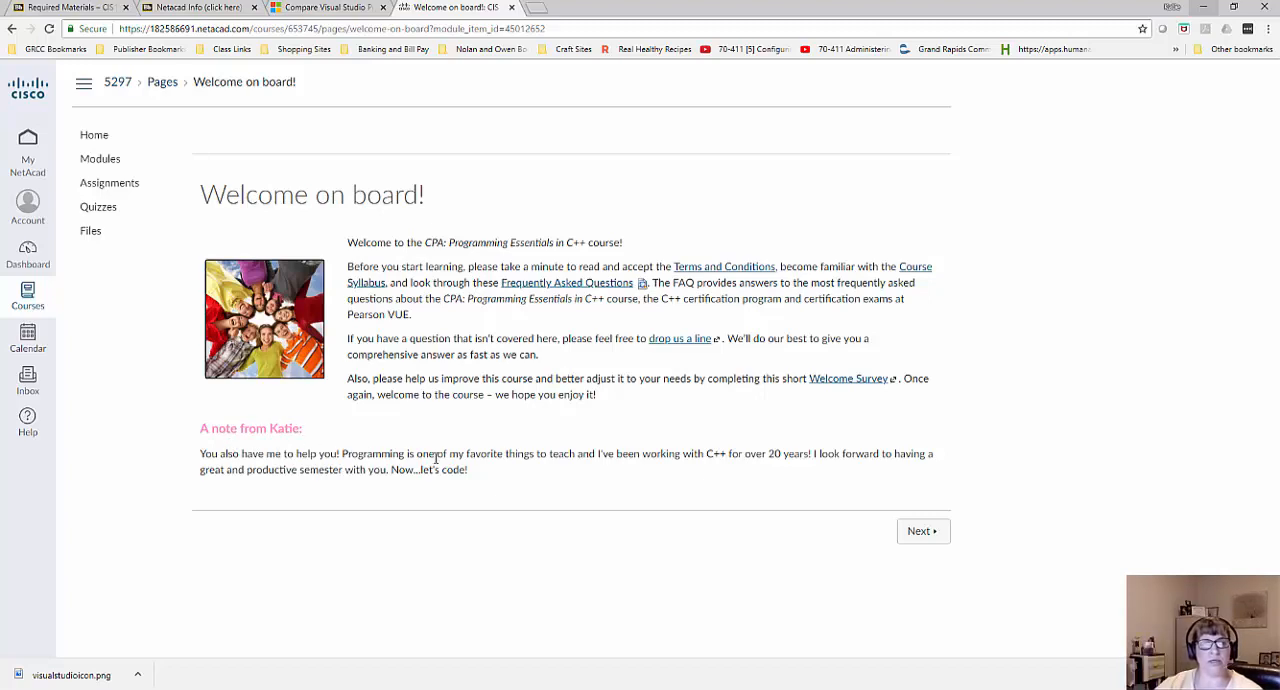
mouse_move(448, 440)
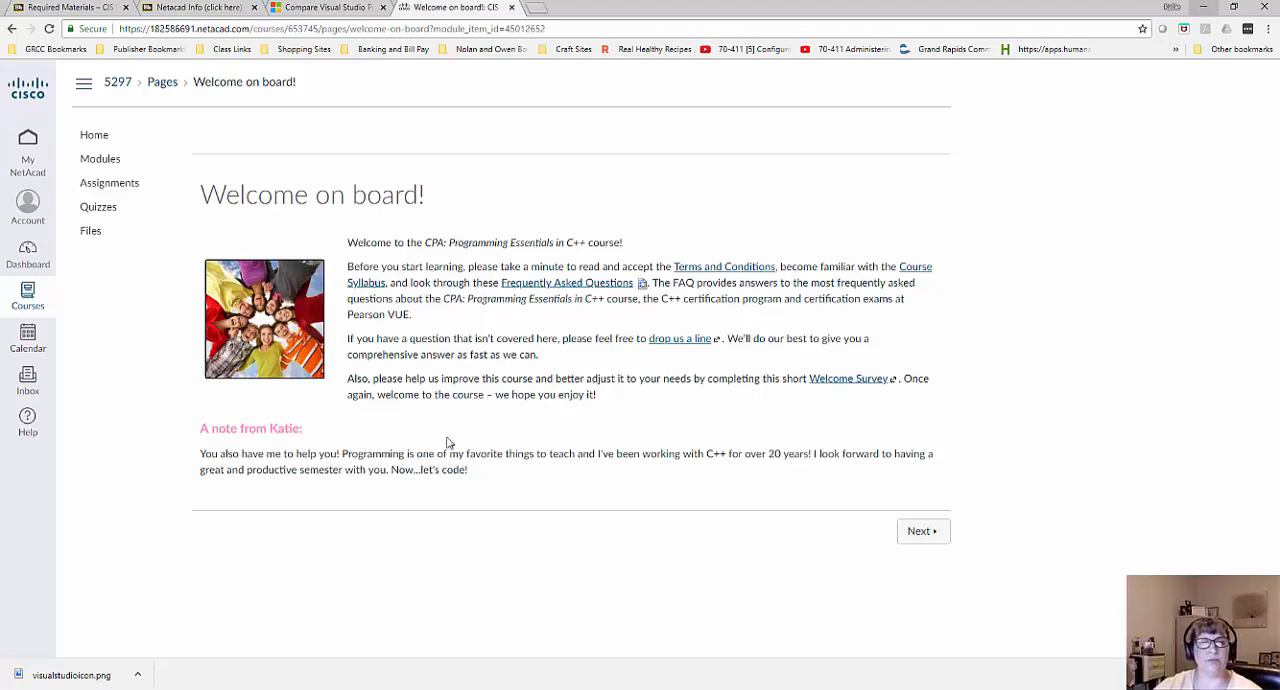
mouse_move(566, 338)
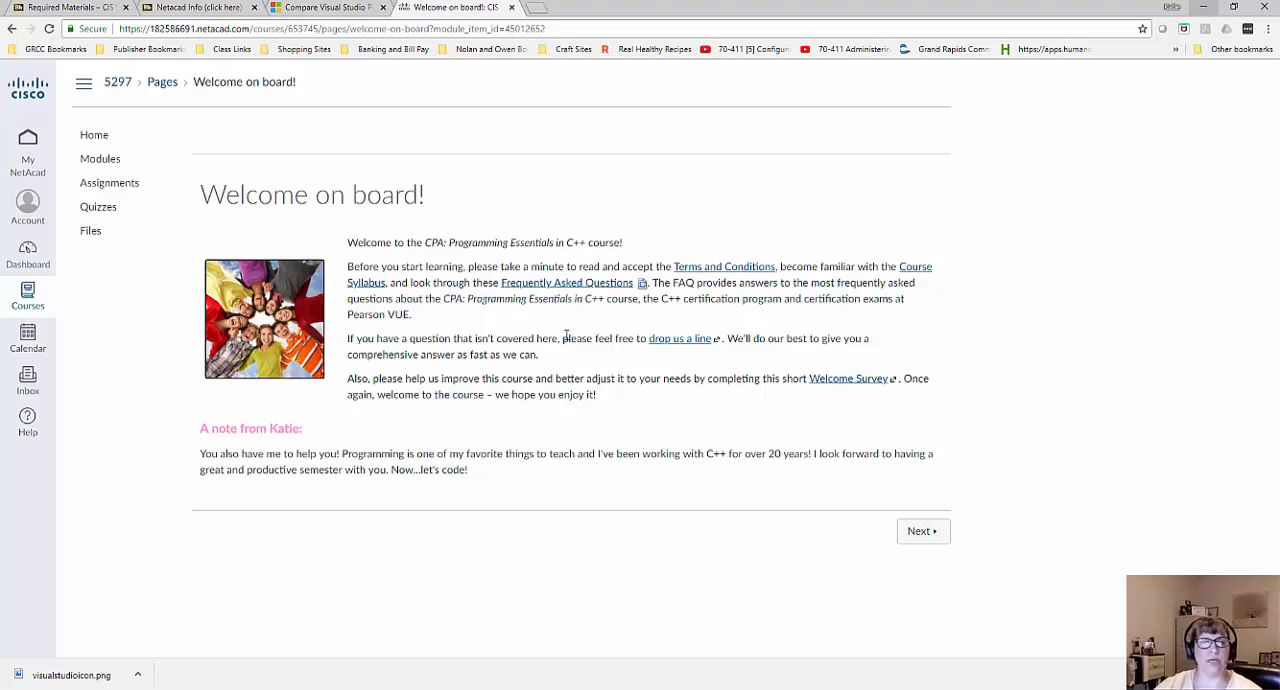
mouse_move(360, 456)
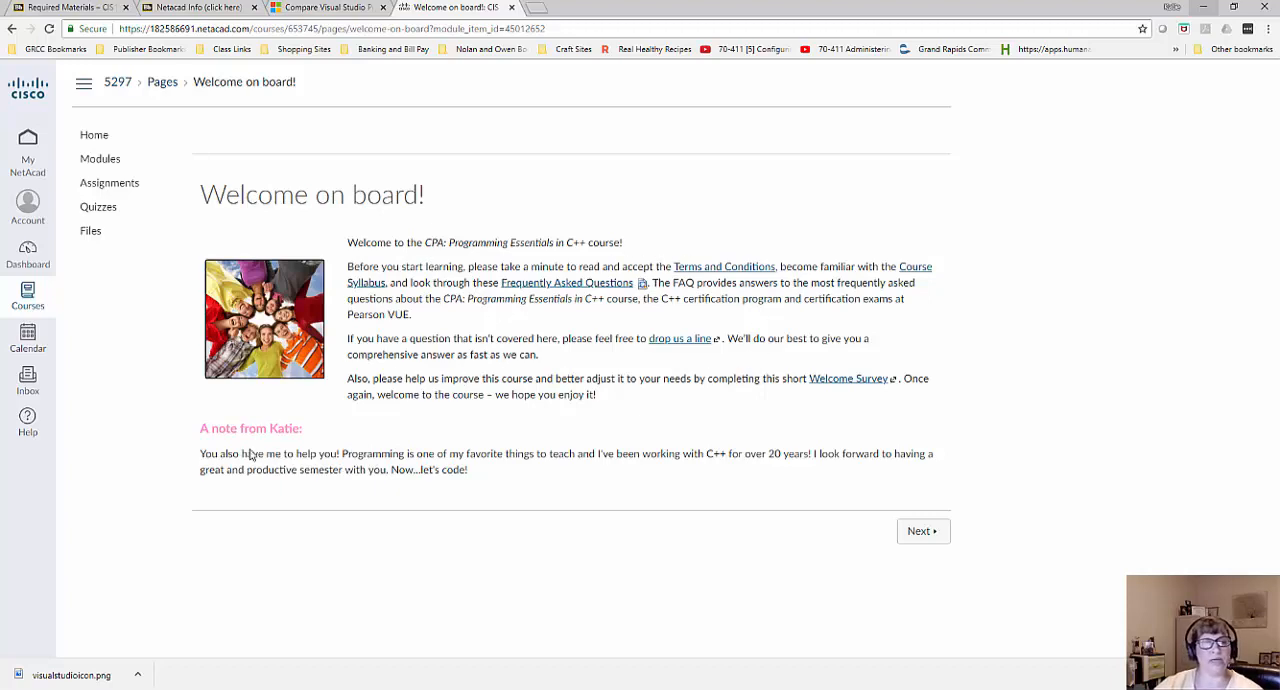
mouse_move(388, 470)
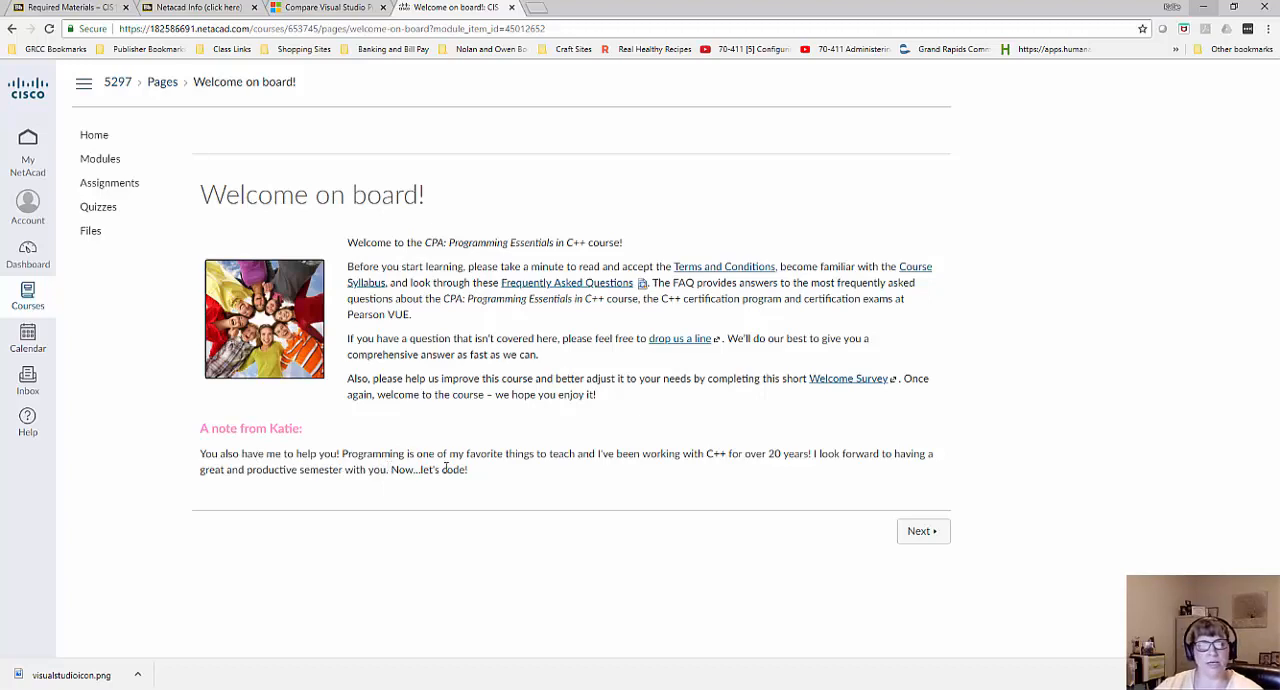
mouse_move(486, 468)
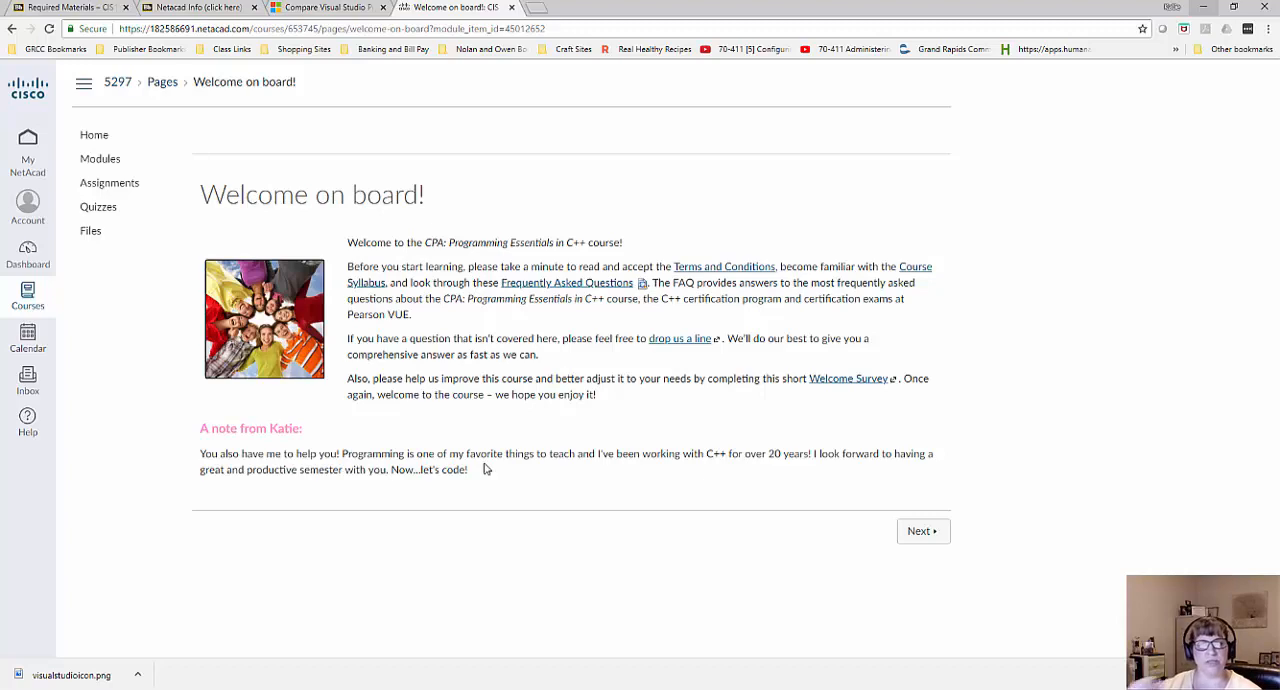
mouse_move(922, 520)
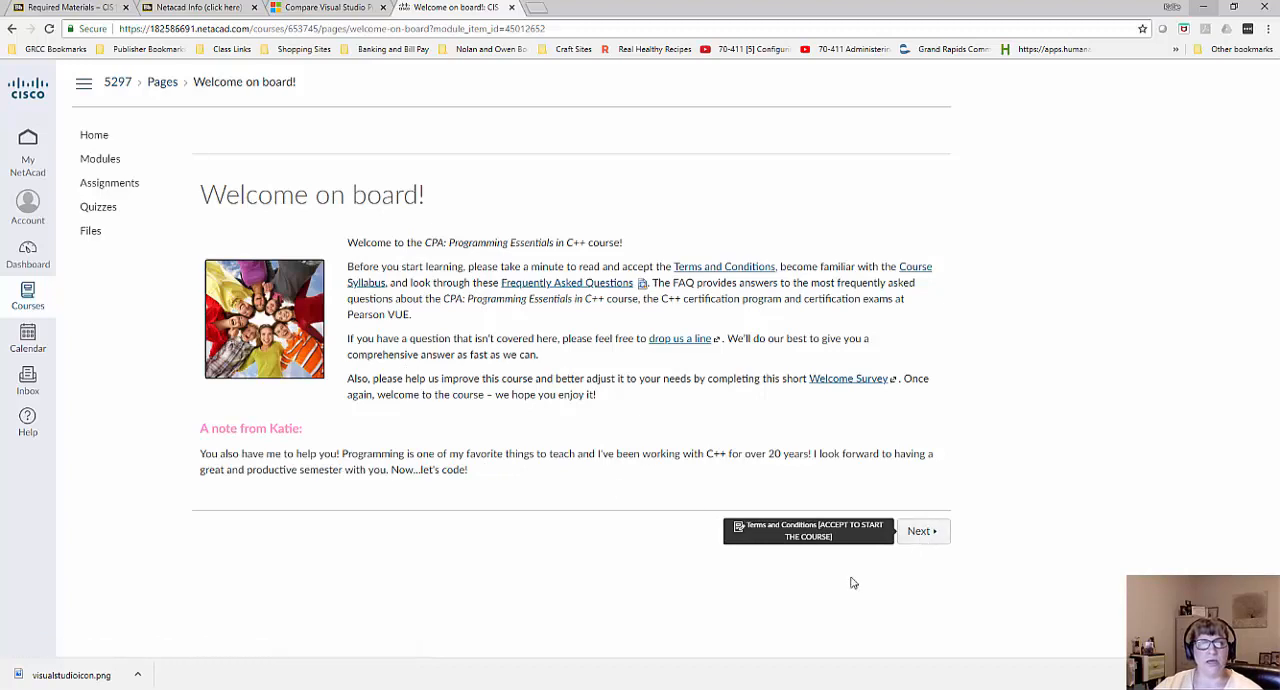
click(808, 532)
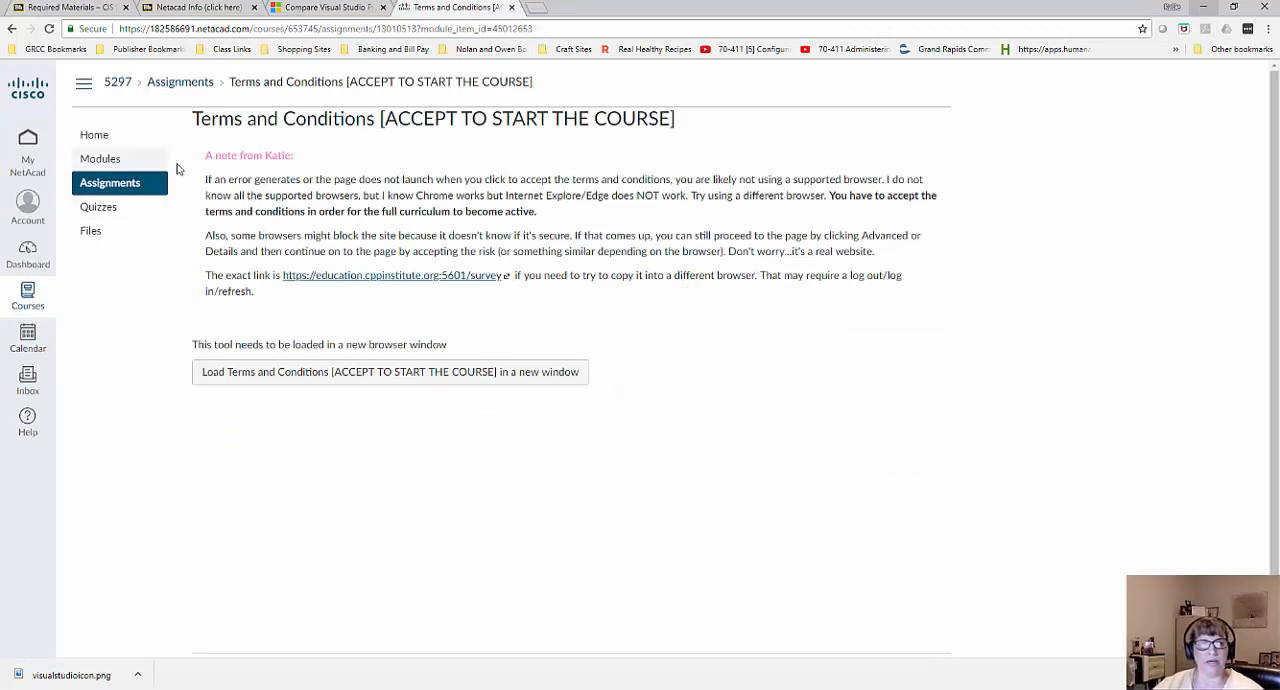
mouse_move(220, 190)
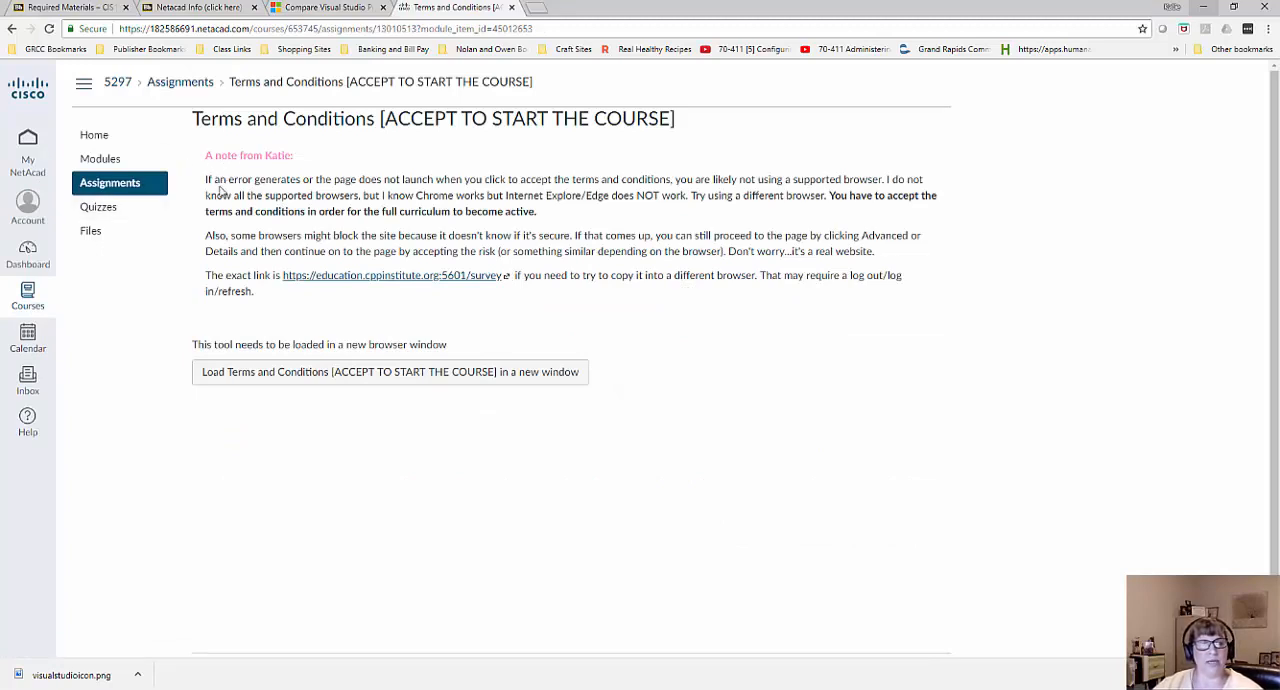
mouse_move(400, 376)
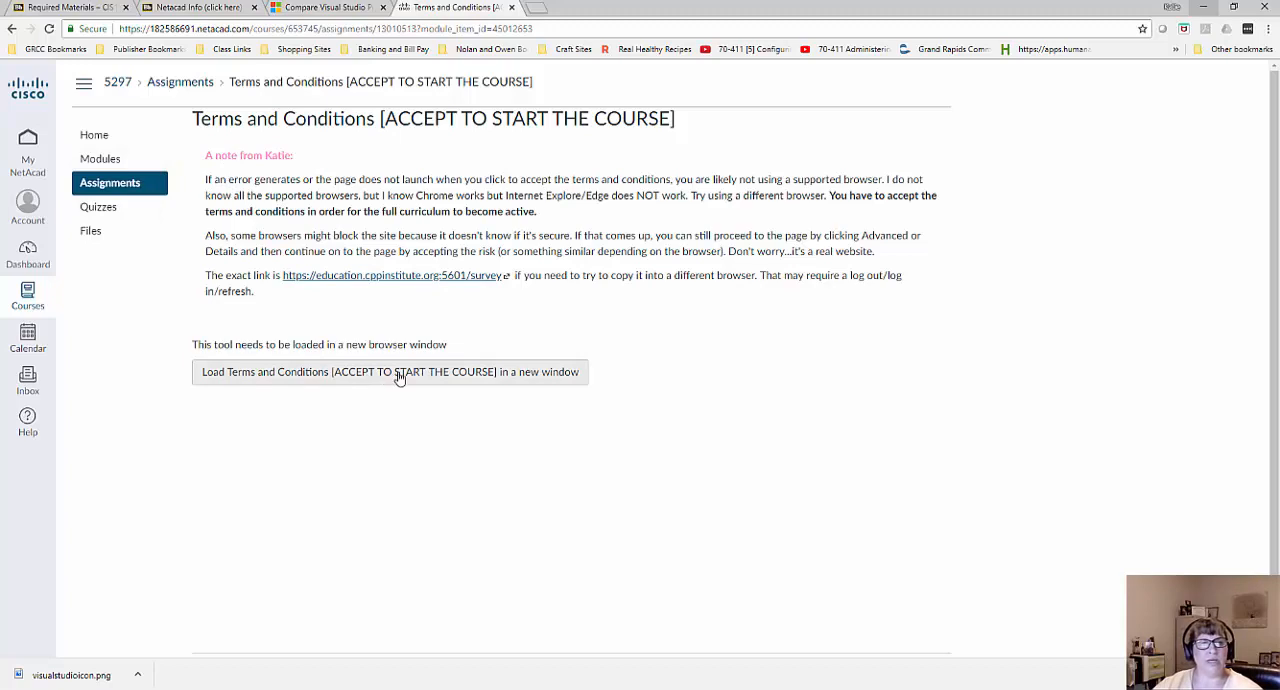
Load the Terms and Conditions survey in a new window, which lands on a 'connection is not private' warning.
click(400, 372)
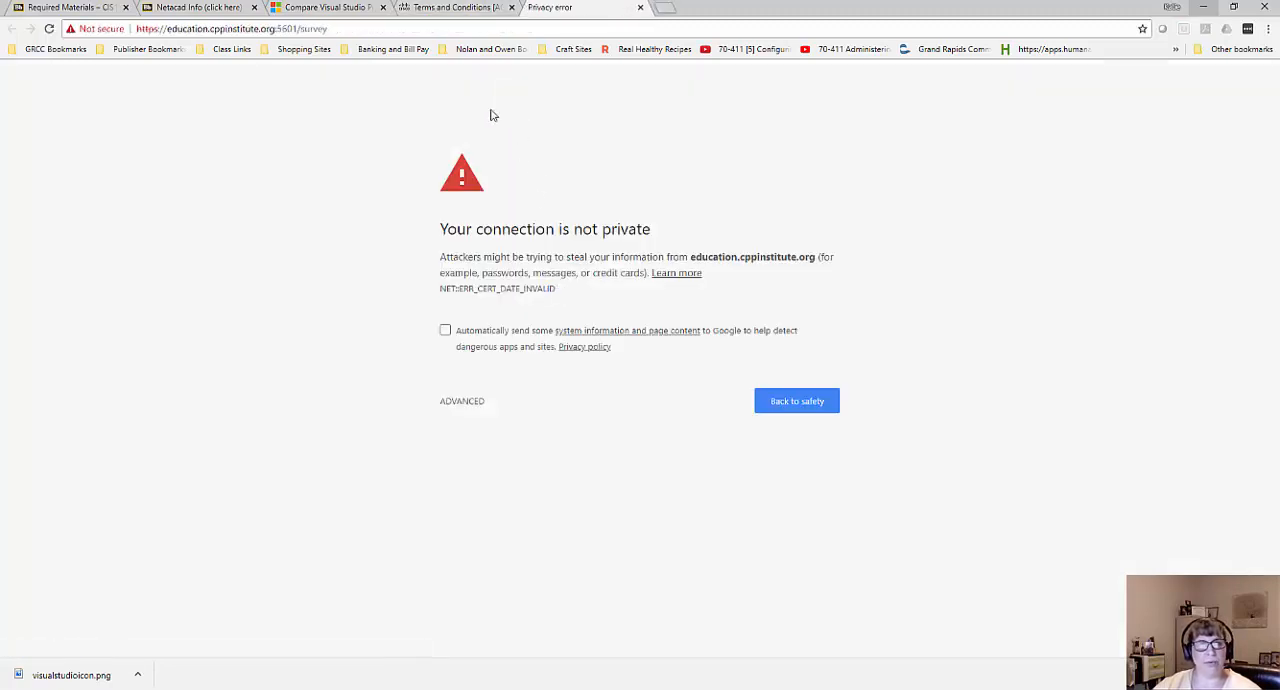
mouse_move(470, 8)
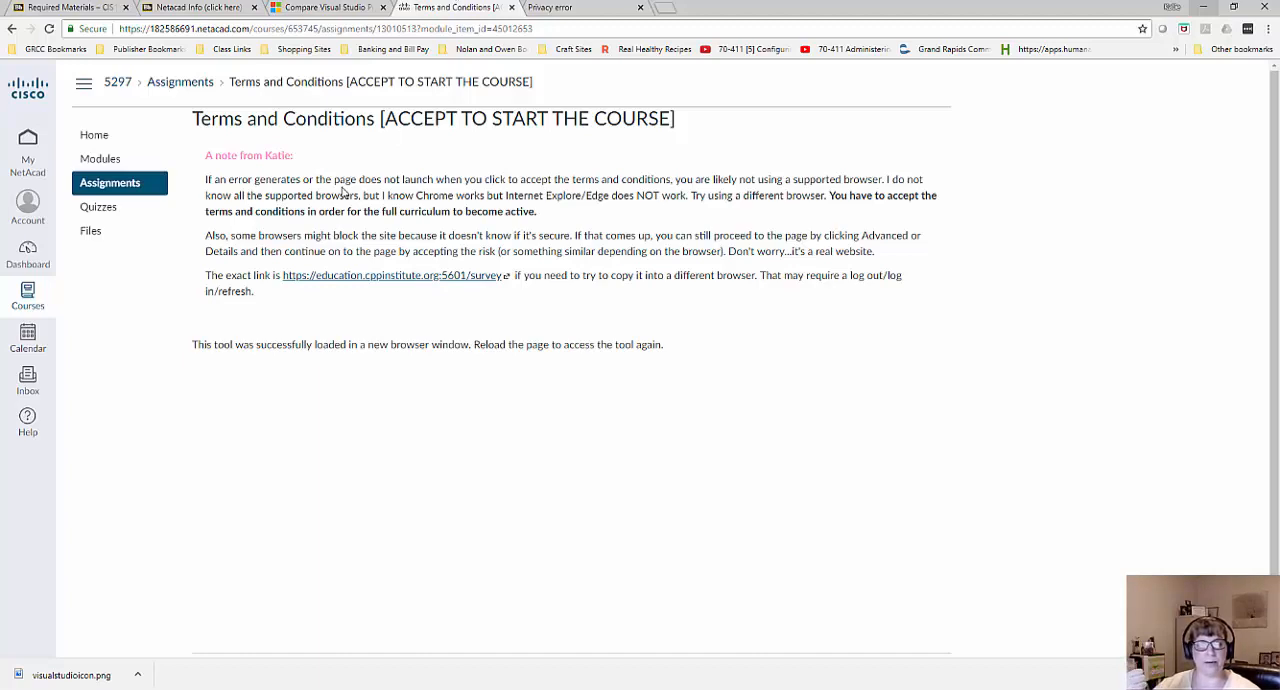
mouse_move(516, 640)
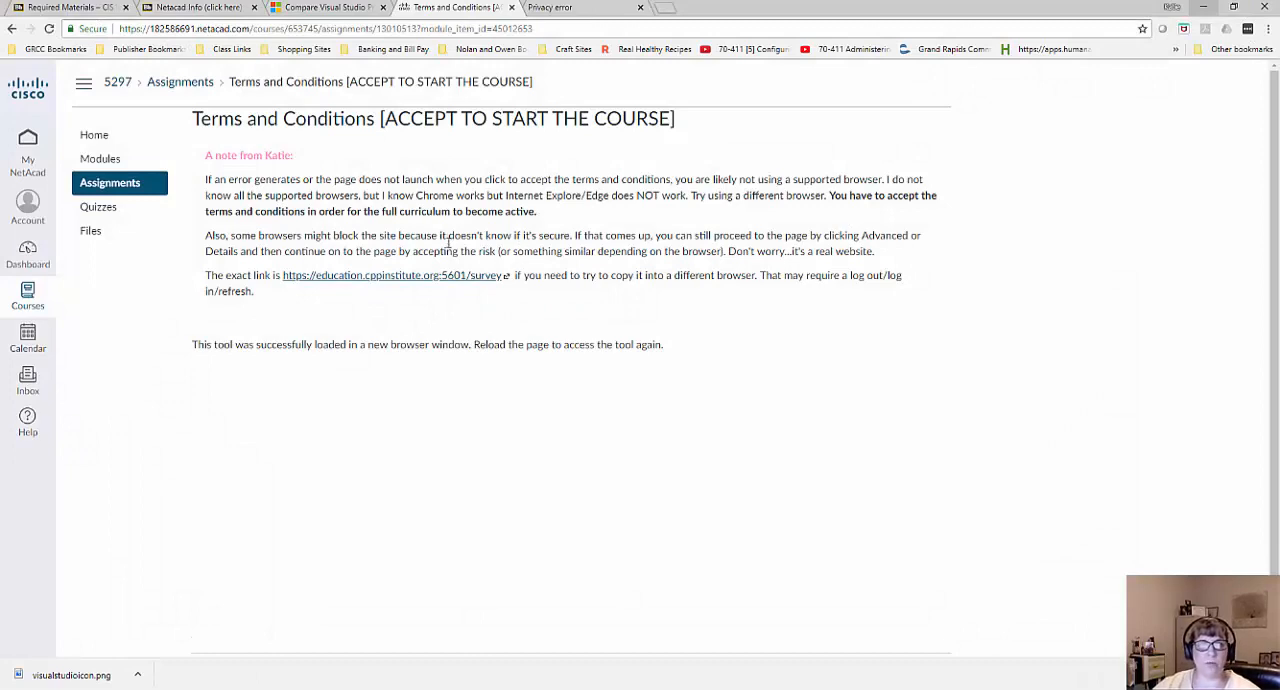
mouse_move(568, 200)
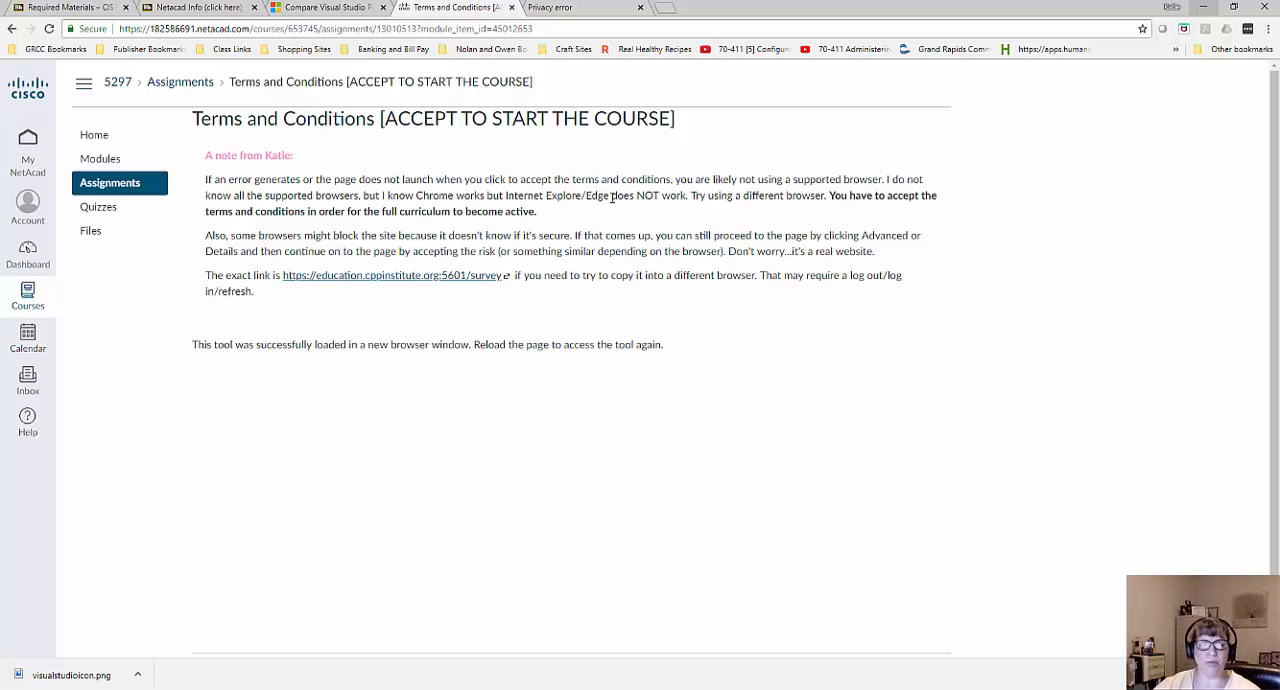
mouse_move(556, 208)
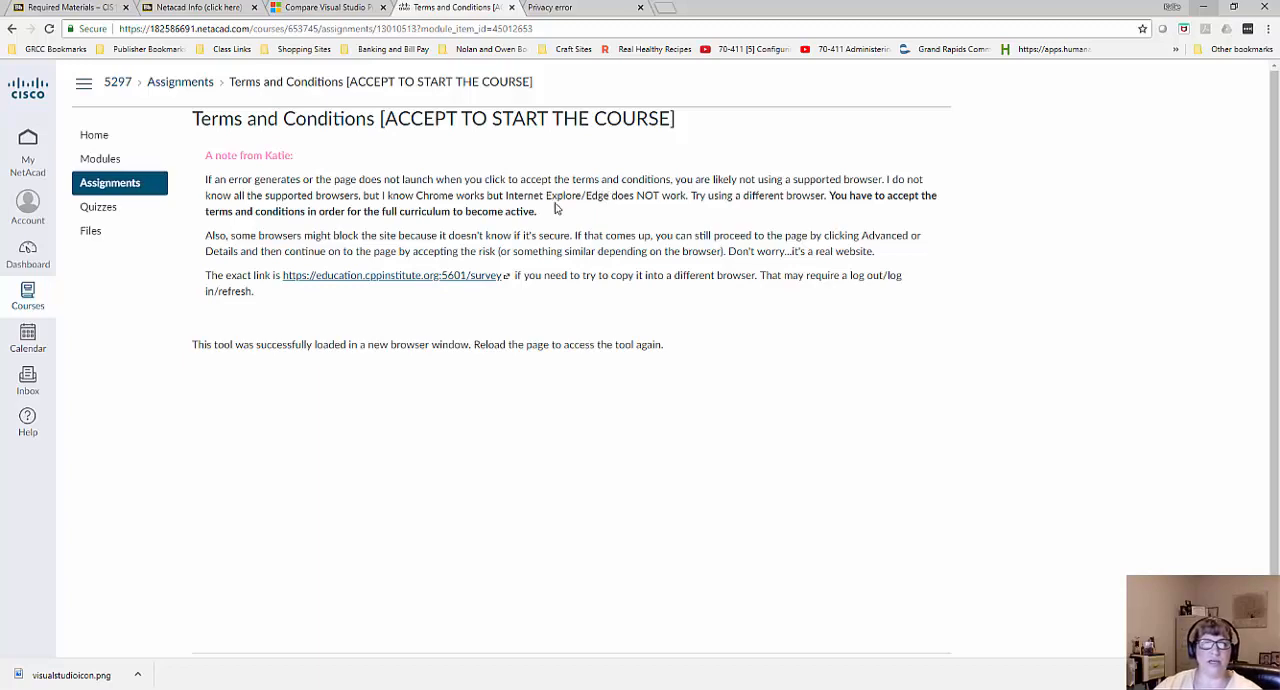
mouse_move(444, 110)
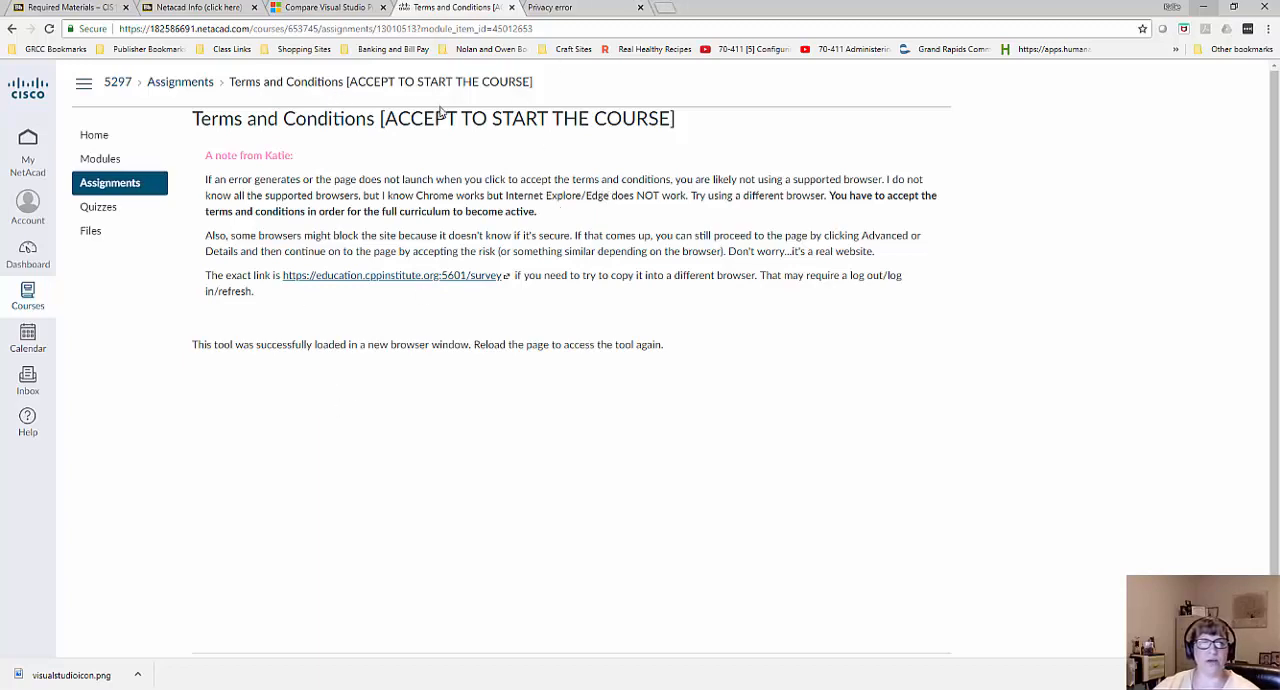
mouse_move(460, 340)
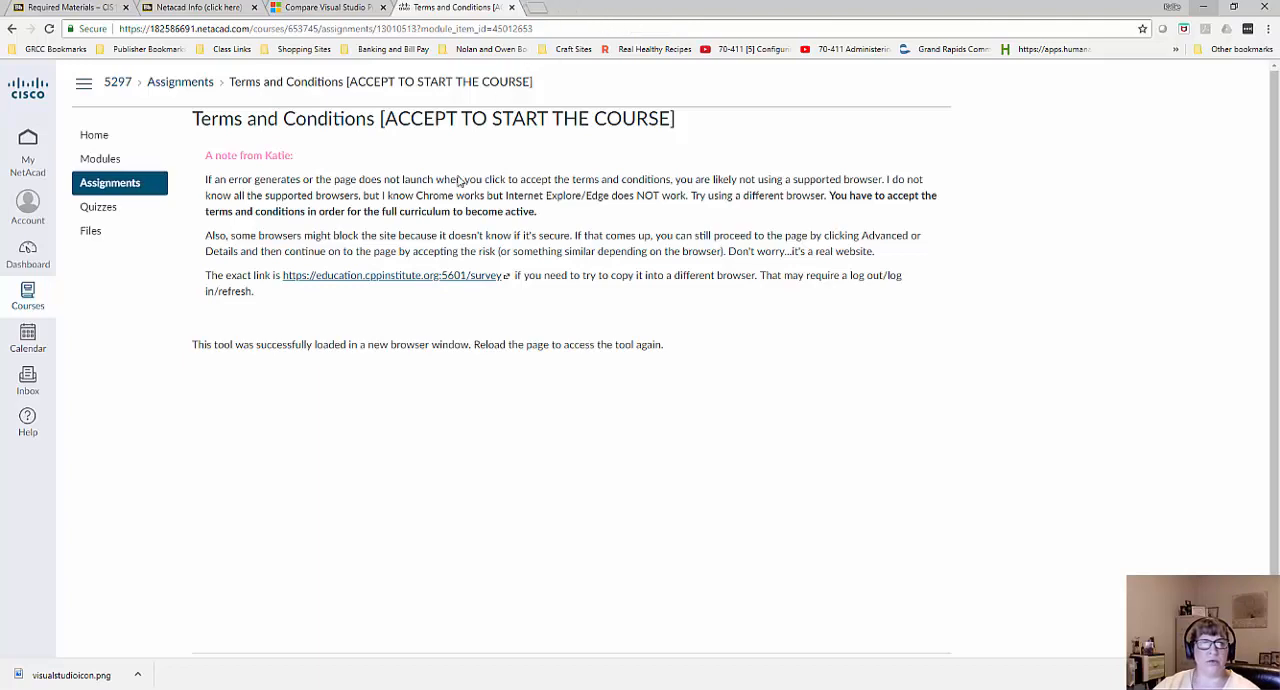
Return to the course Modules list and reopen the 'Terms and Conditions [ACCEPT TO START THE COURSE]' item.
click(100, 160)
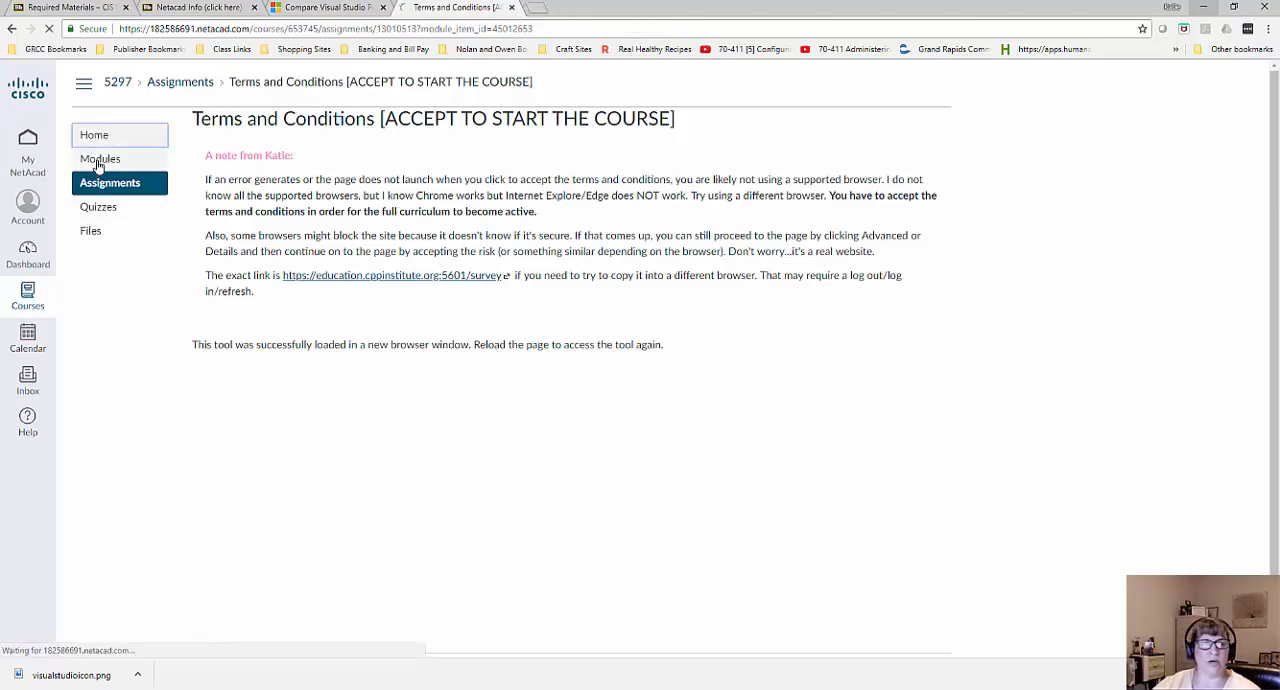
click(100, 160)
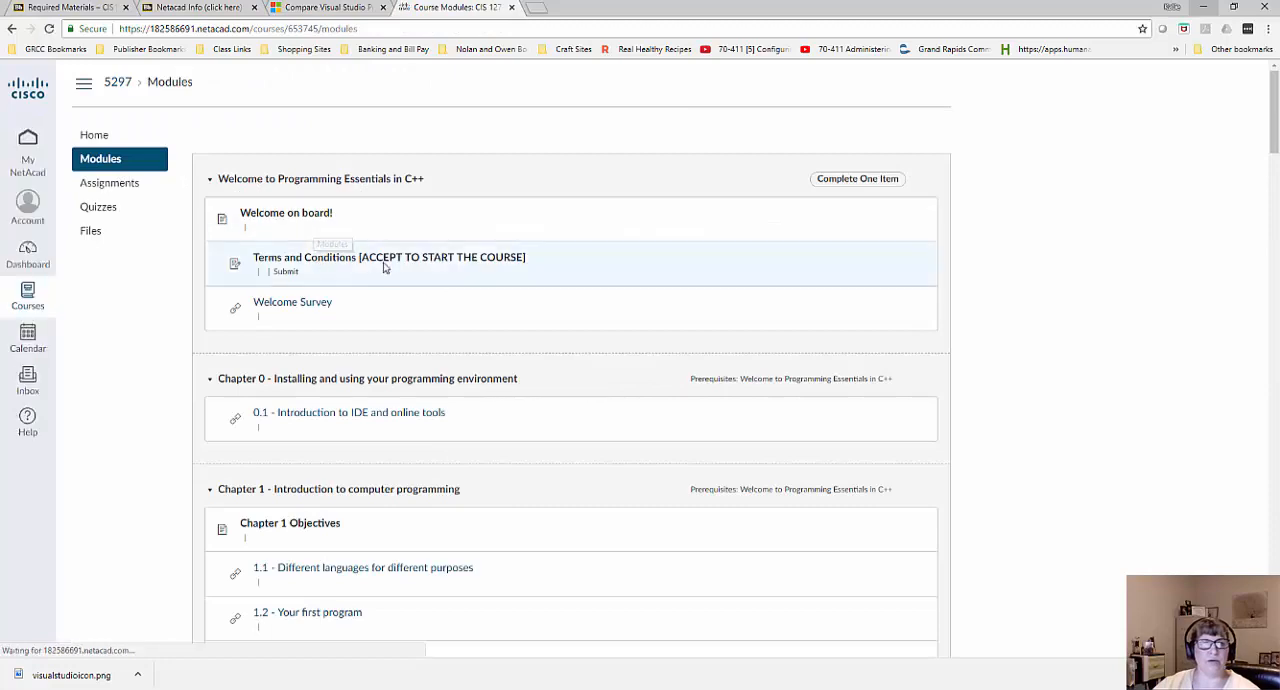
click(388, 256)
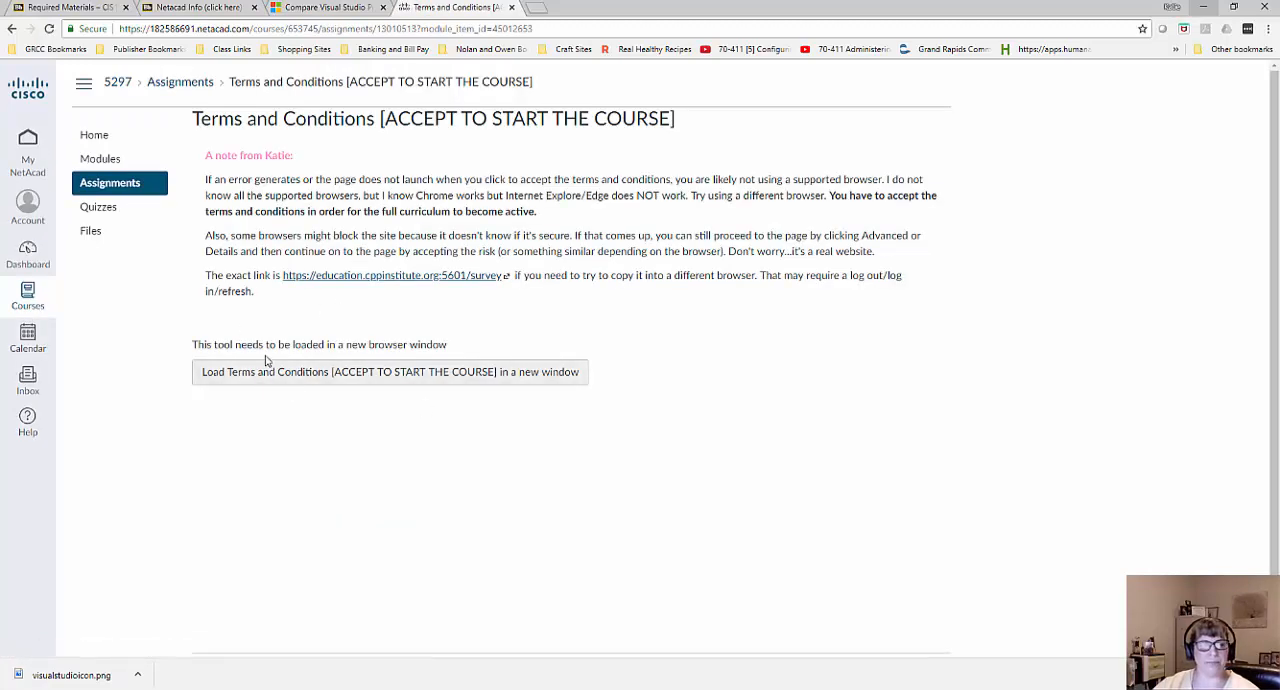
mouse_move(460, 132)
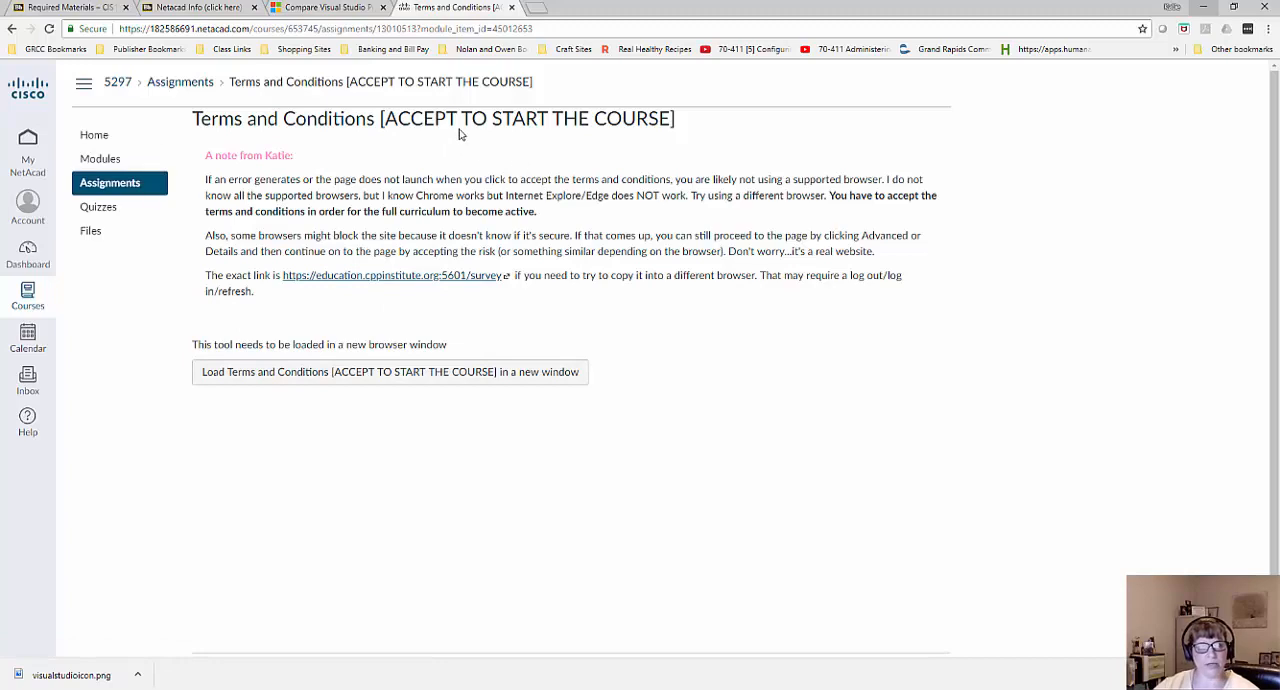
mouse_move(344, 194)
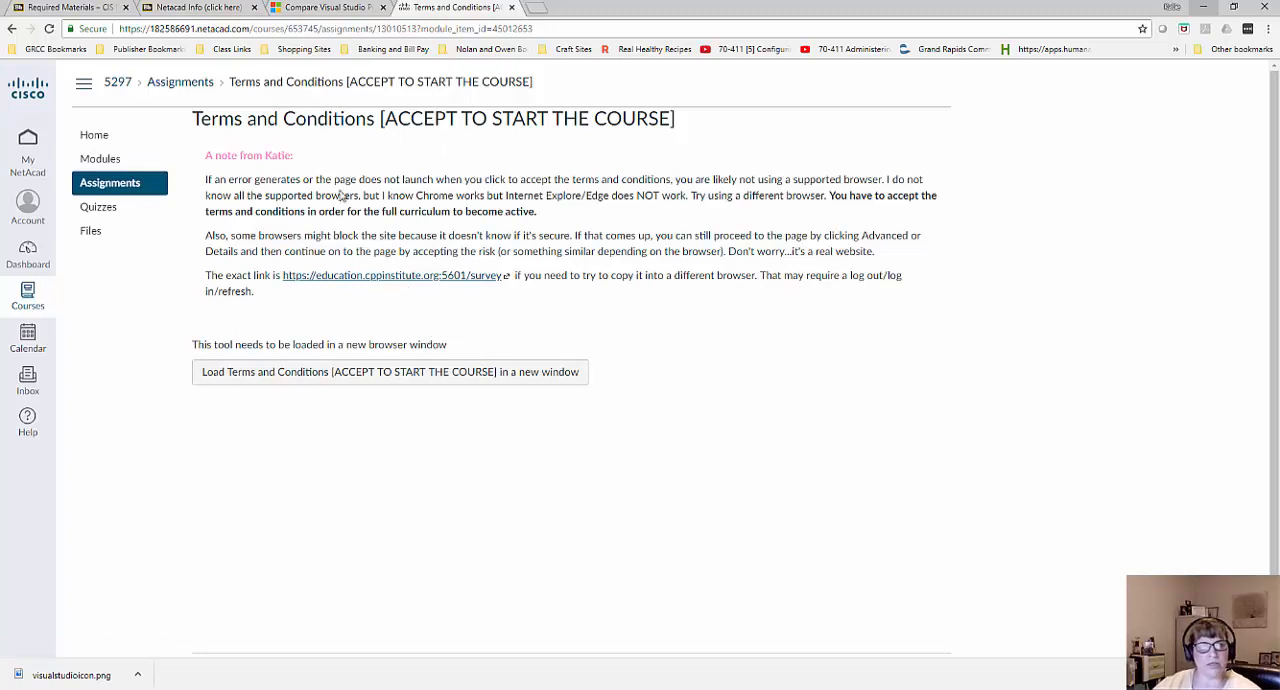
mouse_move(596, 194)
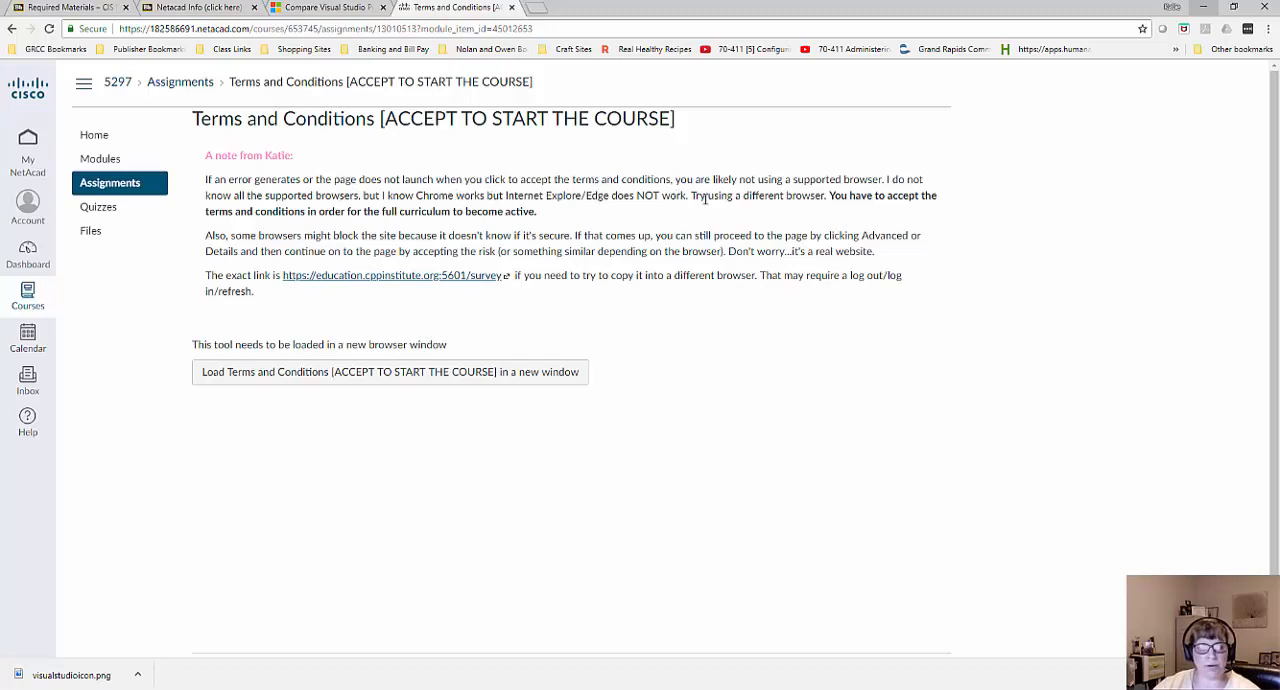
mouse_move(326, 234)
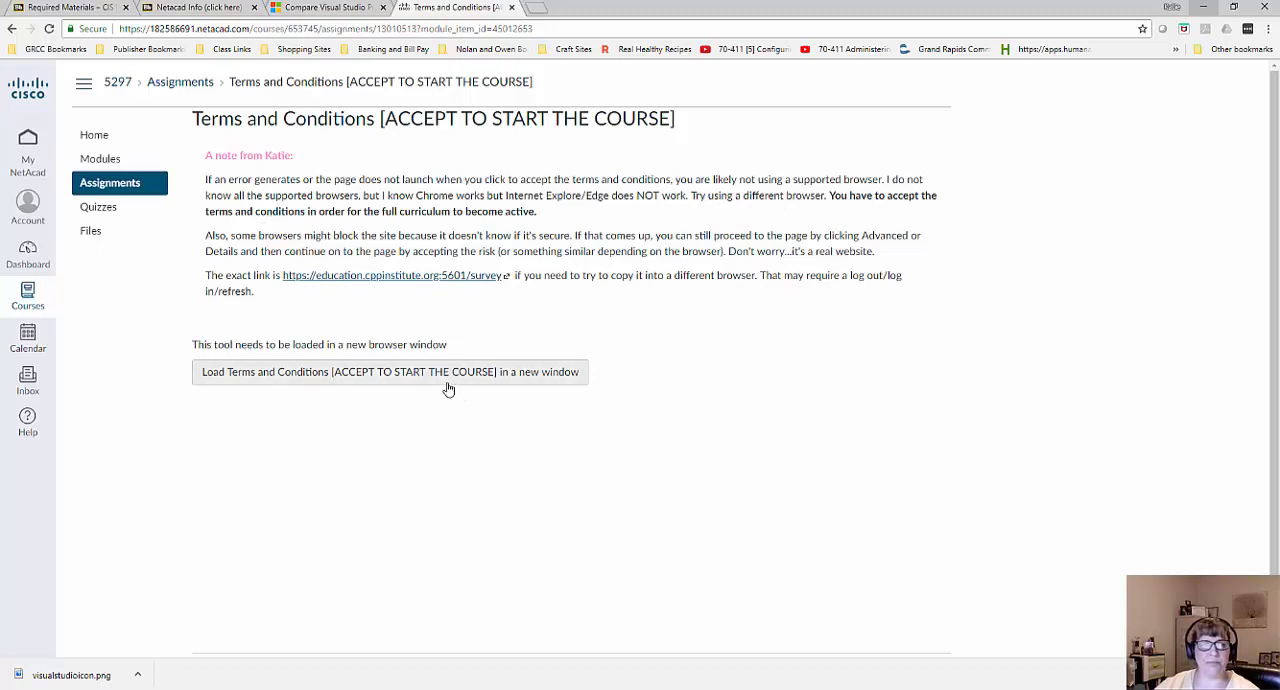
mouse_move(446, 384)
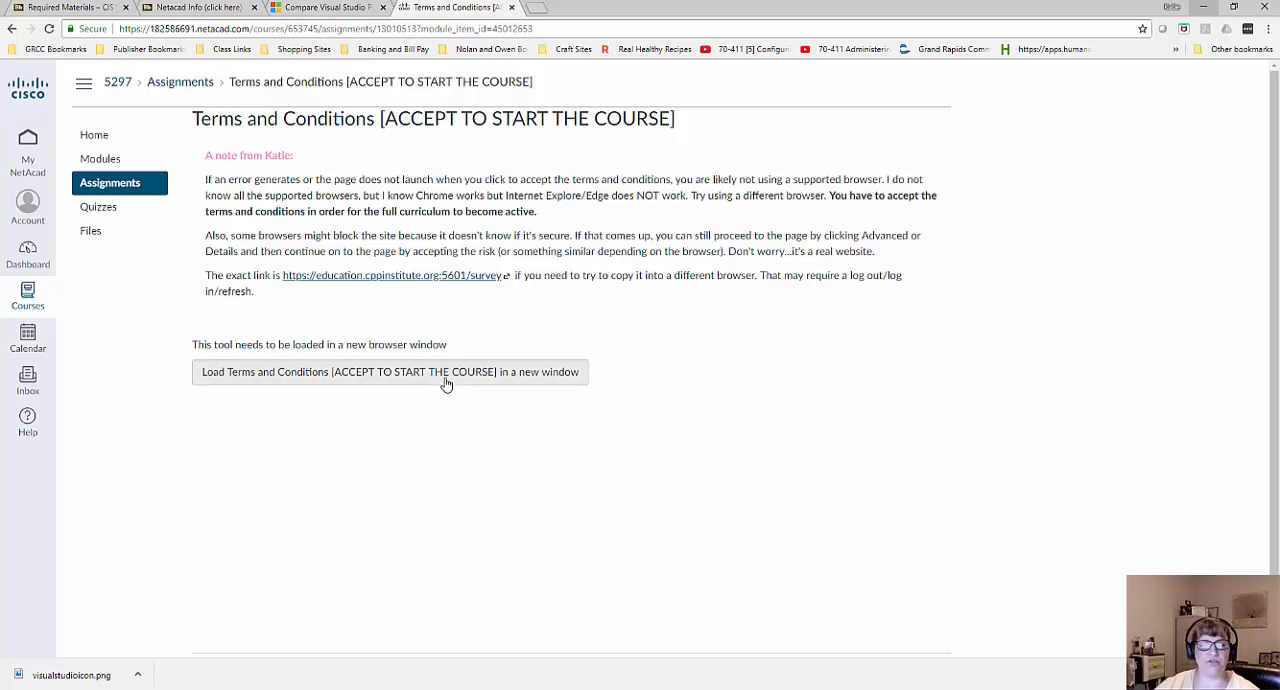
mouse_move(448, 384)
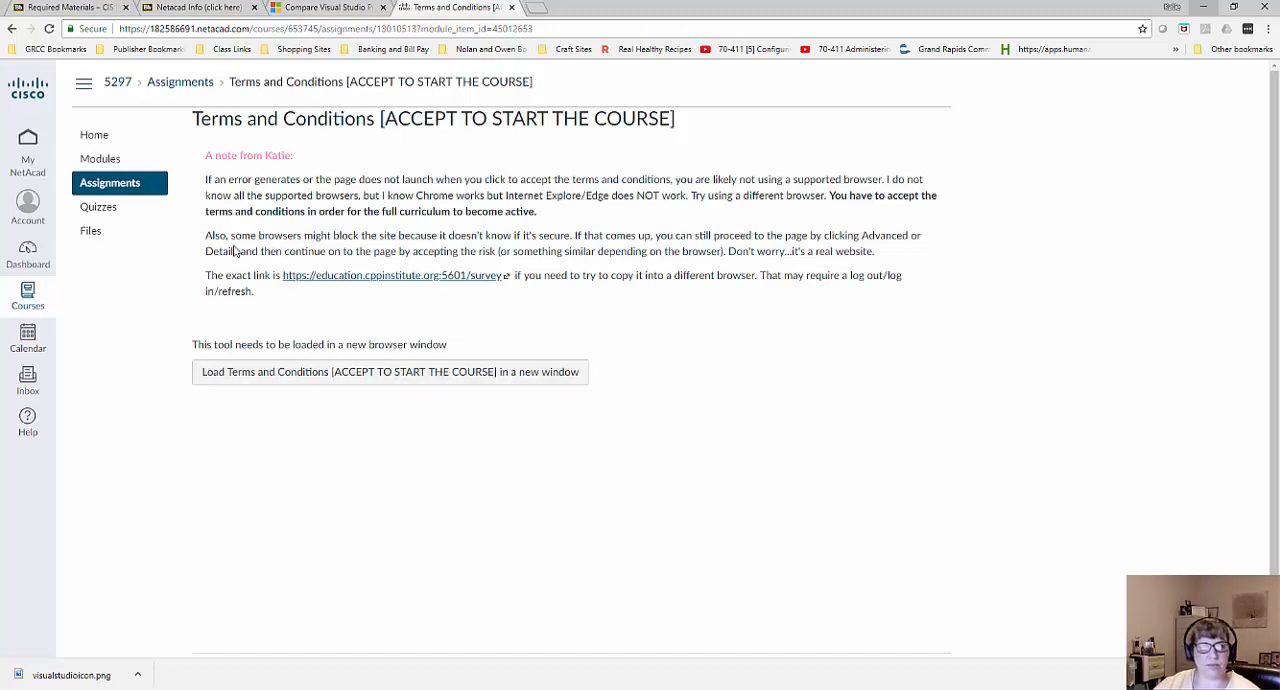
mouse_move(446, 240)
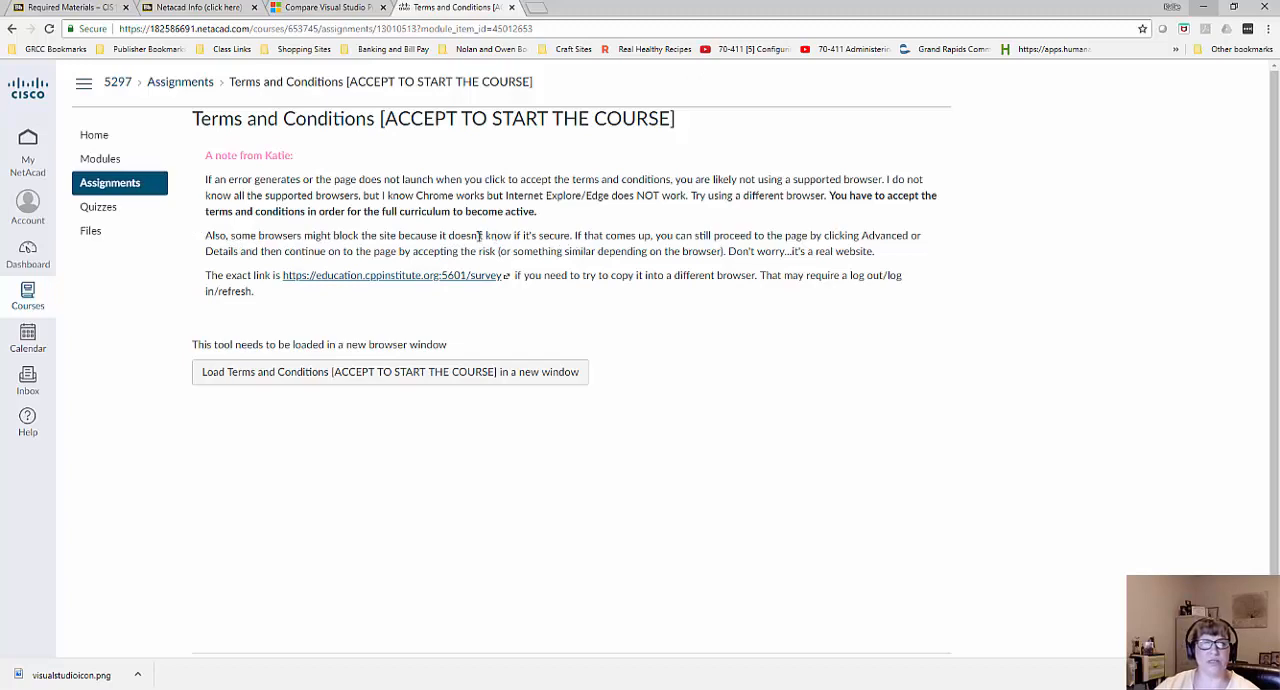
mouse_move(306, 280)
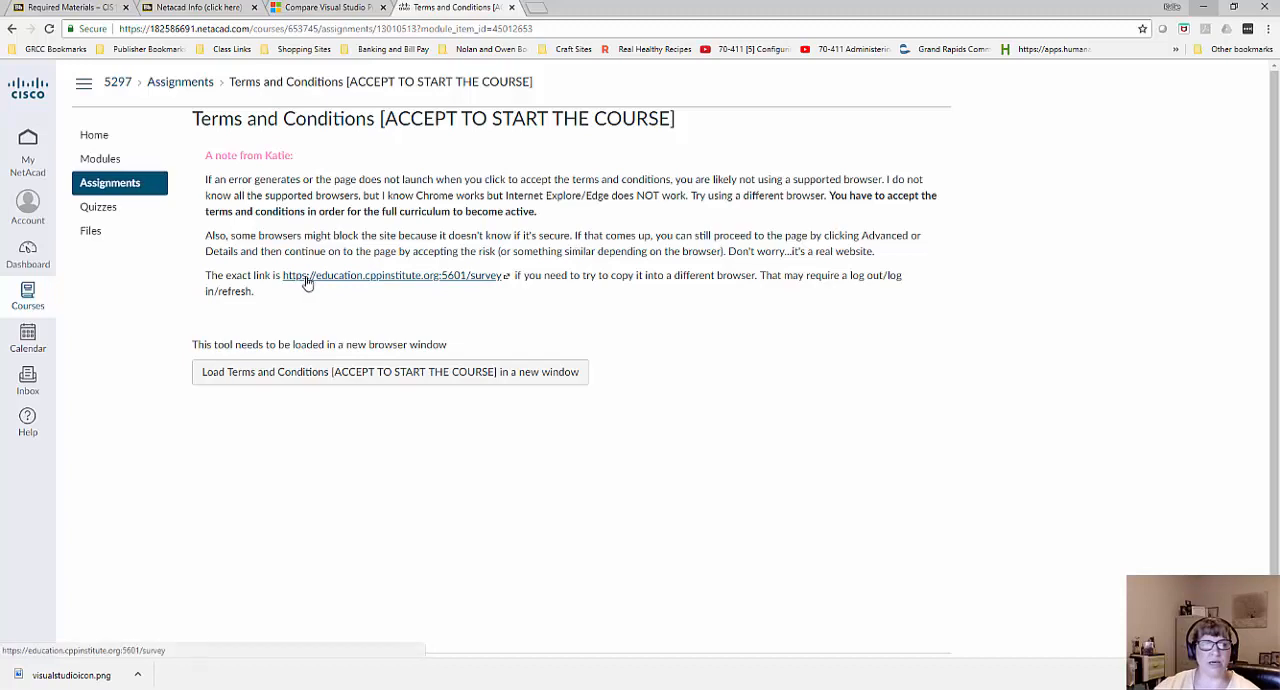
mouse_move(314, 302)
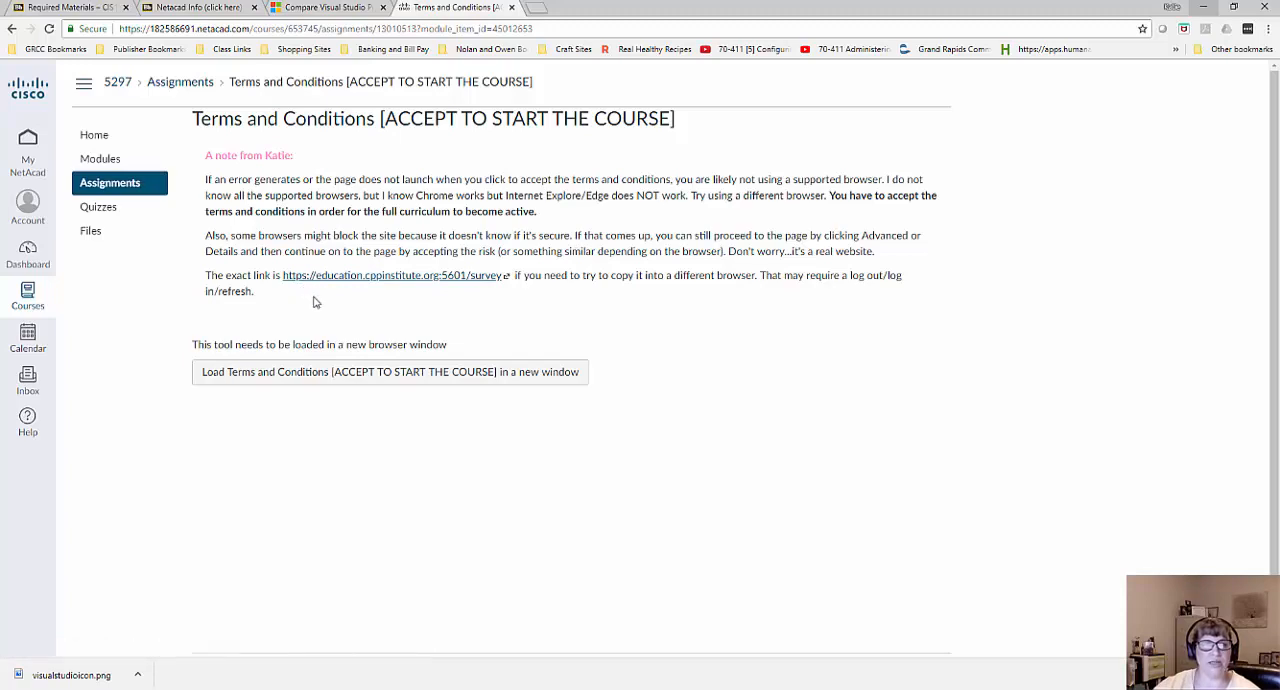
mouse_move(448, 372)
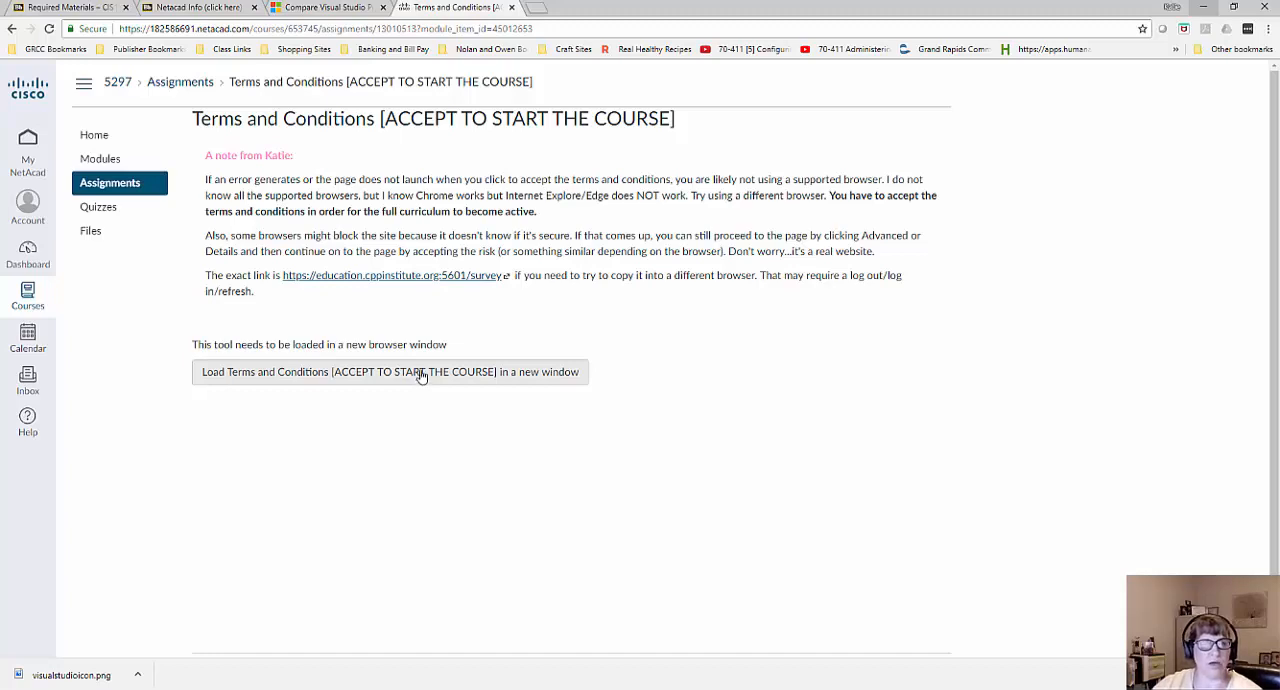
Load the Terms and Conditions tool again and proceed via Advanced to education.cppinstitute.org despite the certificate warning.
click(390, 372)
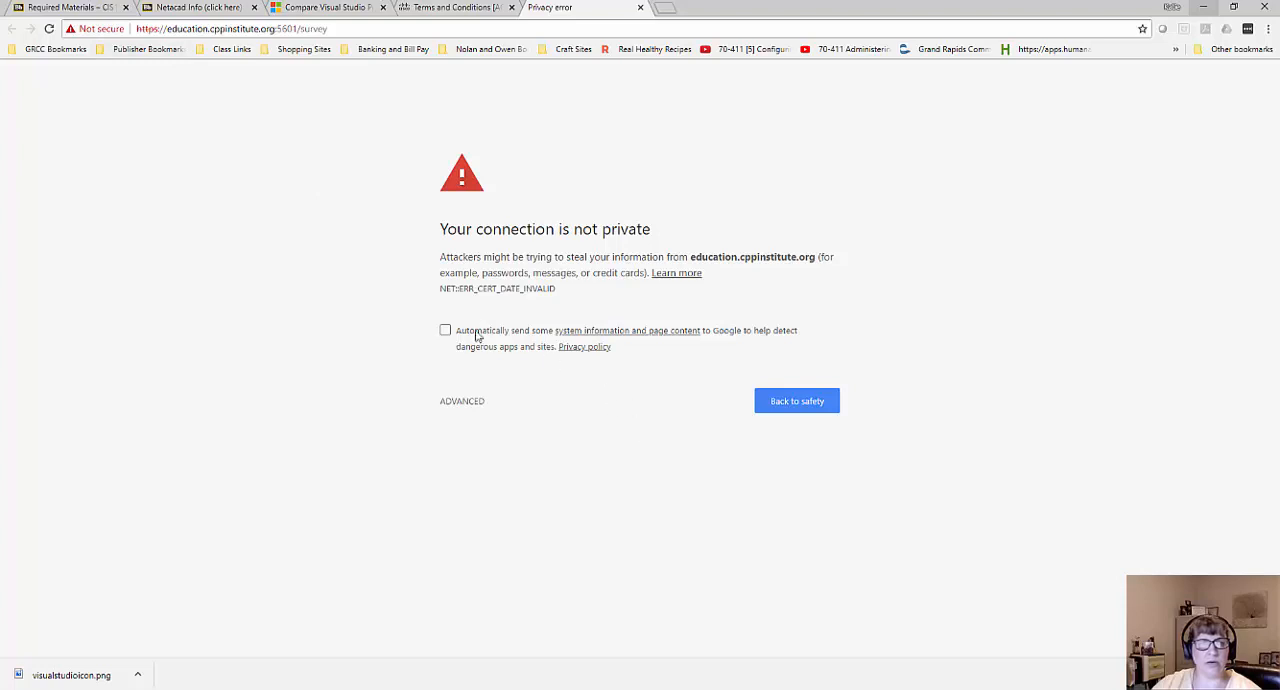
mouse_move(744, 352)
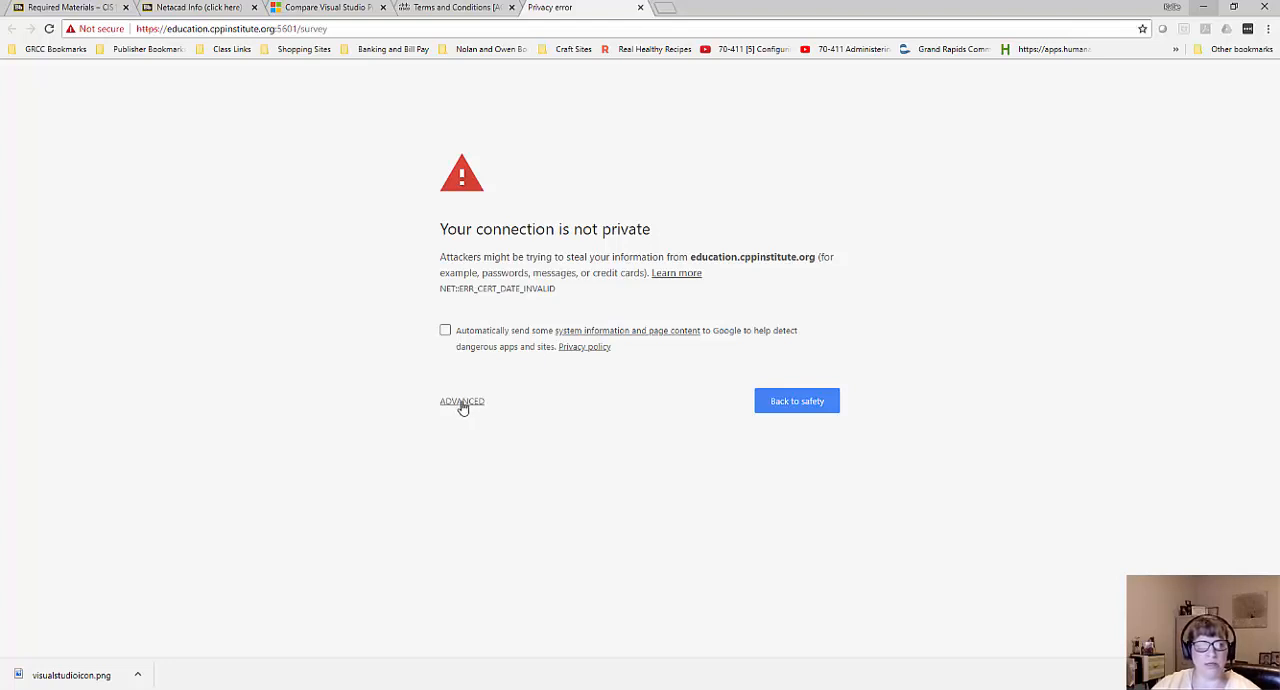
click(460, 402)
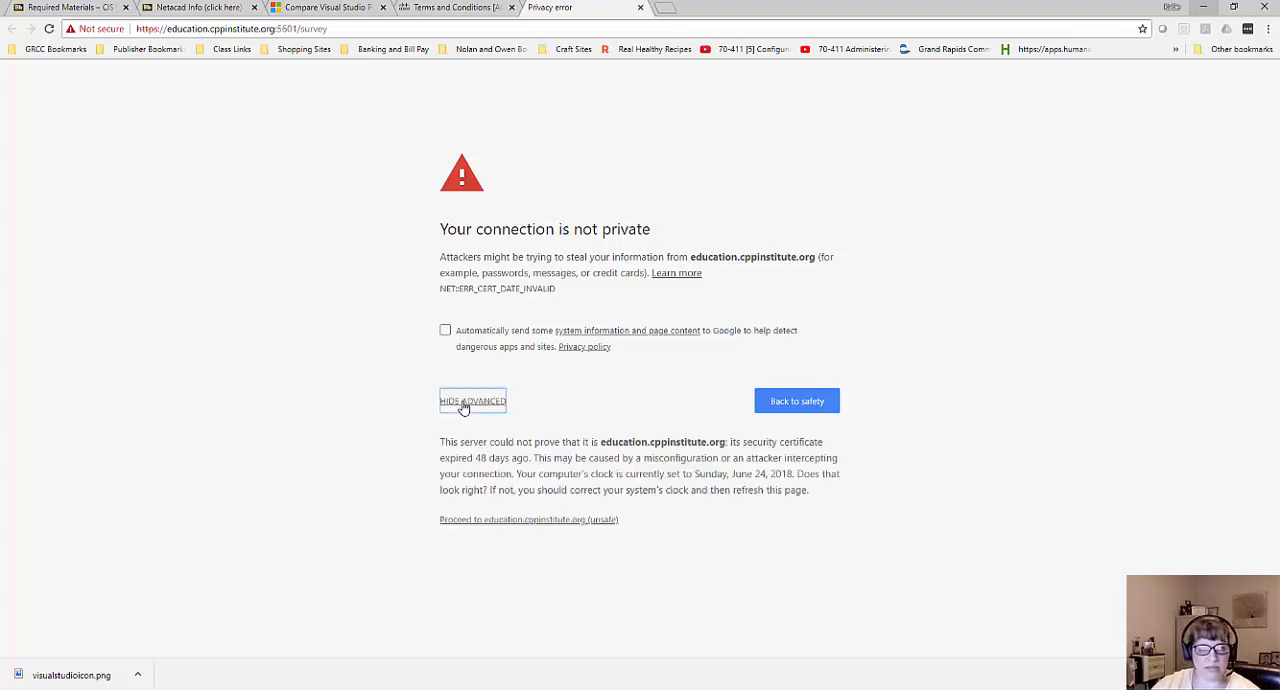
mouse_move(520, 528)
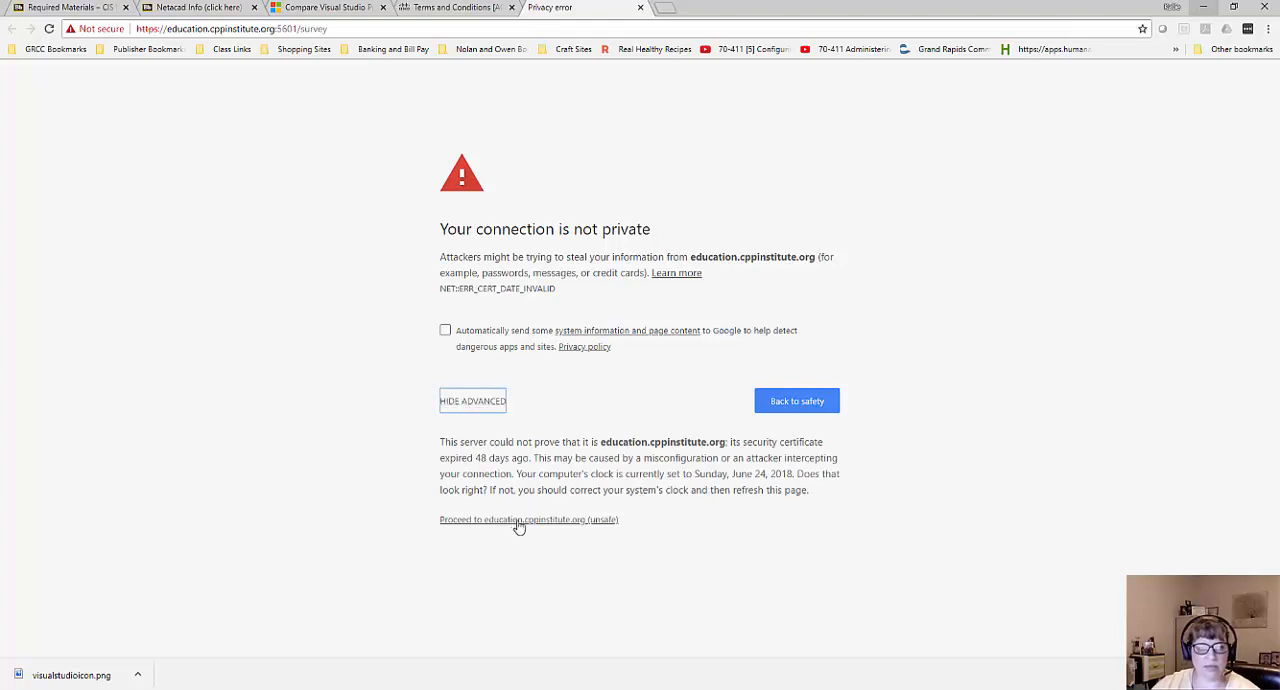
click(520, 522)
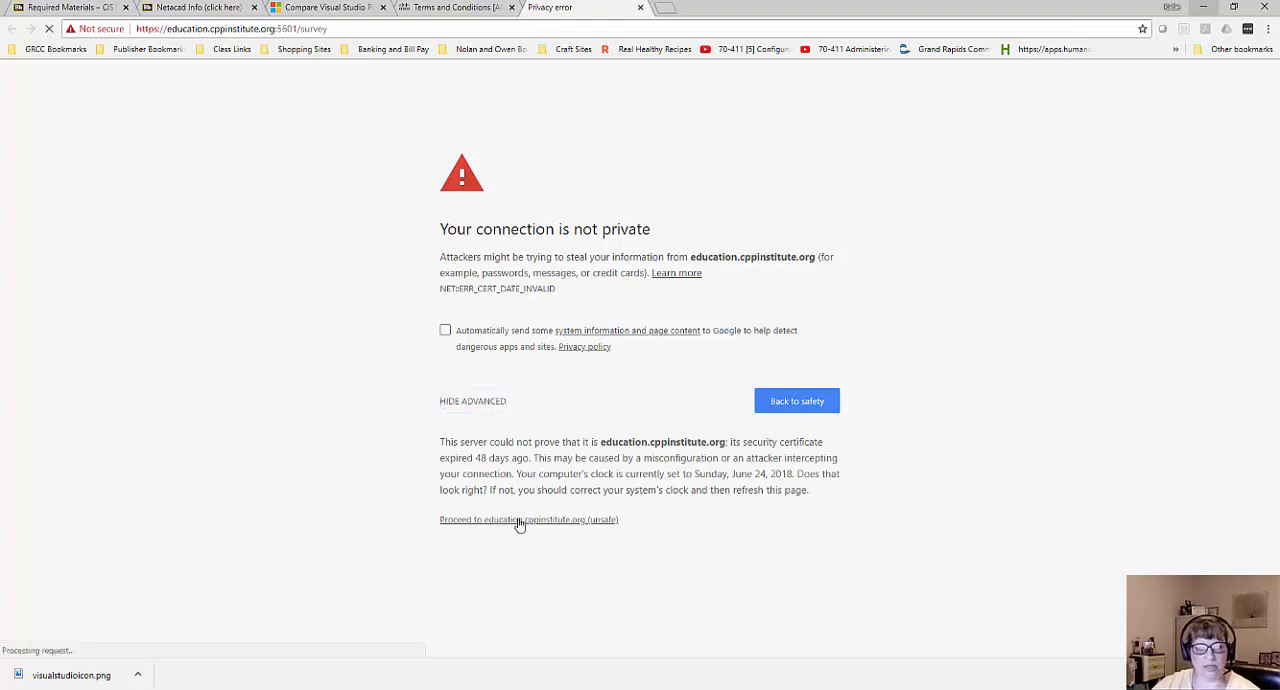
click(520, 520)
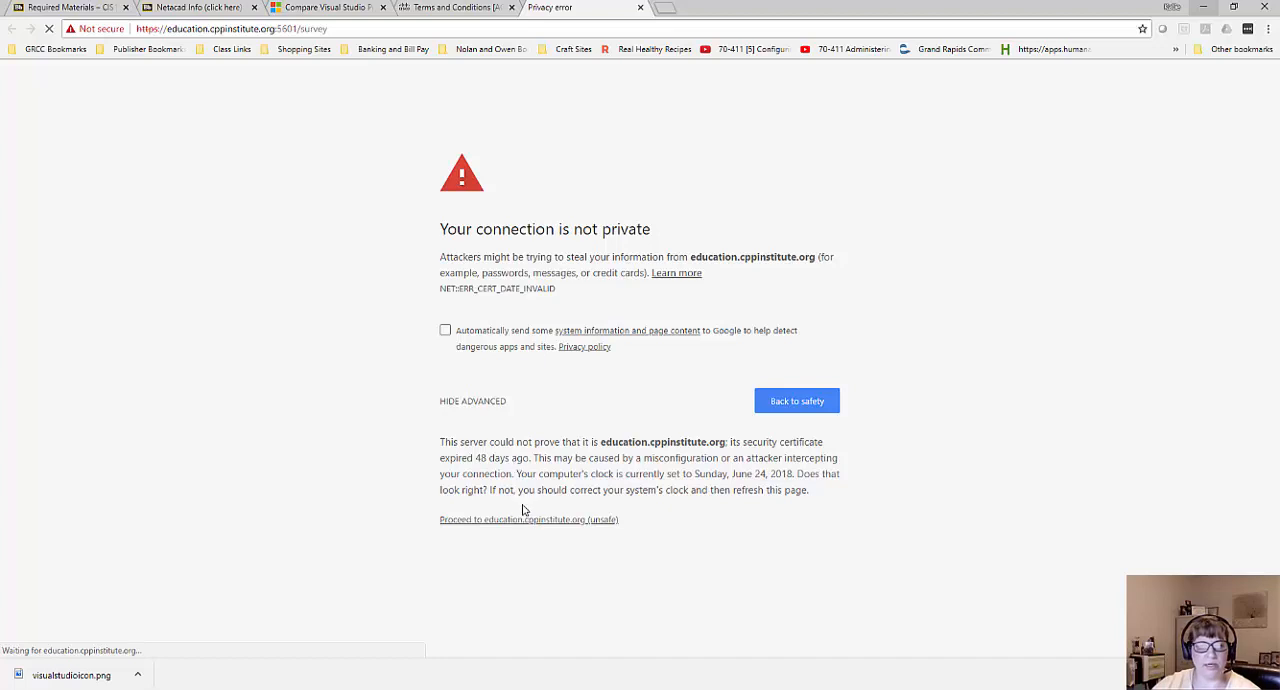
mouse_move(522, 524)
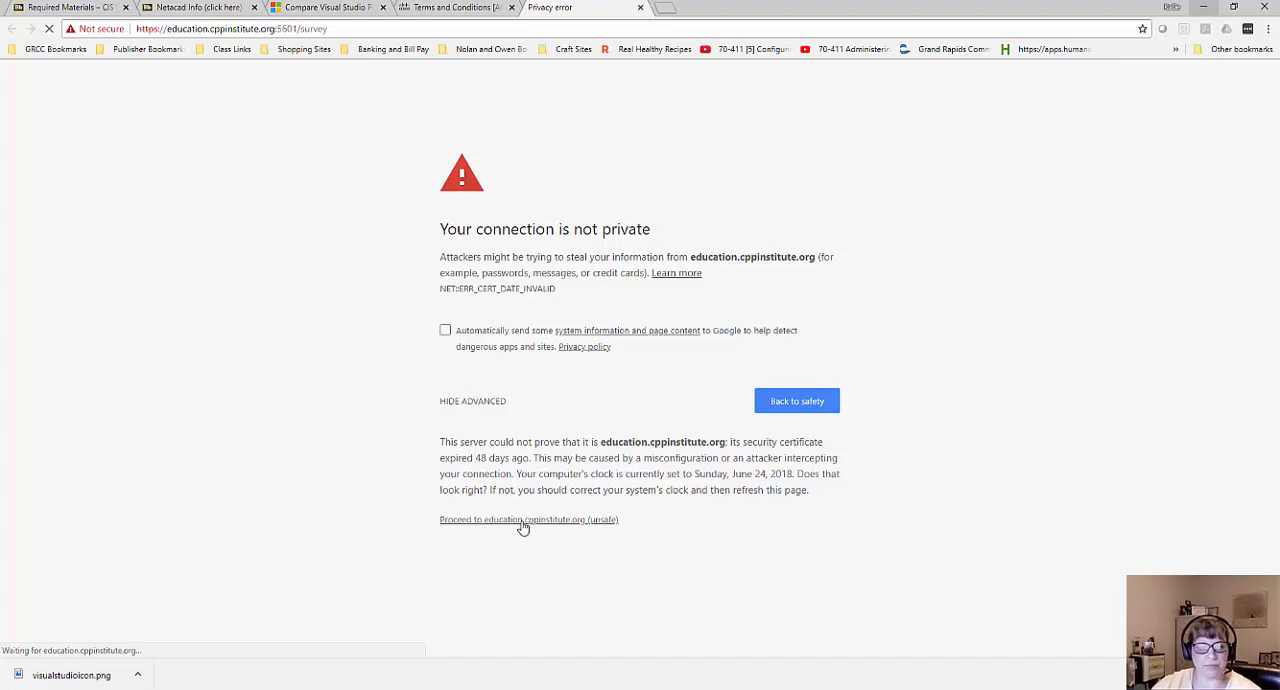
click(528, 520)
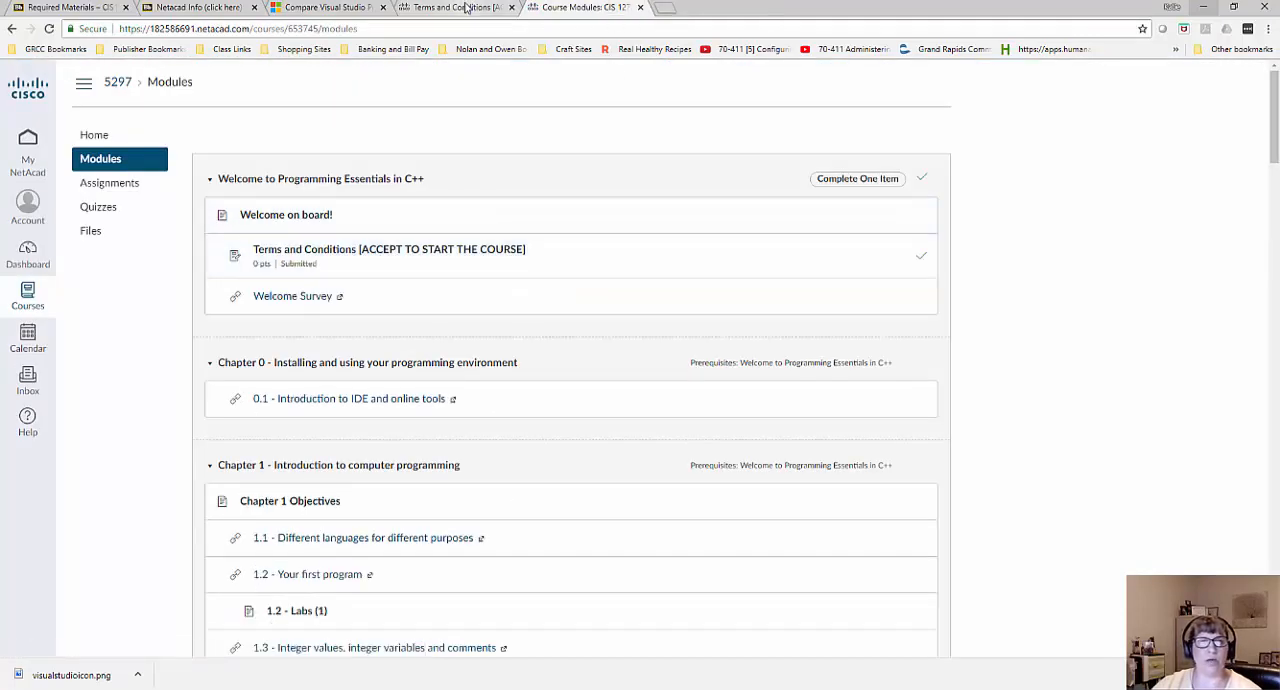
mouse_move(634, 160)
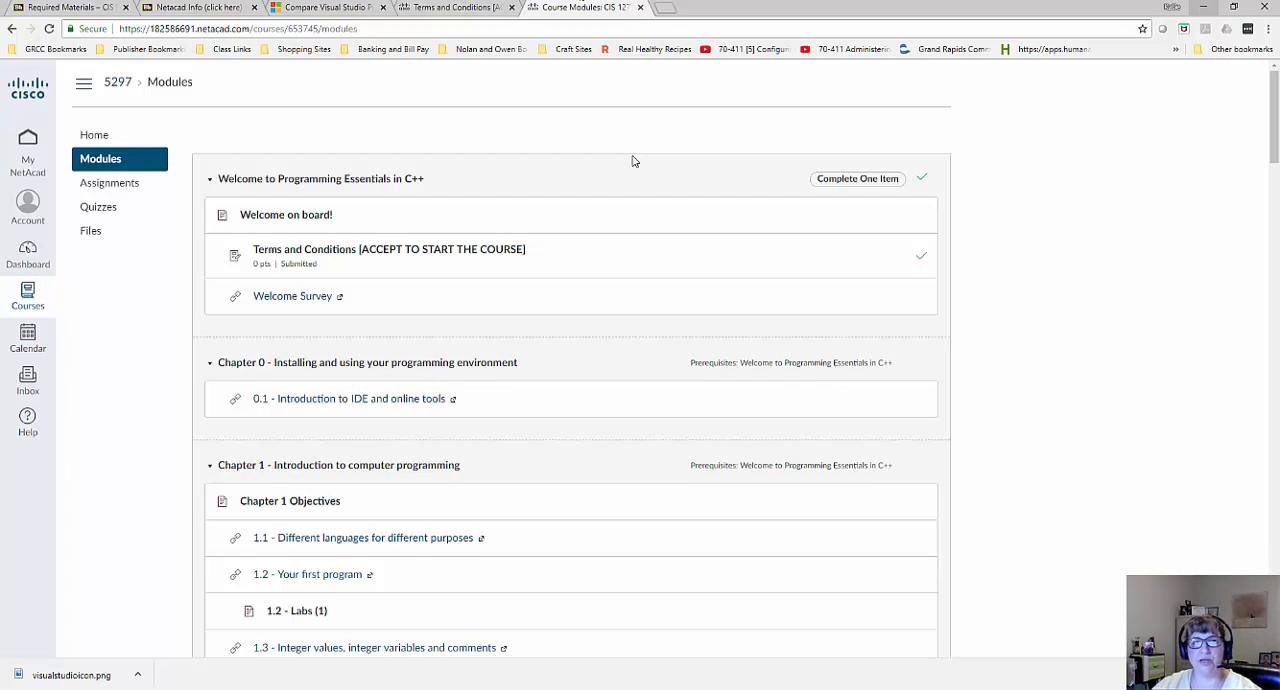
mouse_move(638, 158)
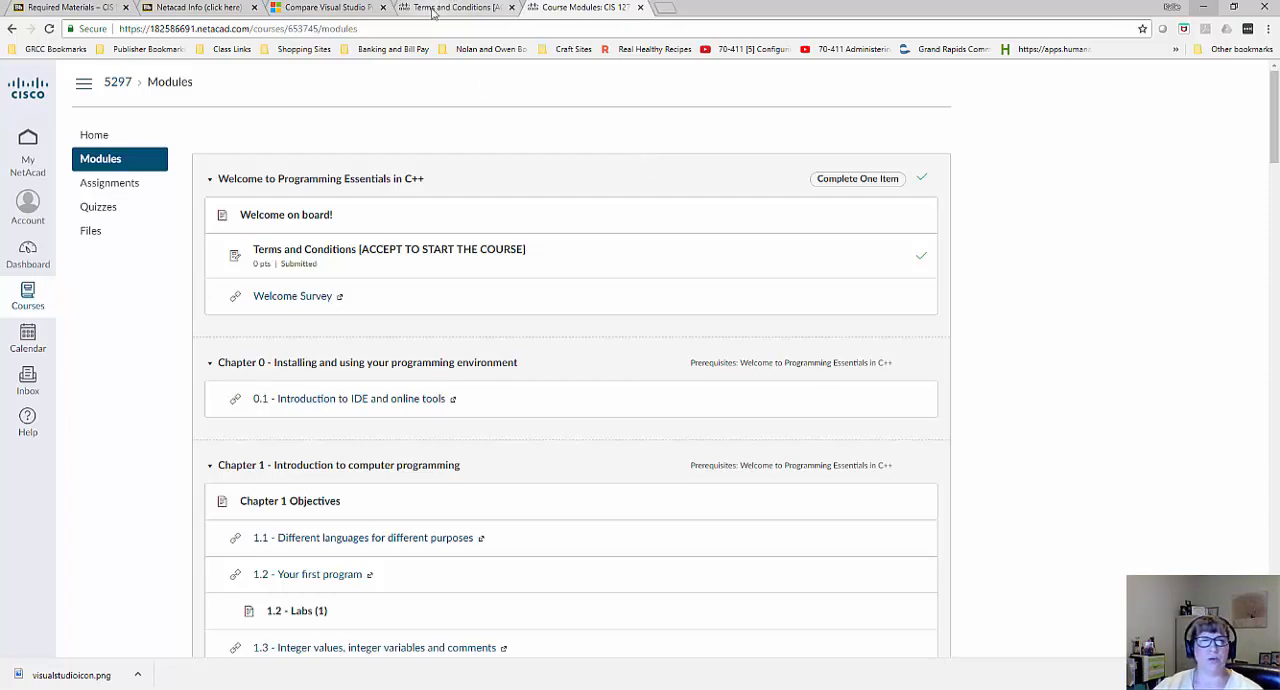
mouse_move(444, 248)
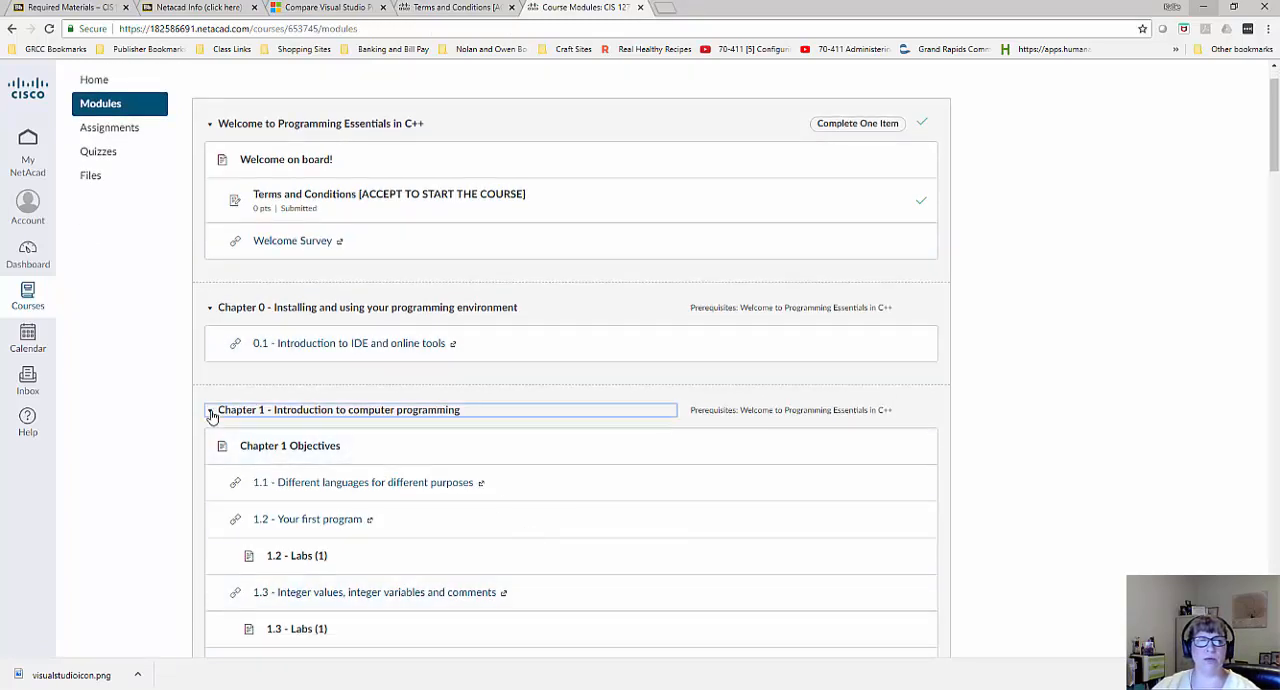
Collapse Chapter 1, peek at lesson 5.1 'Basic concepts of object programming', then return via Home to the Modules list.
click(210, 410)
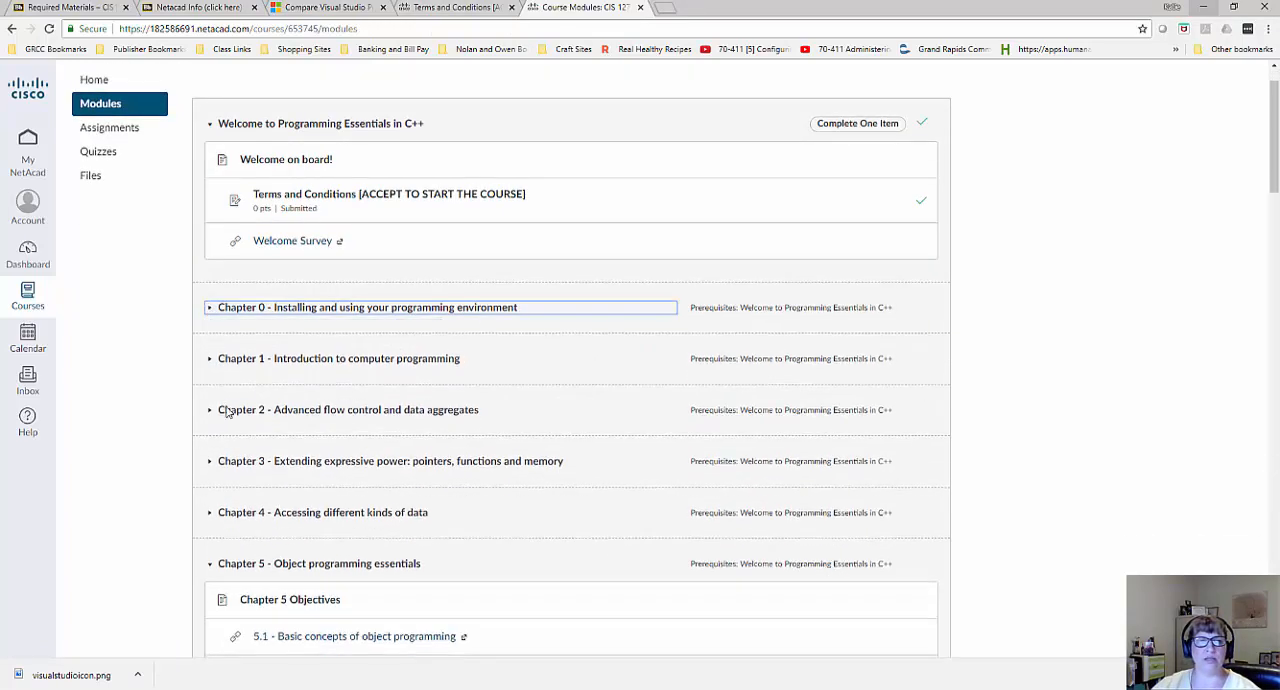
scroll(down, 3)
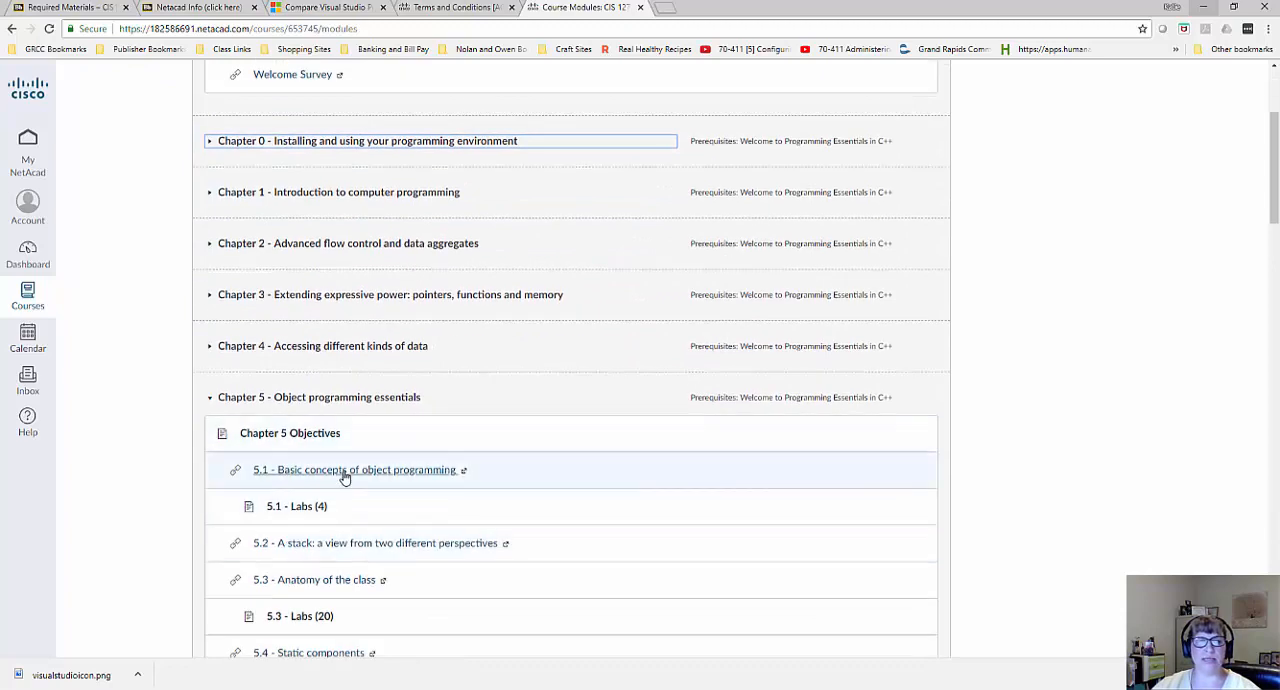
click(352, 470)
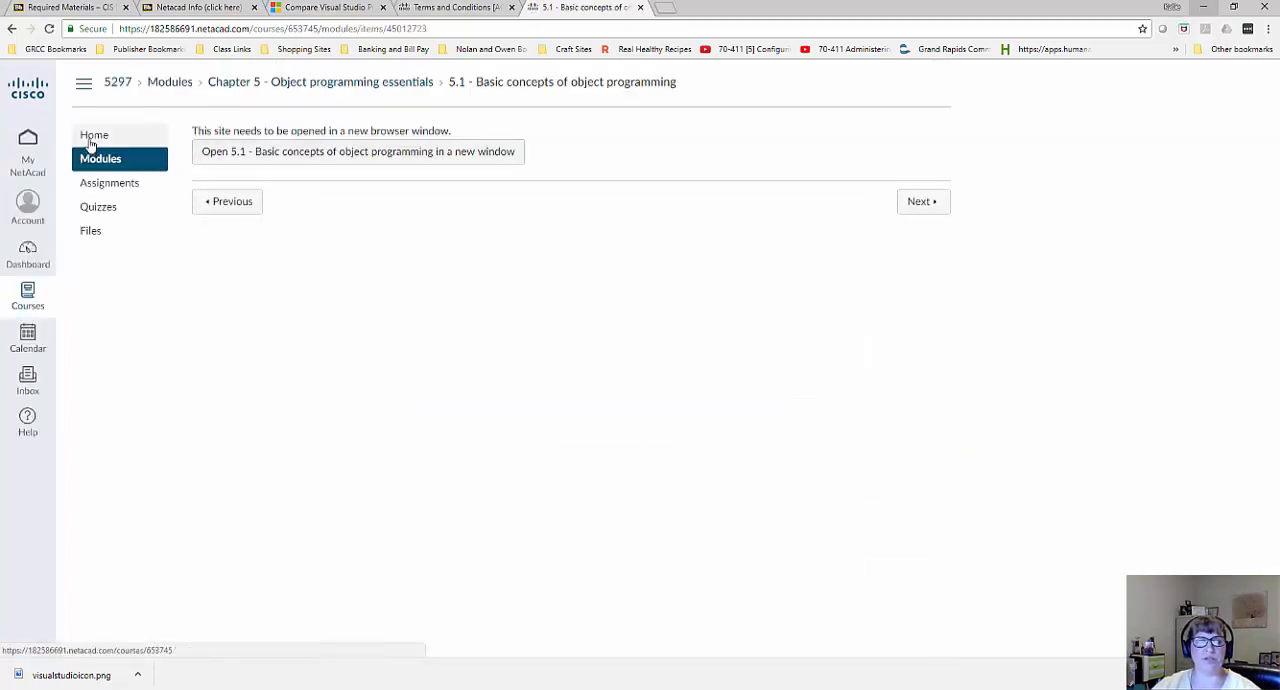
click(88, 138)
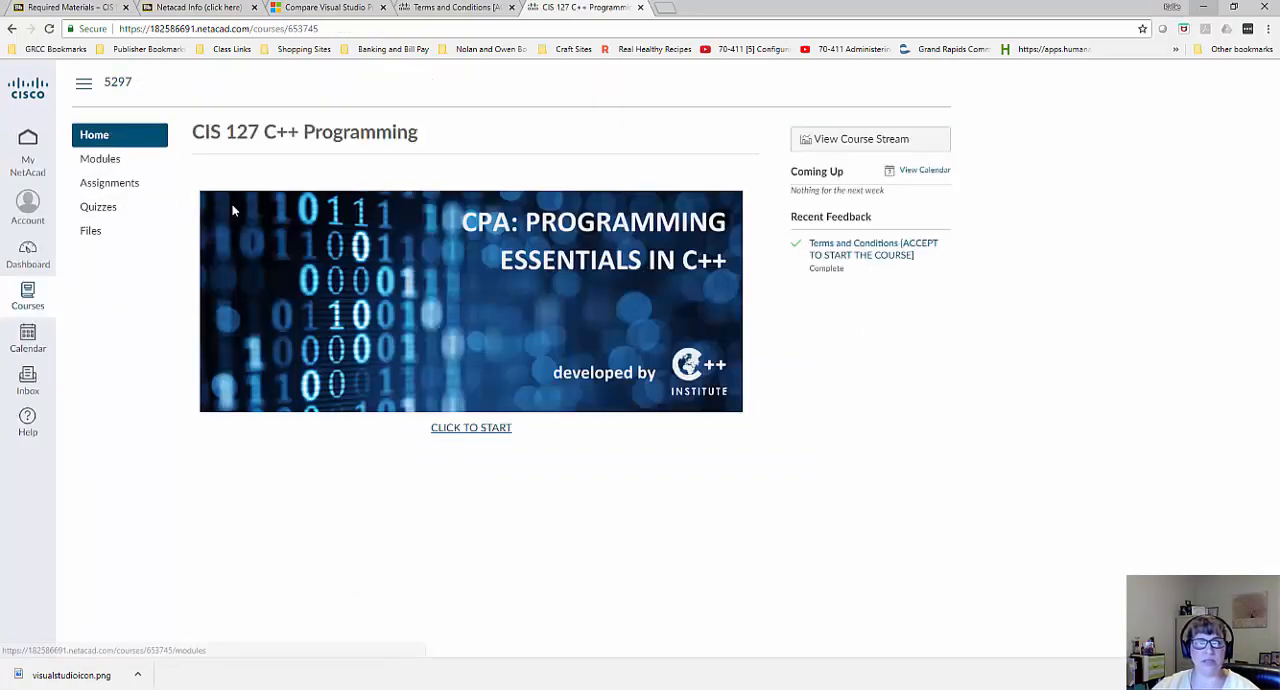
click(100, 158)
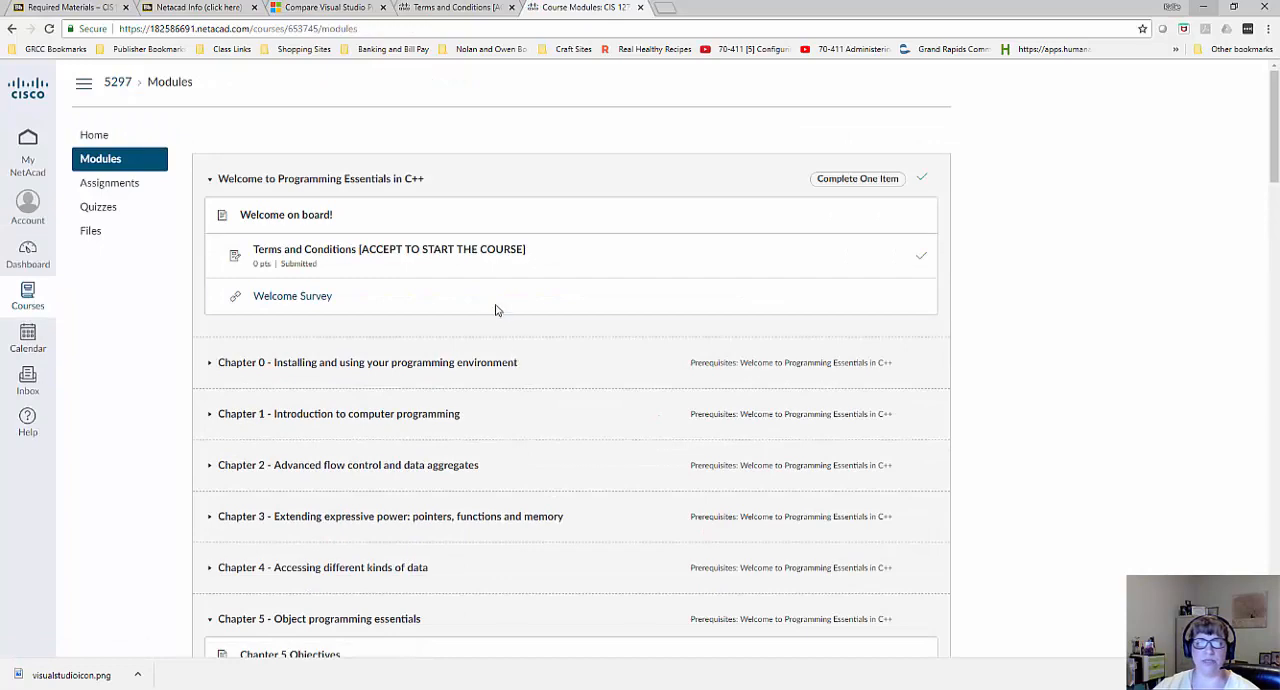
mouse_move(472, 260)
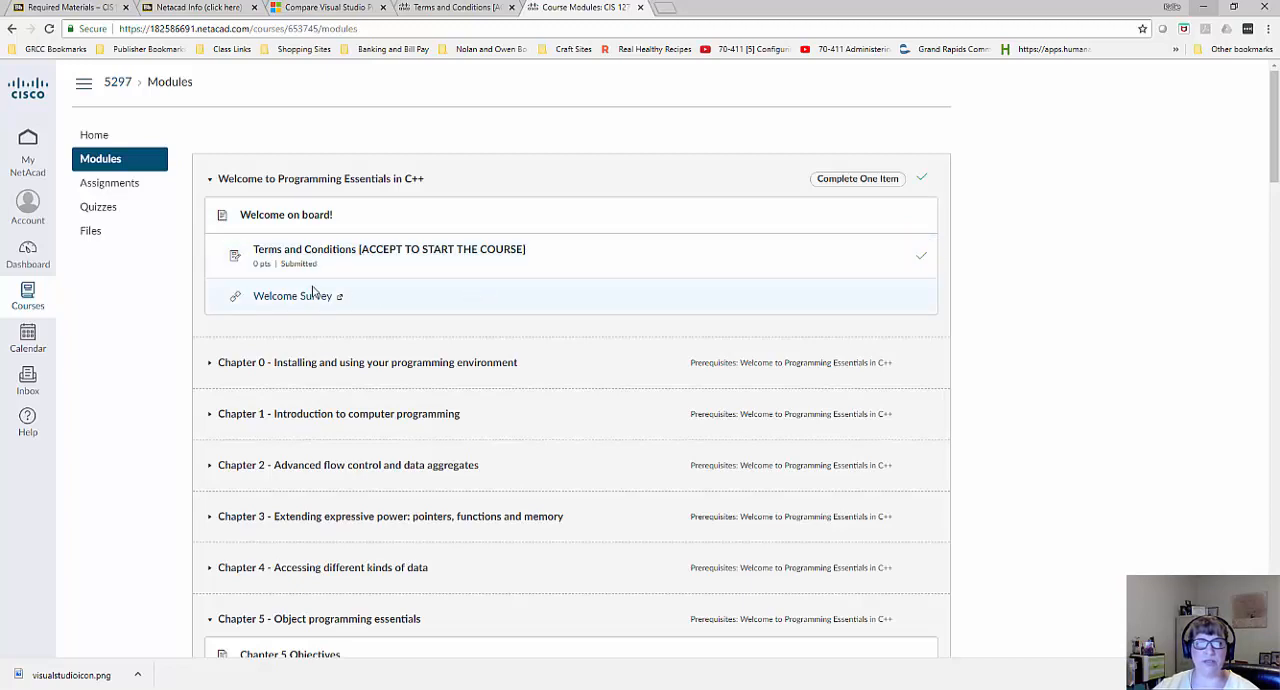
mouse_move(304, 300)
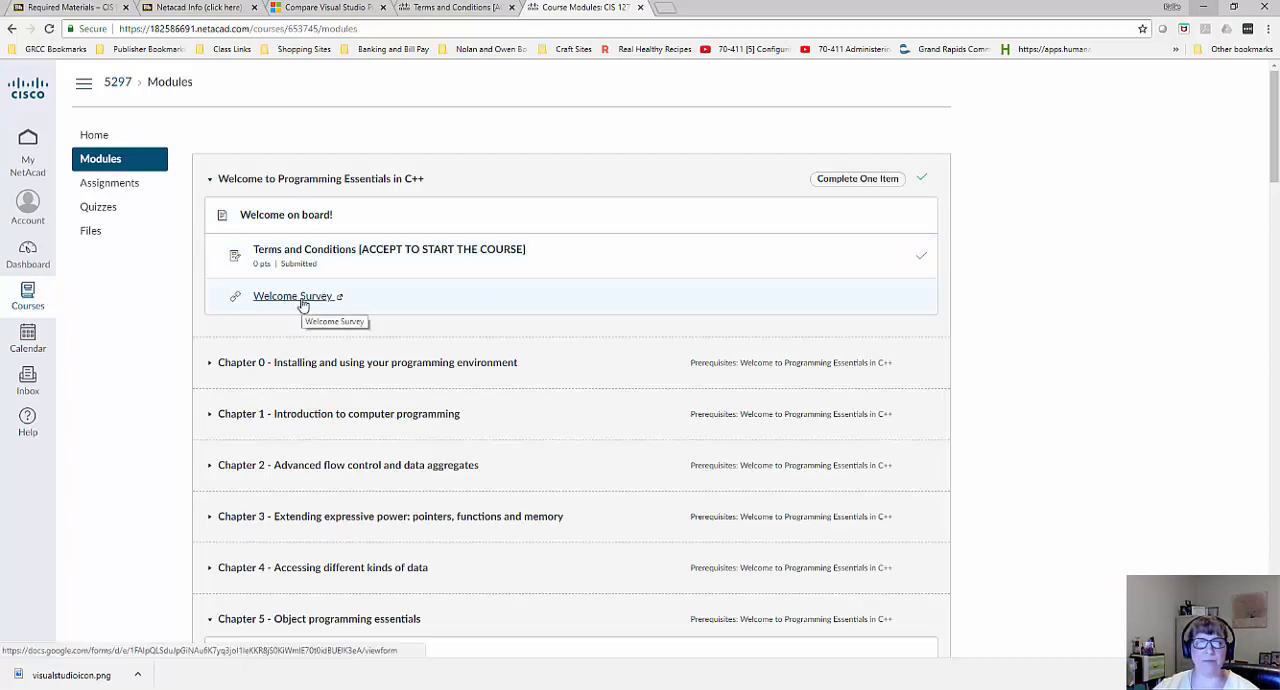
Open the Welcome Survey item from the Modules list.
click(292, 296)
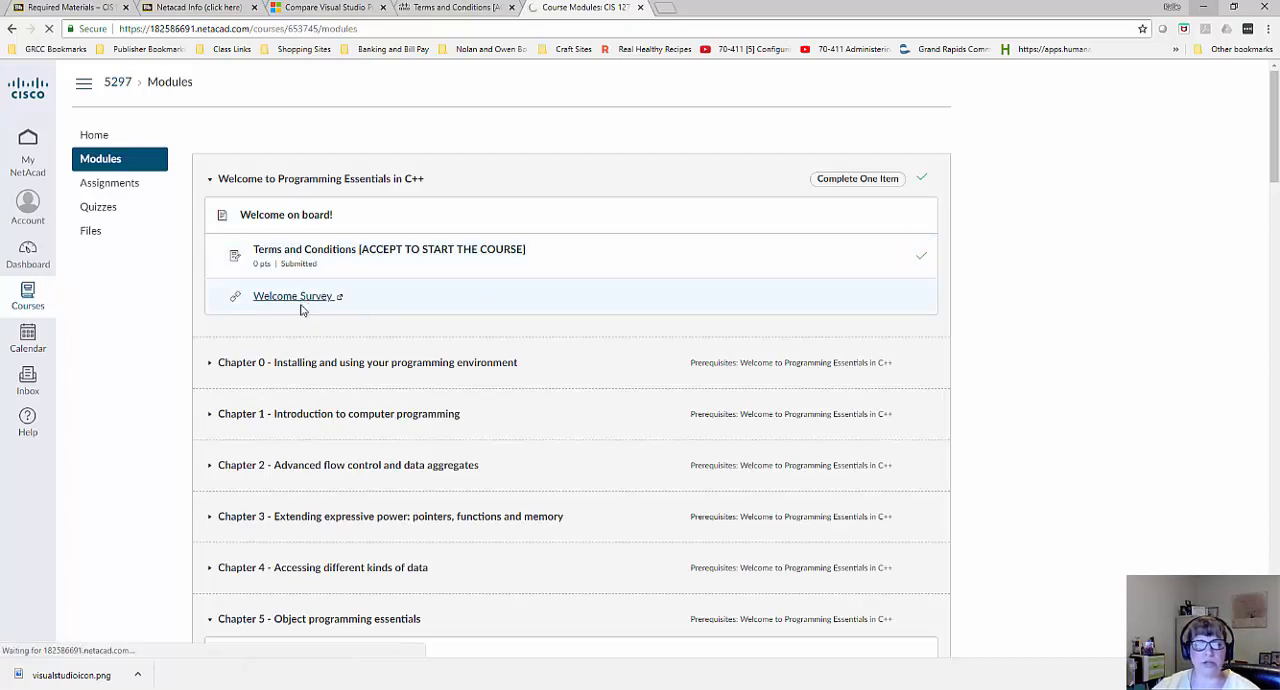
click(292, 296)
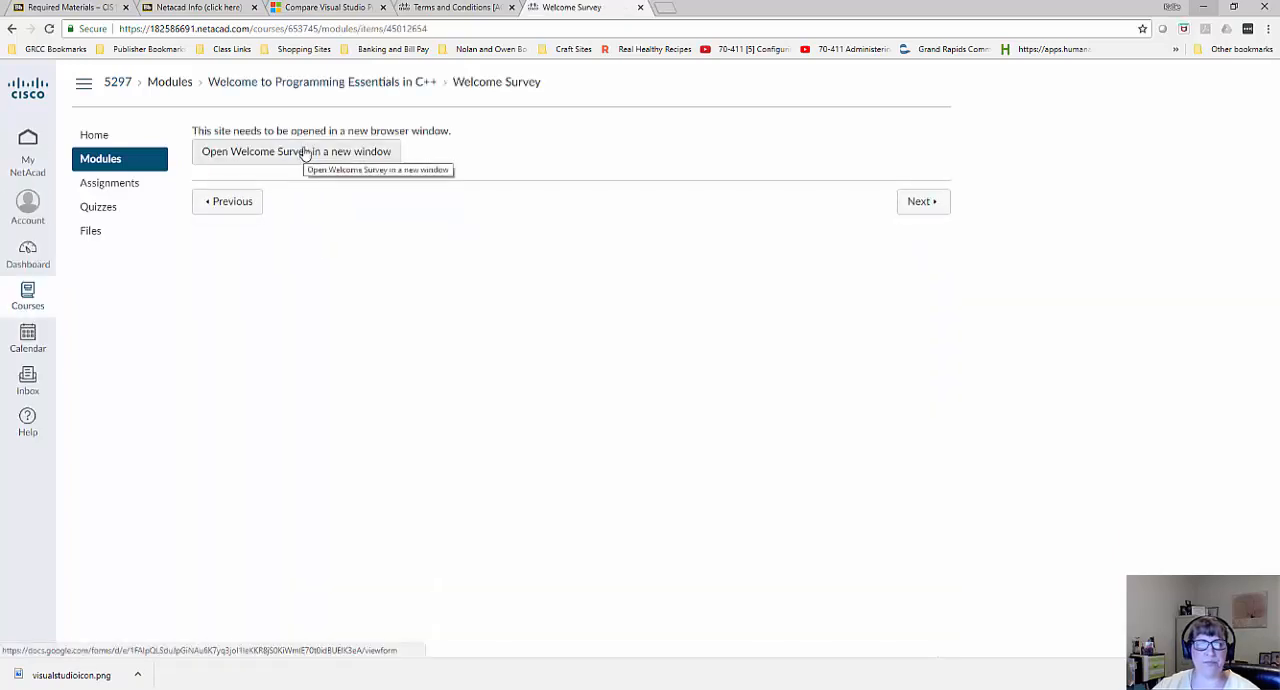
Launch the Welcome Survey form, answer it with the 41-45 age range, submit it and close the form tab.
click(296, 152)
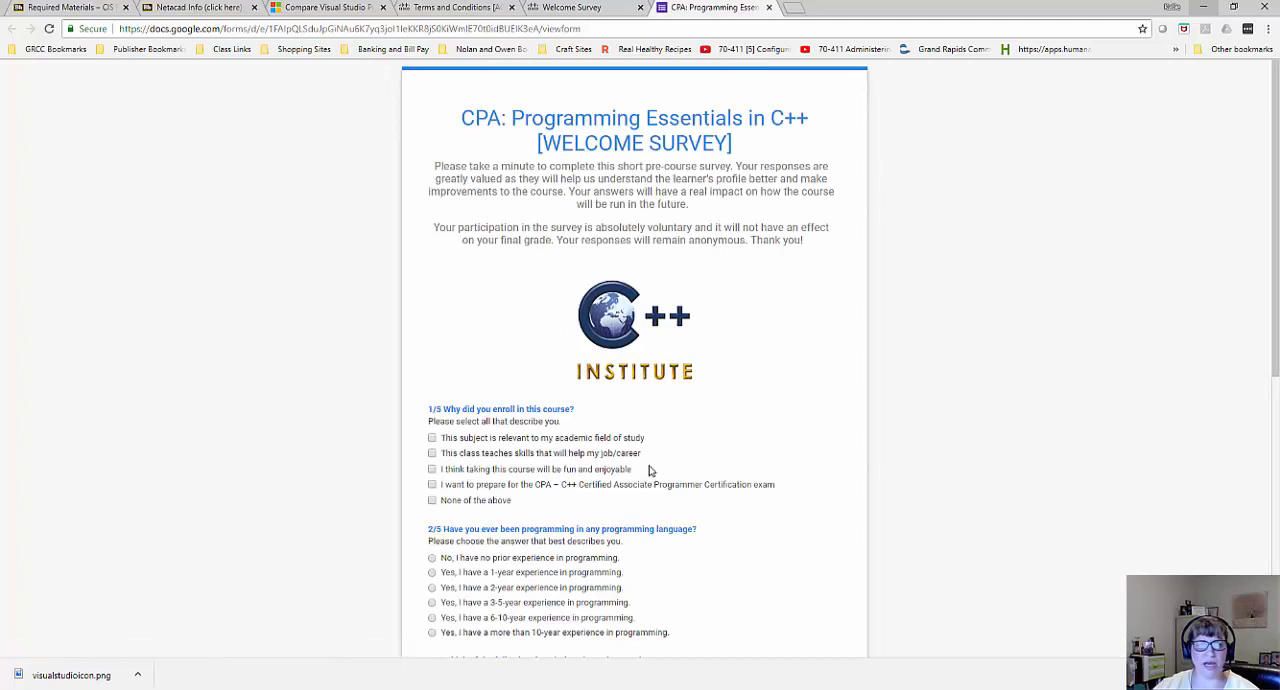
click(432, 468)
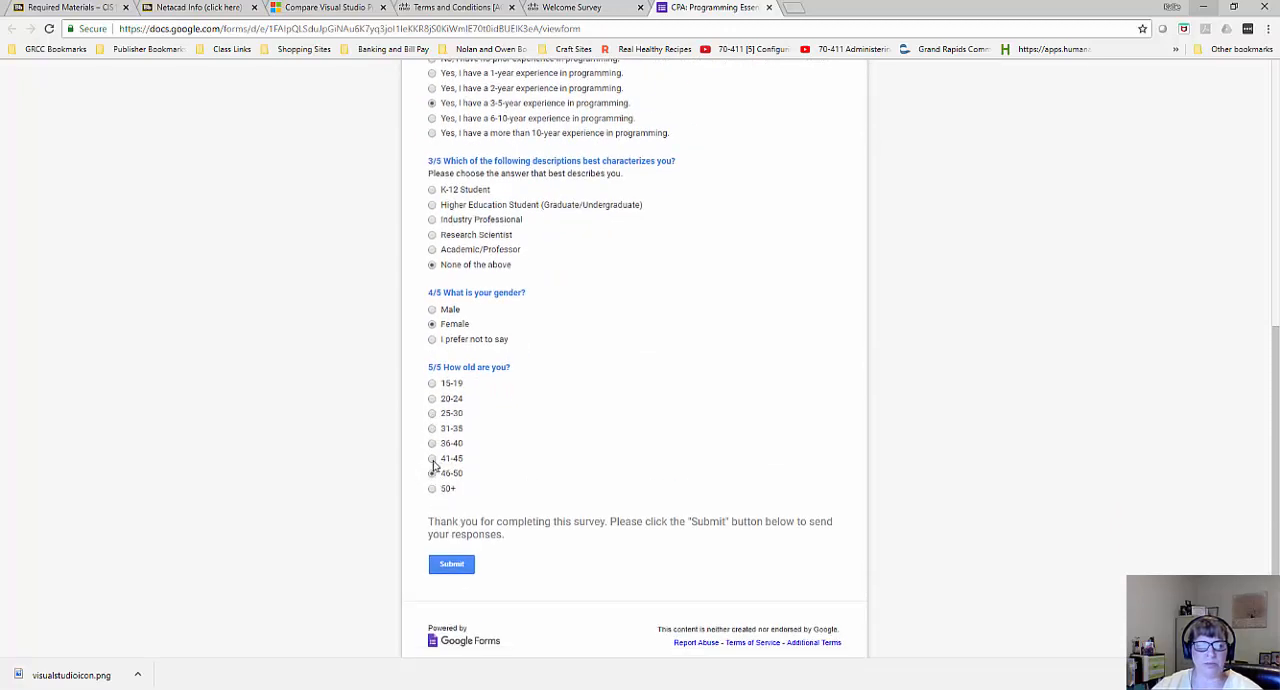
click(432, 458)
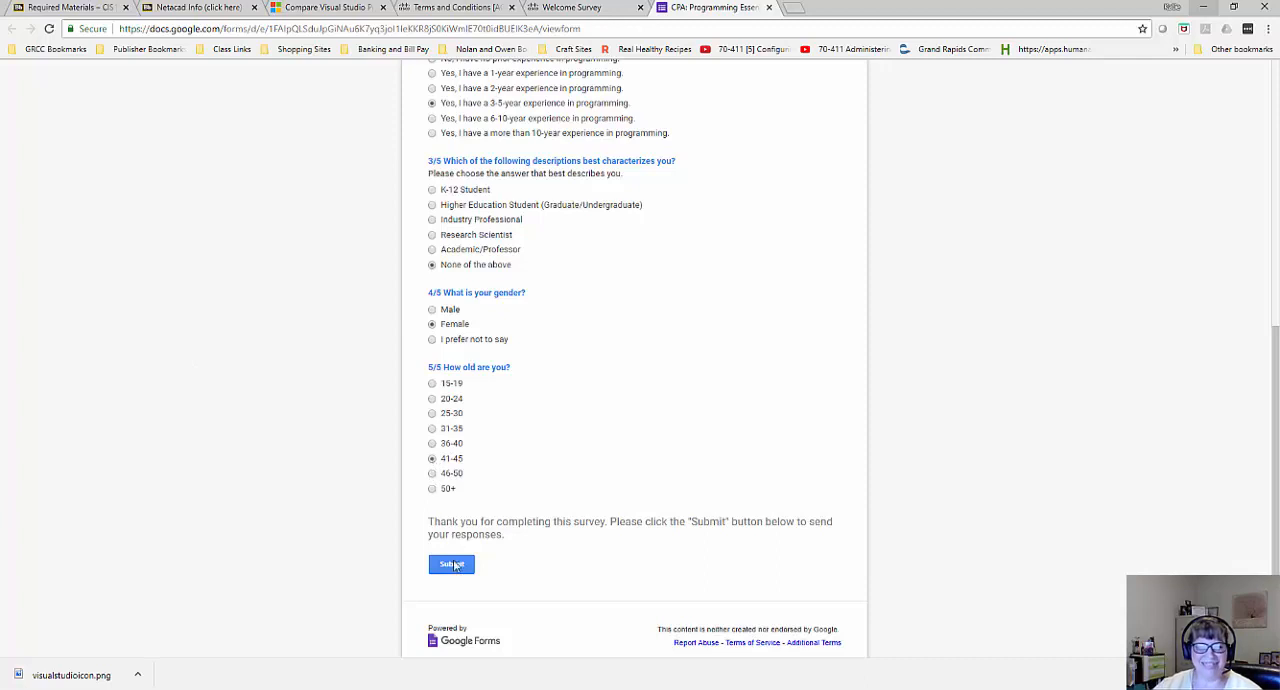
click(452, 564)
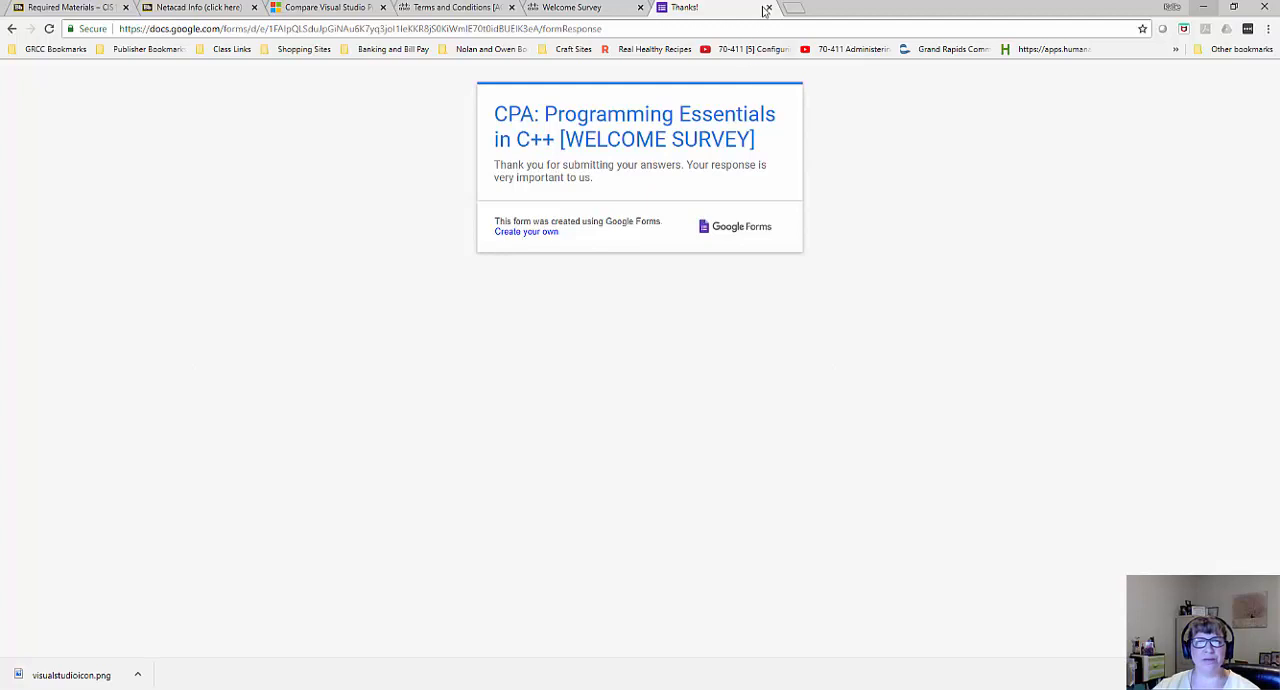
mouse_move(760, 12)
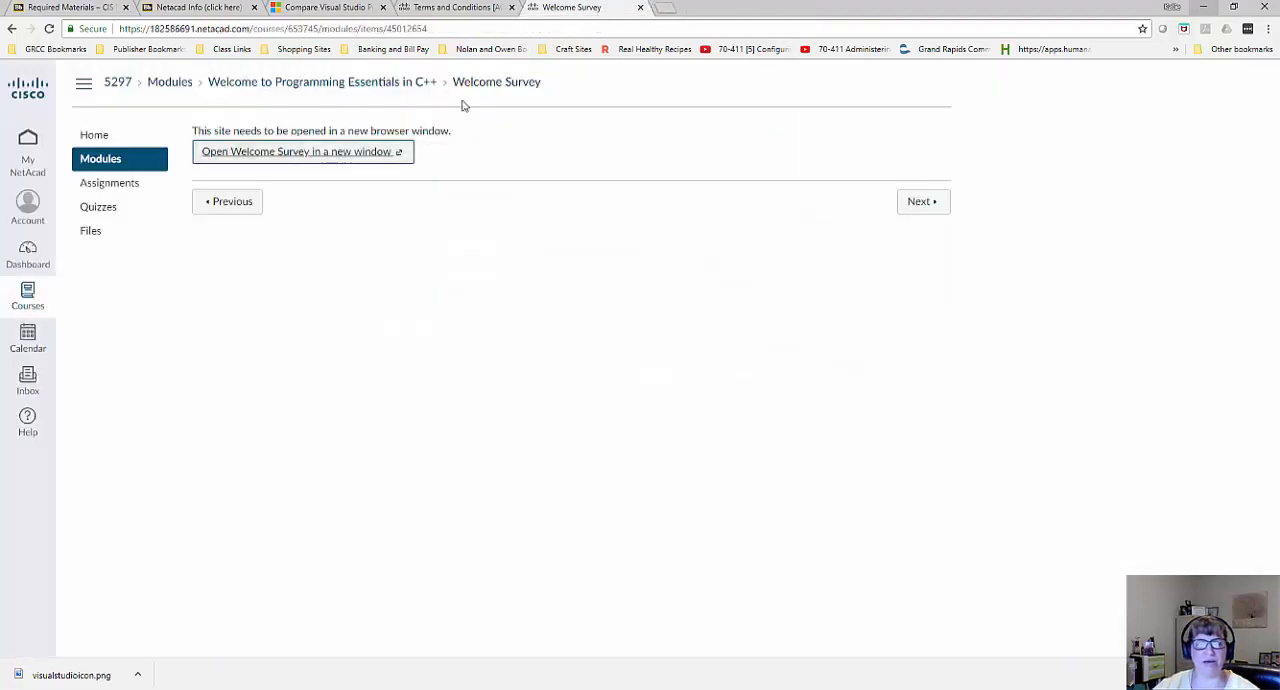
click(922, 200)
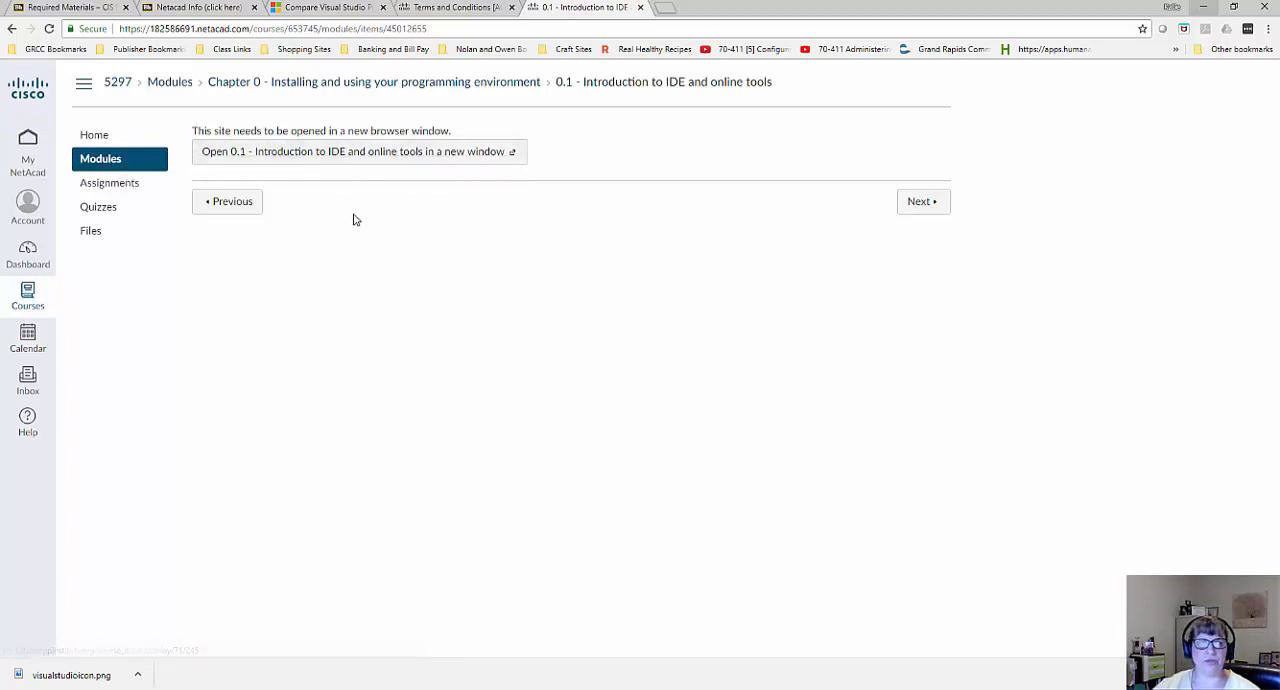
mouse_move(108, 160)
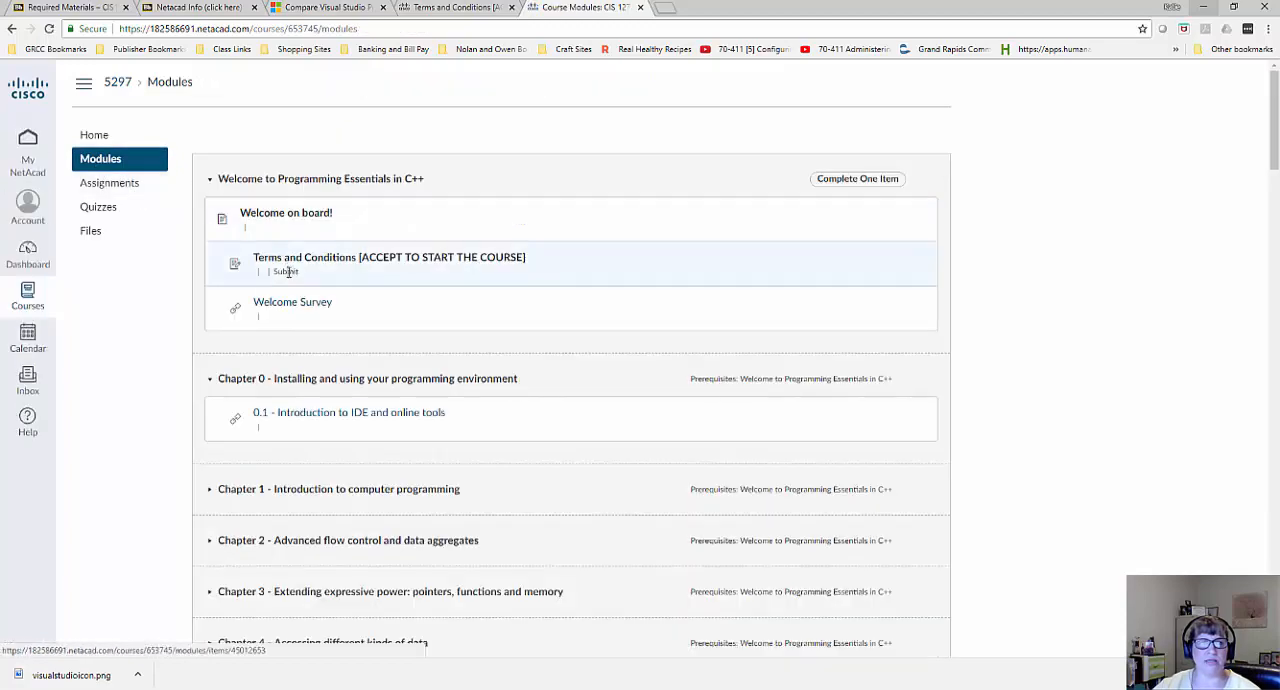
Open the Chapter 1 Objectives page from Modules and move on to lesson 1.1 with Next.
scroll(down, 3)
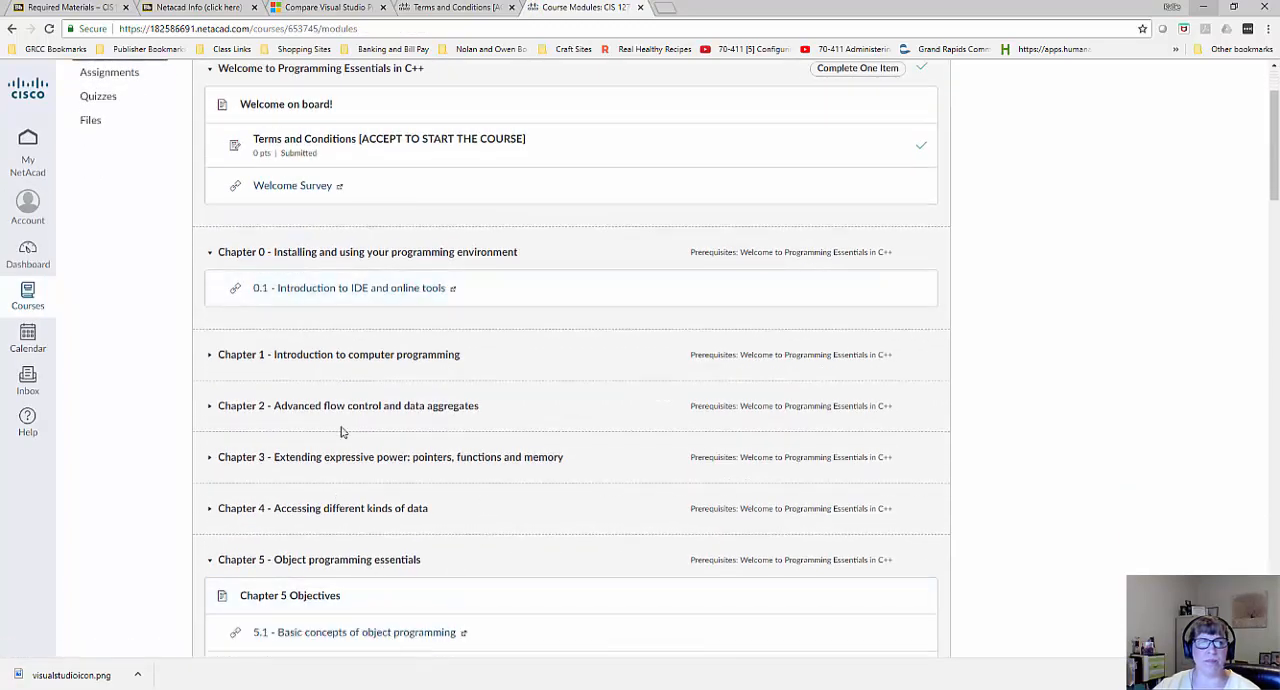
scroll(down, 3)
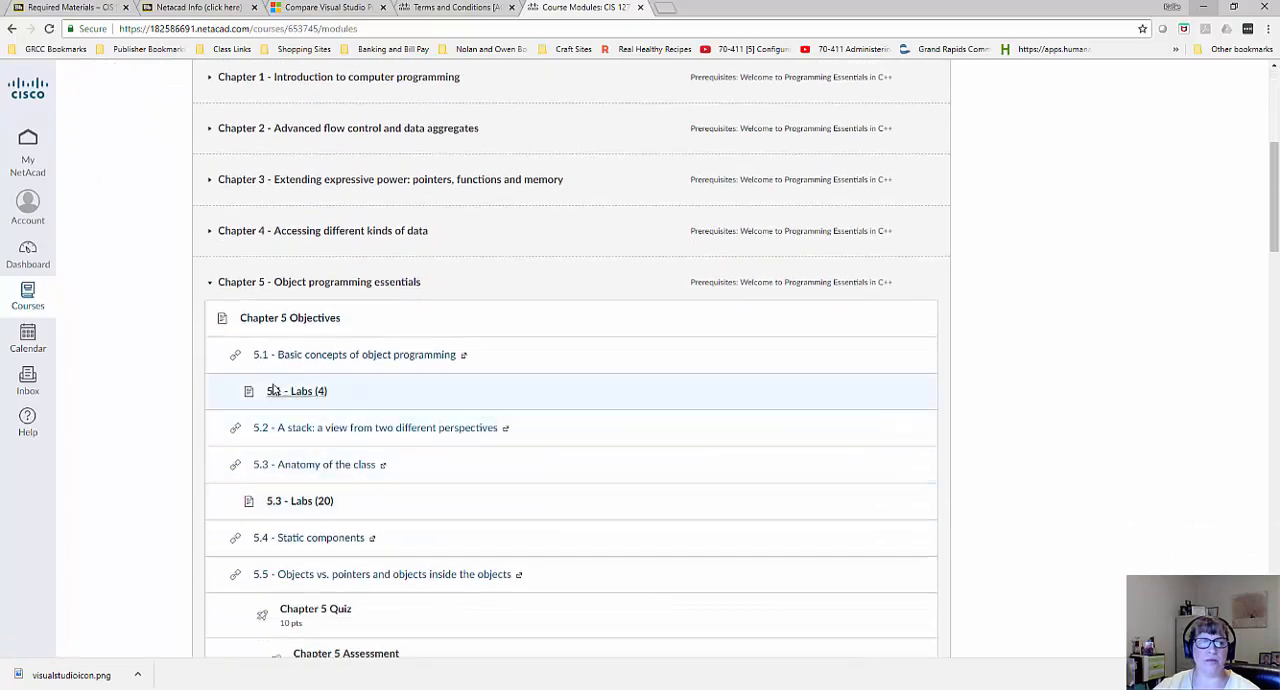
scroll(down, 3)
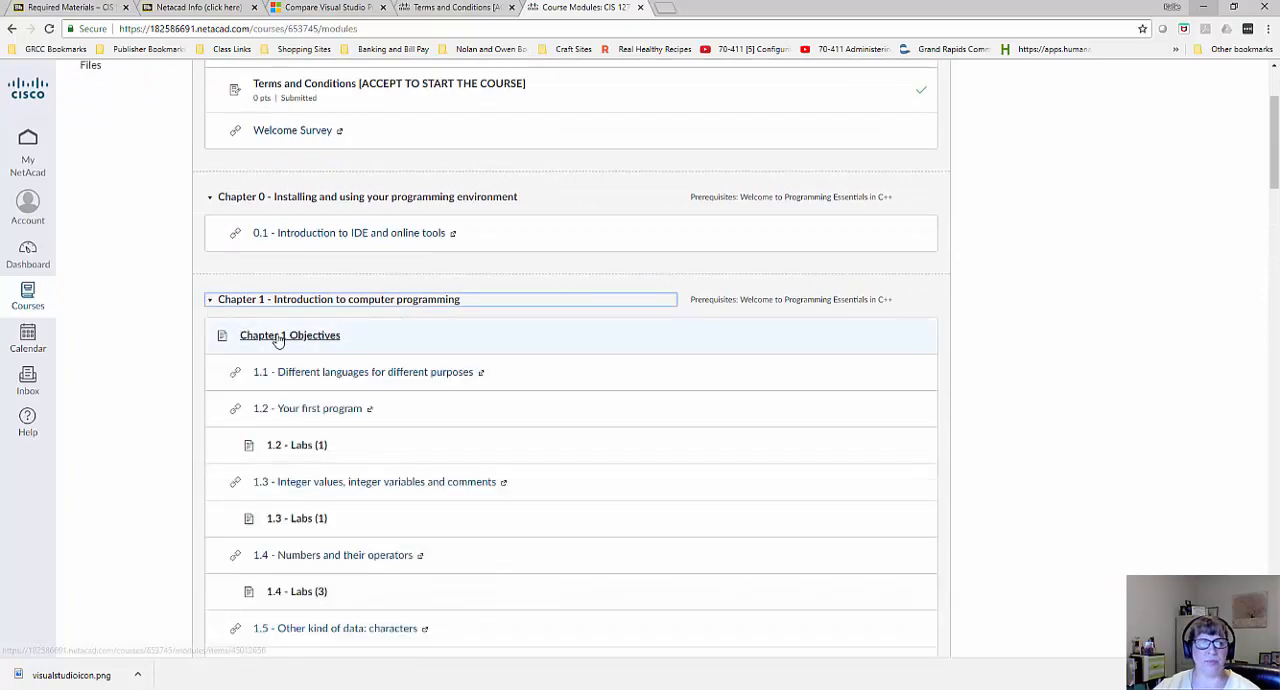
click(288, 336)
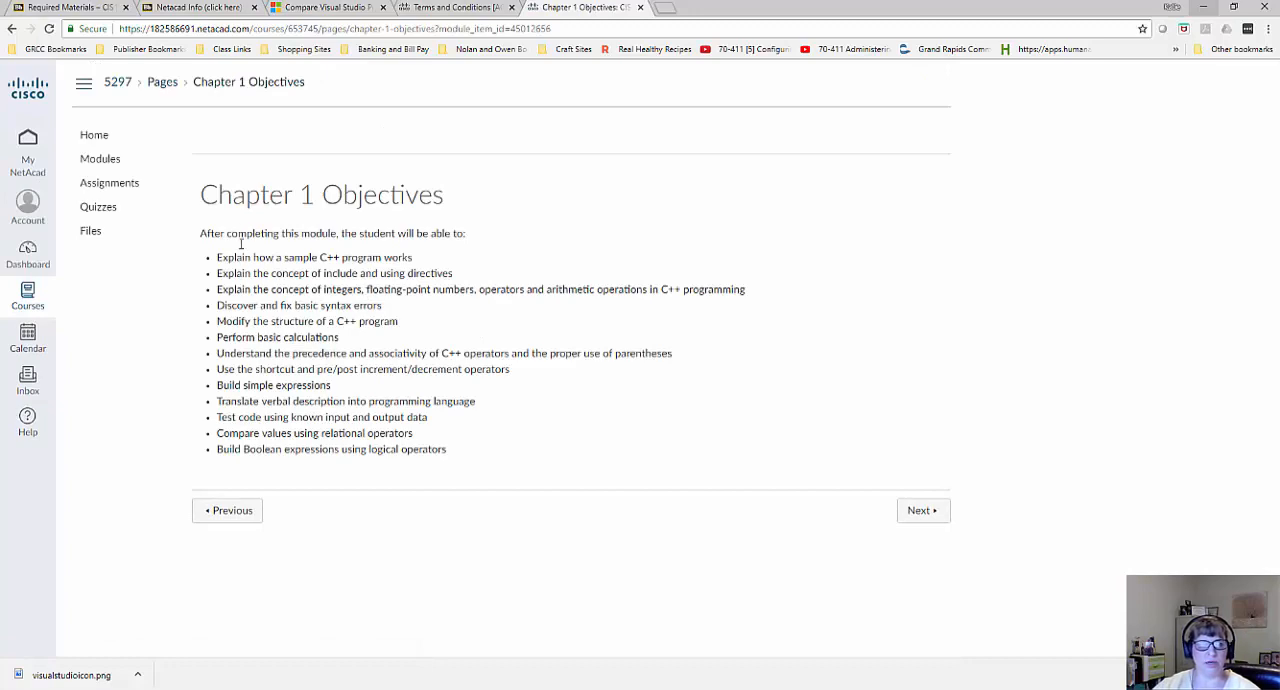
mouse_move(928, 524)
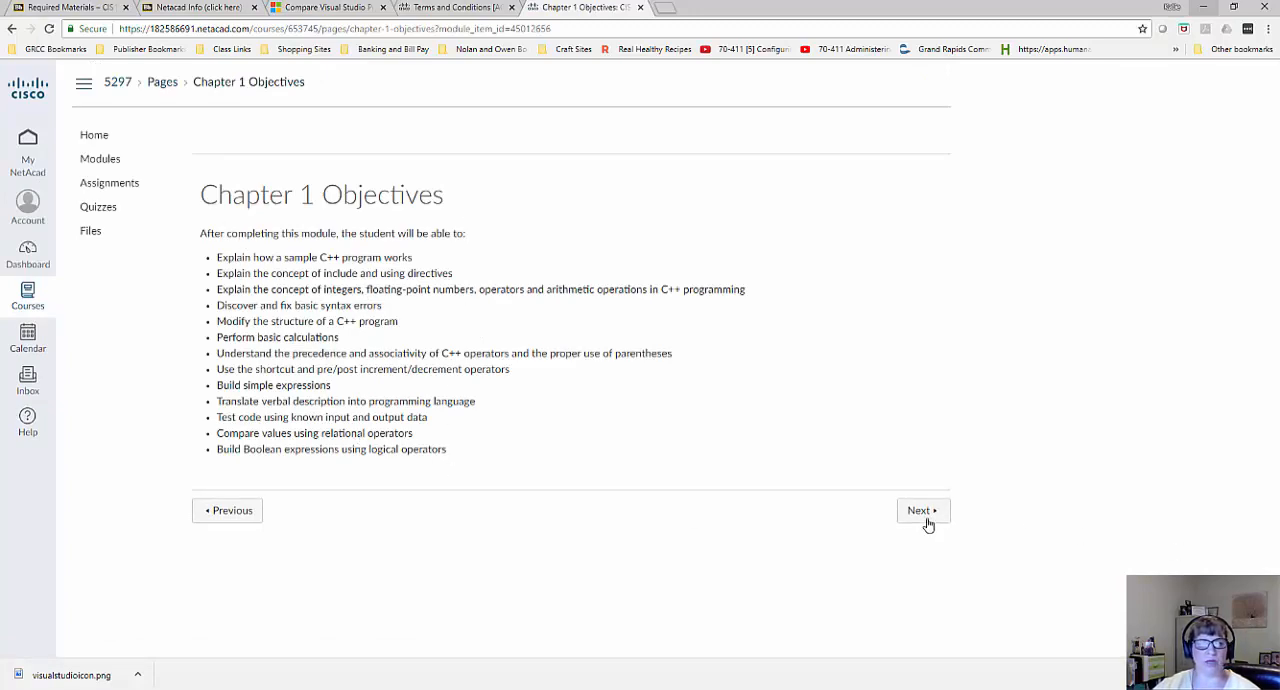
click(922, 510)
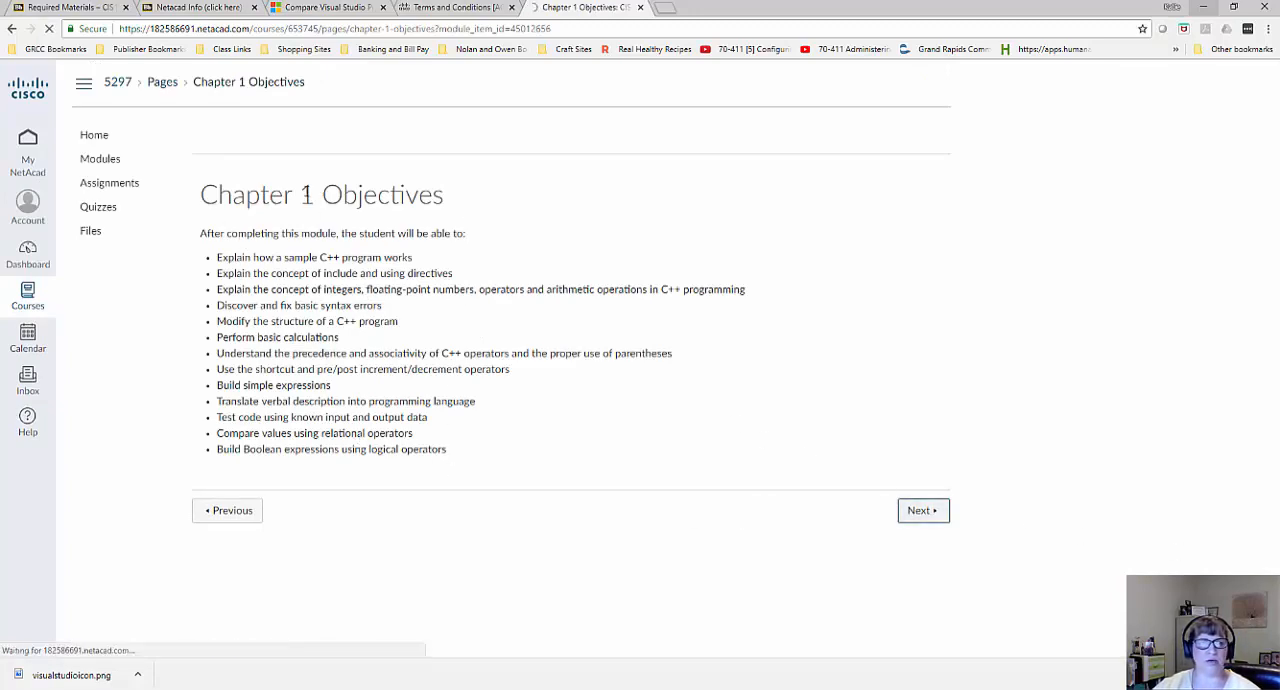
click(924, 510)
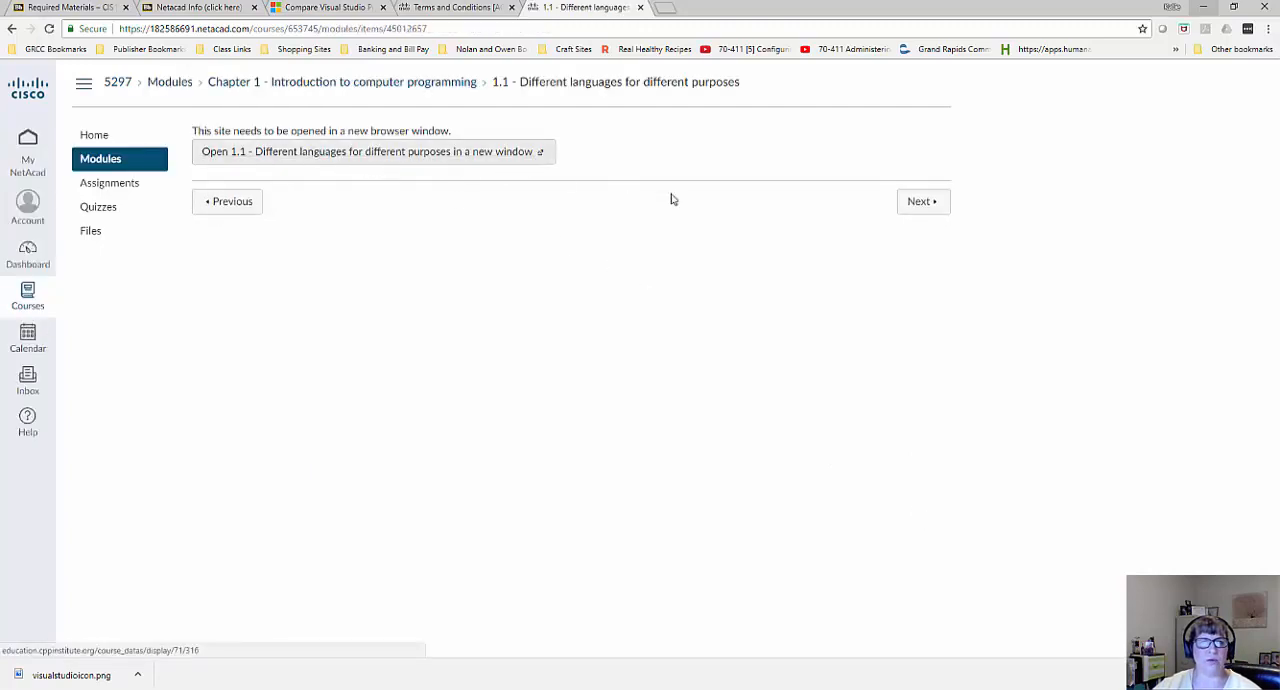
mouse_move(872, 236)
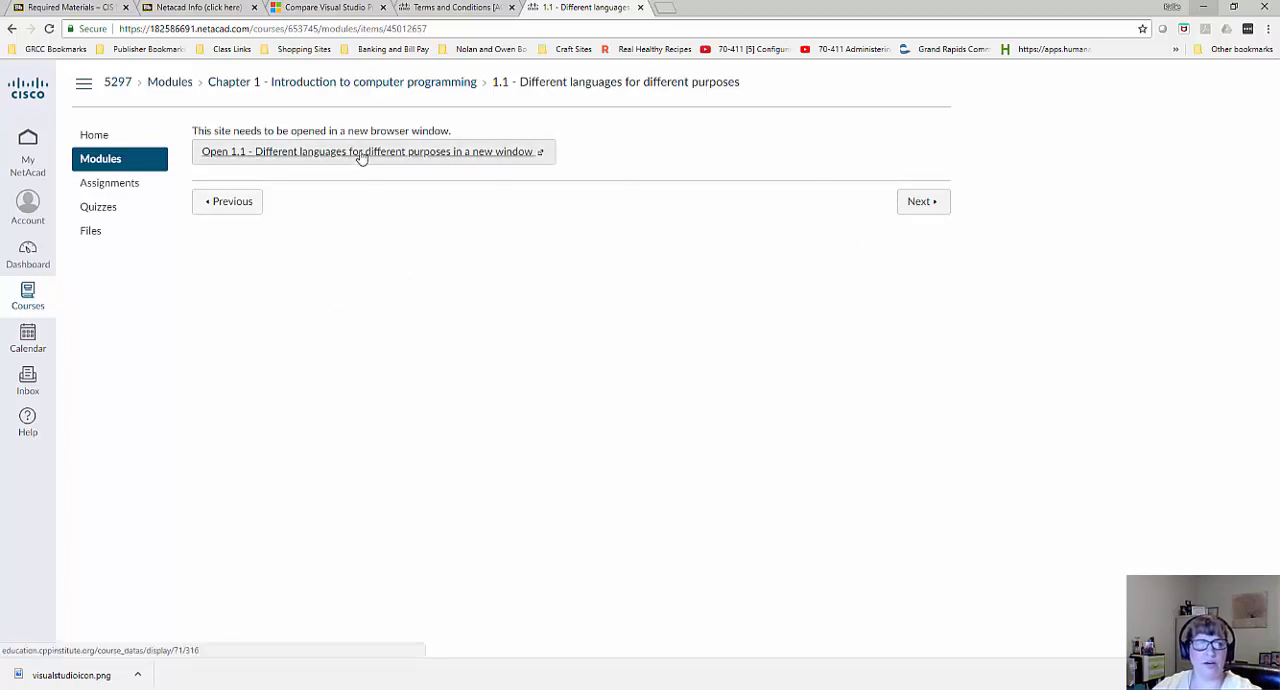
Launch lesson 1.1 'Different languages for different purposes' in the C++ Institute course viewer.
click(360, 152)
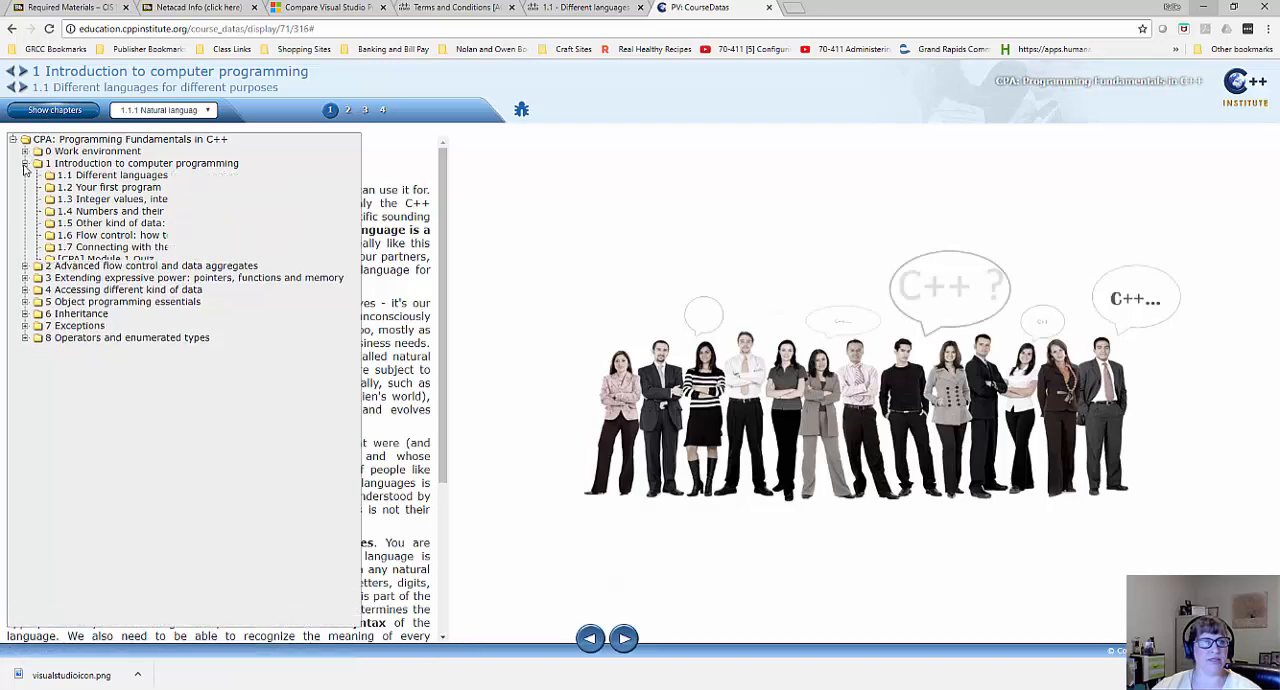
Collapse and re-expand the chapter tree to list the lessons, then switch back to the Blackboard Netacad Info tab.
click(24, 164)
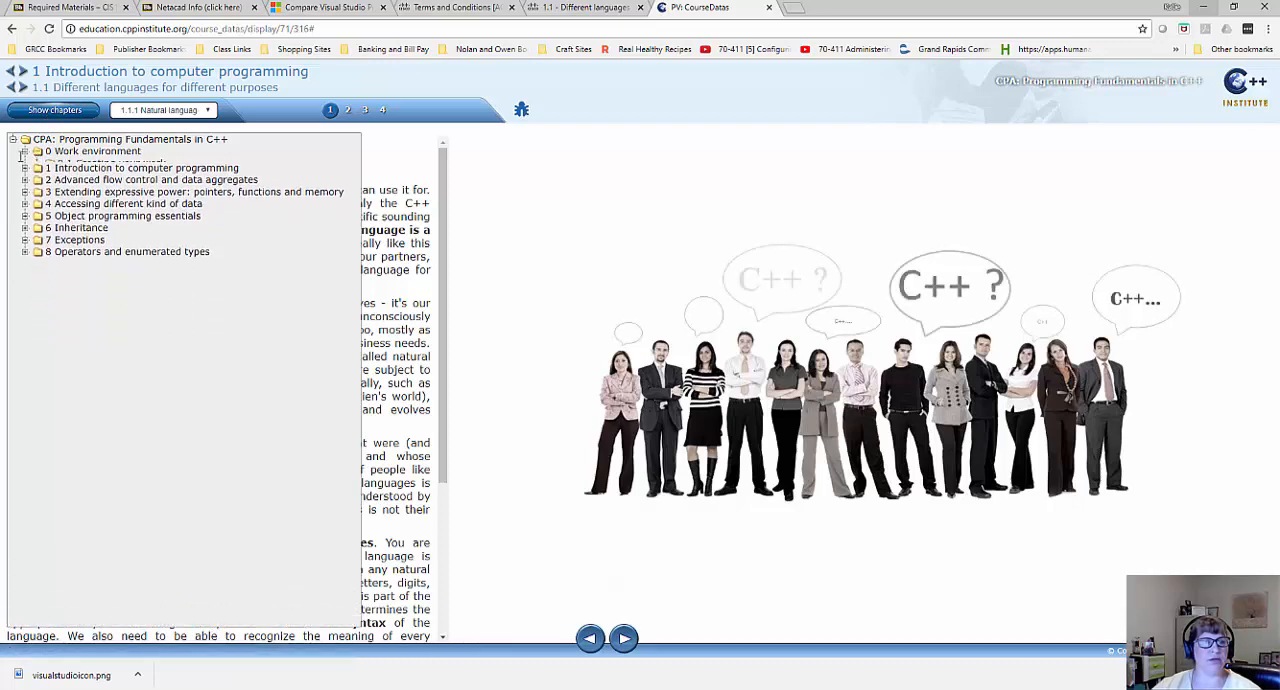
click(24, 152)
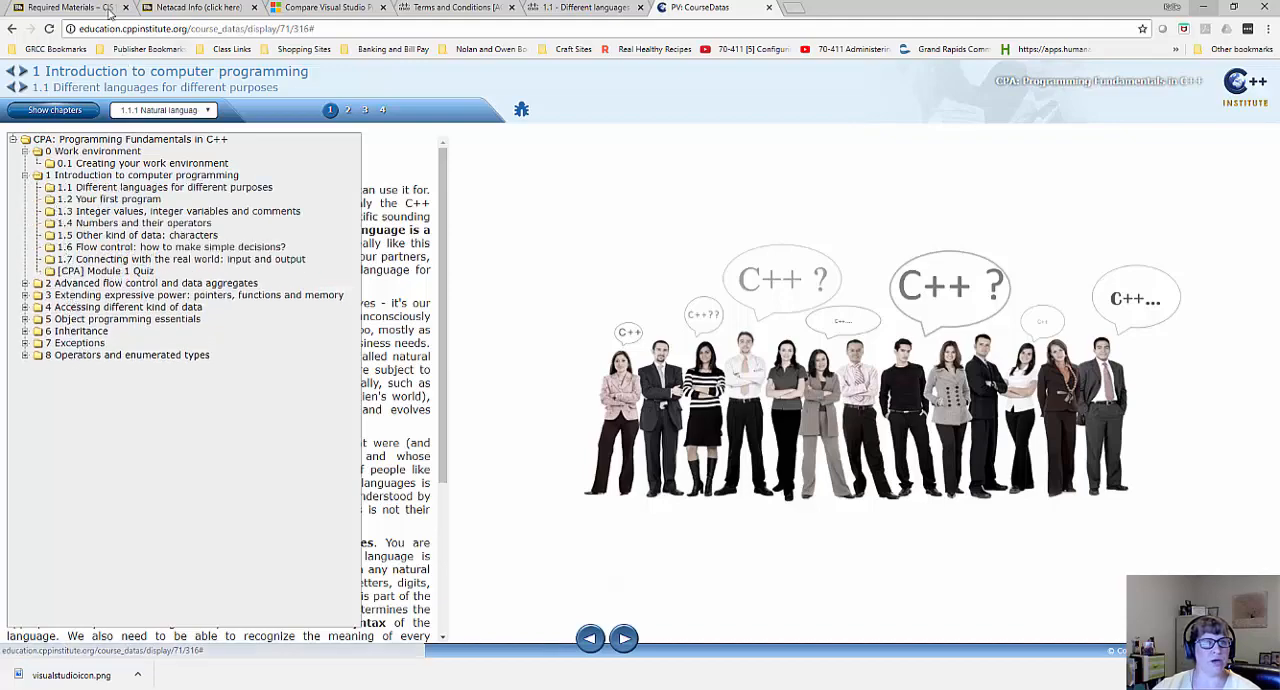
click(180, 6)
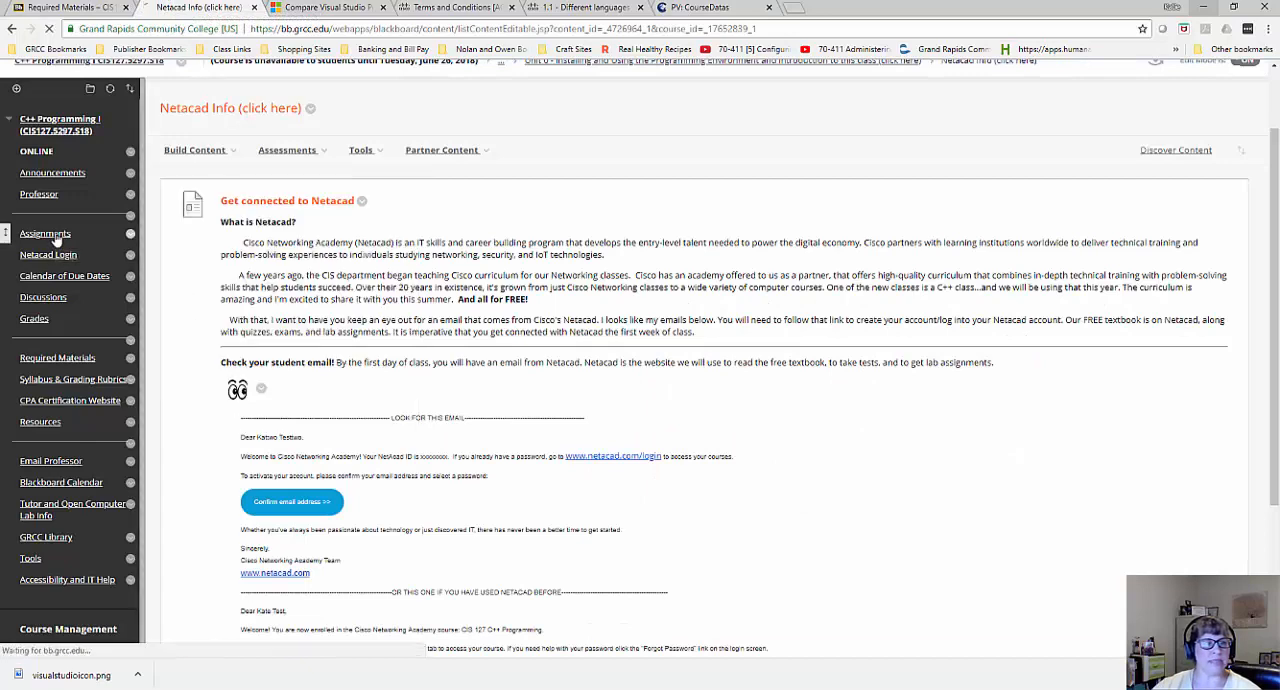
Review the Blackboard Assignments page's unit folders from Unit 0 through Unit 9 Final Test.
click(44, 230)
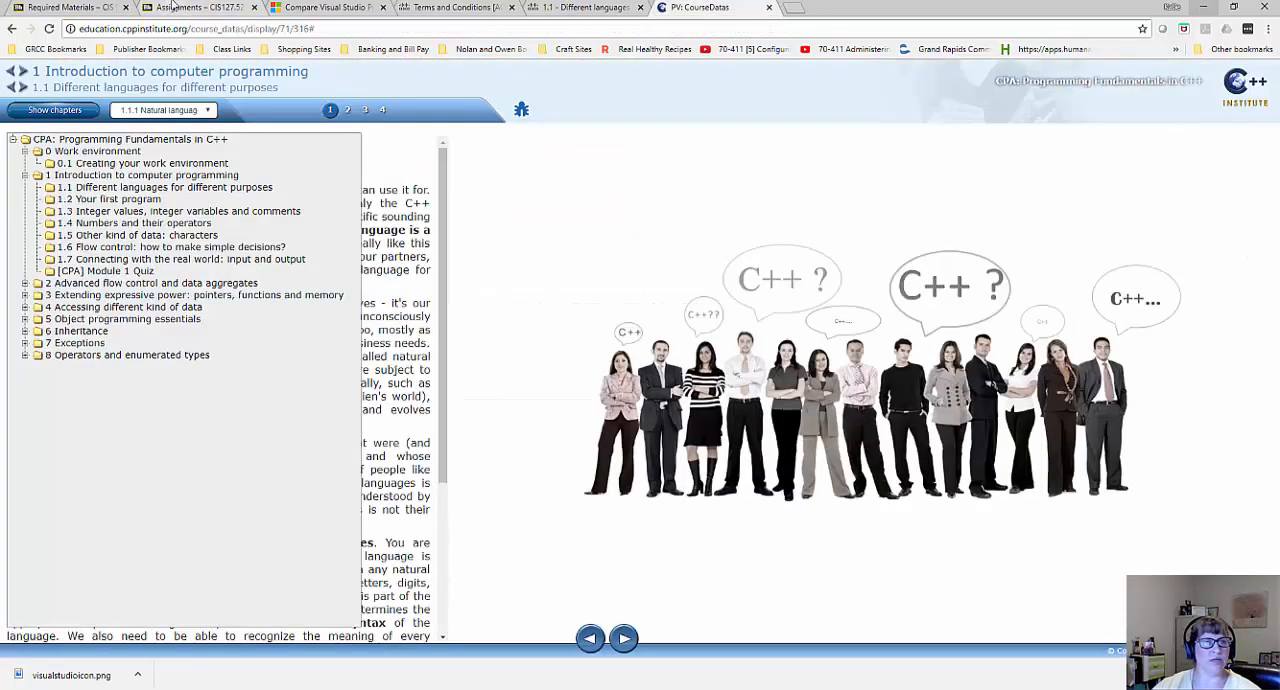
click(180, 8)
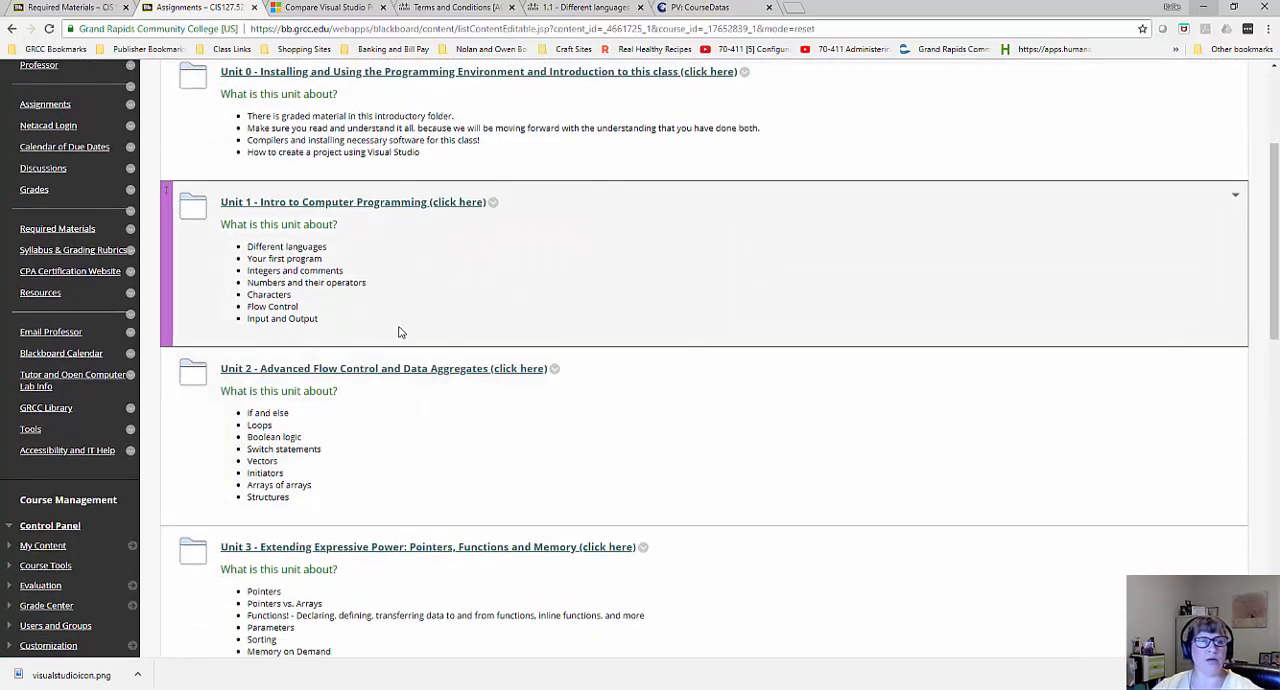
scroll(down, 3)
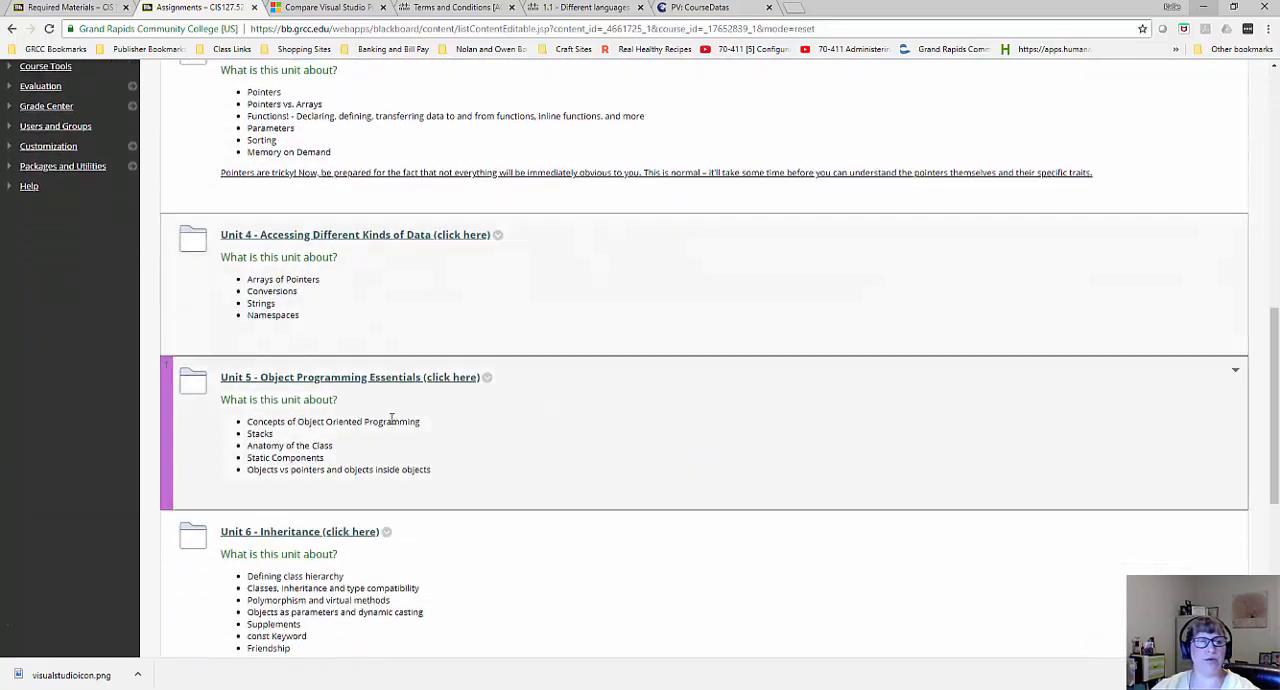
scroll(down, 3)
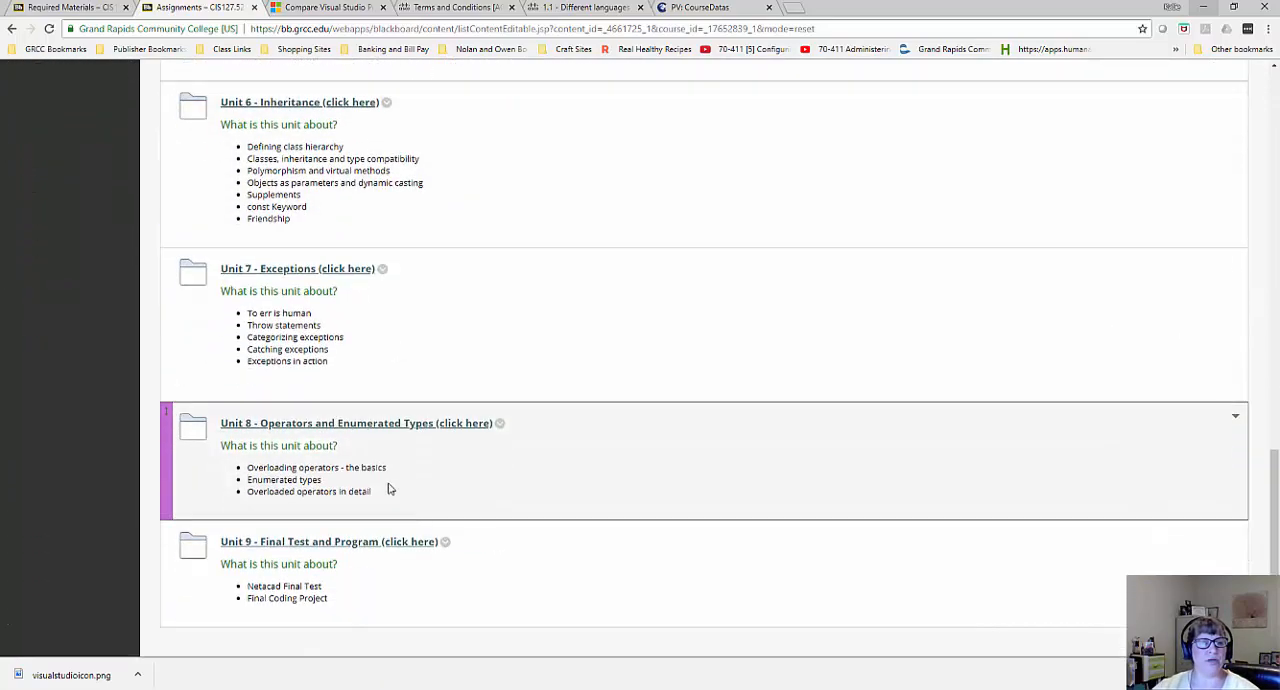
scroll(up, 3)
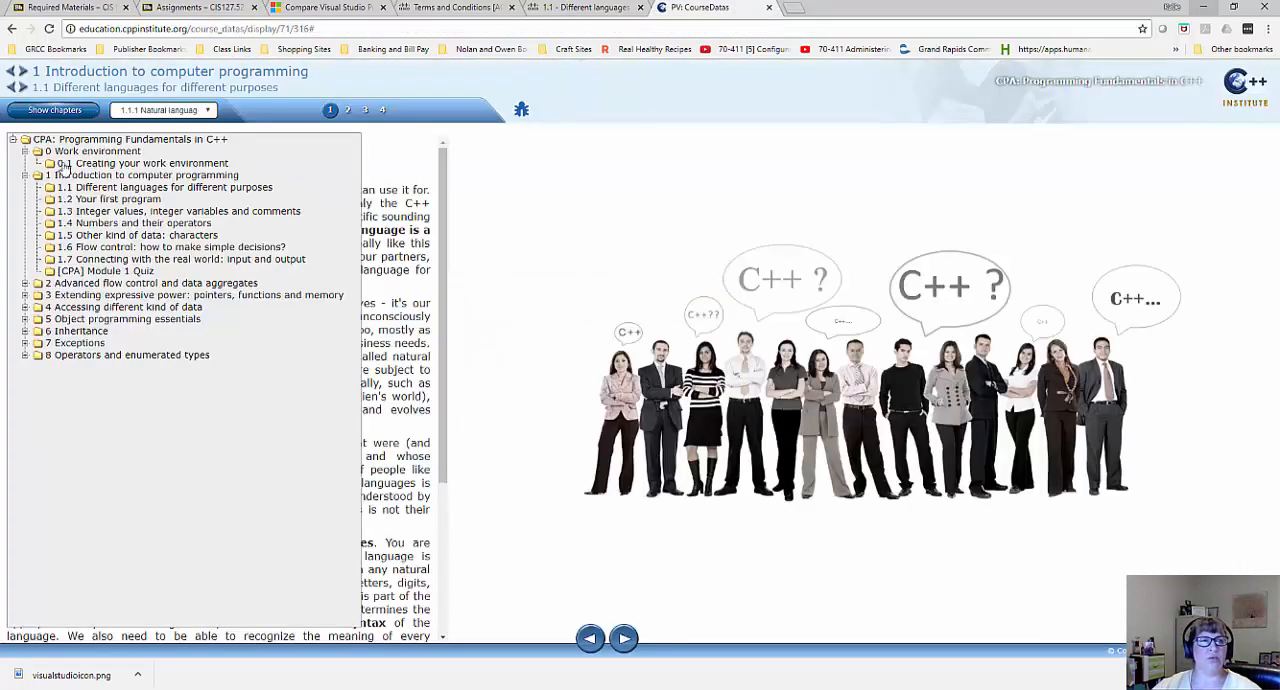
click(38, 176)
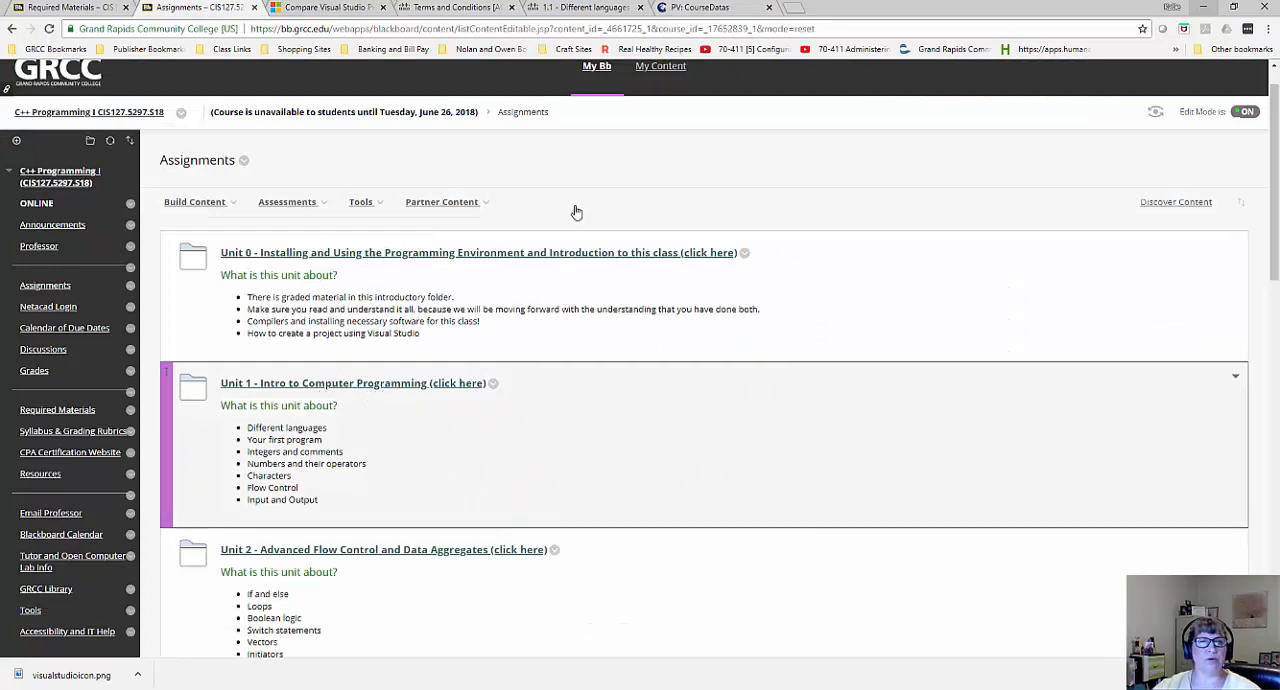
Switch back to the C++ course viewer tab showing lesson 1.1.1 'Natural language vs. programming language'.
click(700, 6)
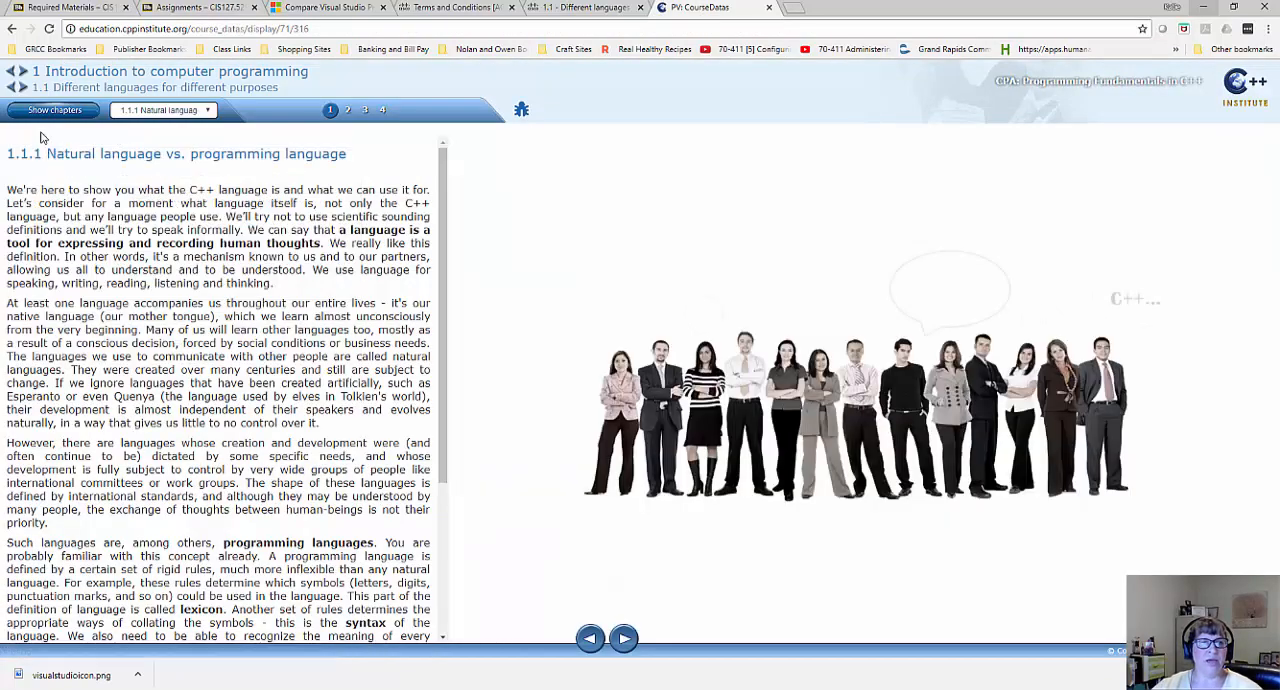
Peek at the chapter outline, then step through pages 1.1.2 to 1.1.4 Further readings and on to 1.2.1.
click(52, 110)
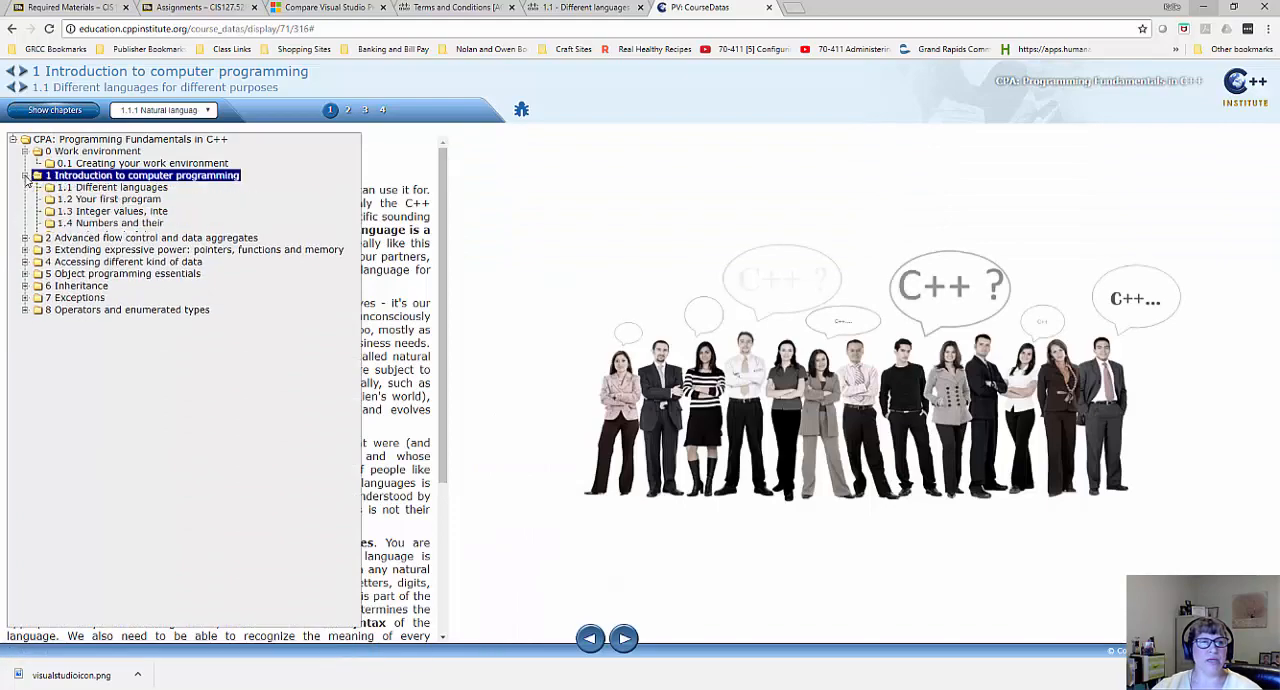
click(32, 176)
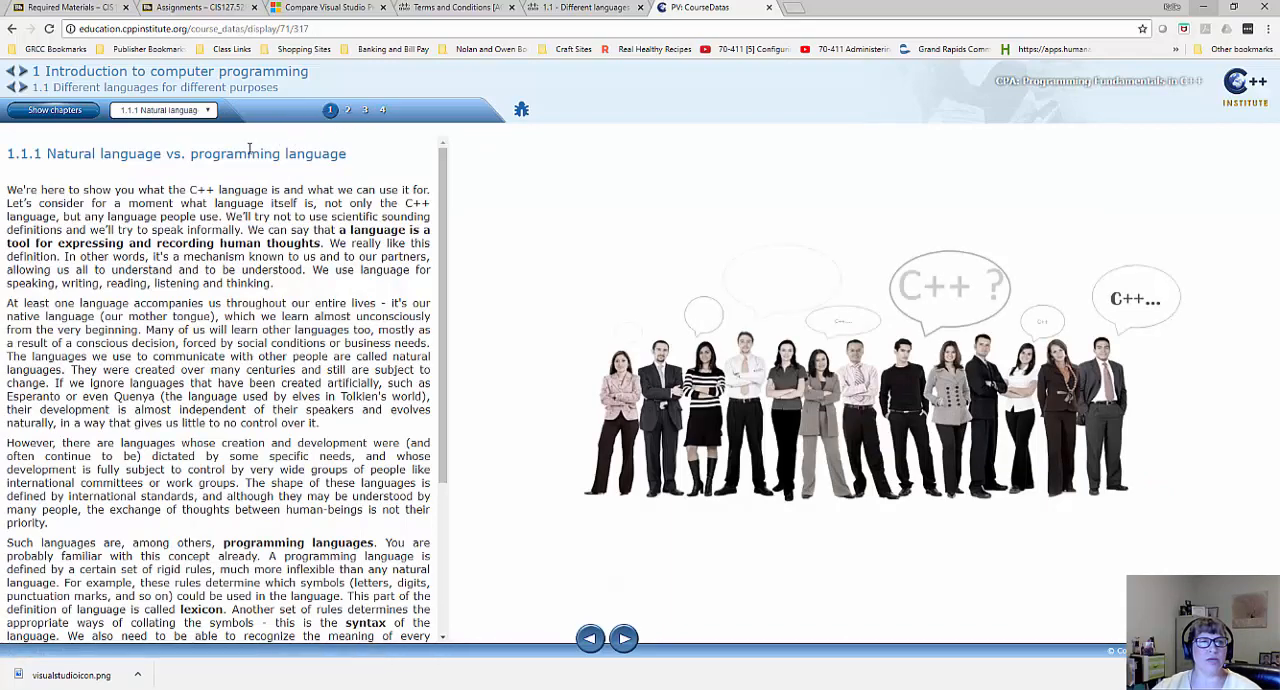
click(364, 110)
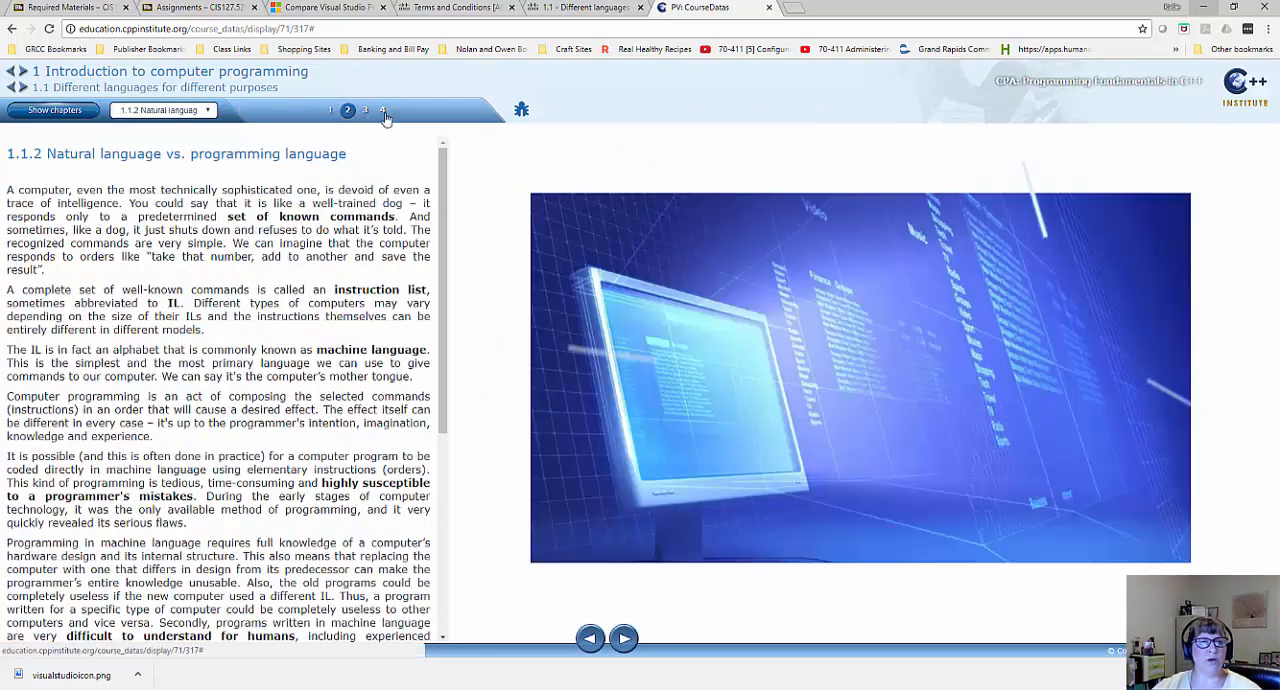
click(380, 110)
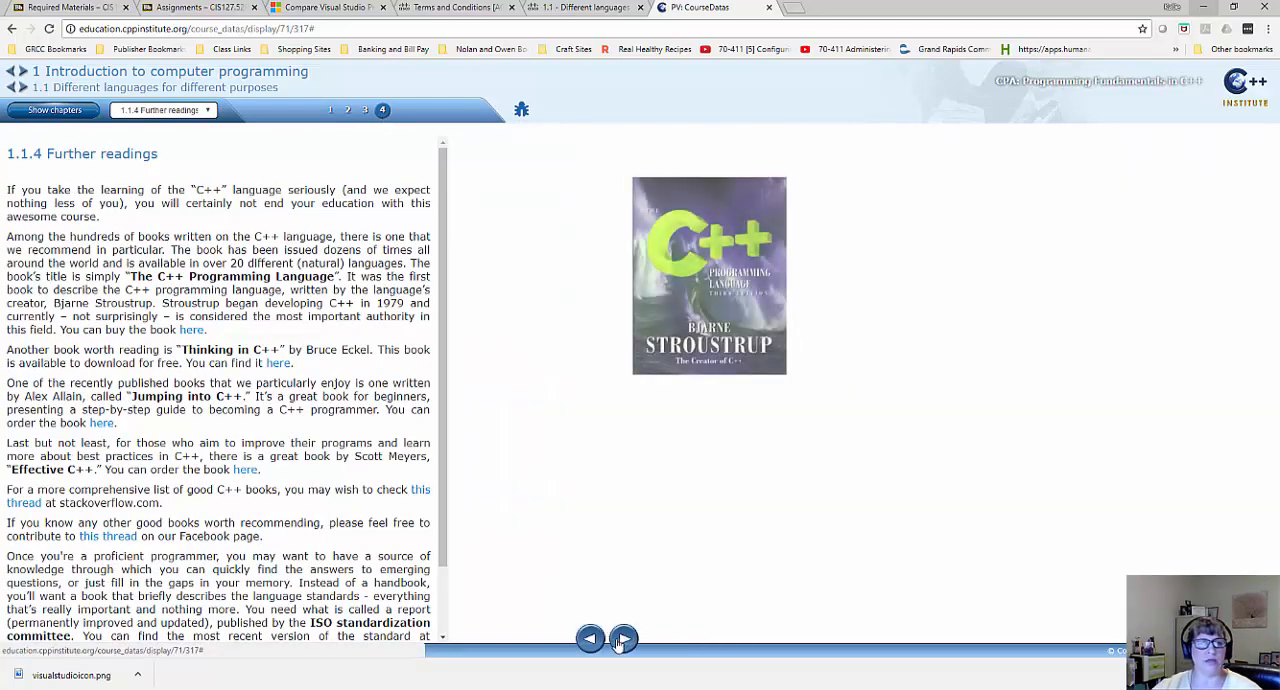
click(622, 640)
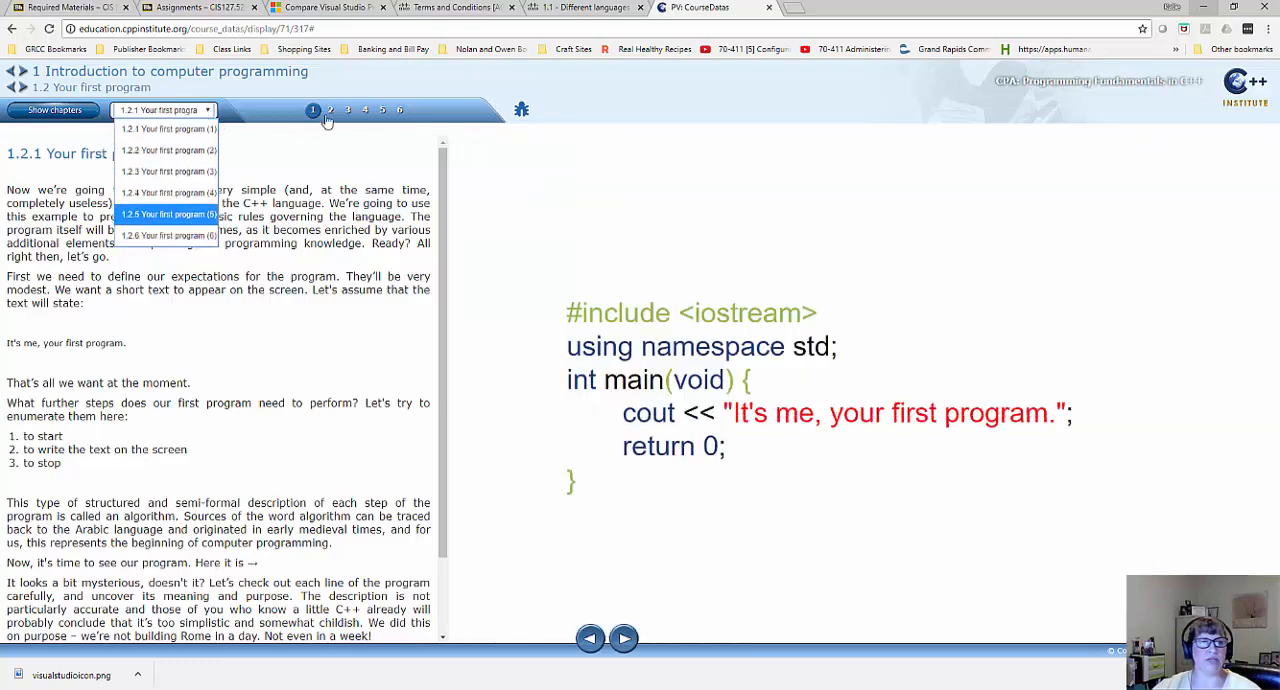
Advance to 1.2.2 'Your first program (2)' and read its text on the #include preprocessor directive.
click(172, 128)
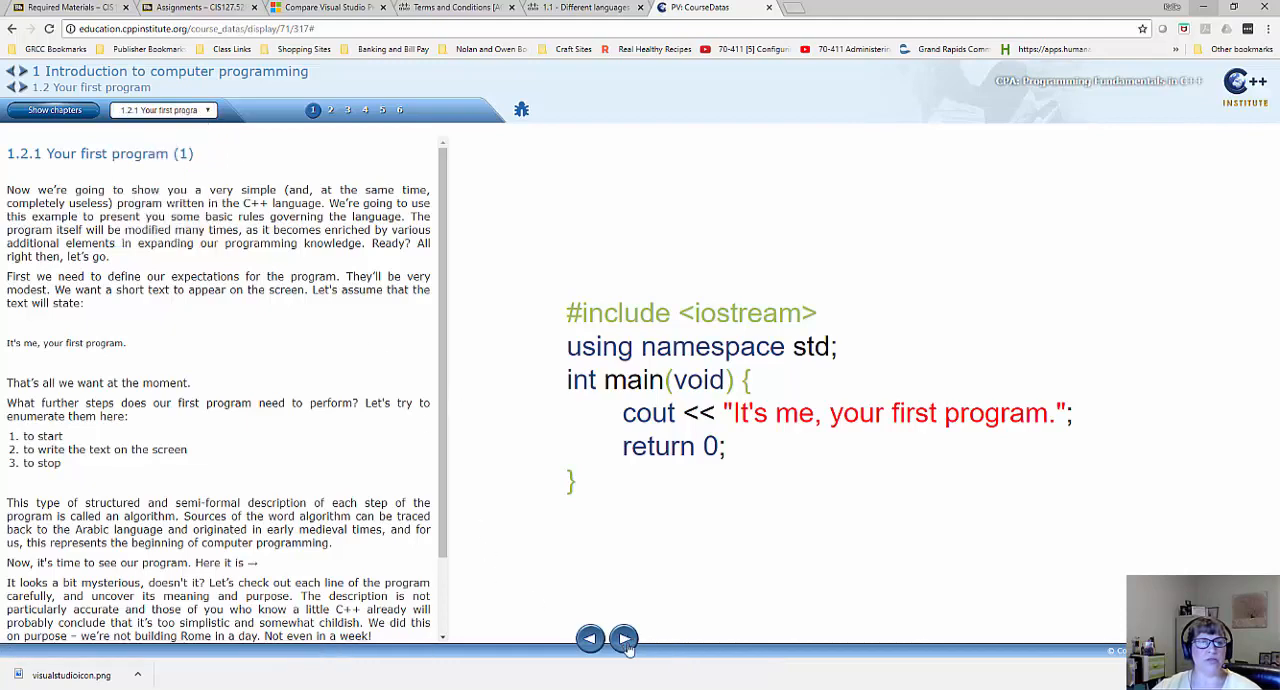
click(622, 638)
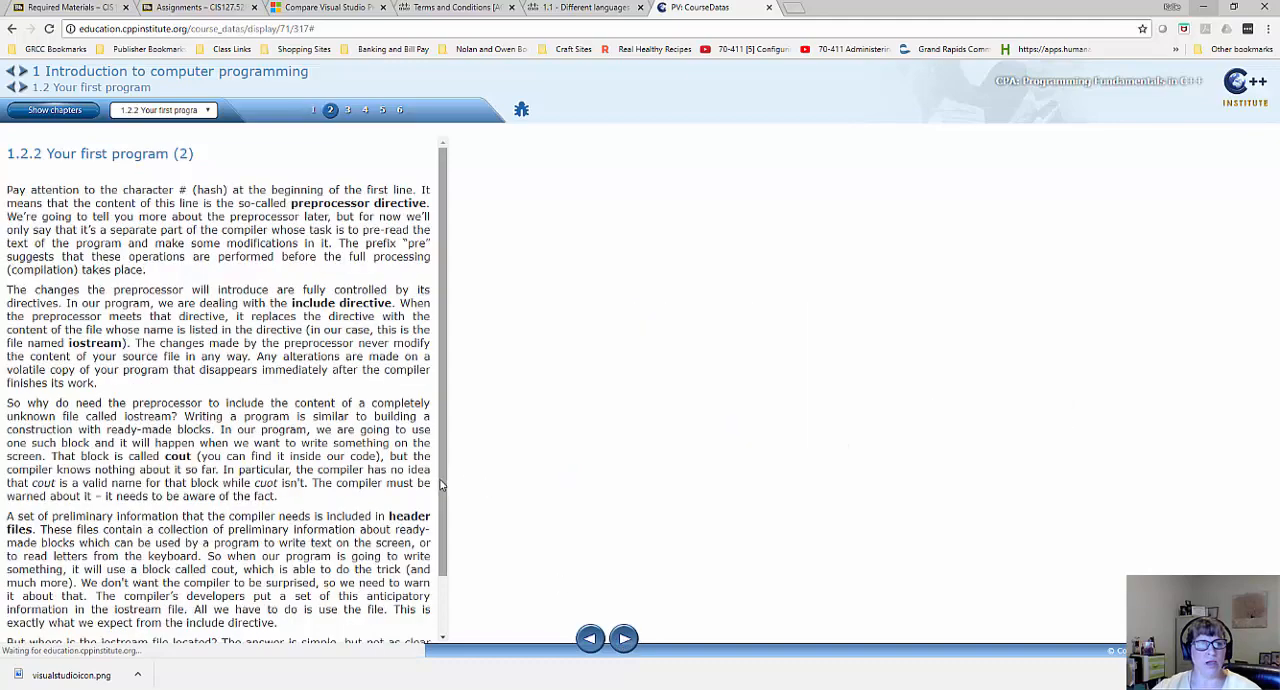
scroll(down, 3)
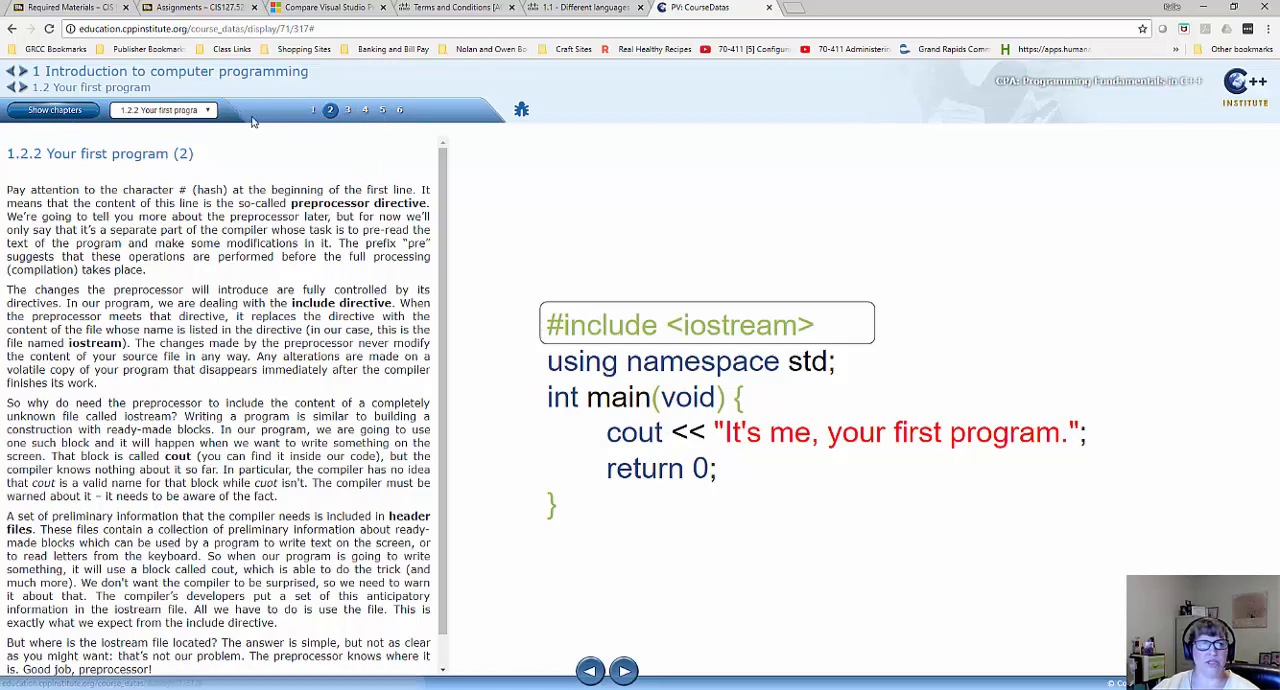
mouse_move(28, 192)
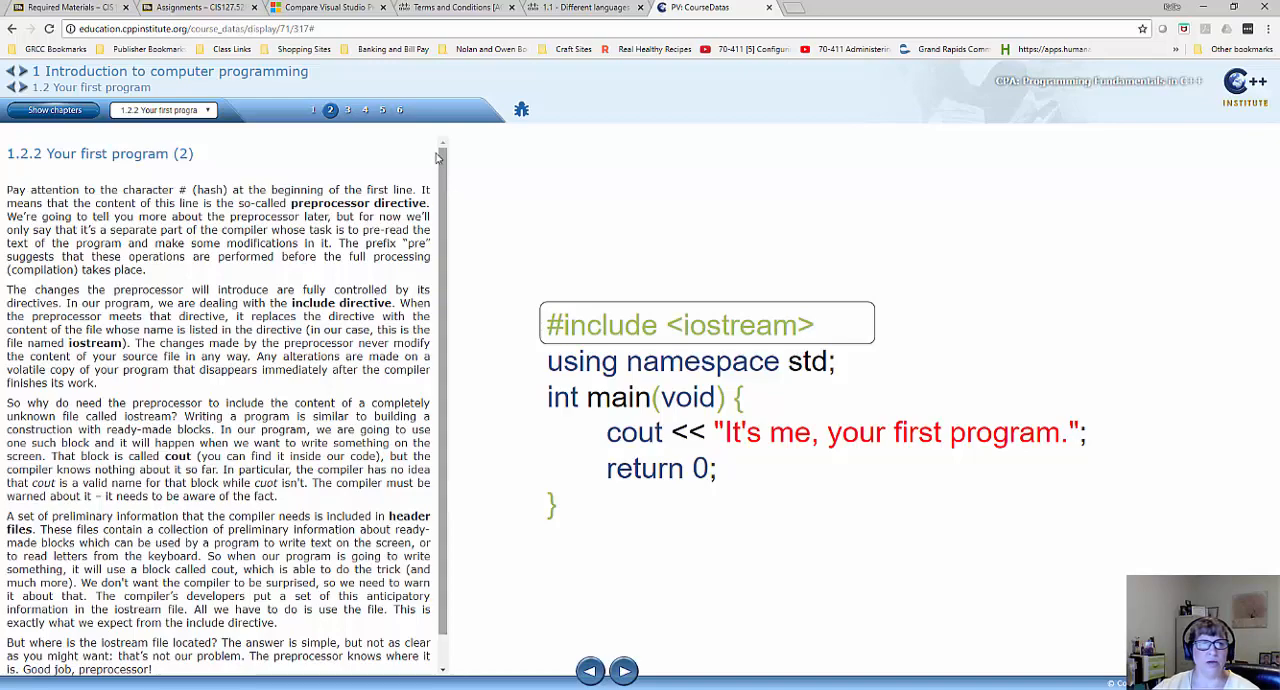
scroll(down, 3)
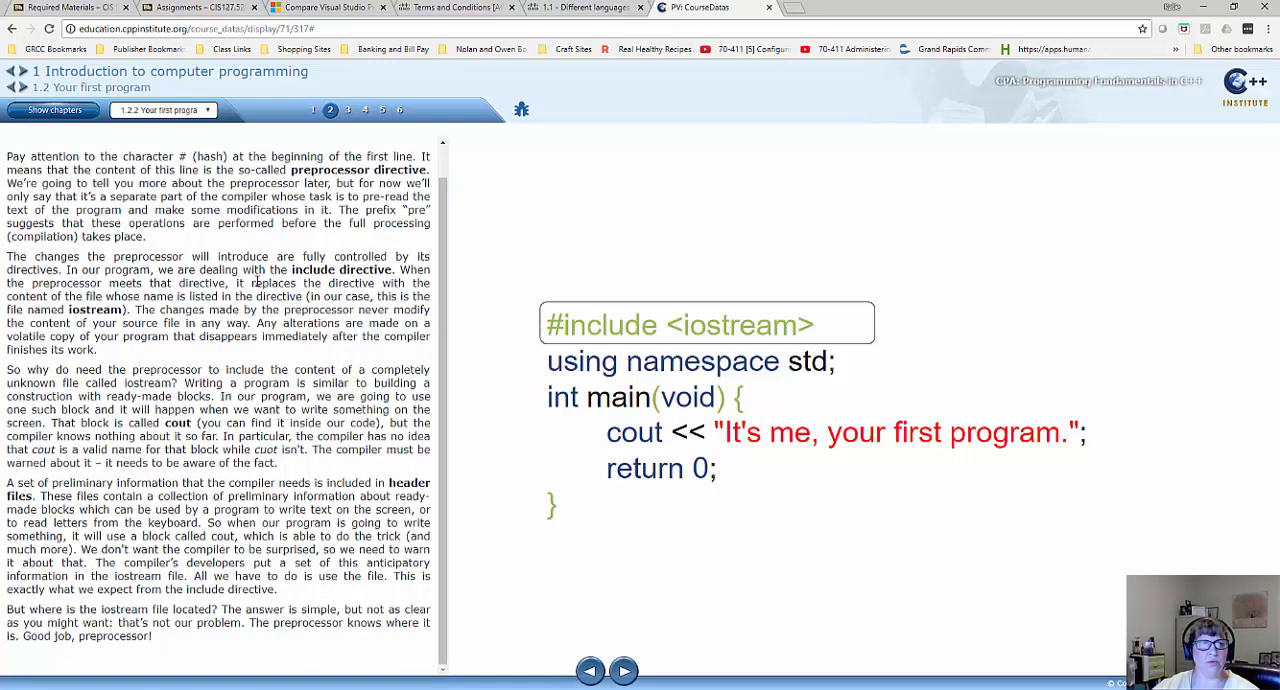
click(52, 112)
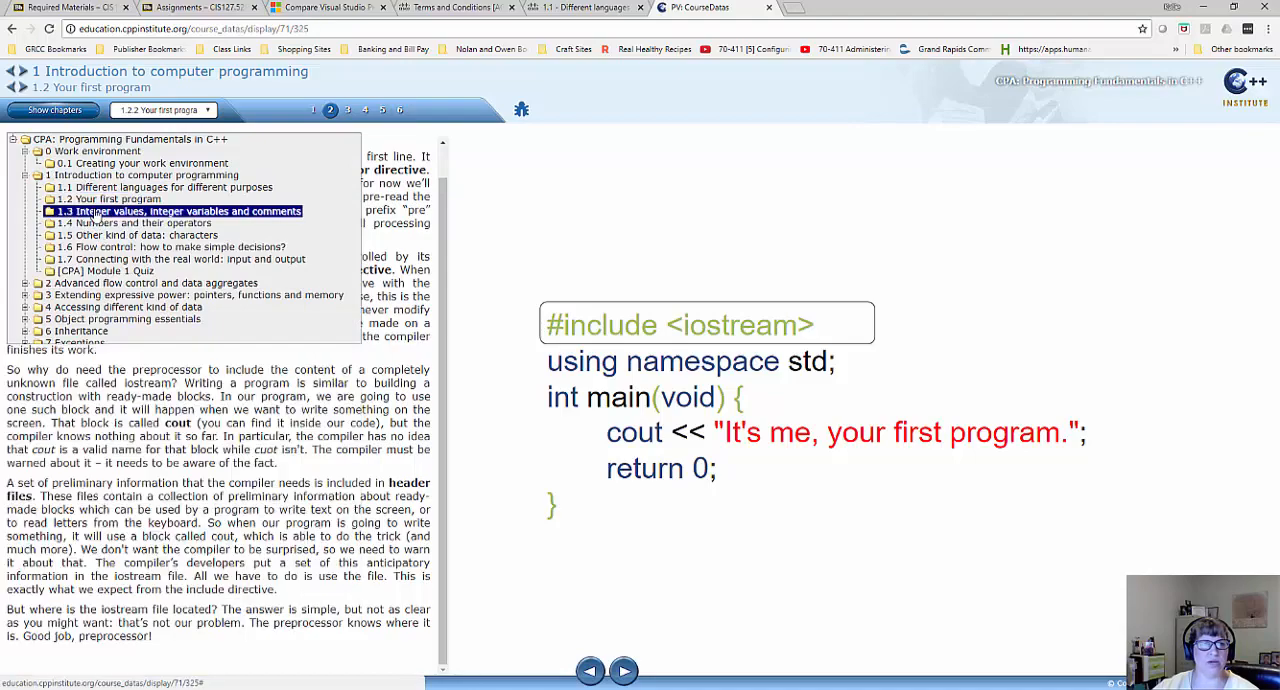
Jump to section 1.3 Integer values from the chapter tree and read down to page 1.3.9 Comments on the comments.
click(176, 212)
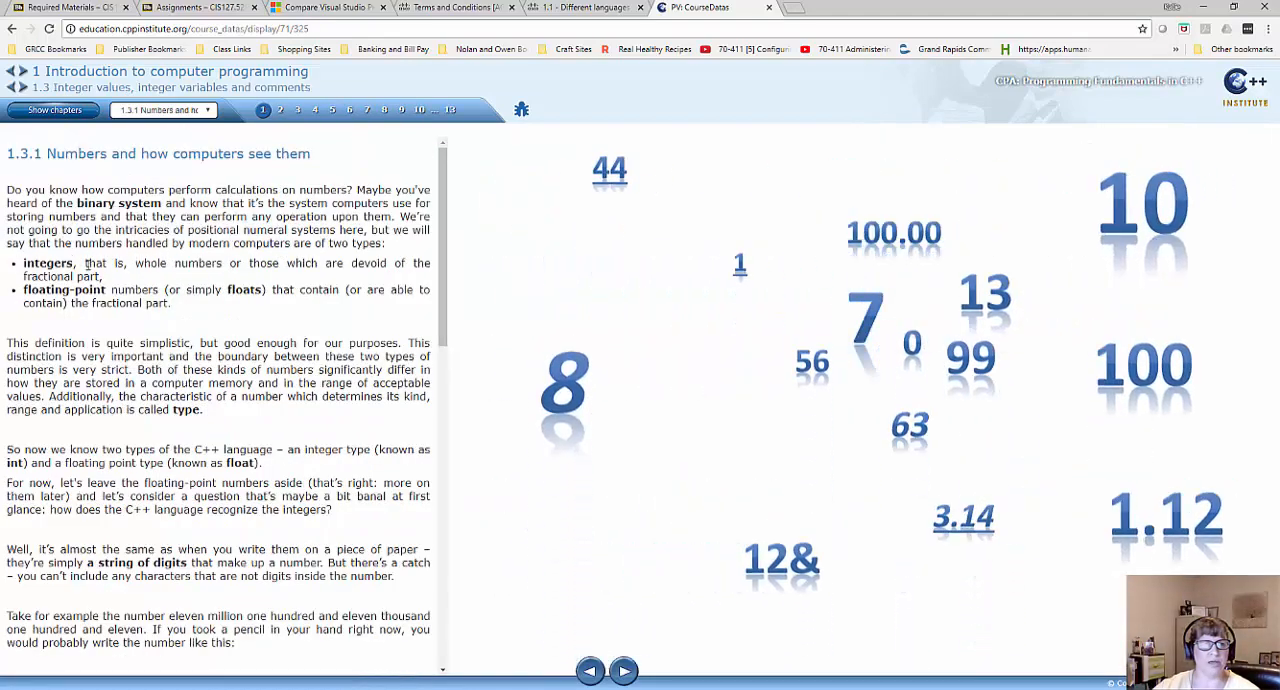
scroll(down, 3)
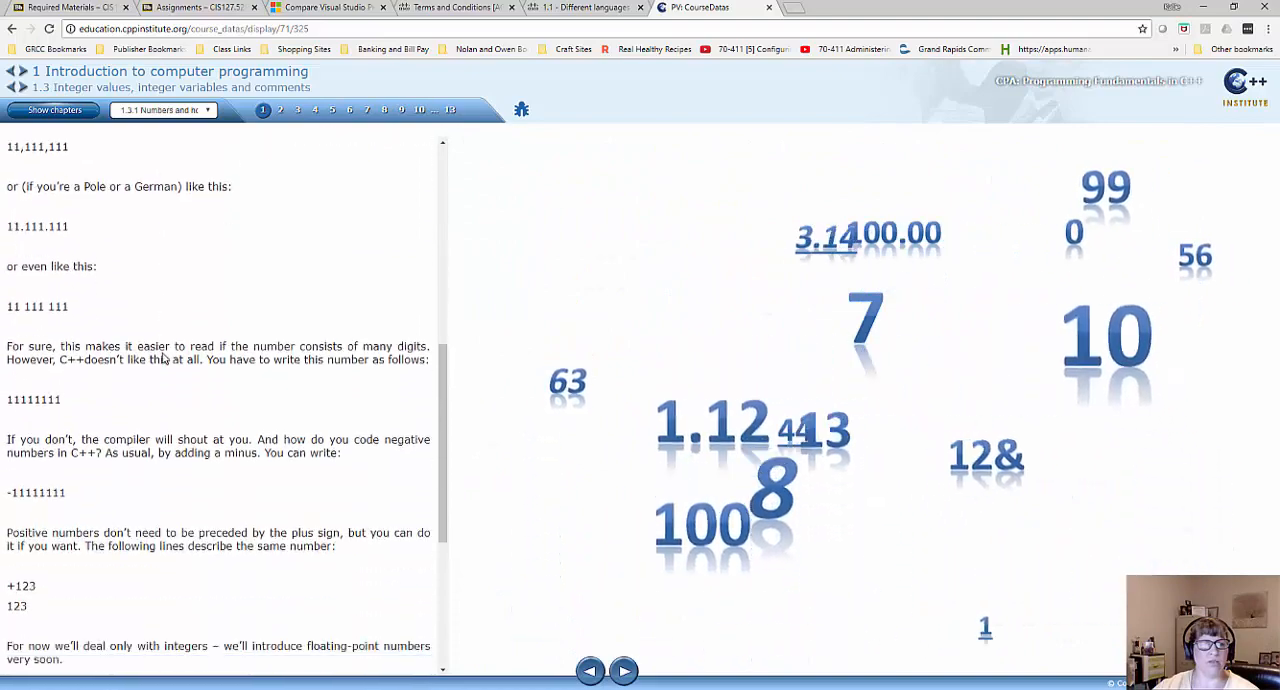
scroll(down, 3)
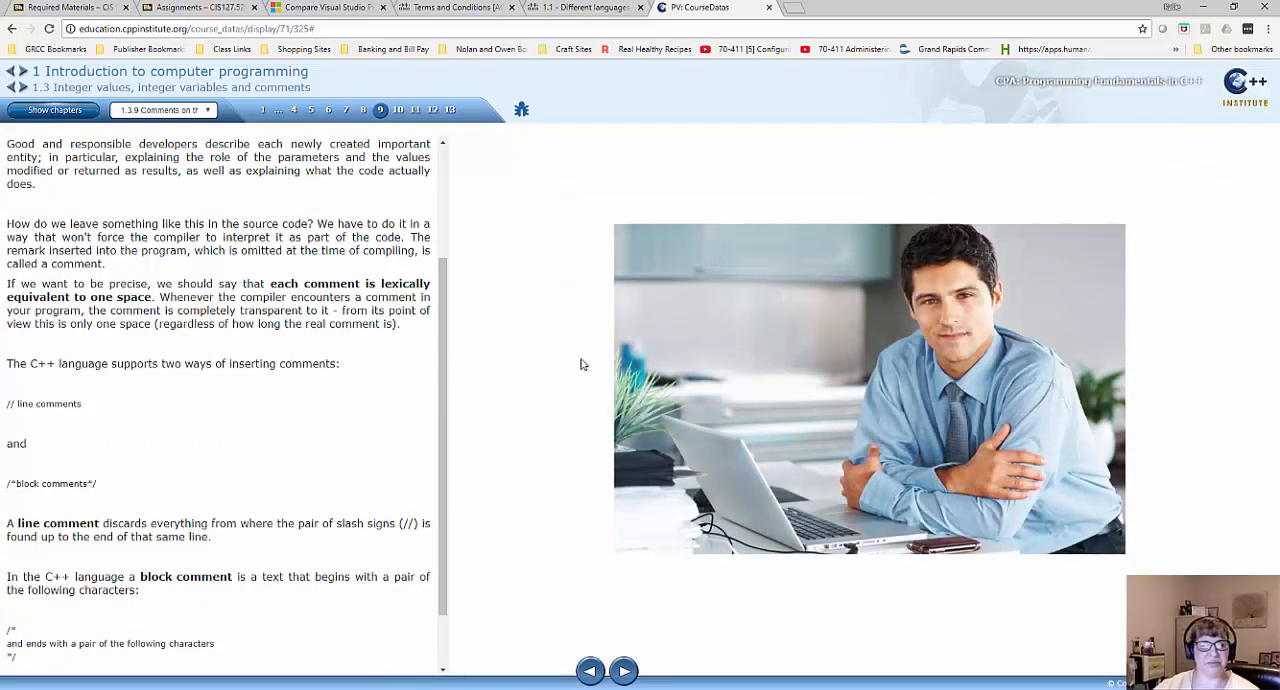
scroll(down, 3)
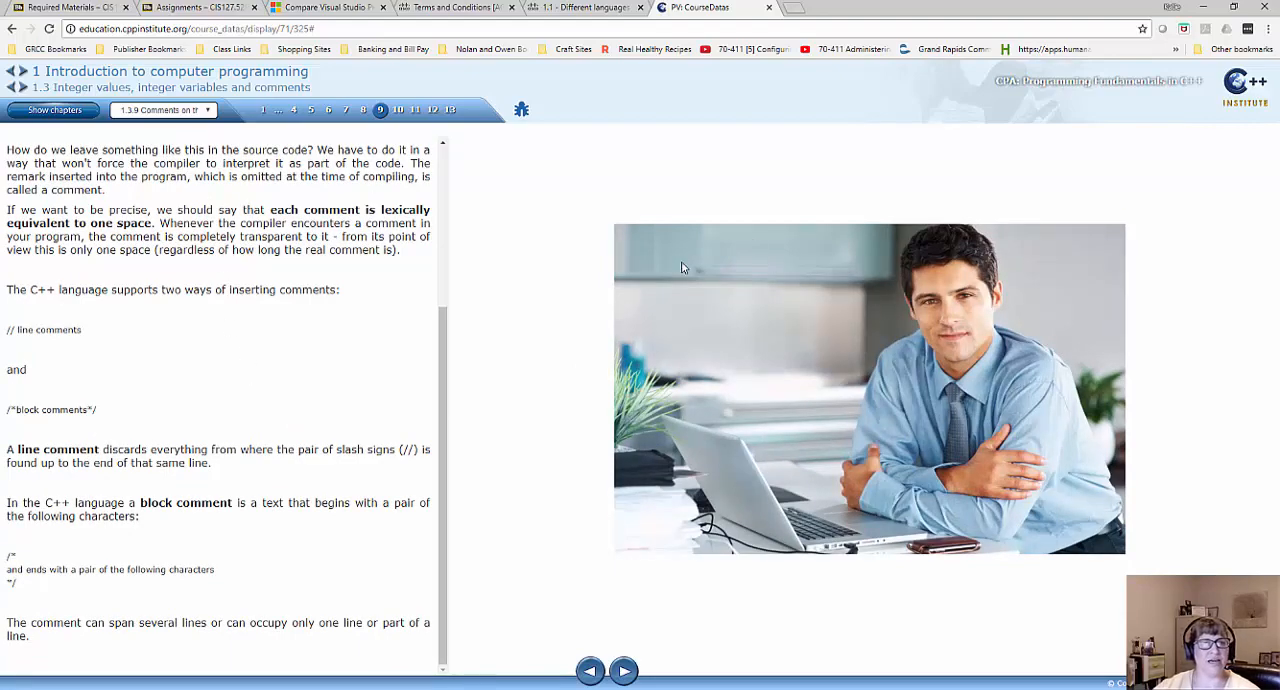
mouse_move(108, 384)
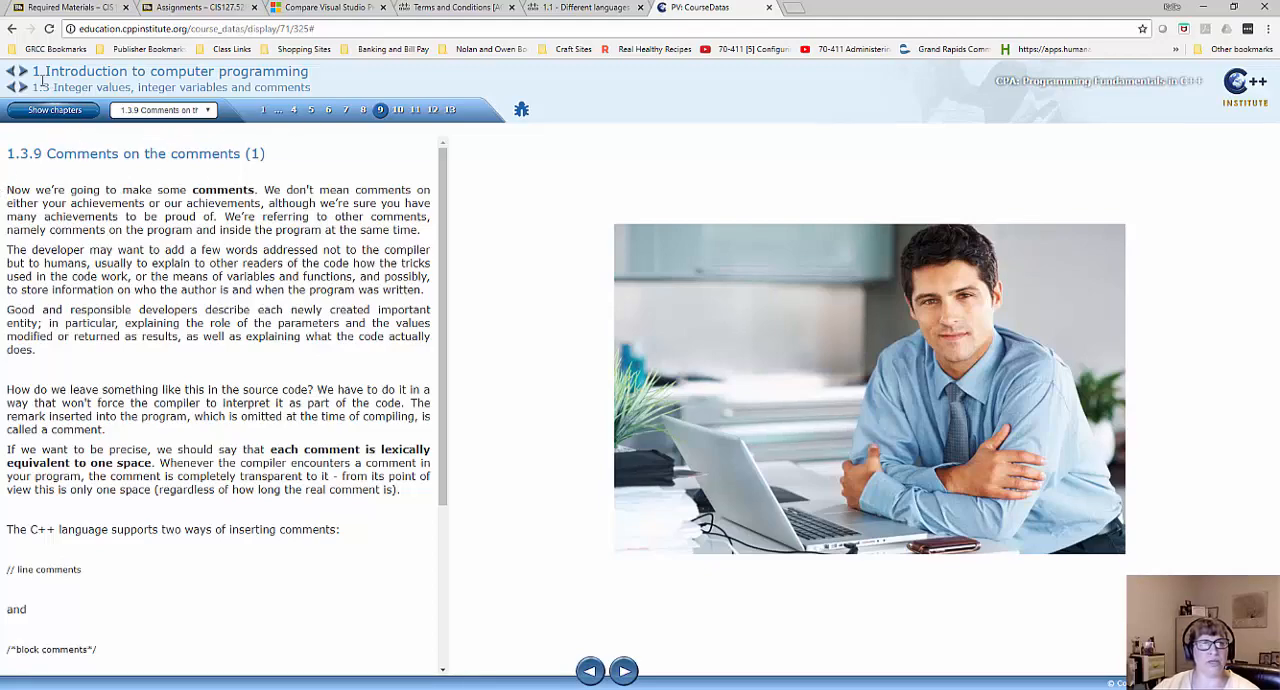
click(52, 110)
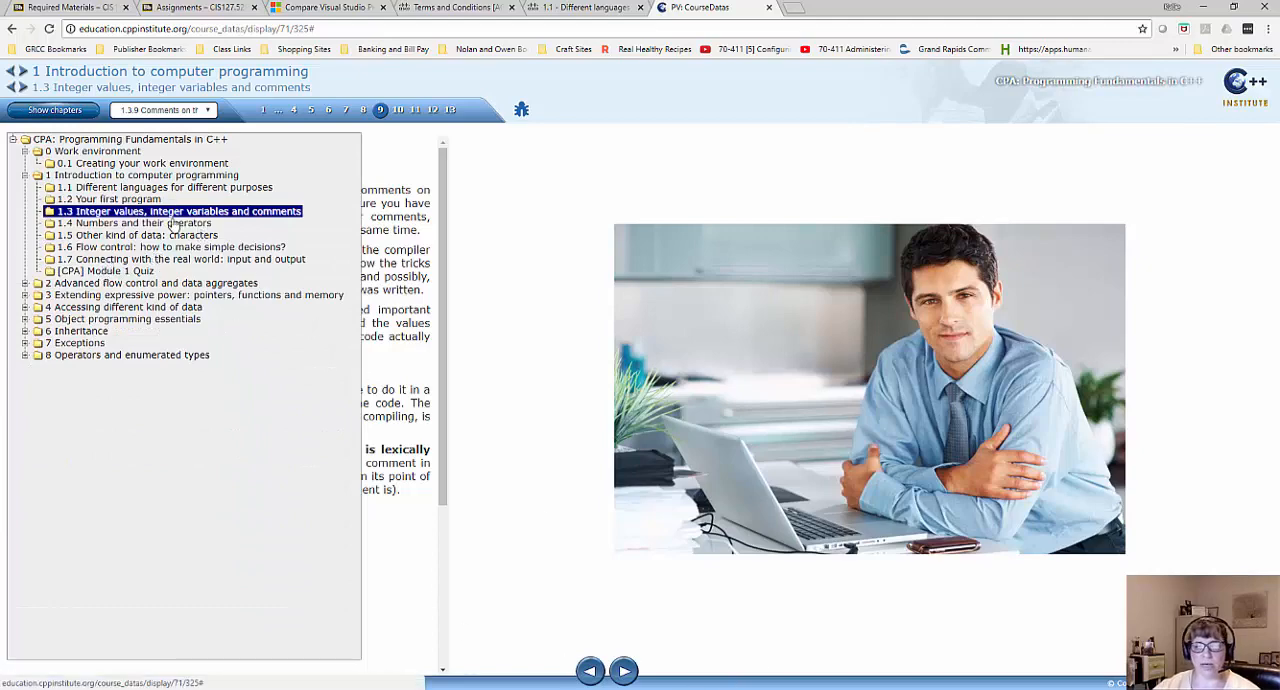
mouse_move(184, 228)
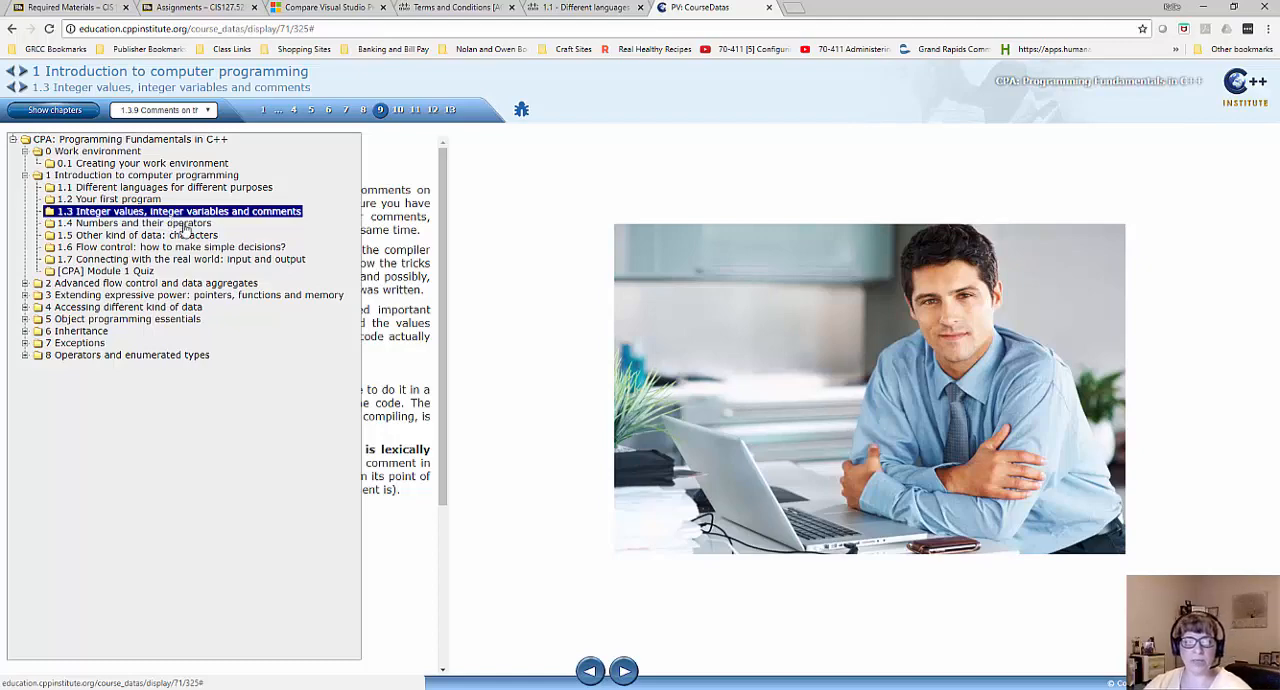
mouse_move(148, 212)
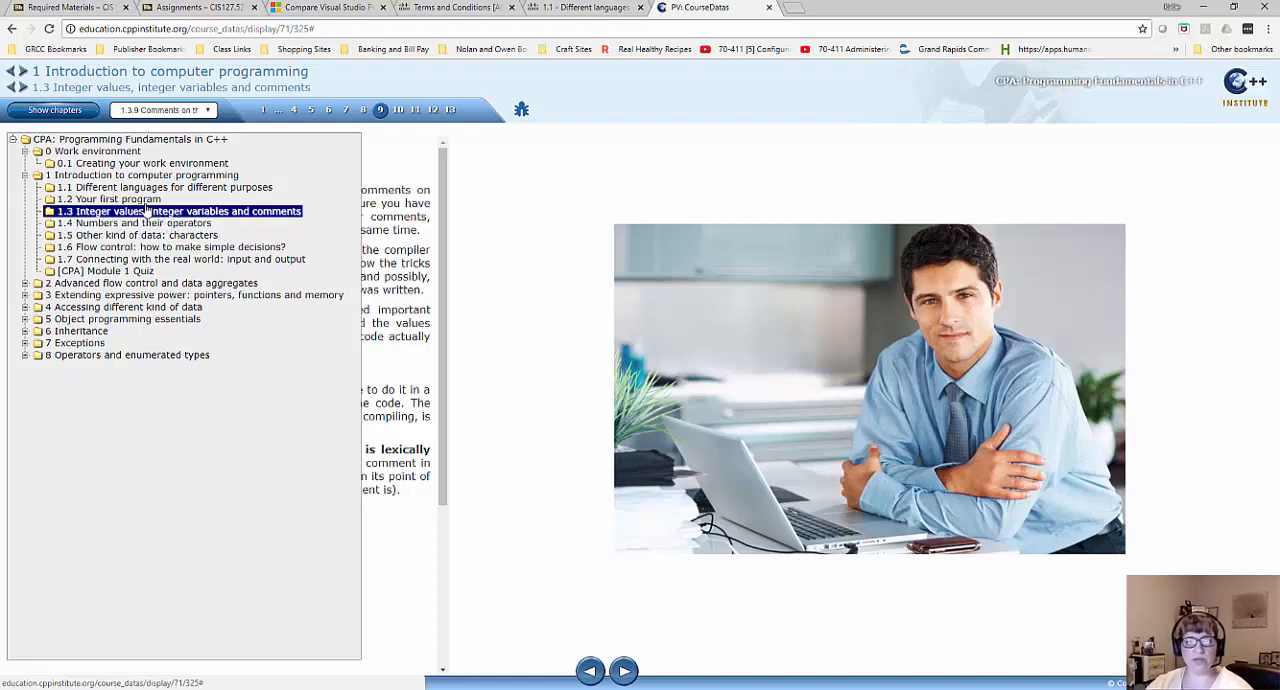
mouse_move(160, 316)
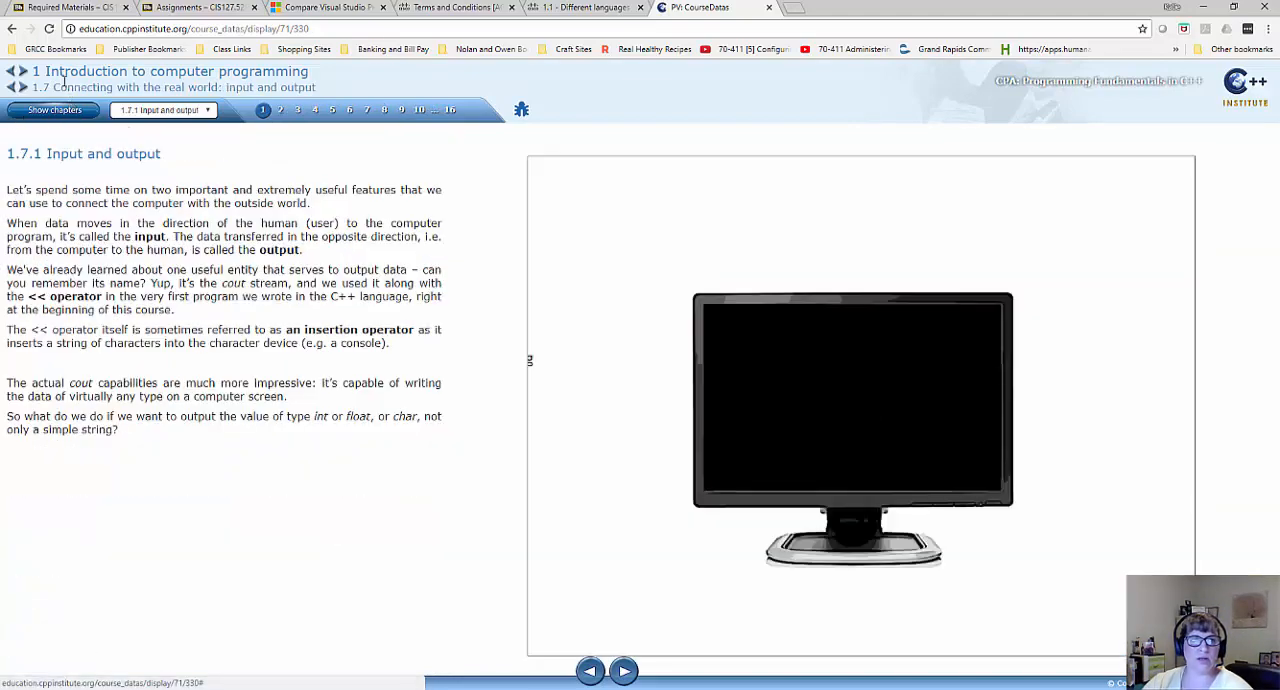
mouse_move(216, 6)
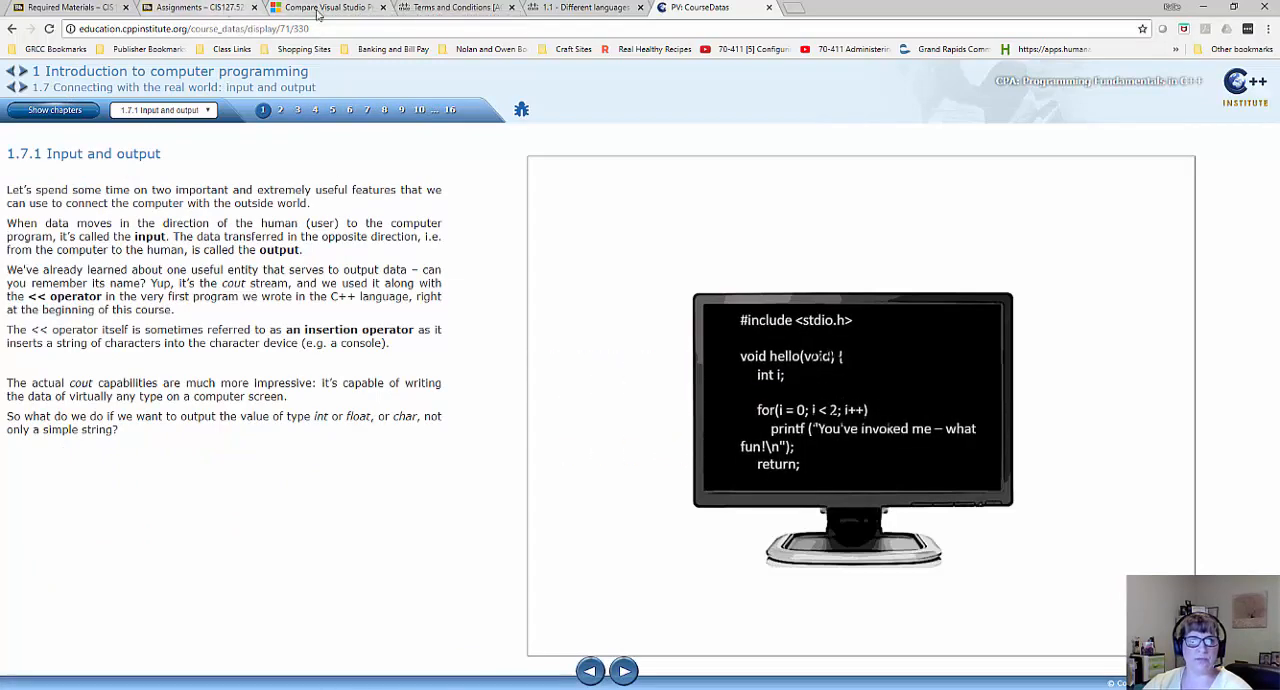
After lesson 1.7.1 Input and output, switch back to the NetAcad course page.
click(584, 6)
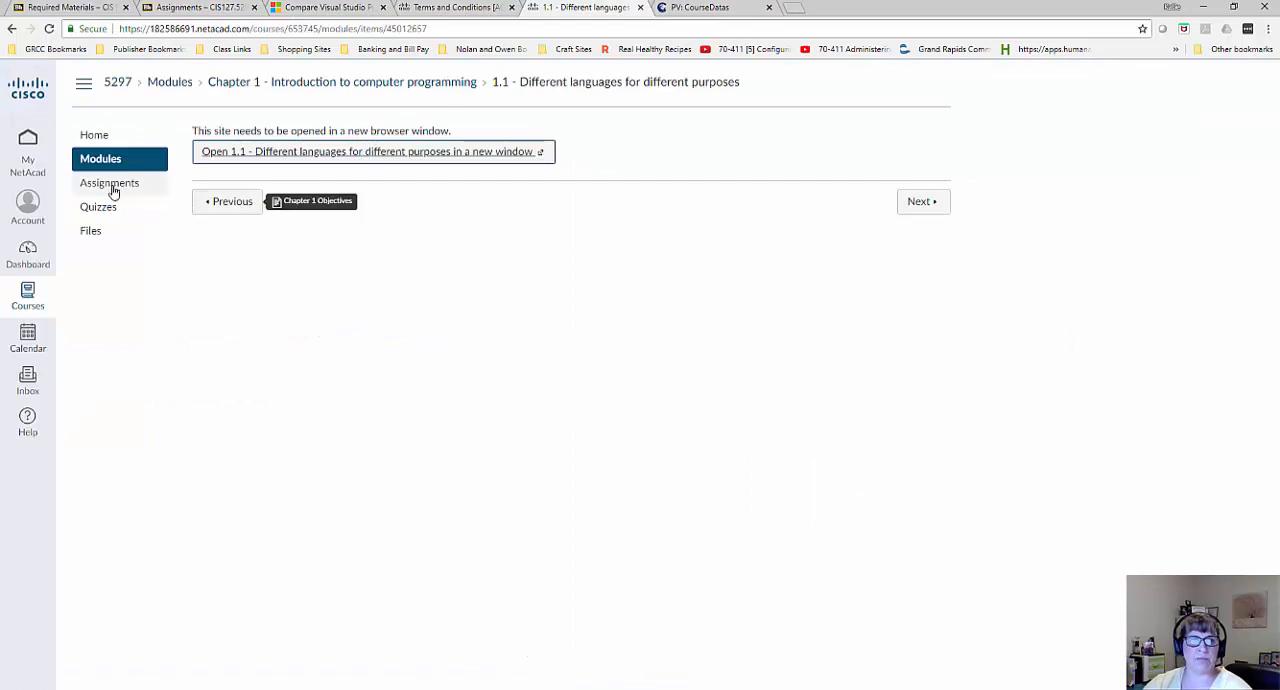
From Assignments and Modules, find Chapter 1 and open the '1.2 - Labs (1)' page.
click(370, 152)
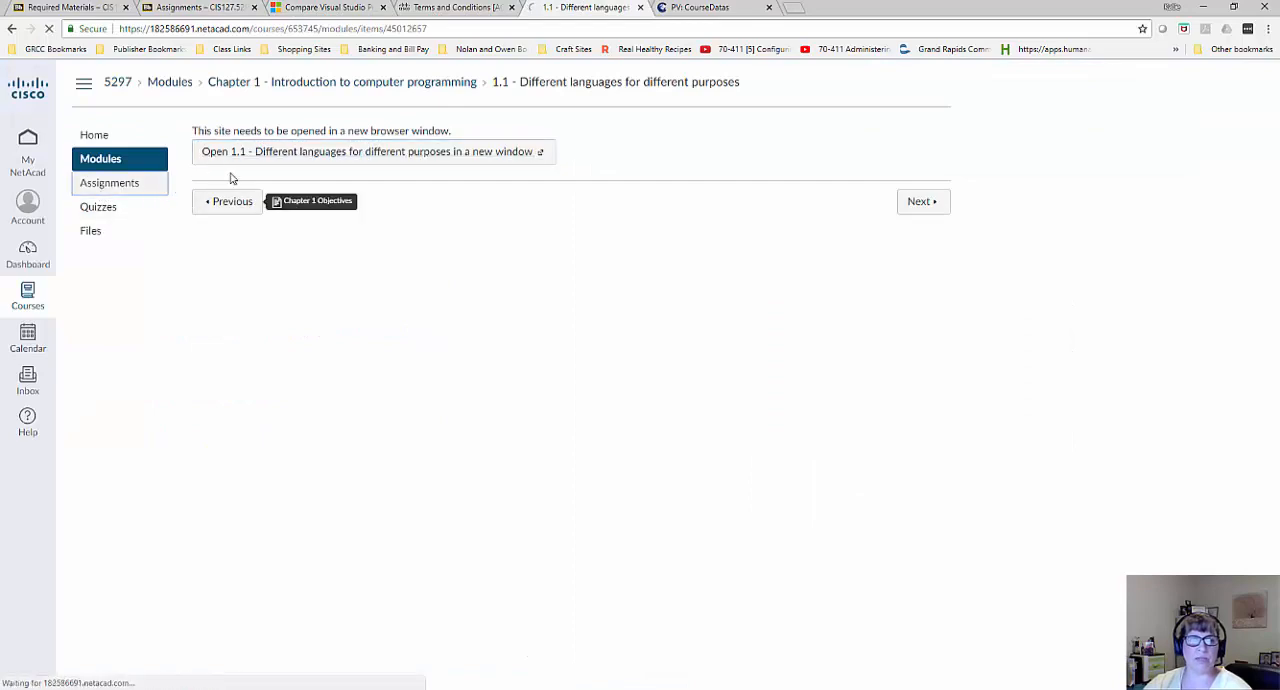
click(108, 182)
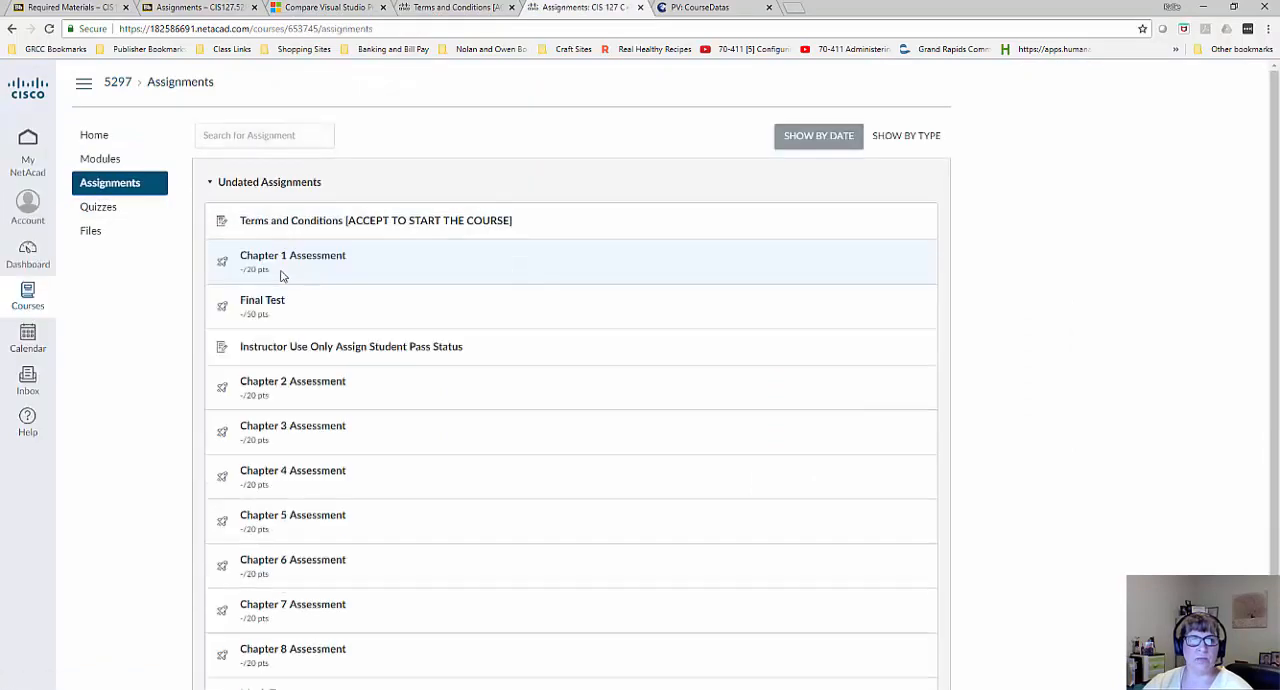
mouse_move(100, 164)
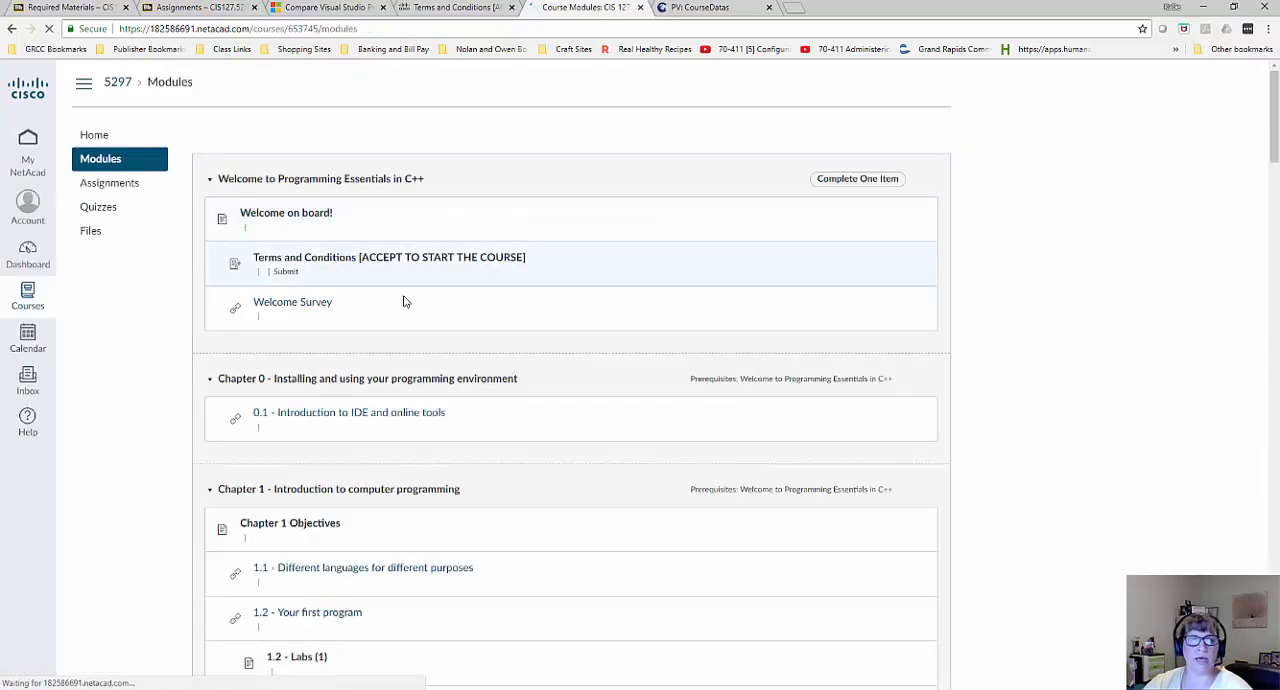
scroll(down, 3)
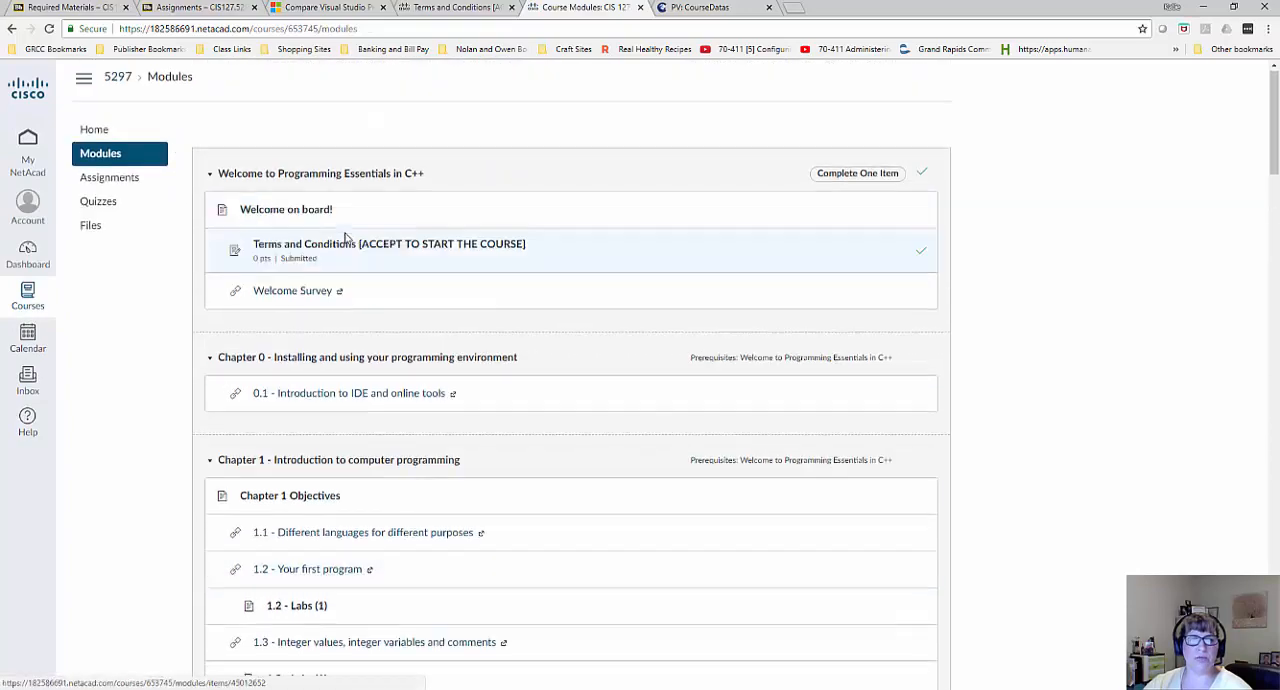
scroll(down, 3)
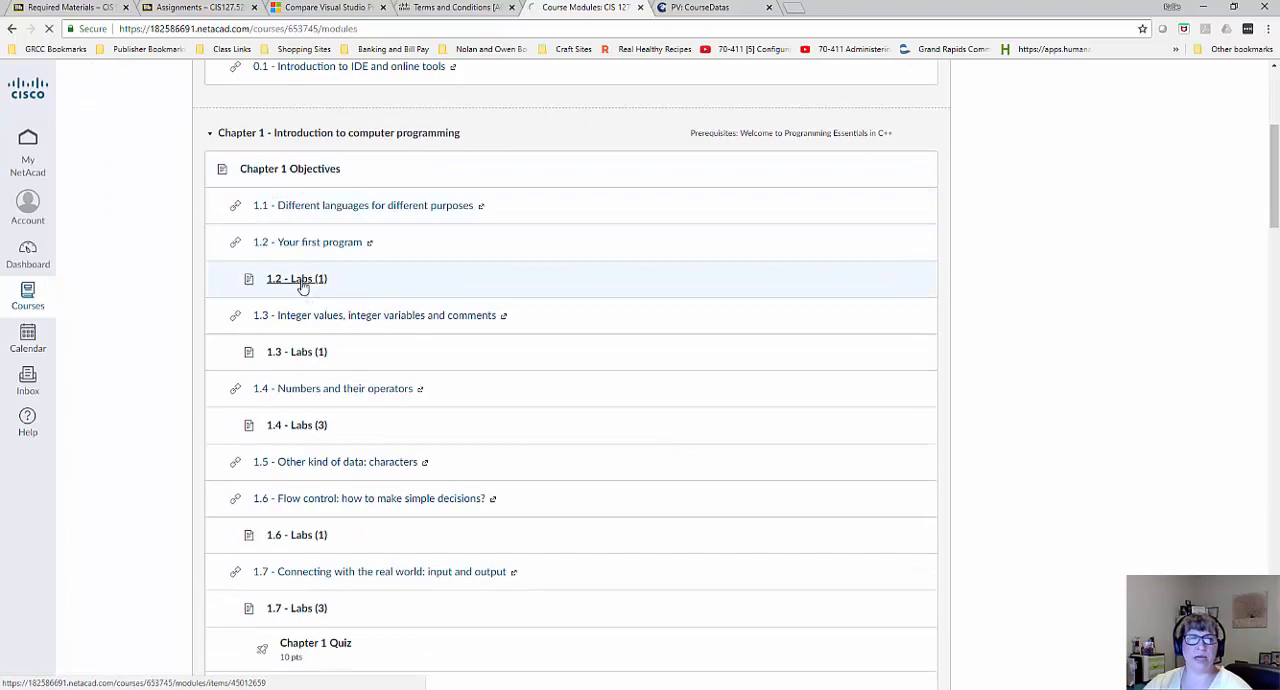
click(296, 280)
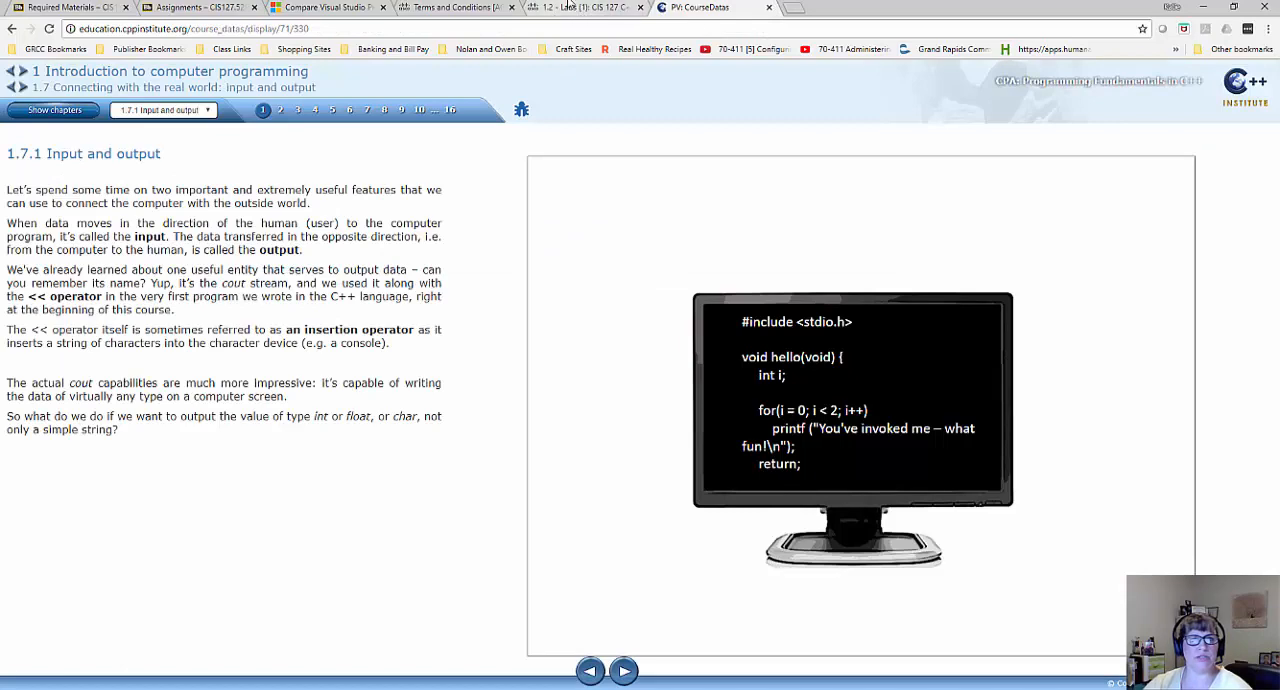
click(580, 6)
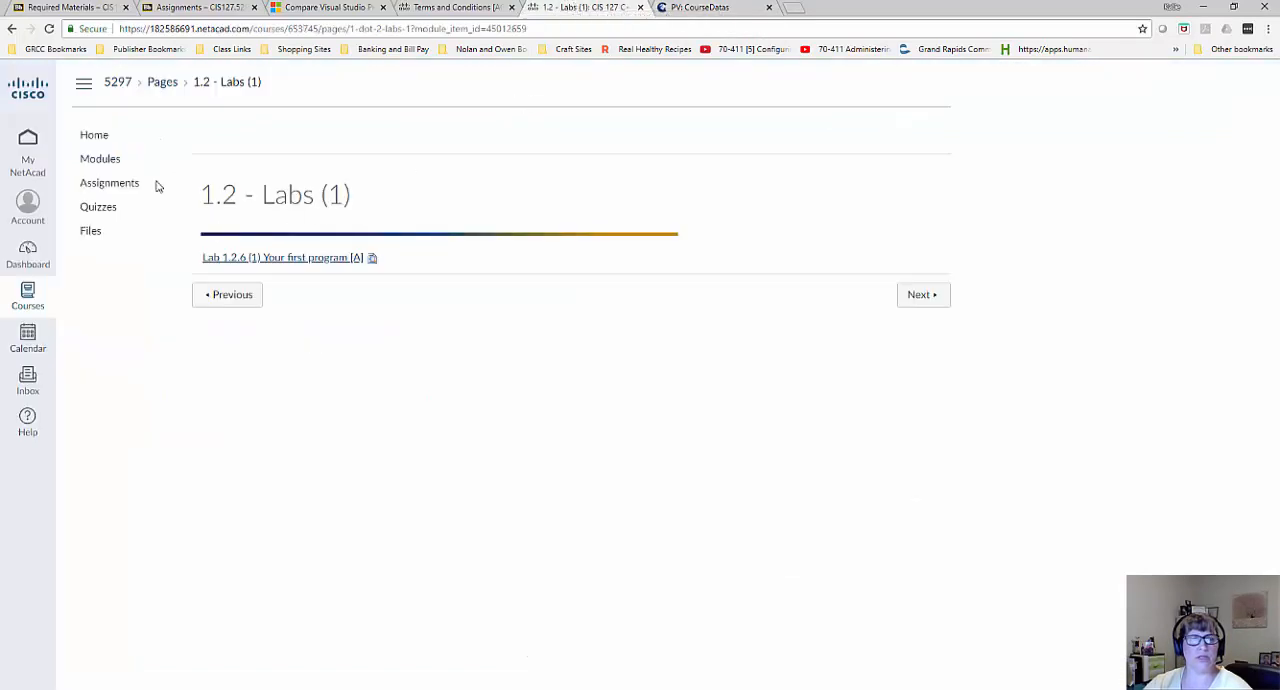
mouse_move(336, 260)
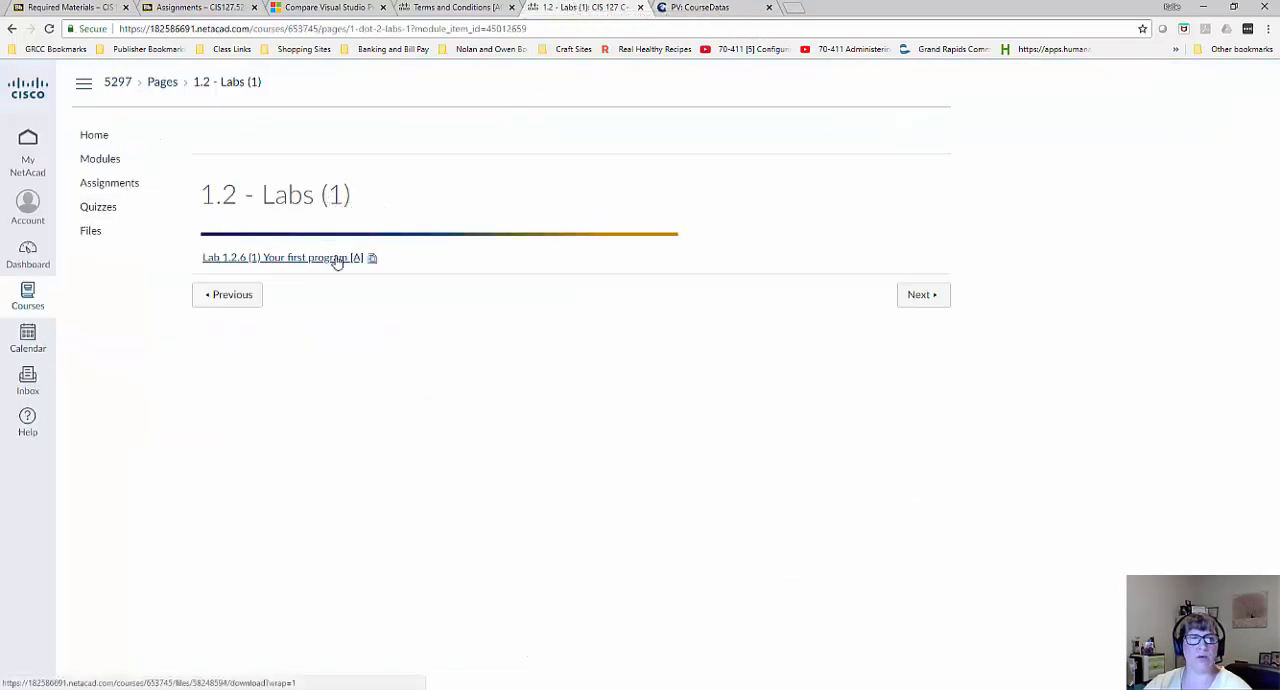
mouse_move(252, 266)
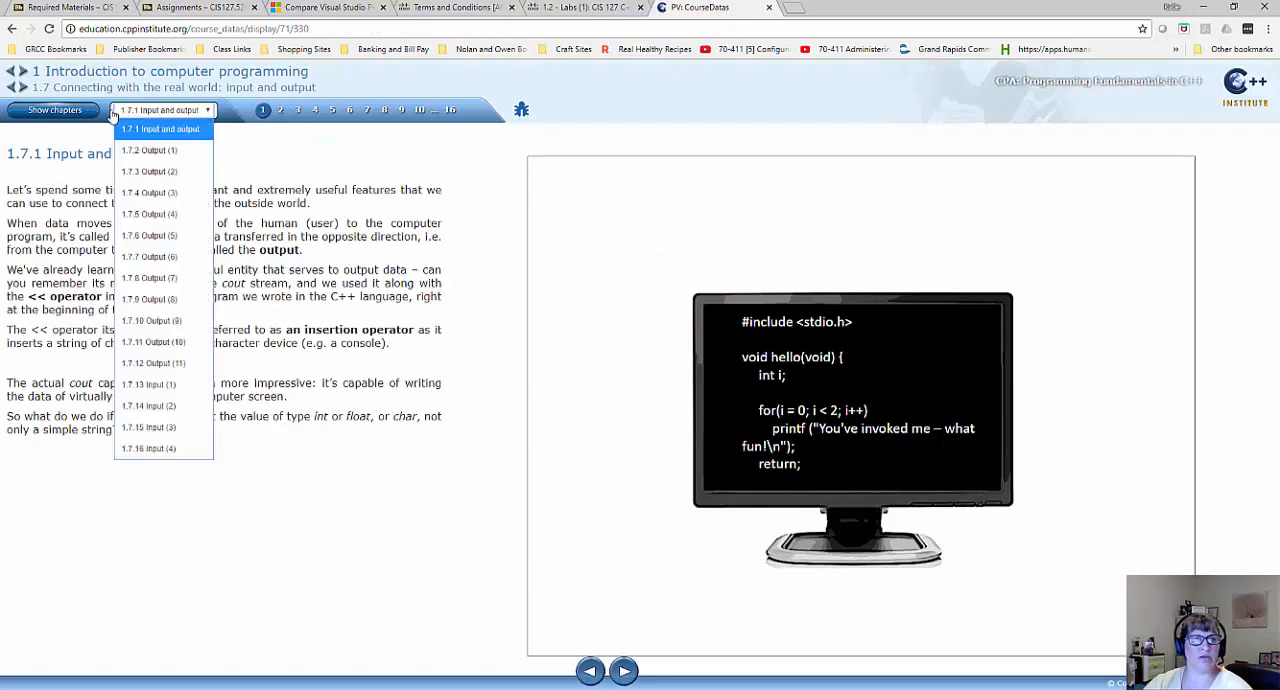
Choose section 1.2 Your first program in the course viewer's section dropdown.
click(68, 110)
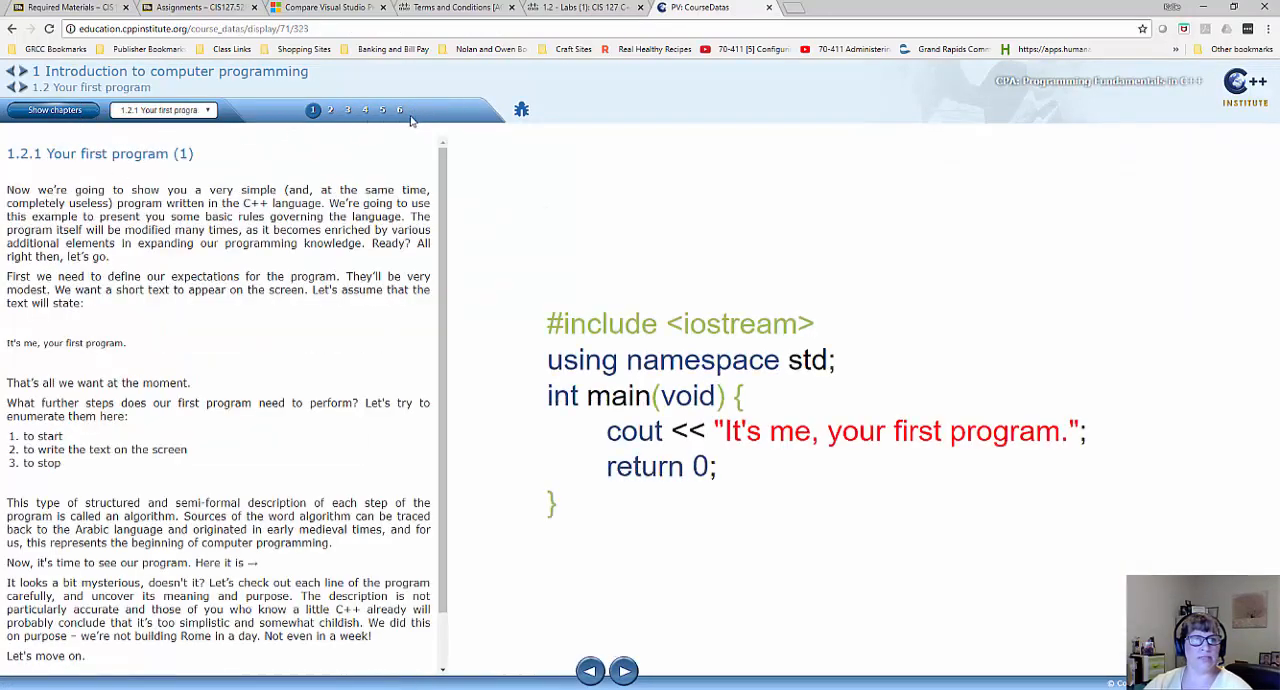
Read page 1.2.6 'Your first program (6)', then switch back to the NetAcad 1.2 Labs page.
click(400, 110)
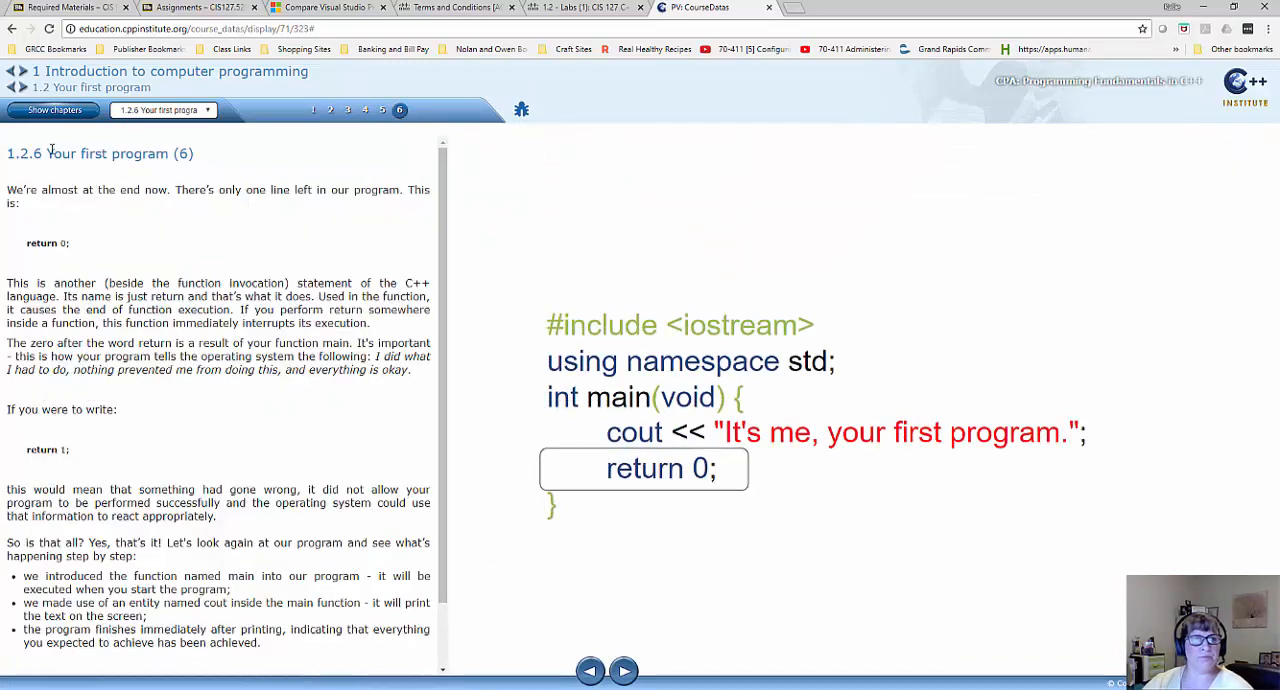
mouse_move(356, 276)
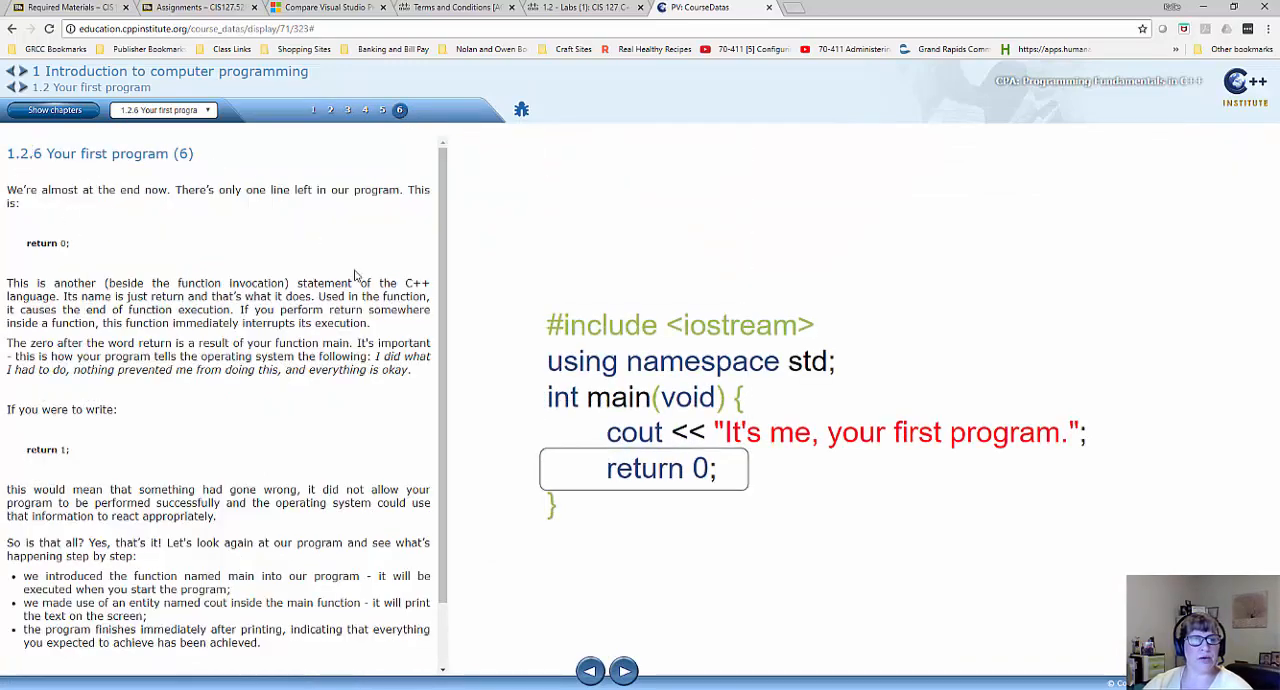
scroll(down, 3)
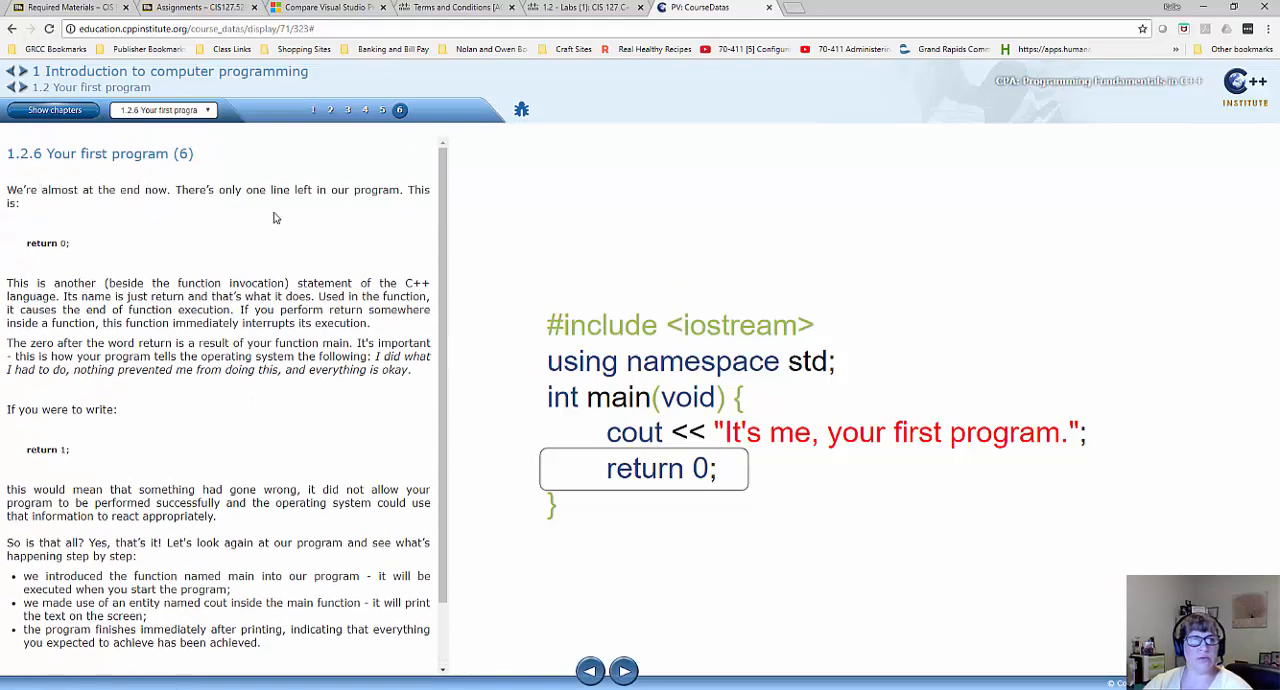
scroll(down, 3)
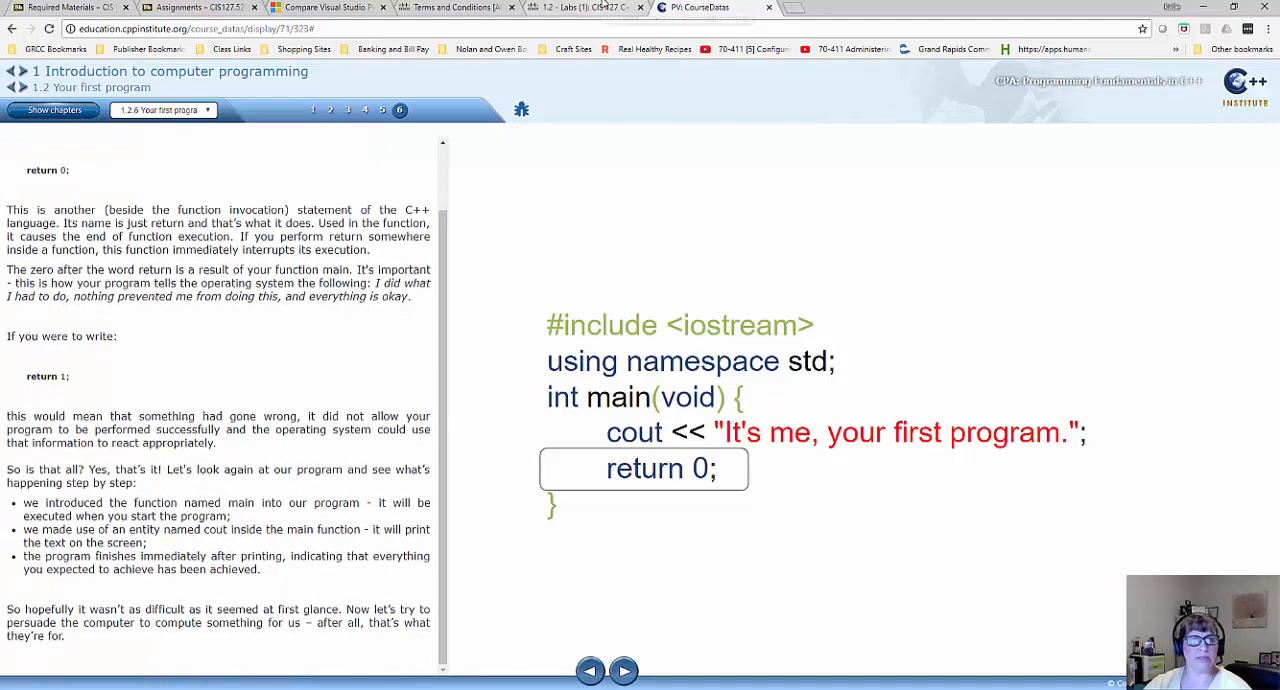
click(576, 8)
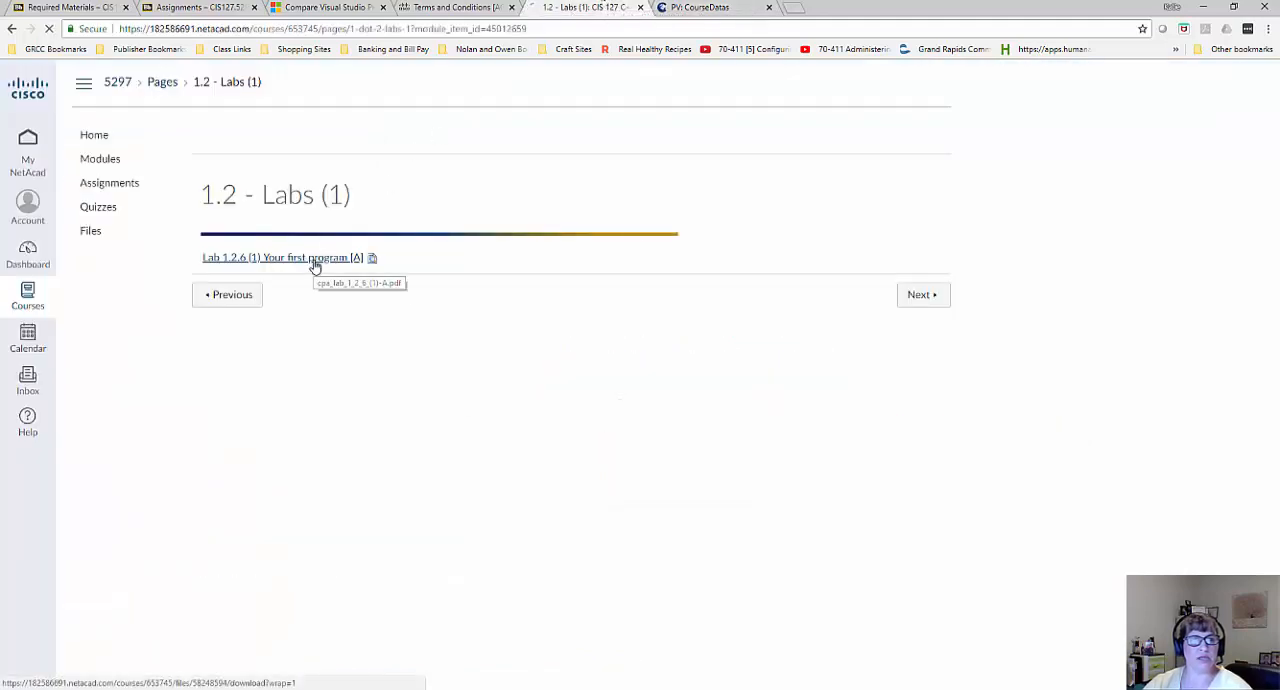
Save the Lab 1.2.6 Your first program PDF into the CIS 127 course folder.
click(284, 256)
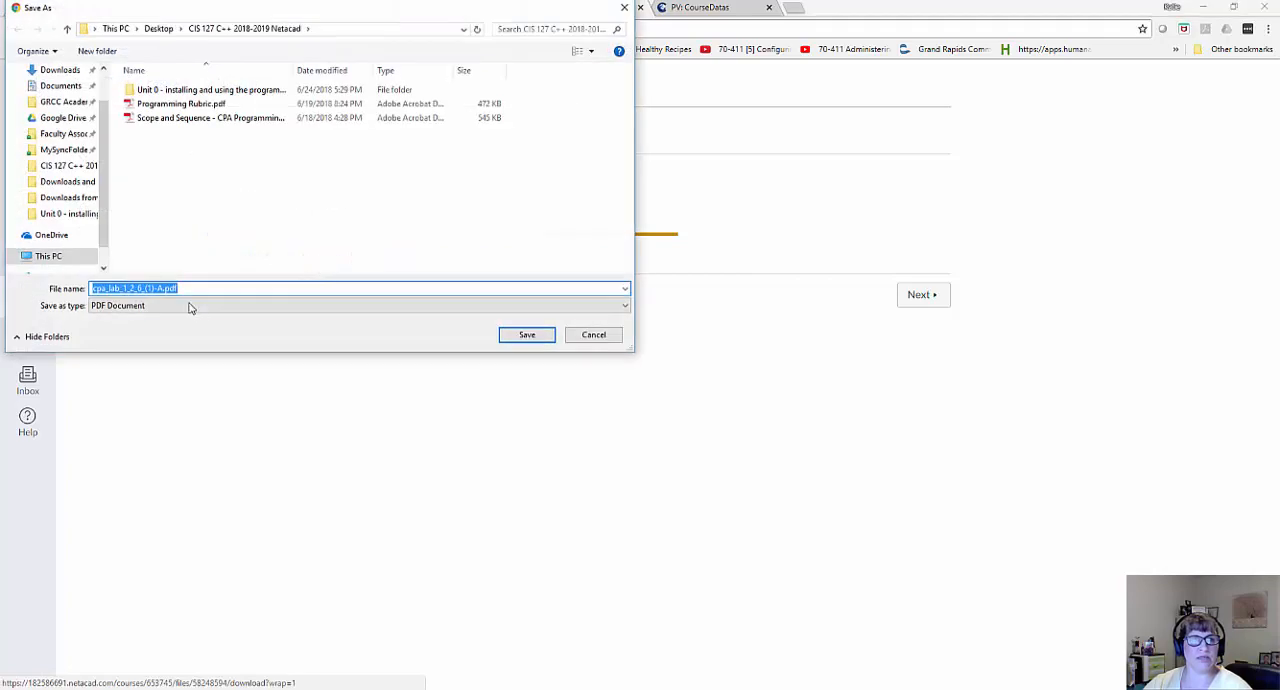
mouse_move(526, 334)
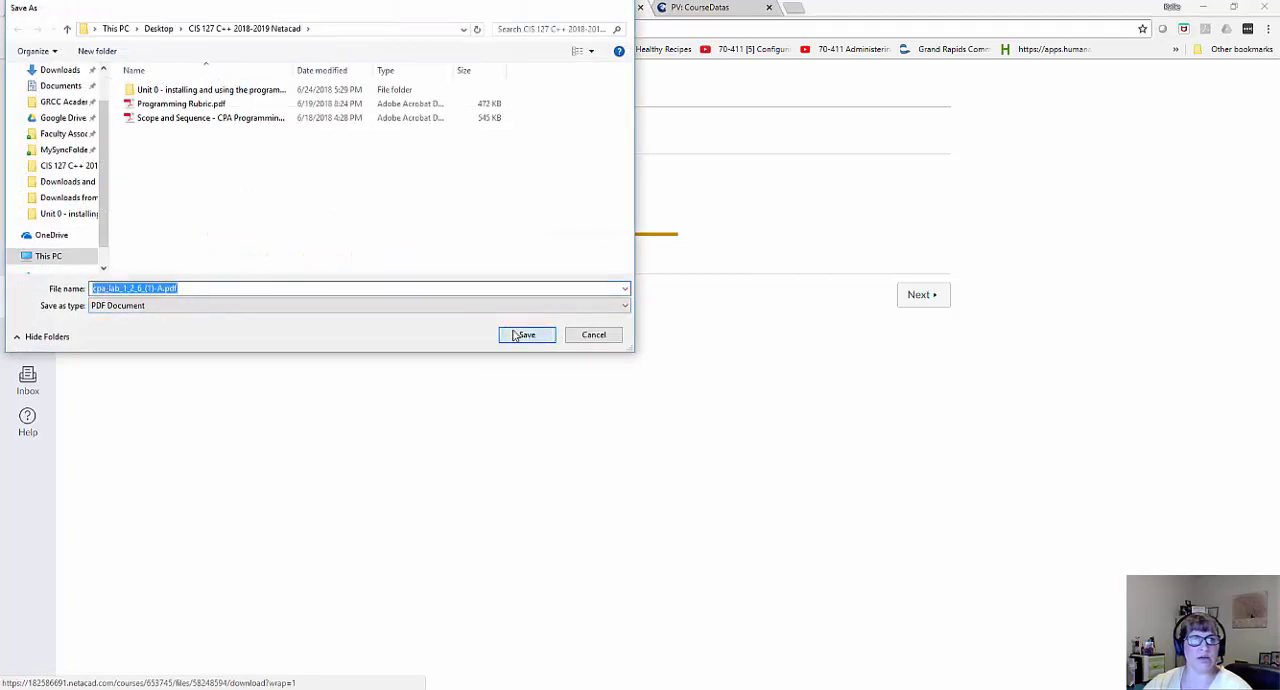
click(526, 334)
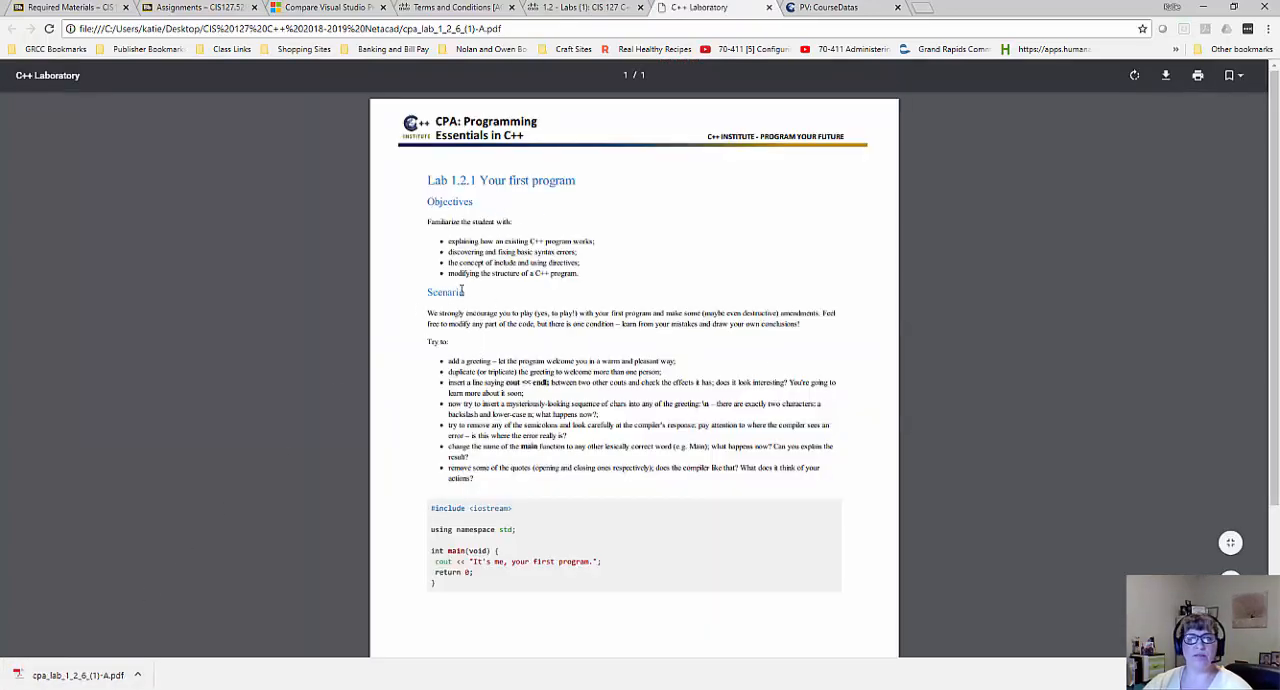
Scroll through the lab handout's objectives, scenario tasks and sample code.
scroll(down, 3)
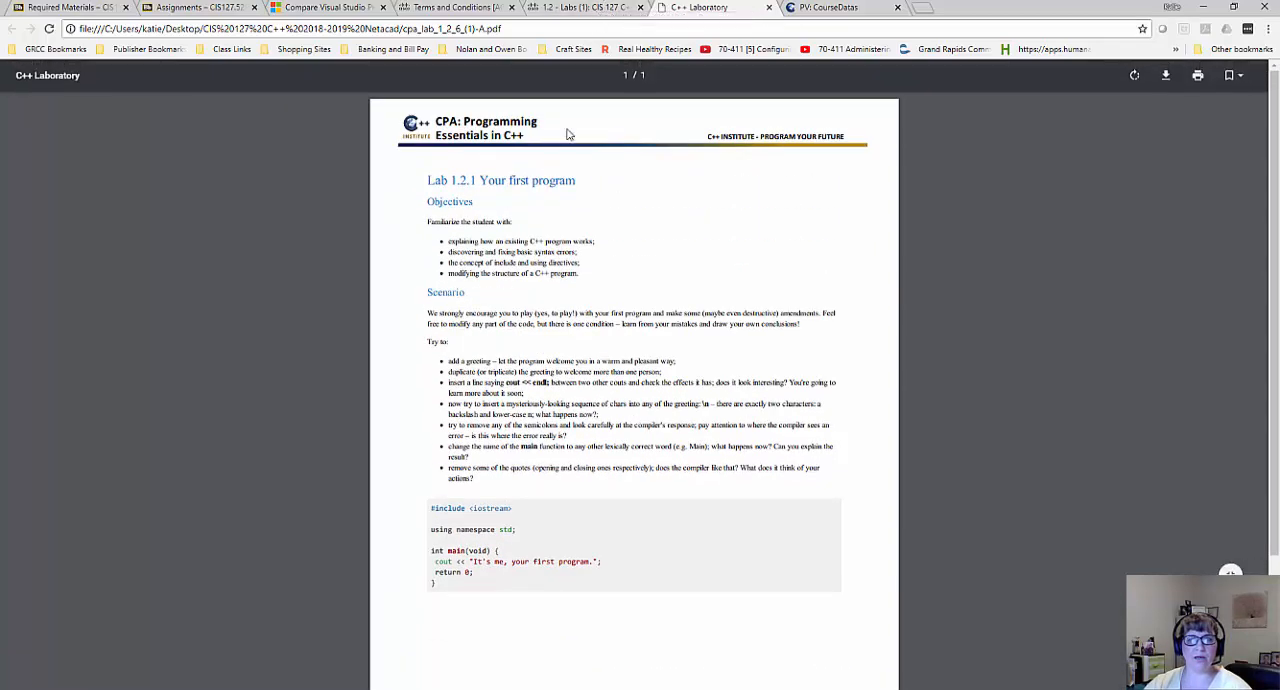
mouse_move(196, 112)
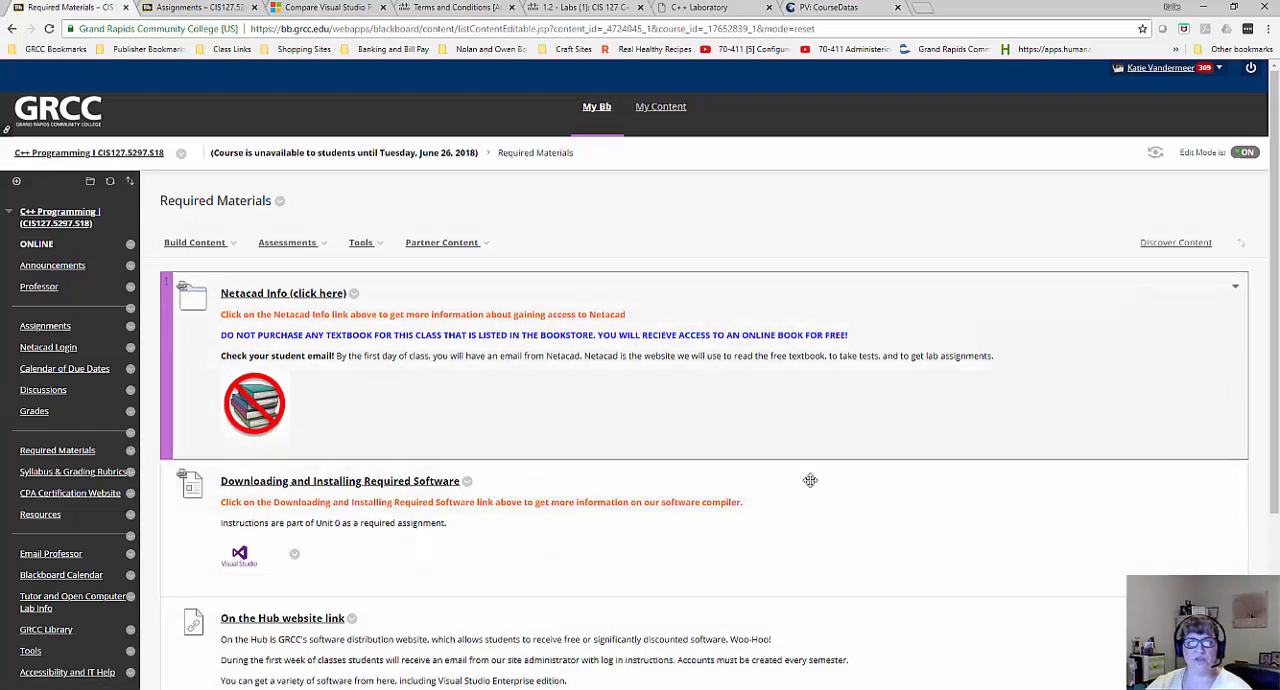
mouse_move(408, 448)
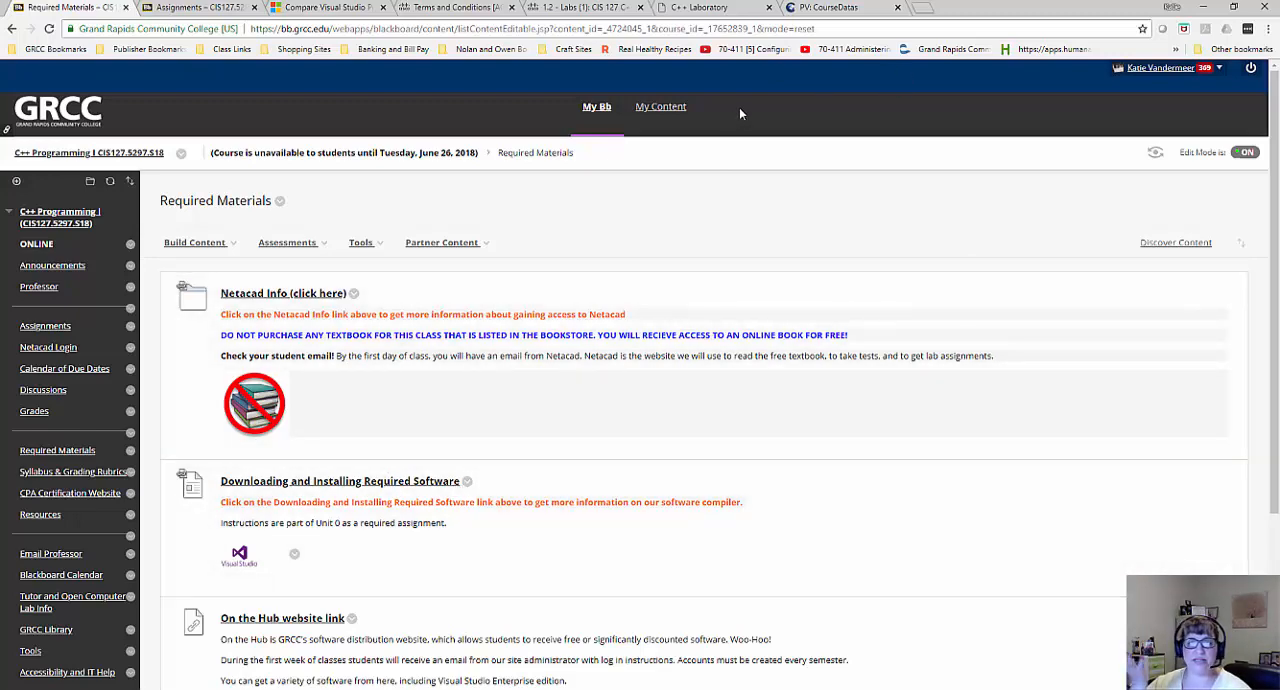
mouse_move(728, 122)
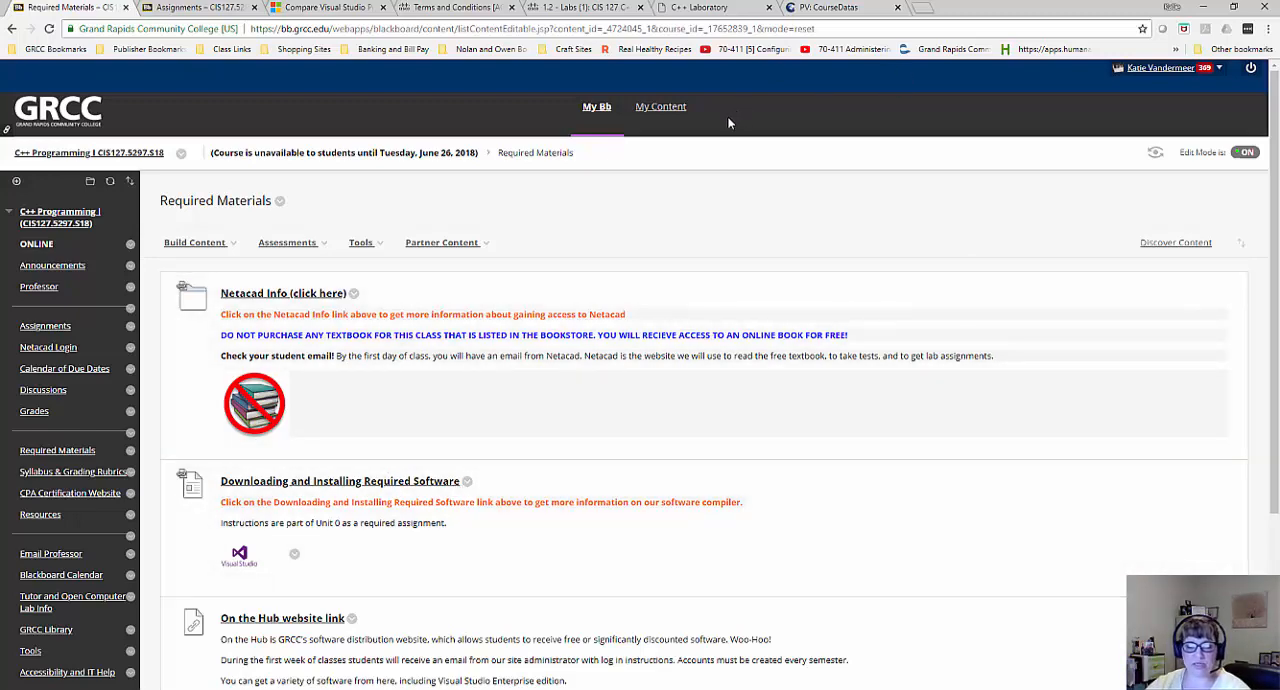